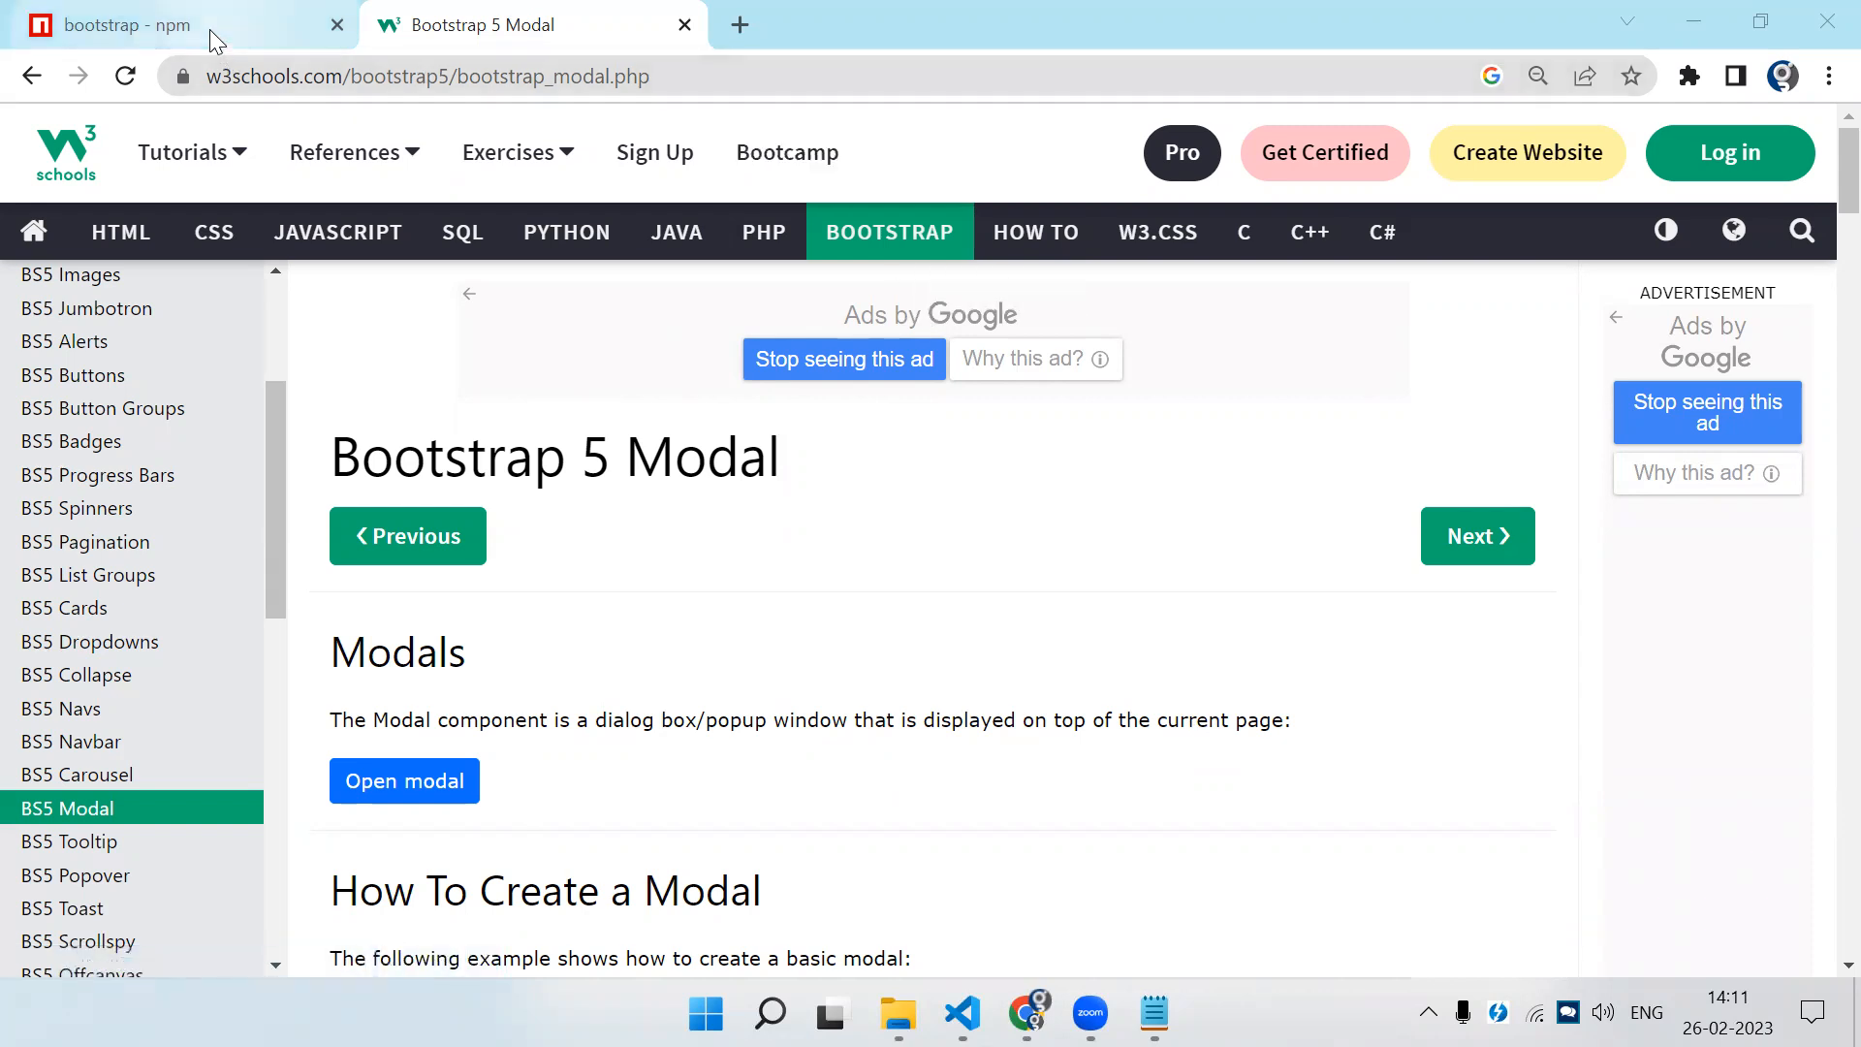
{"action": "left_click", "coordinate": [166, 25]}
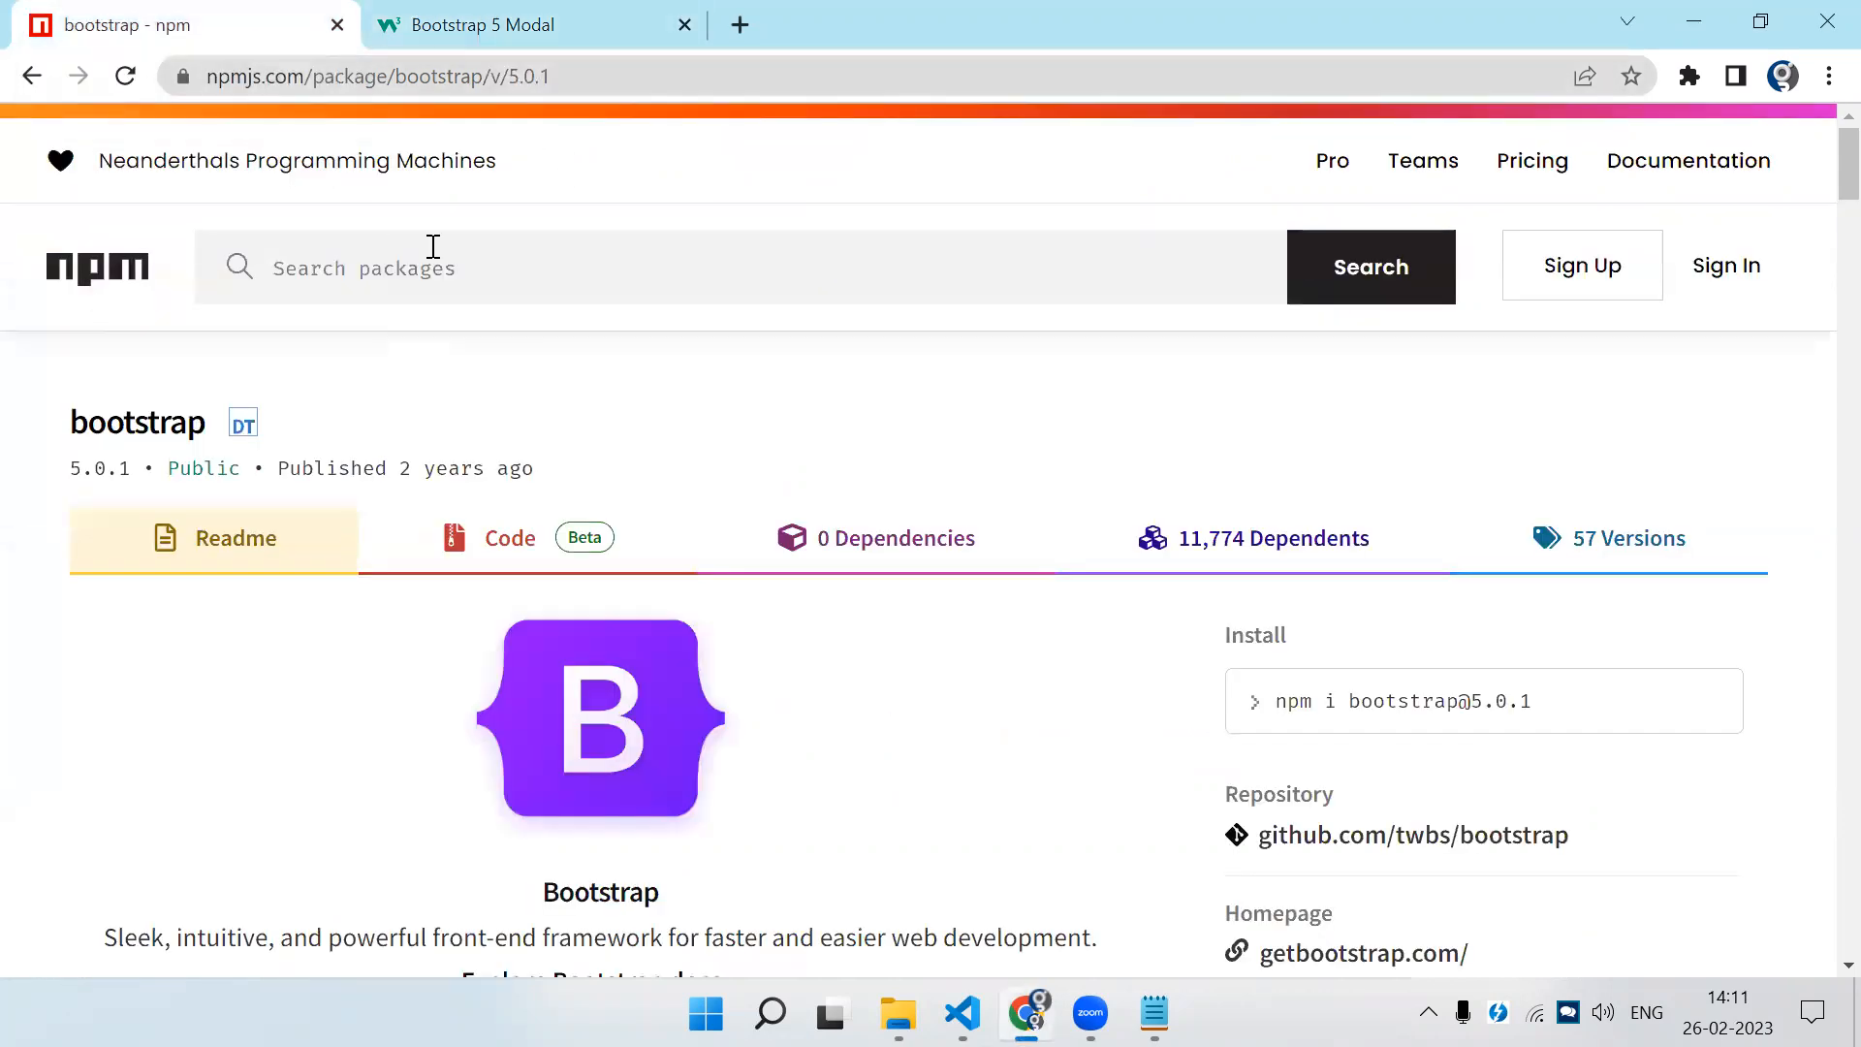
{"action": "scroll", "scroll_direction": "down", "scroll_amount": 3}
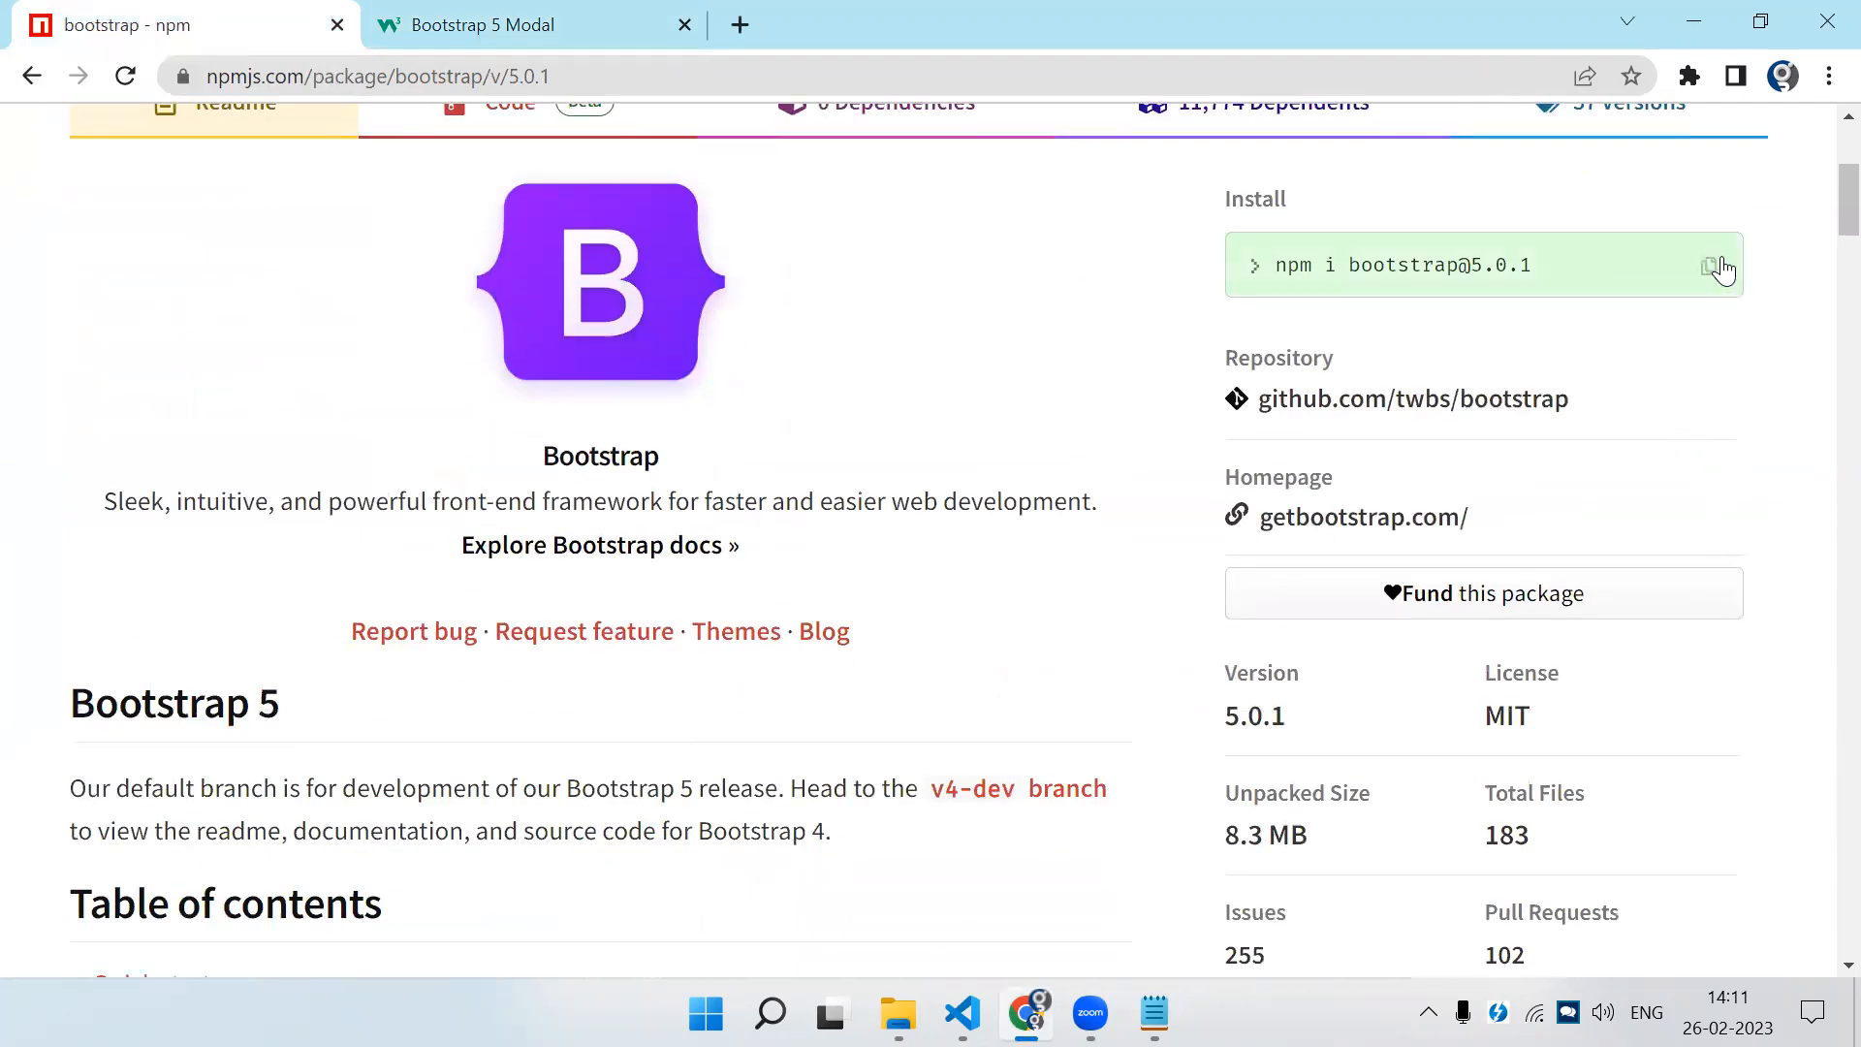
{"action": "left_click", "coordinate": [1716, 264]}
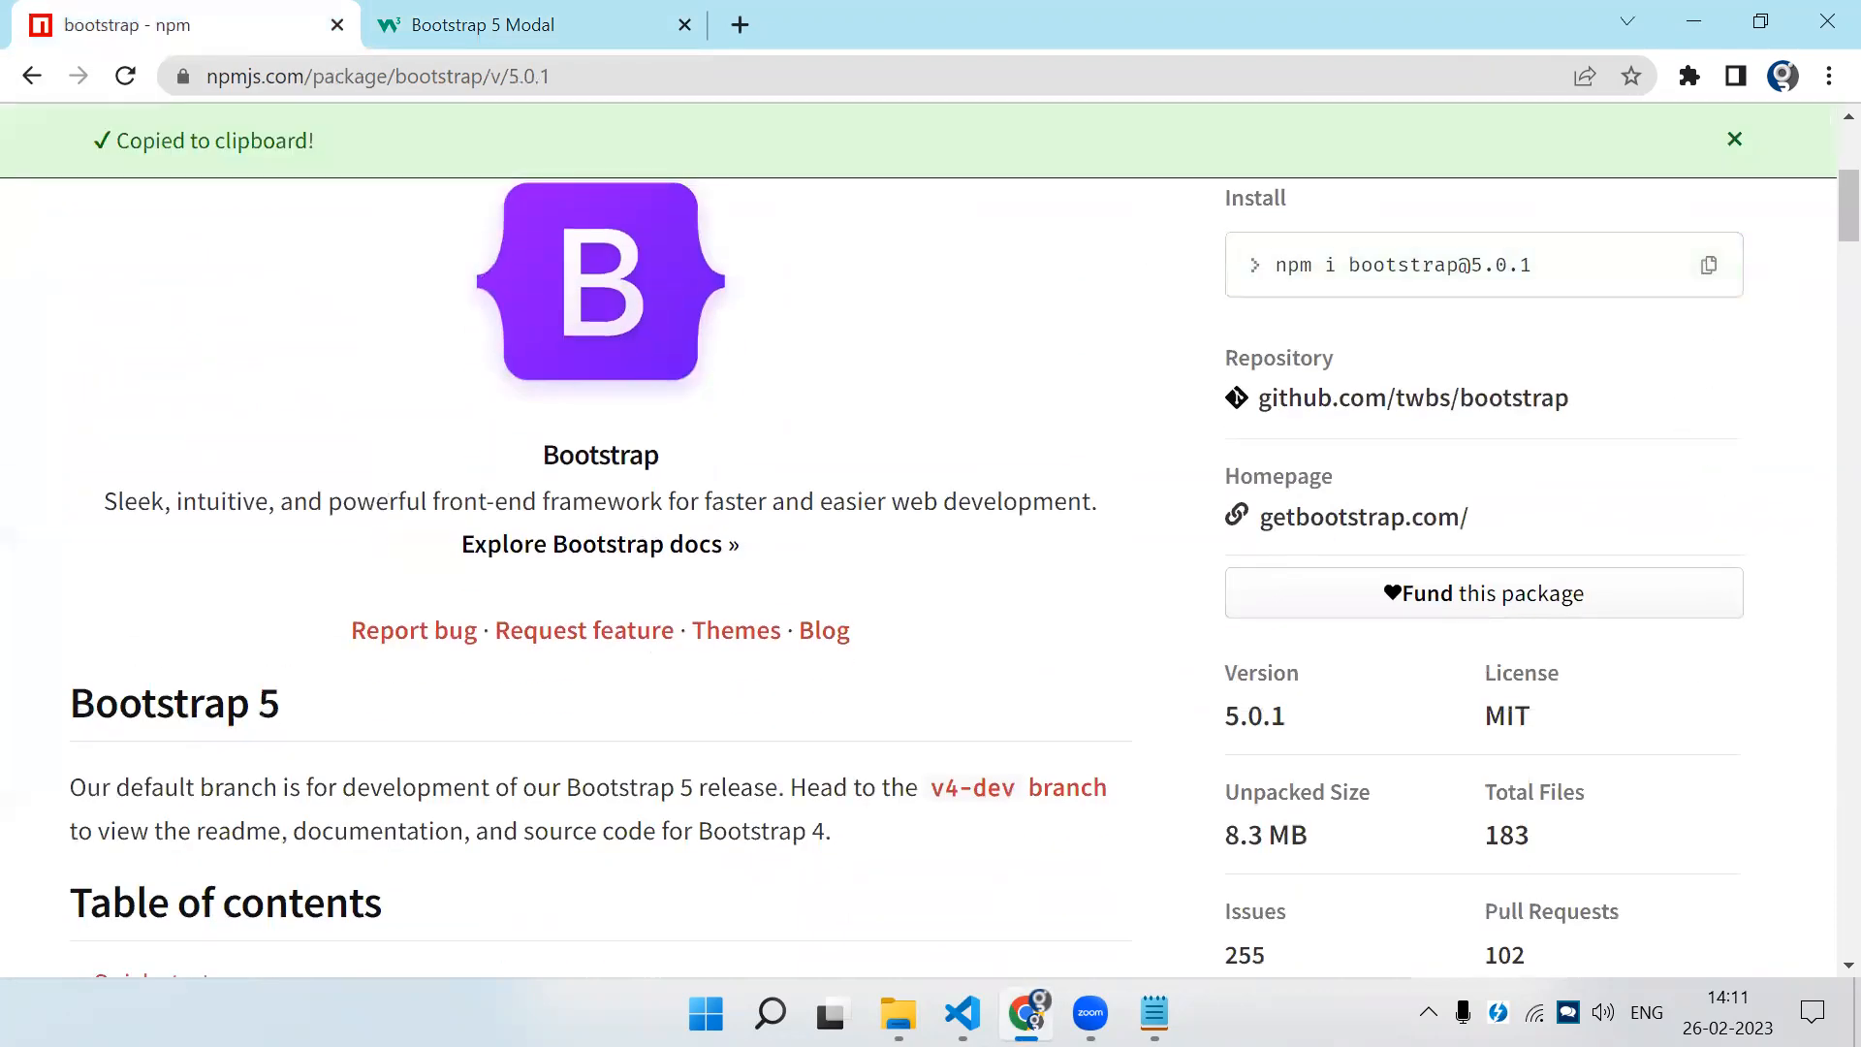
{"action": "left_click", "coordinate": [961, 1011]}
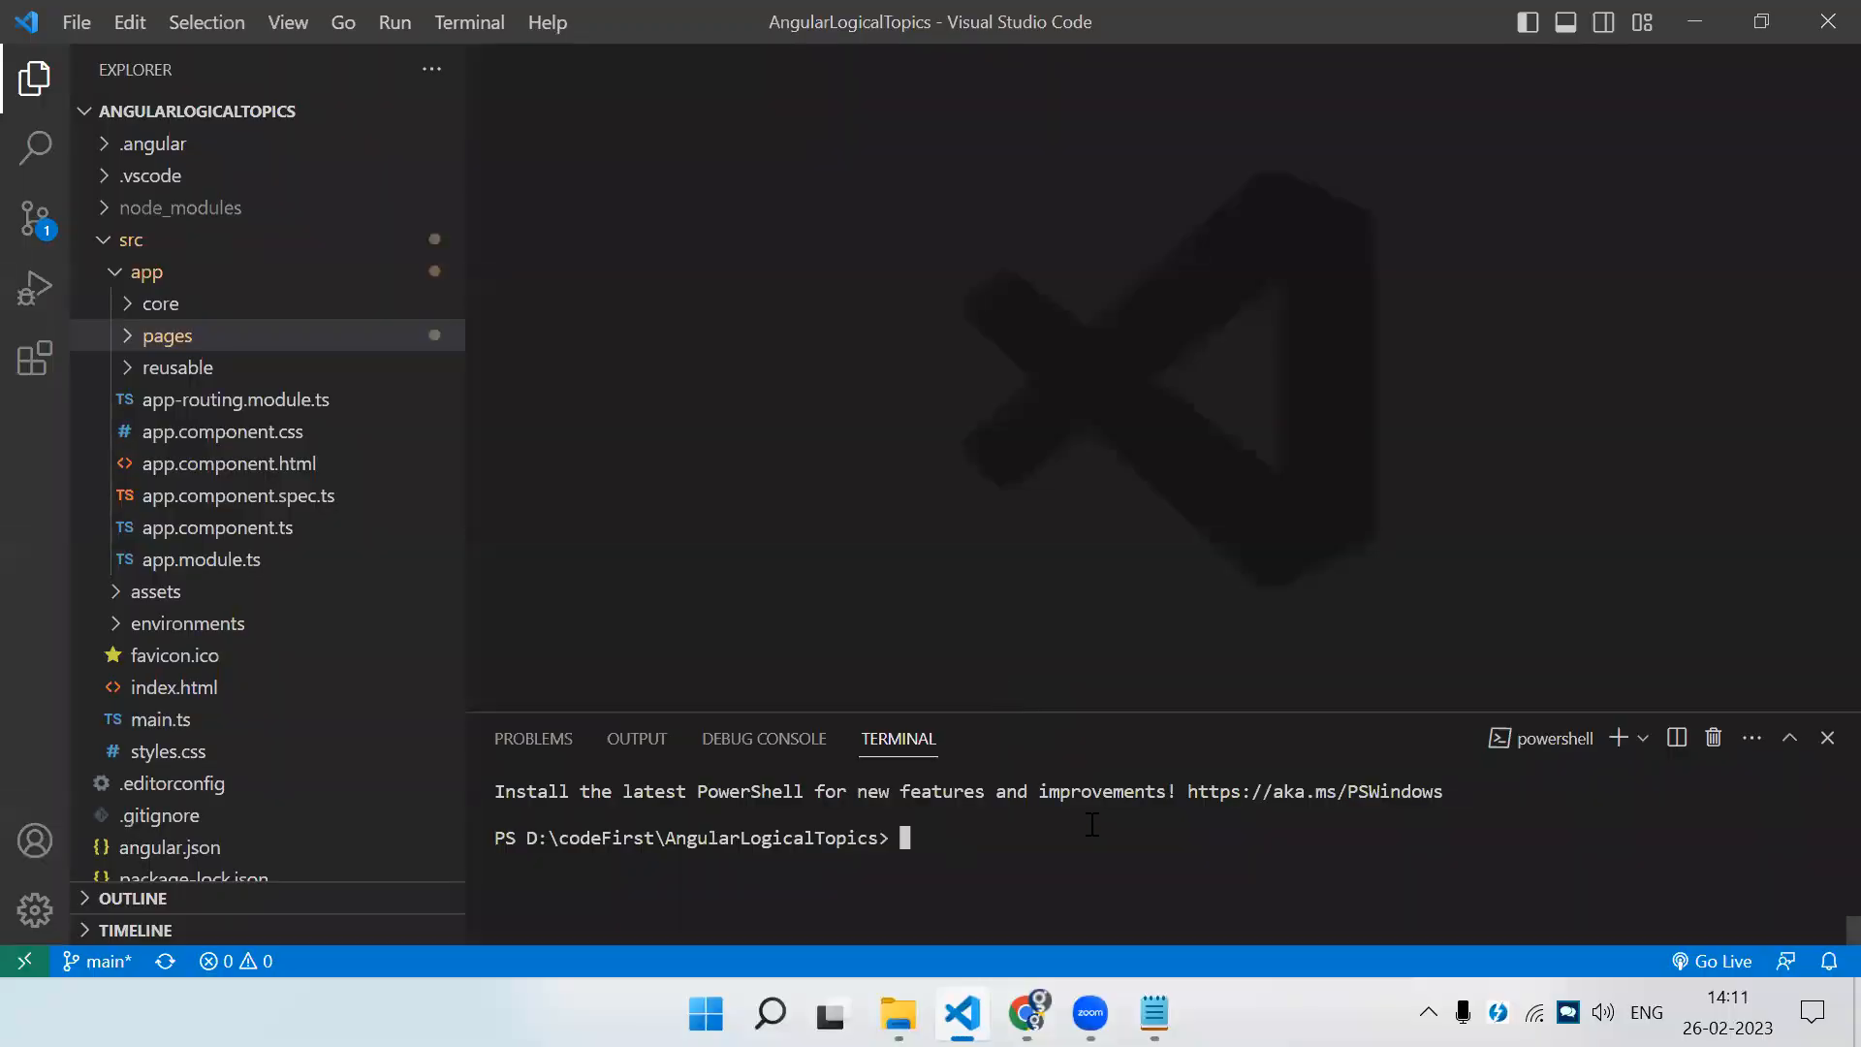
{"action": "mouse_move", "coordinate": [1041, 857]}
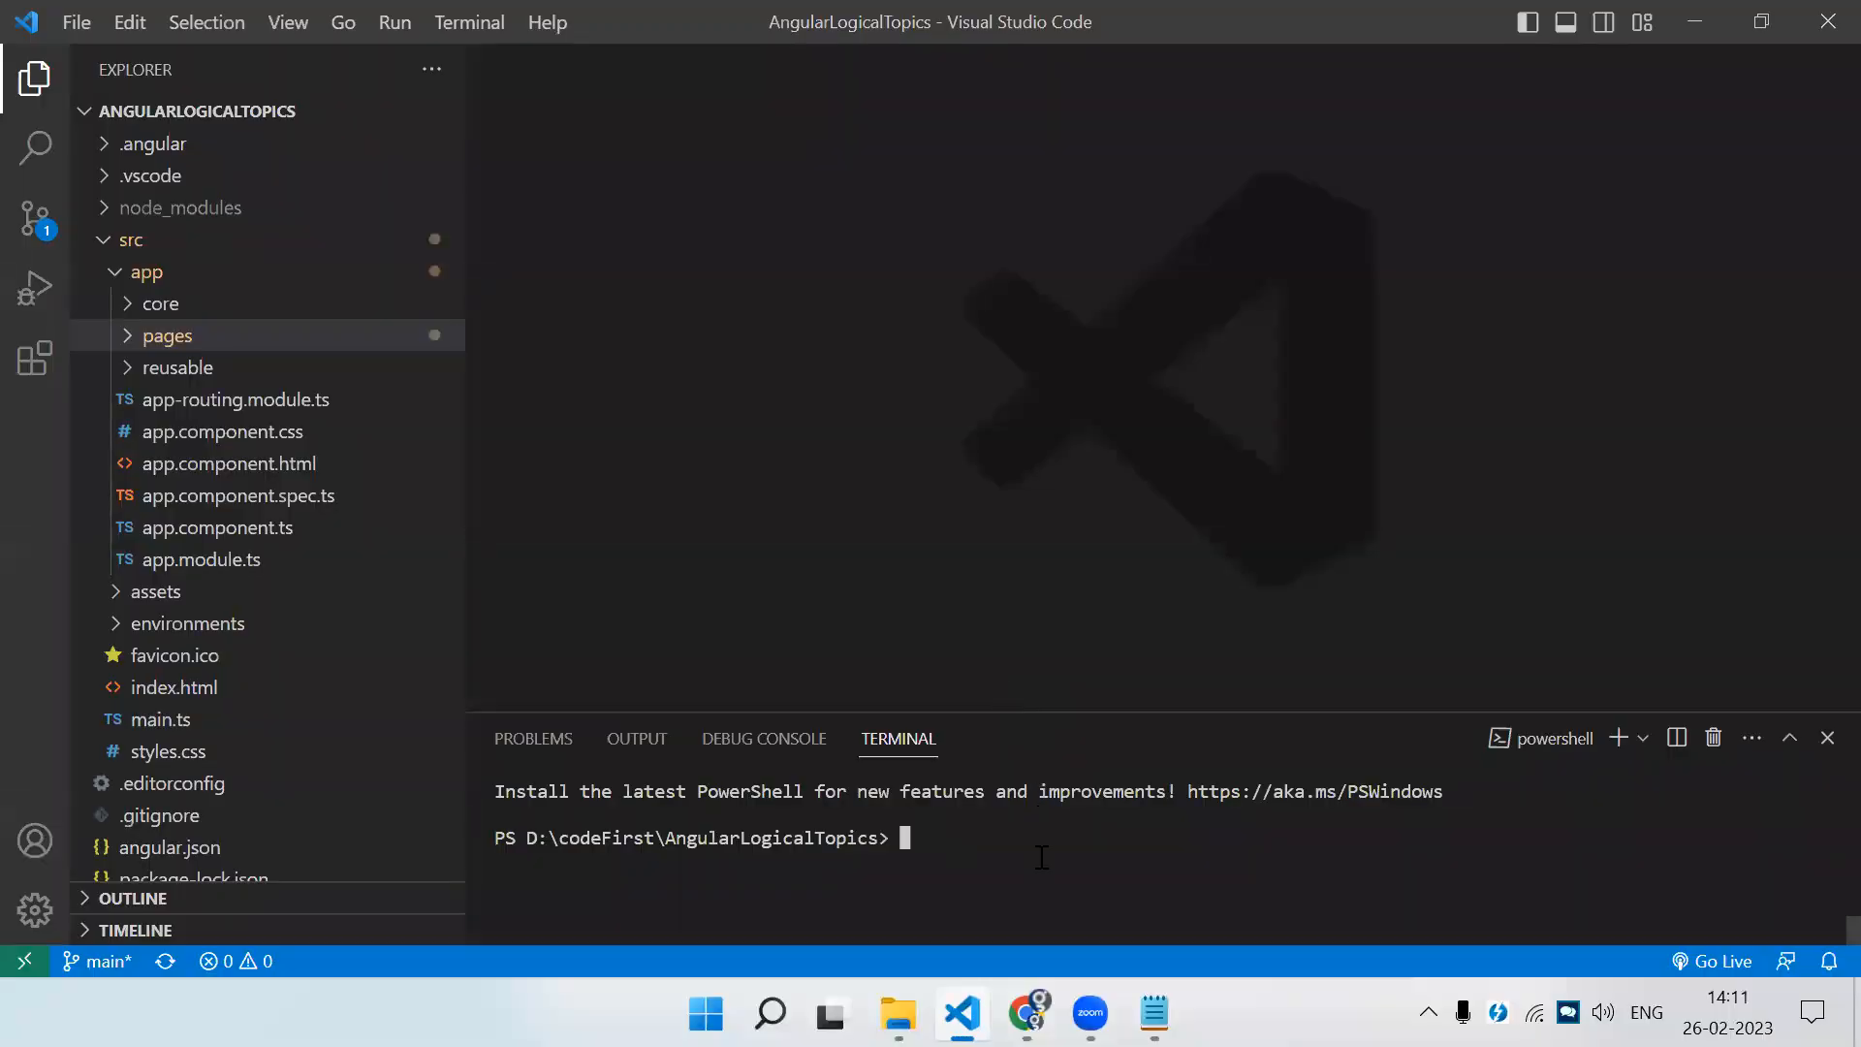
{"action": "type", "text": "npm i bootstrap@5.0.1"}
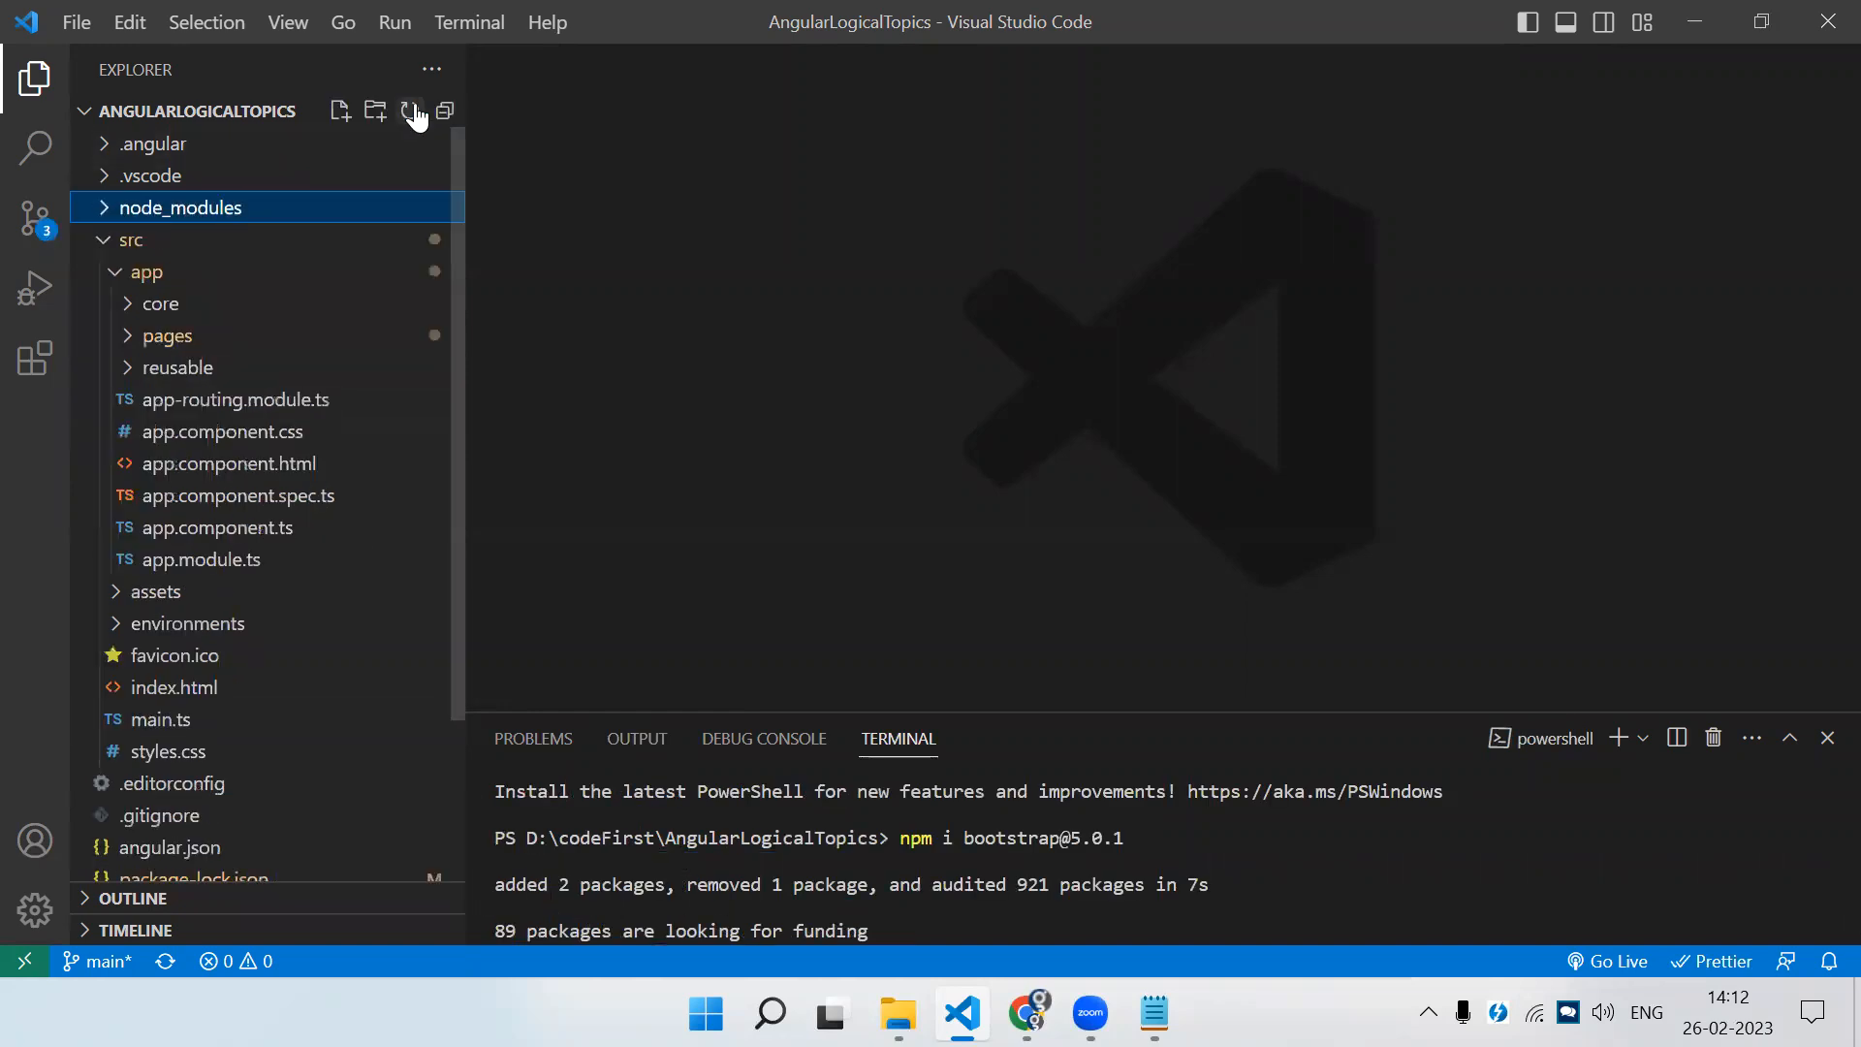
{"action": "left_click", "coordinate": [181, 206]}
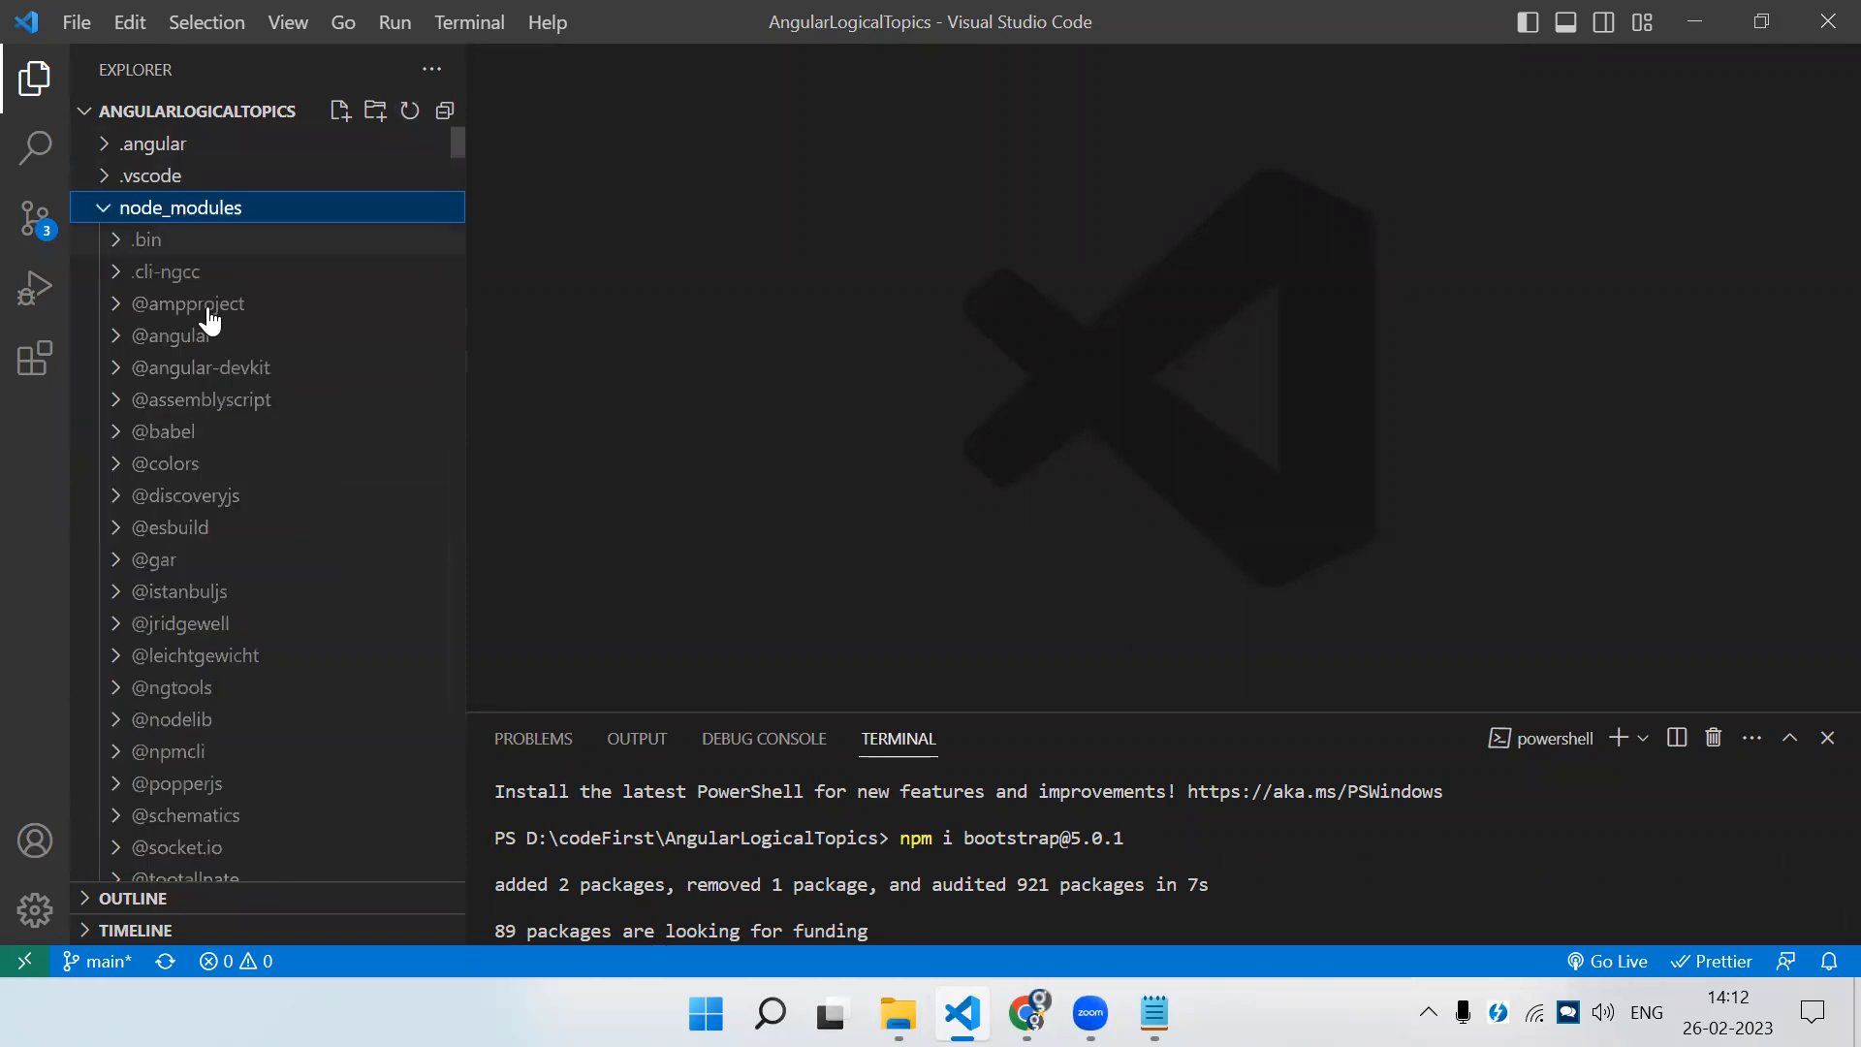
{"action": "scroll", "scroll_direction": "down", "scroll_amount": 3}
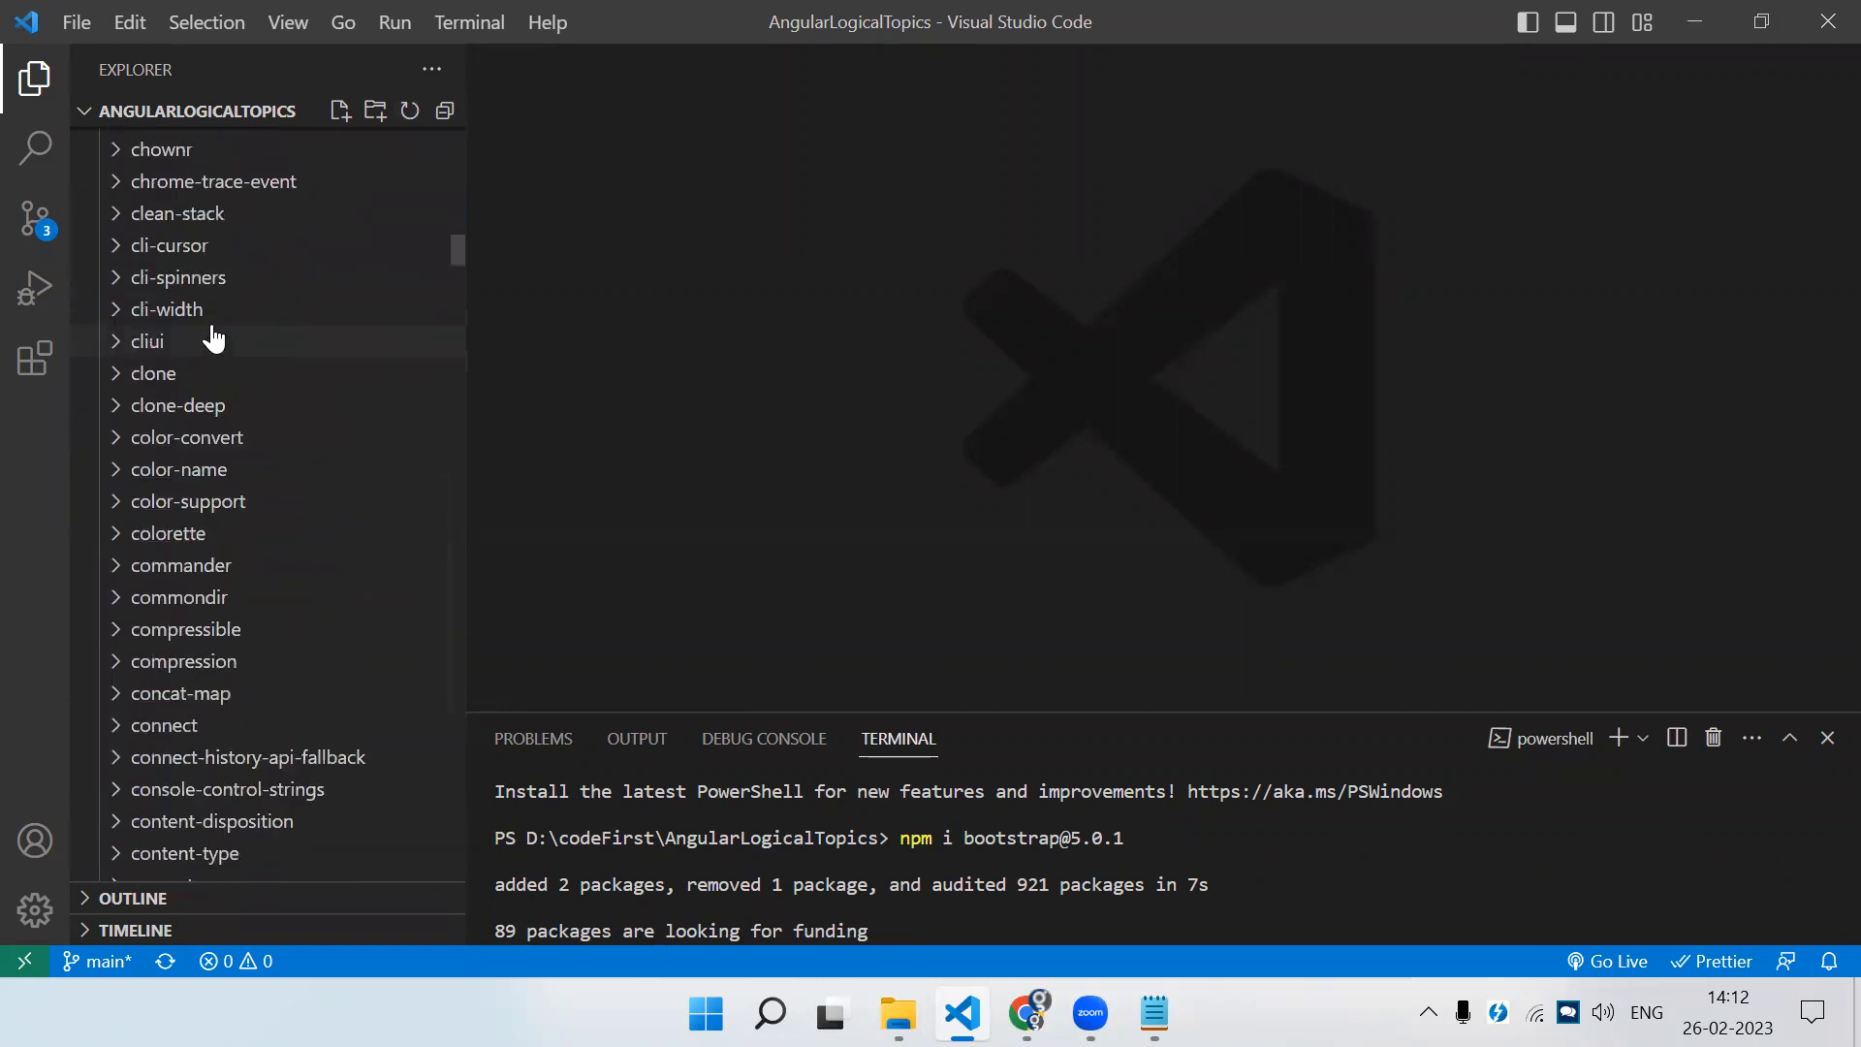
{"action": "scroll", "scroll_direction": "down", "scroll_amount": 3}
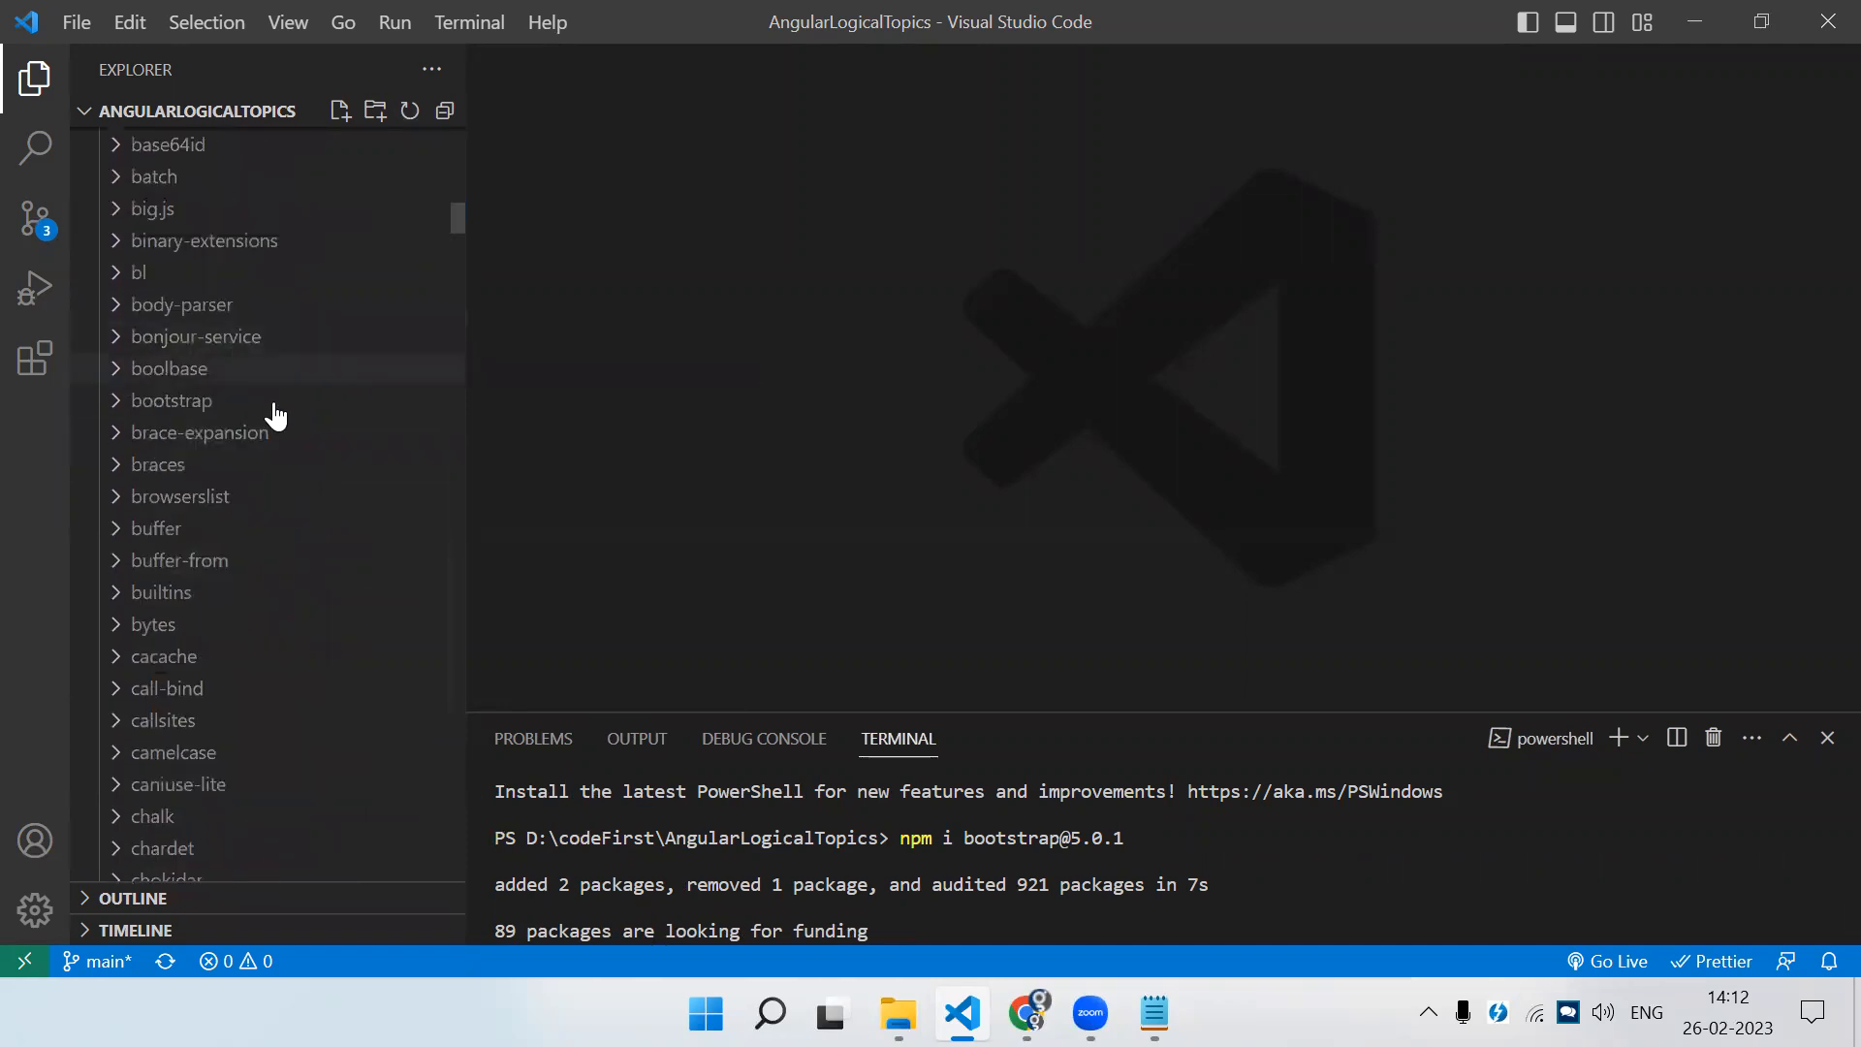
{"action": "left_click", "coordinate": [170, 400]}
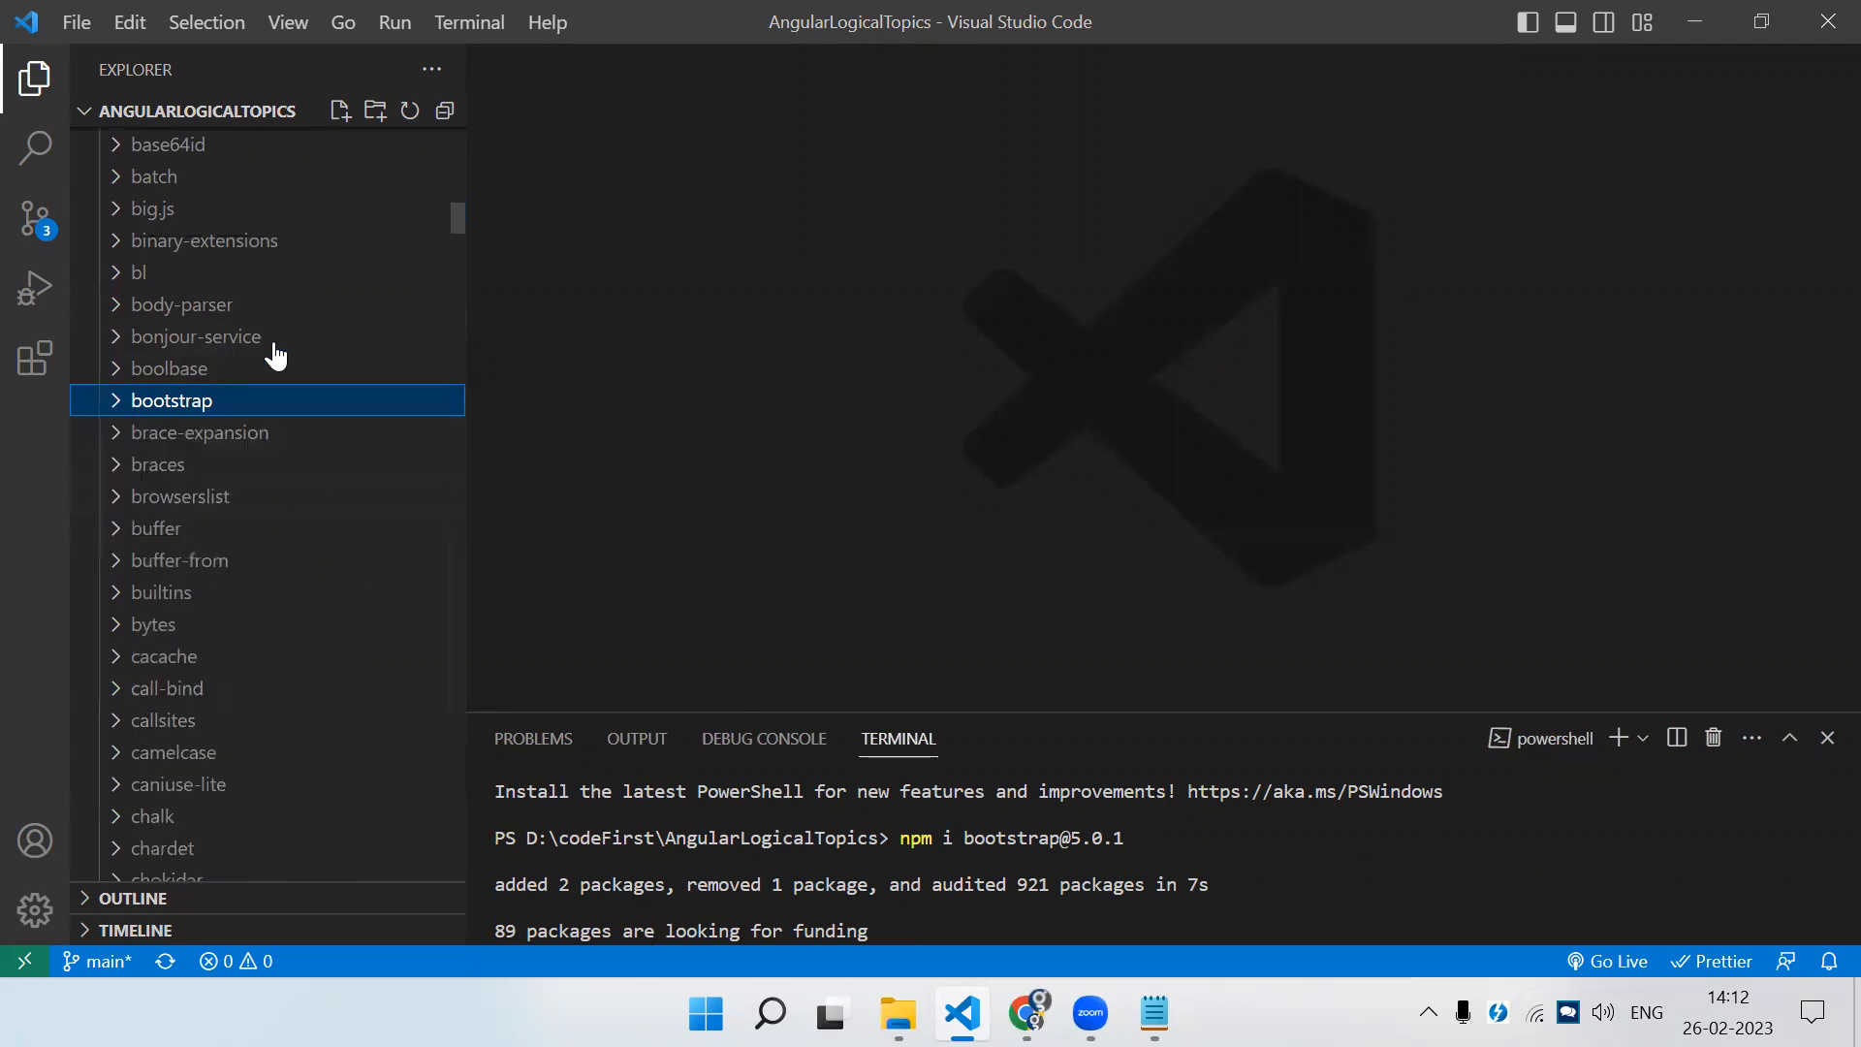
{"action": "left_click", "coordinate": [184, 206]}
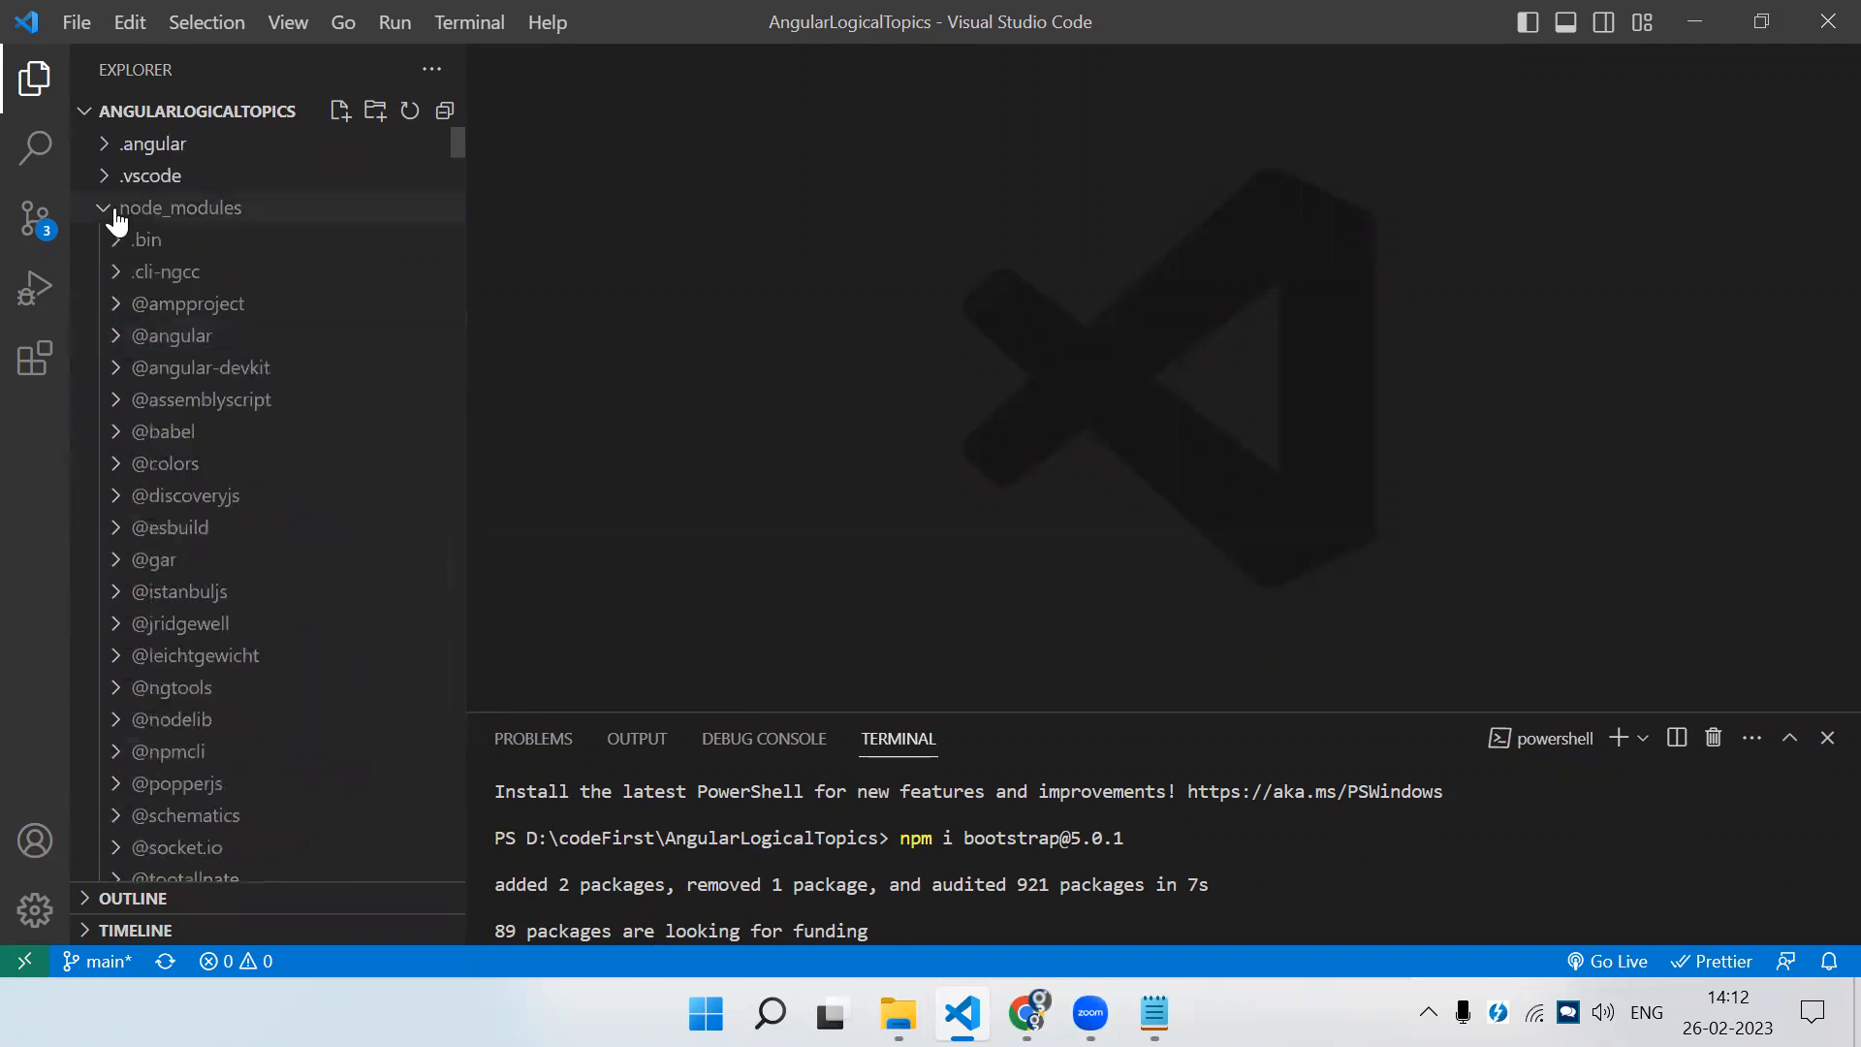
{"action": "left_click", "coordinate": [181, 207]}
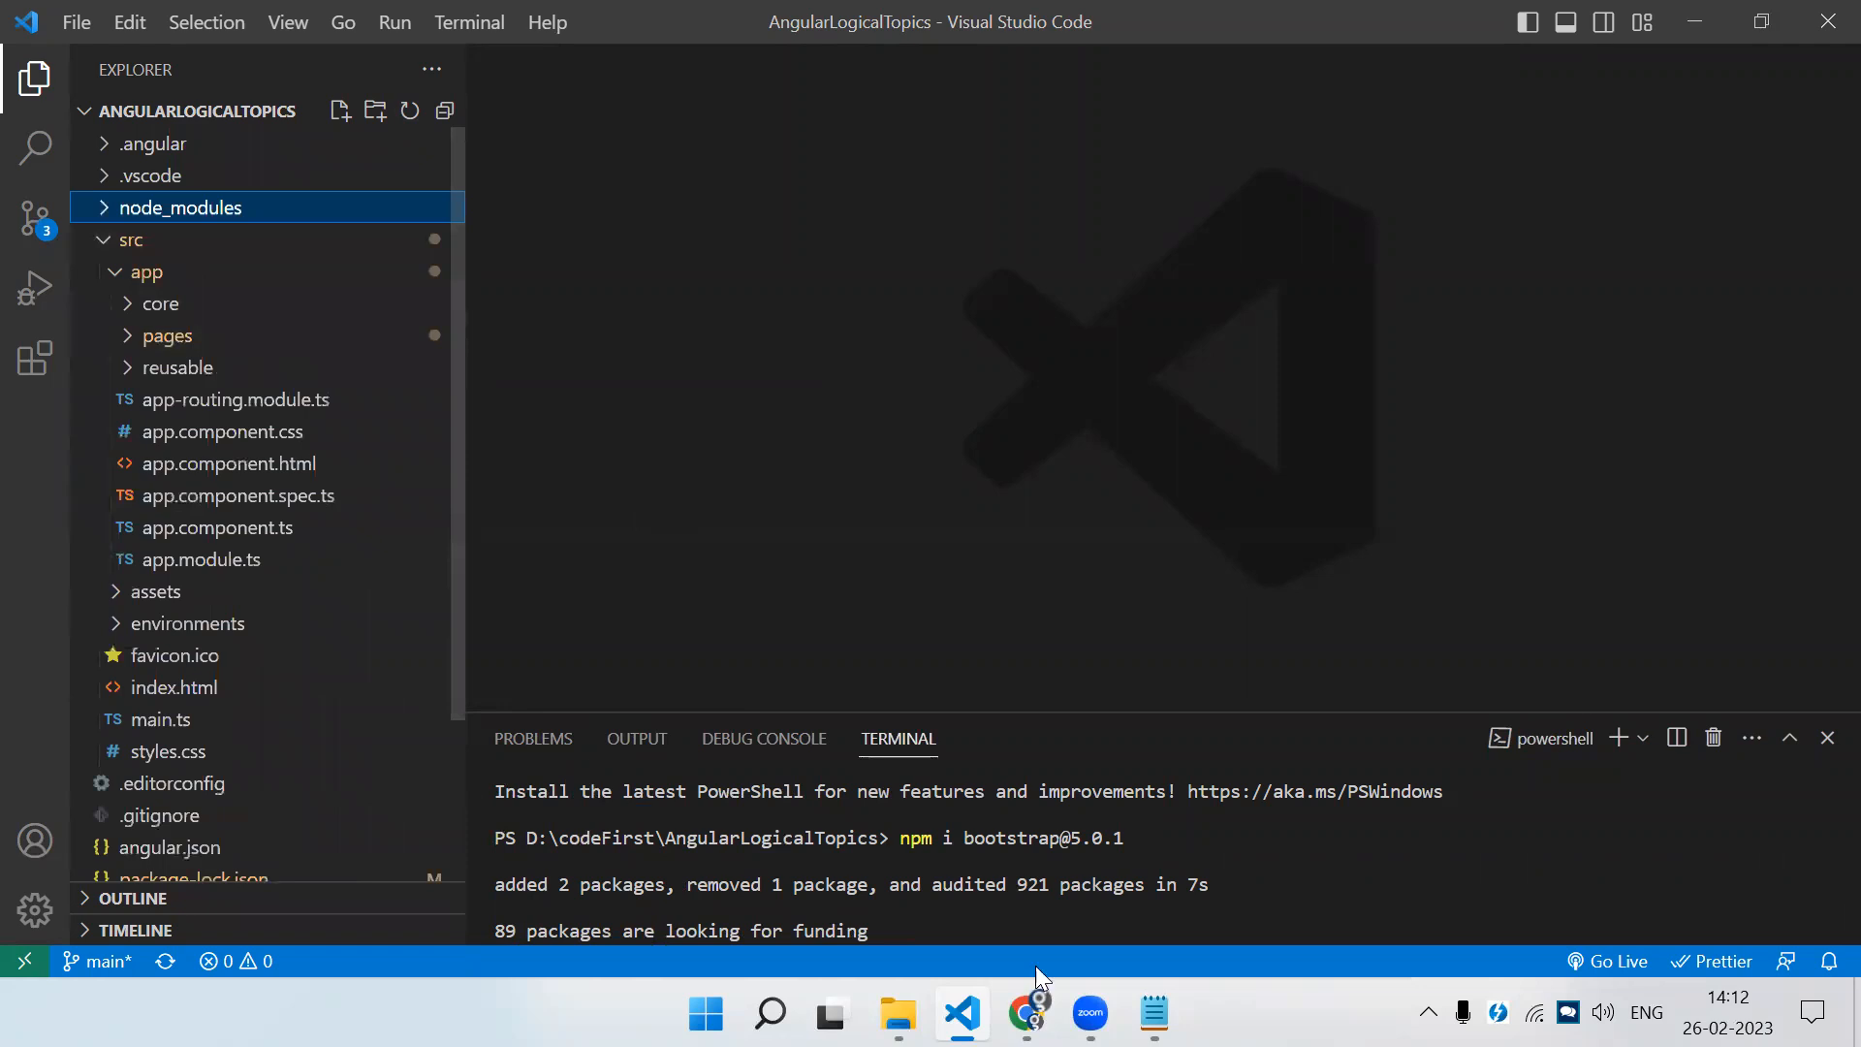
{"action": "left_click", "coordinate": [1024, 1013]}
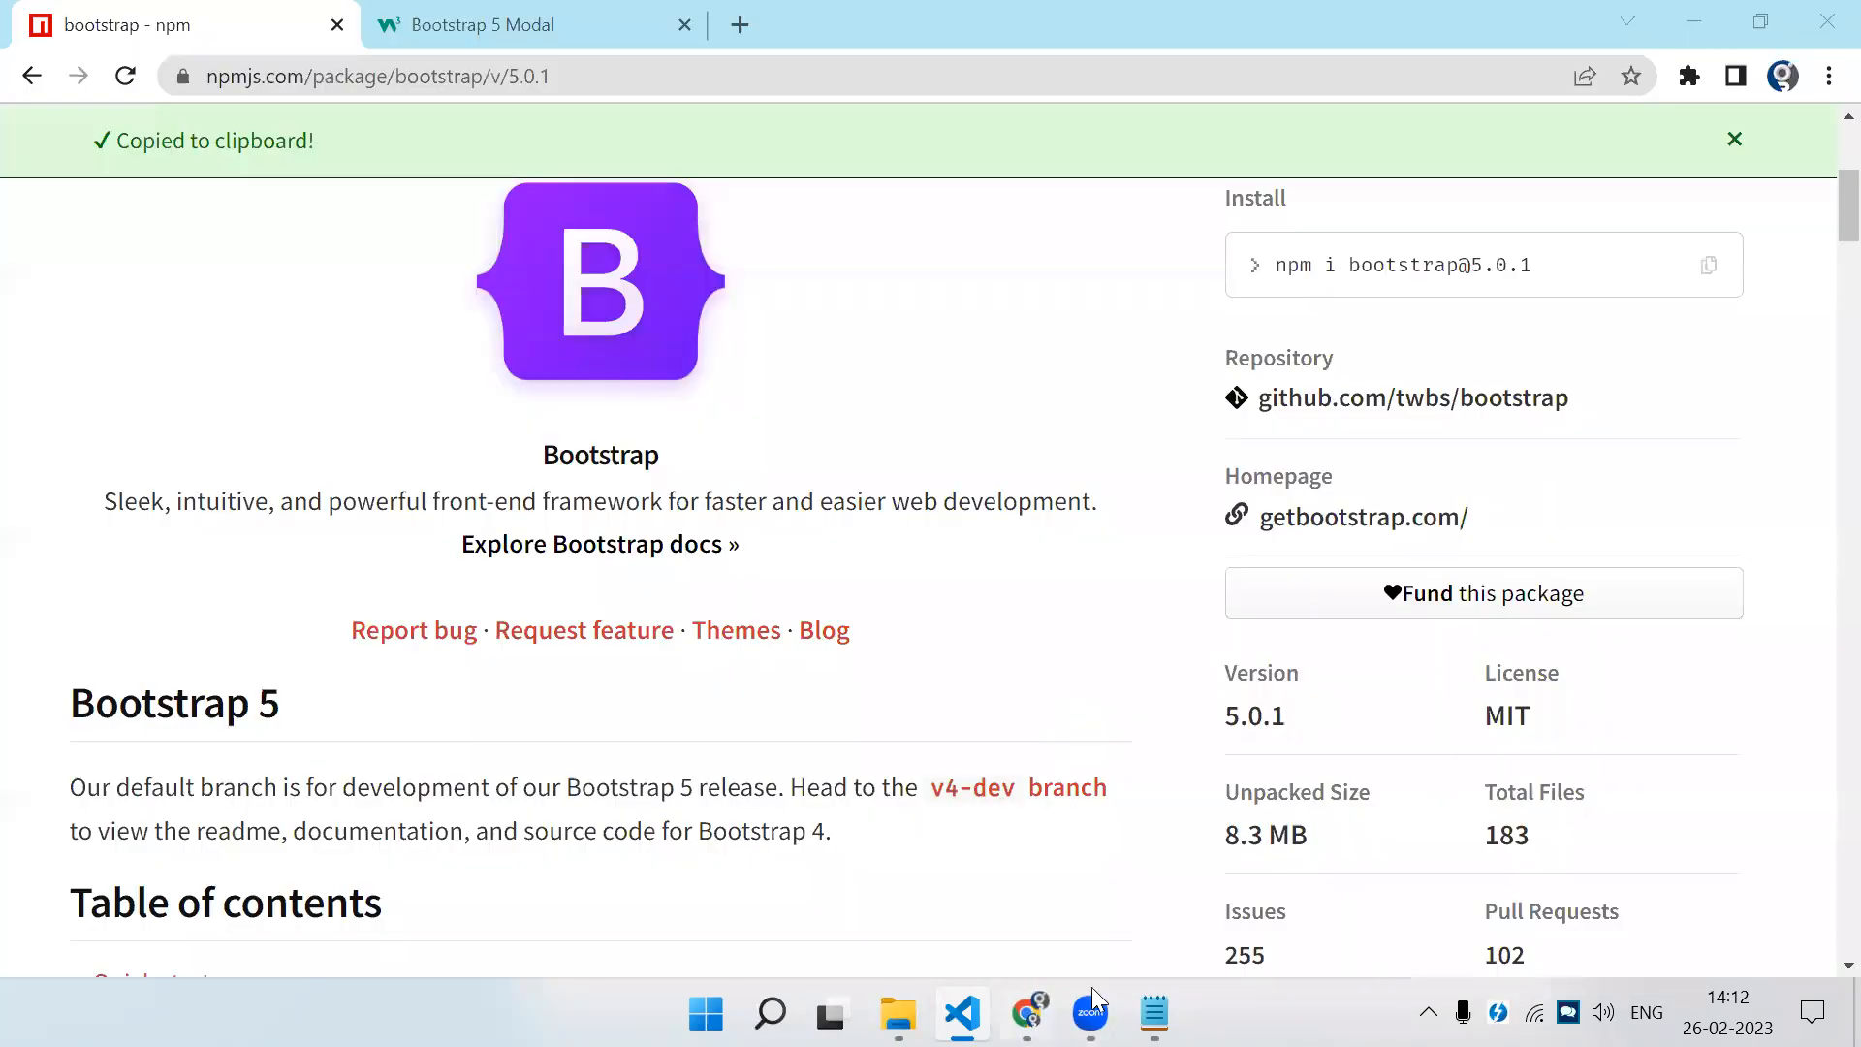
- Add bootstrap/dist/css/bootstrap.min.css to angular.json styles, save, and start ng serve
{"action": "left_click", "coordinate": [961, 1015]}
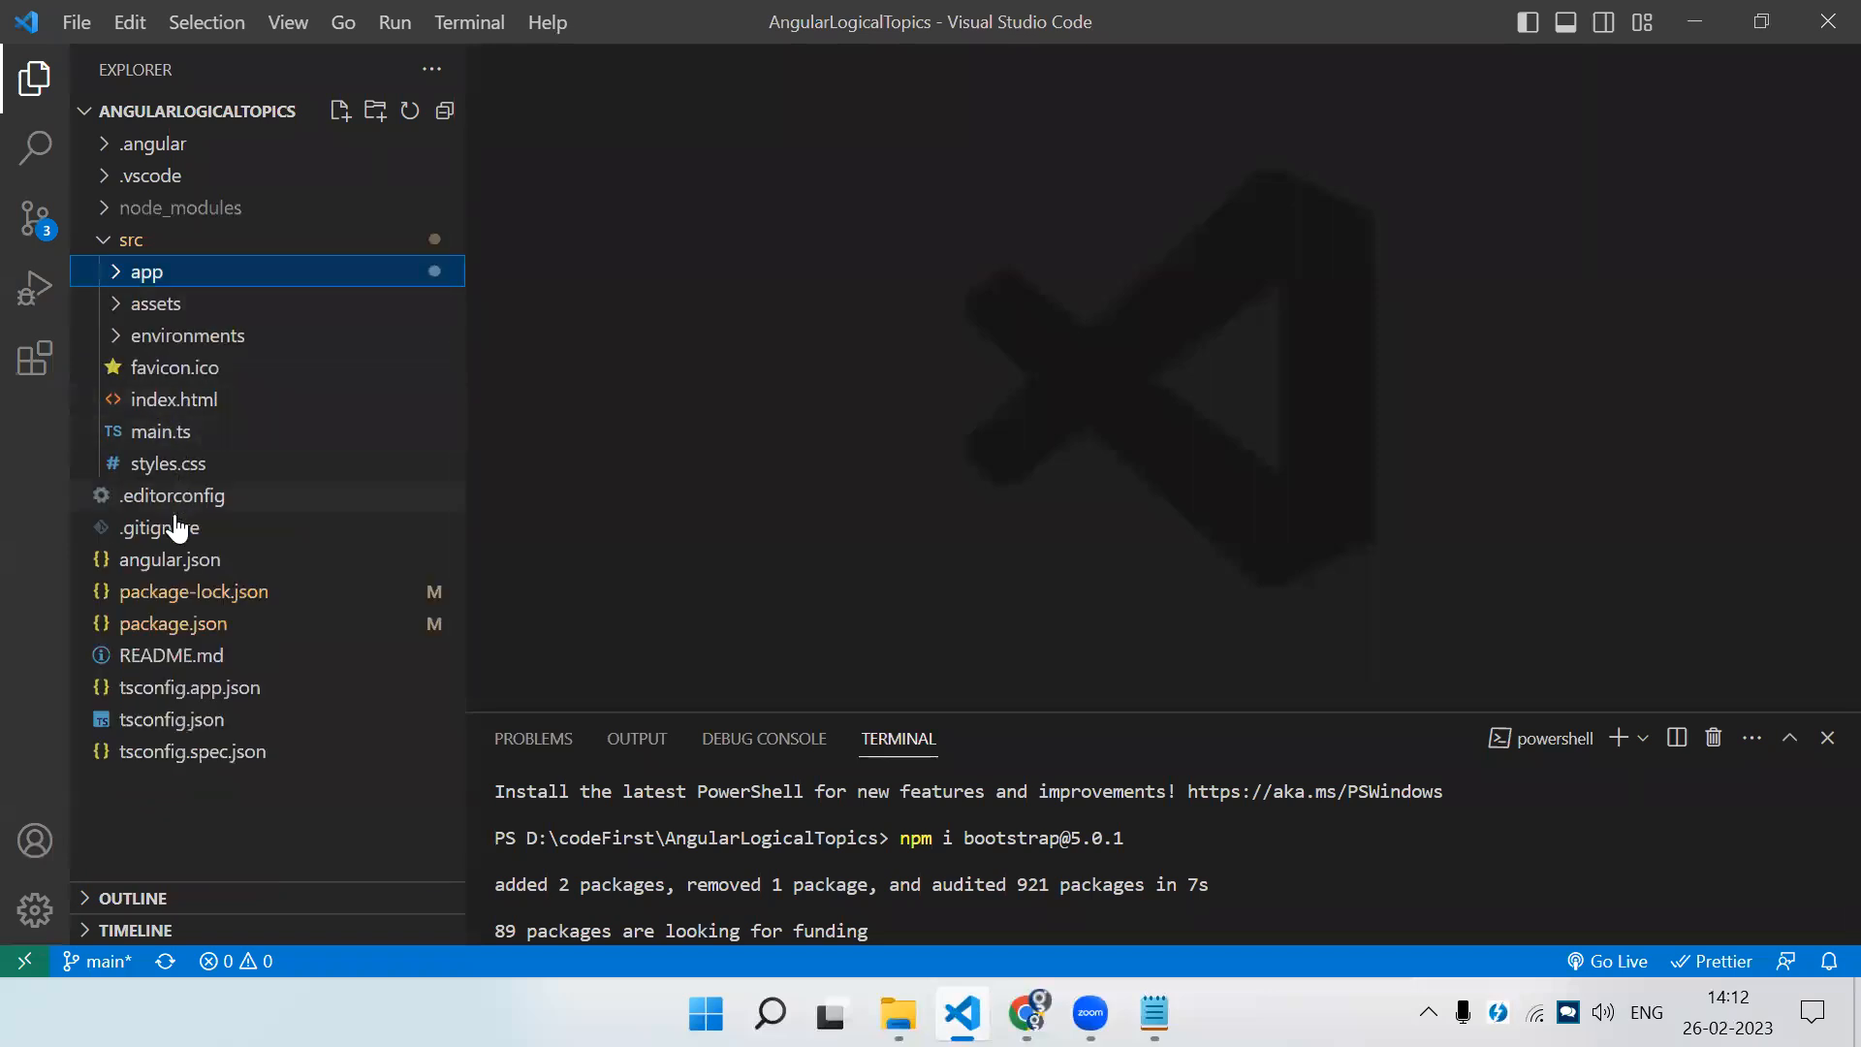
{"action": "left_click", "coordinate": [170, 559]}
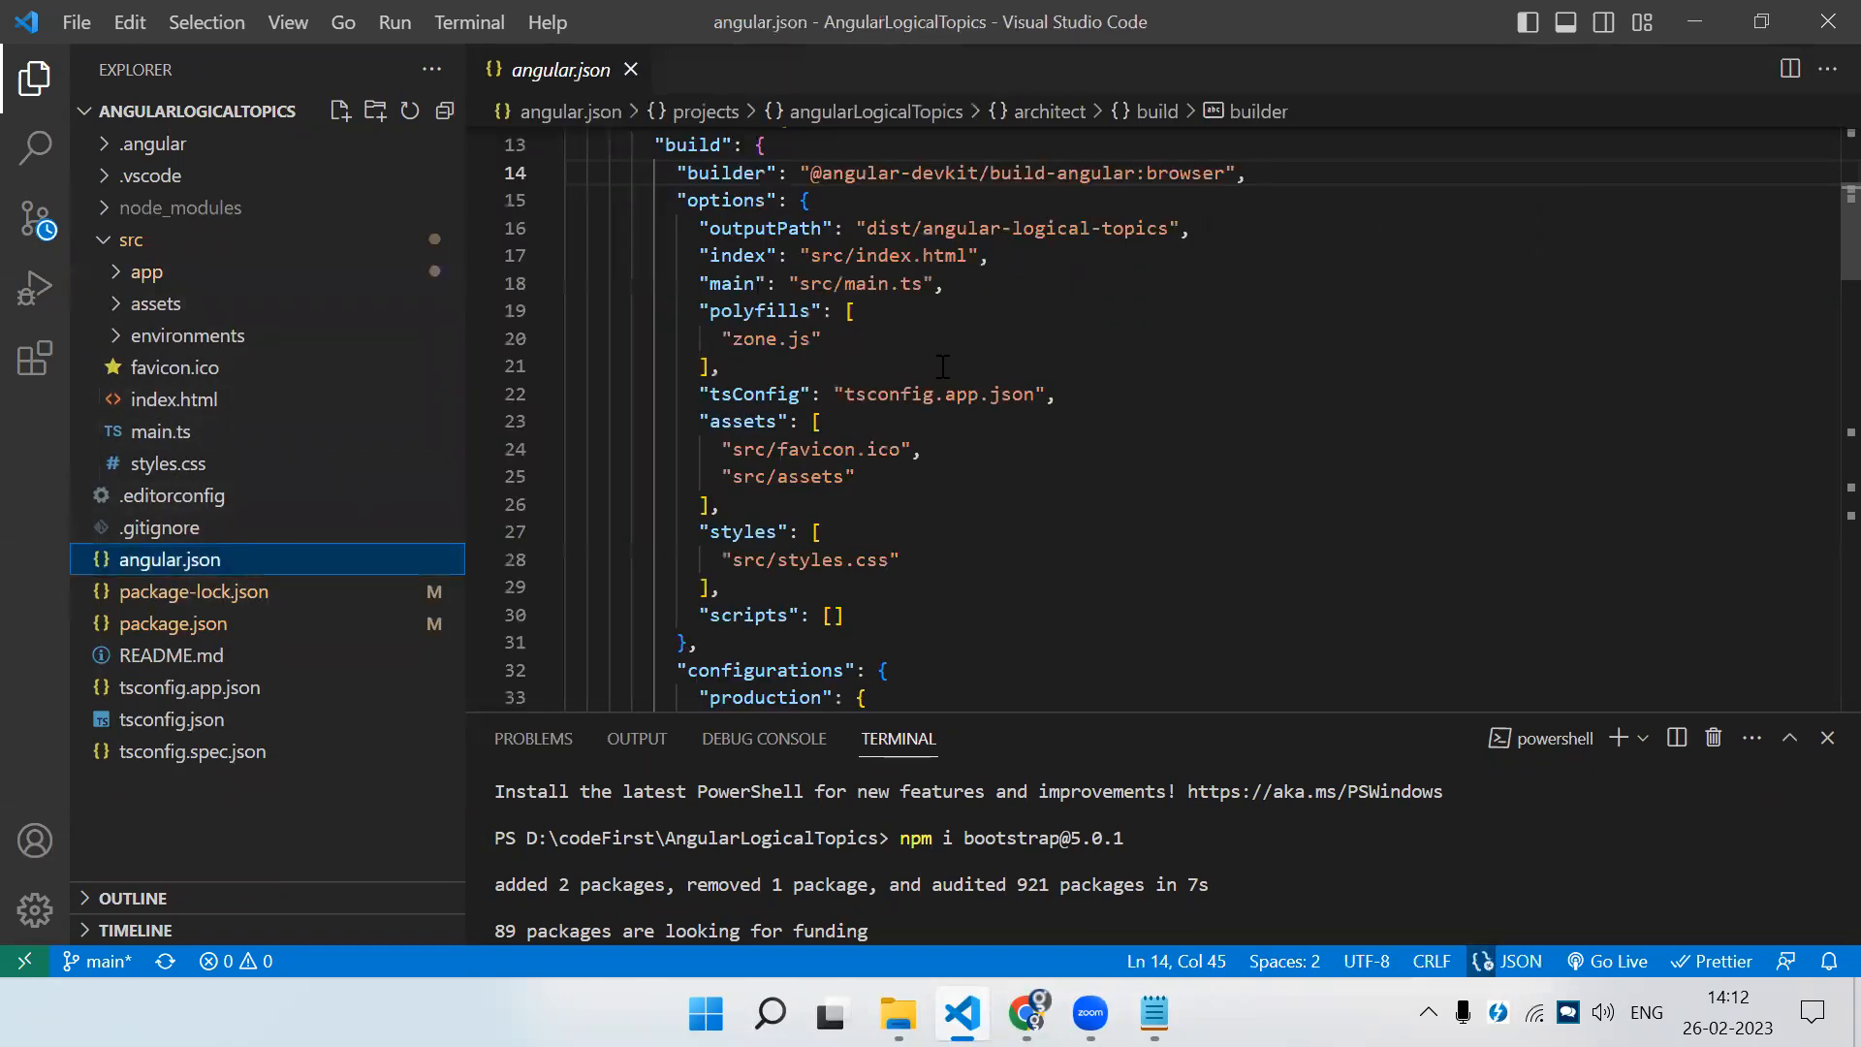
{"action": "scroll", "scroll_direction": "down", "scroll_amount": 3}
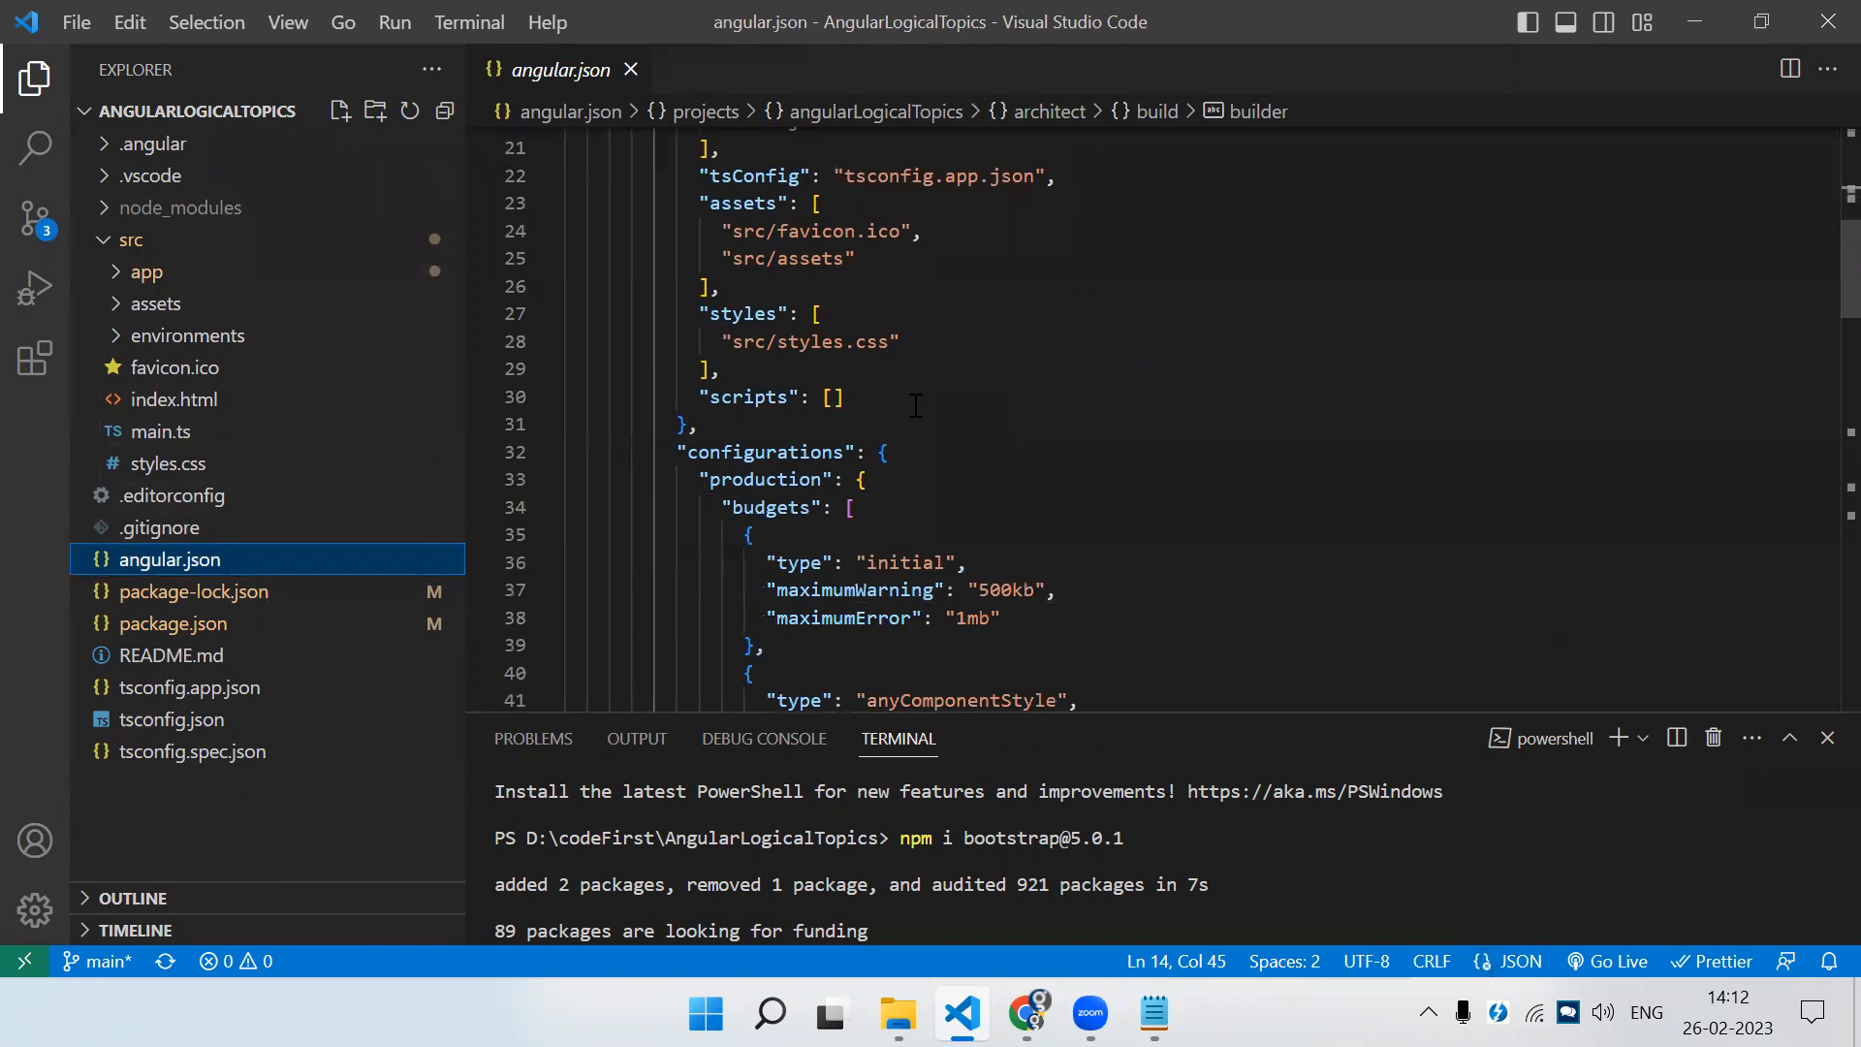
{"action": "key", "text": "Enter"}
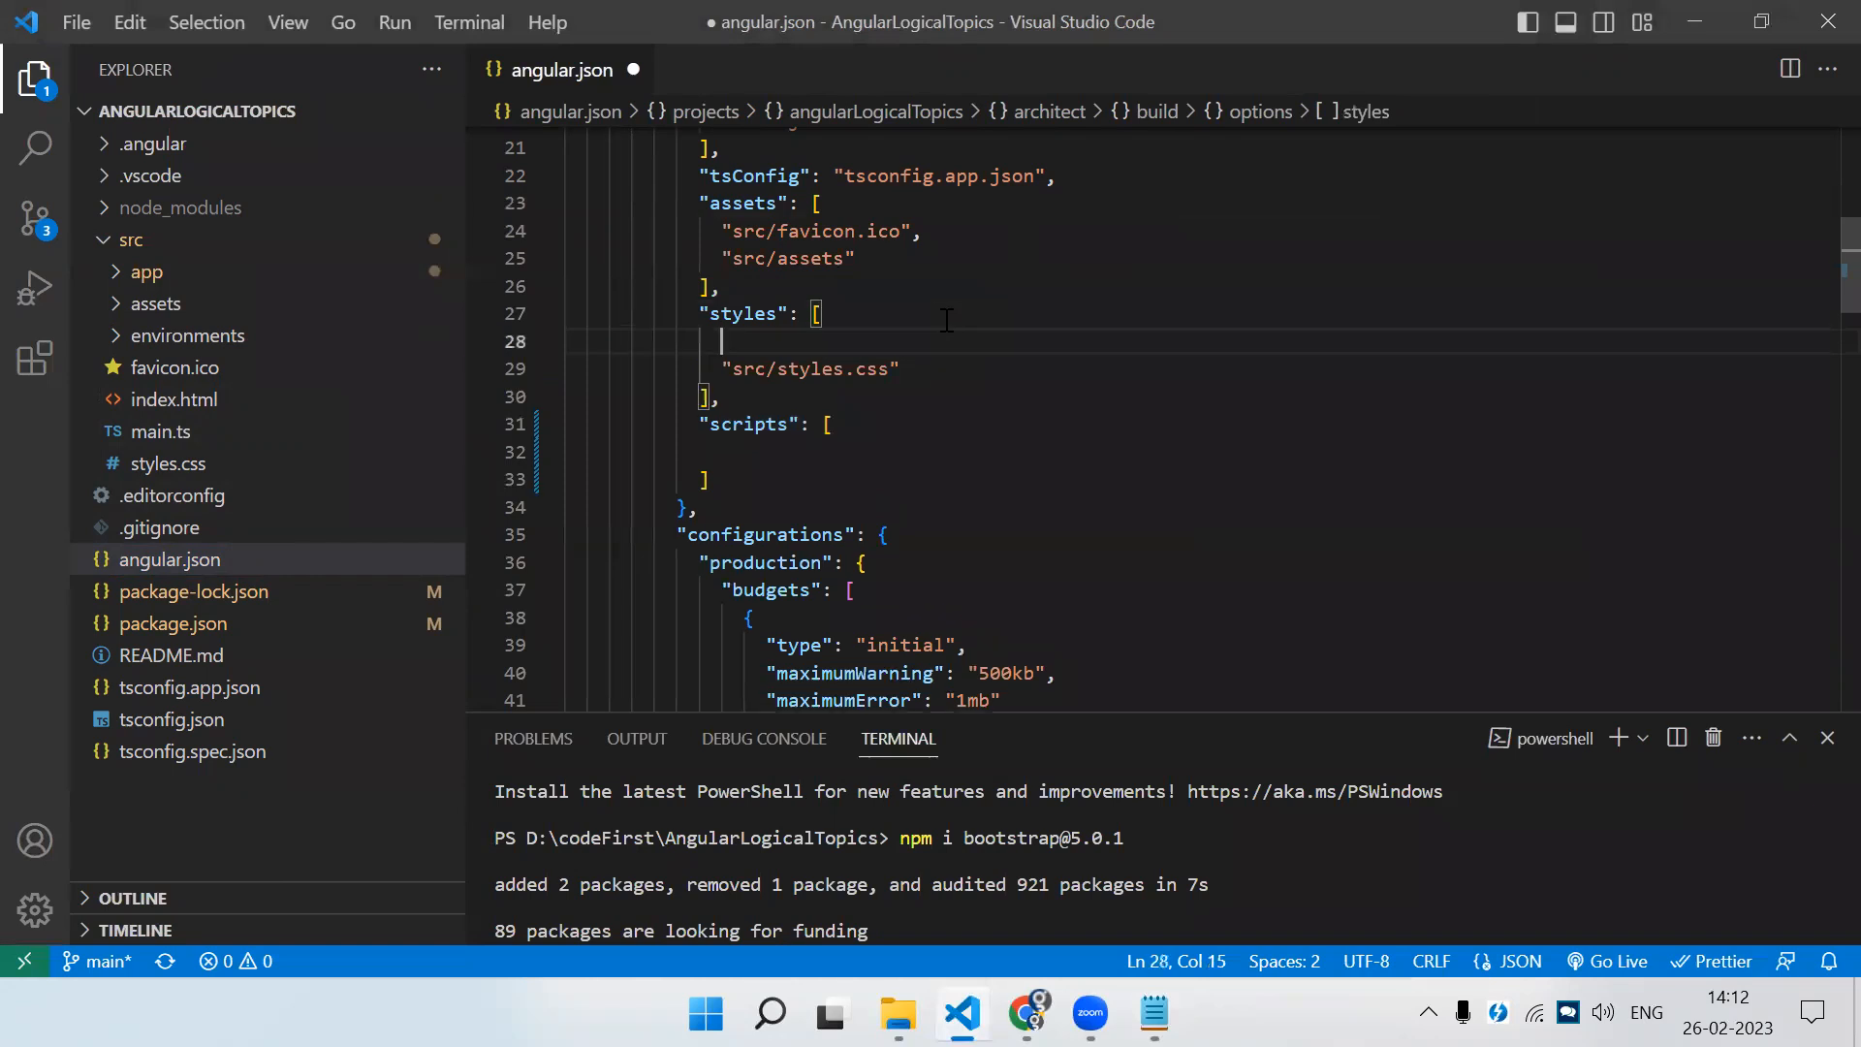
{"action": "type", "text": "\"/node_modules/bootstrap/dist/css/bootstrap.min.css\","}
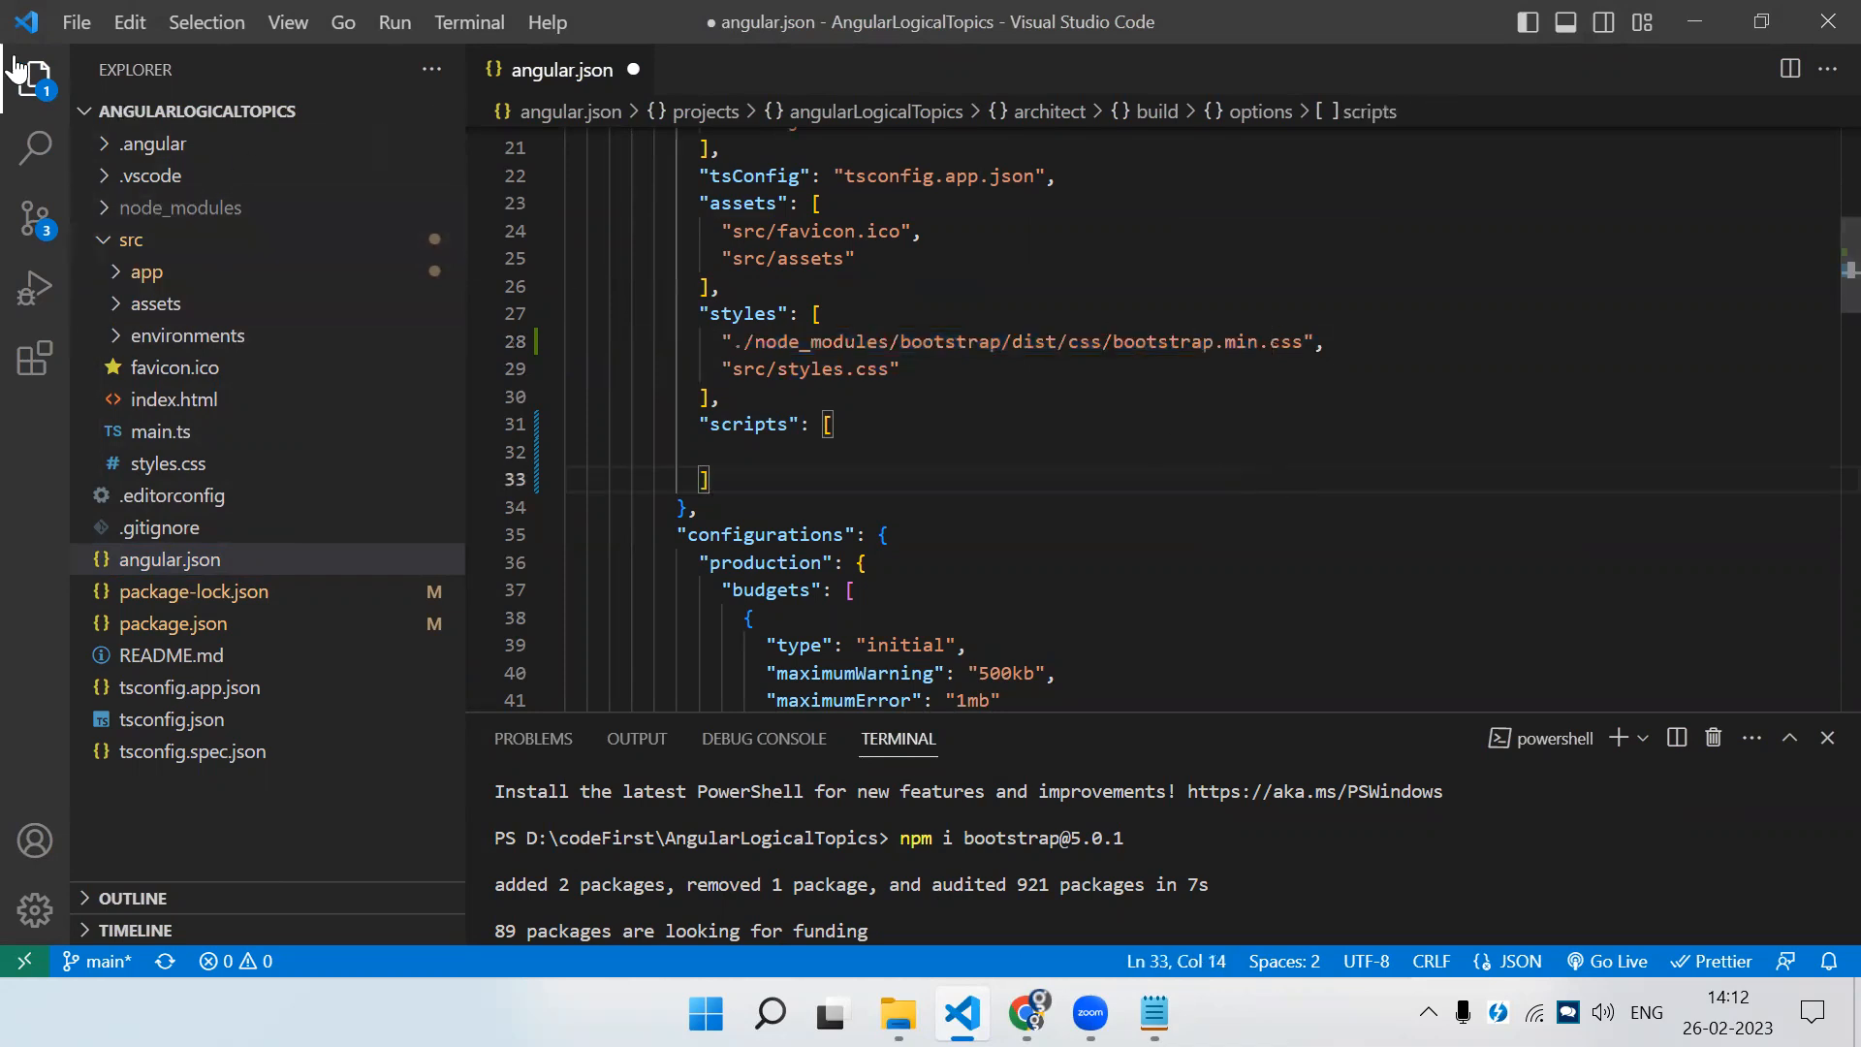
{"action": "left_click", "coordinate": [75, 21]}
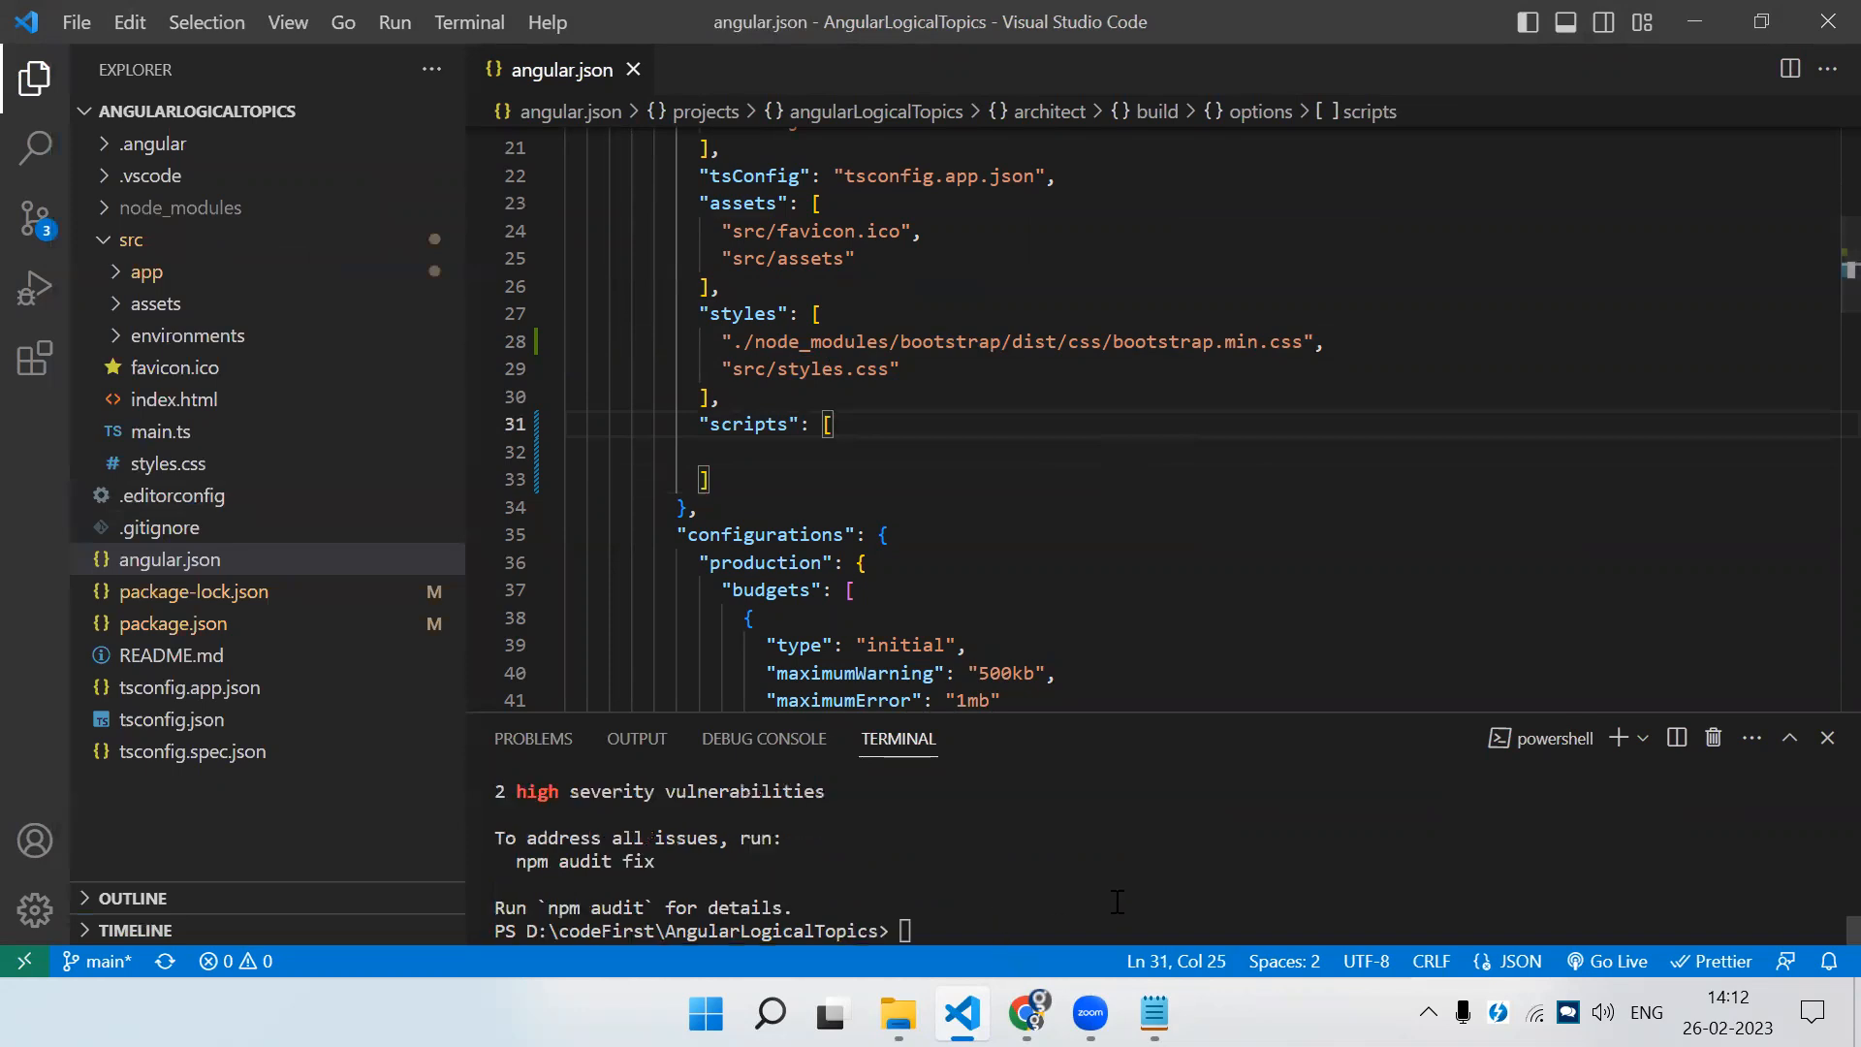
{"action": "type", "text": "ng"}
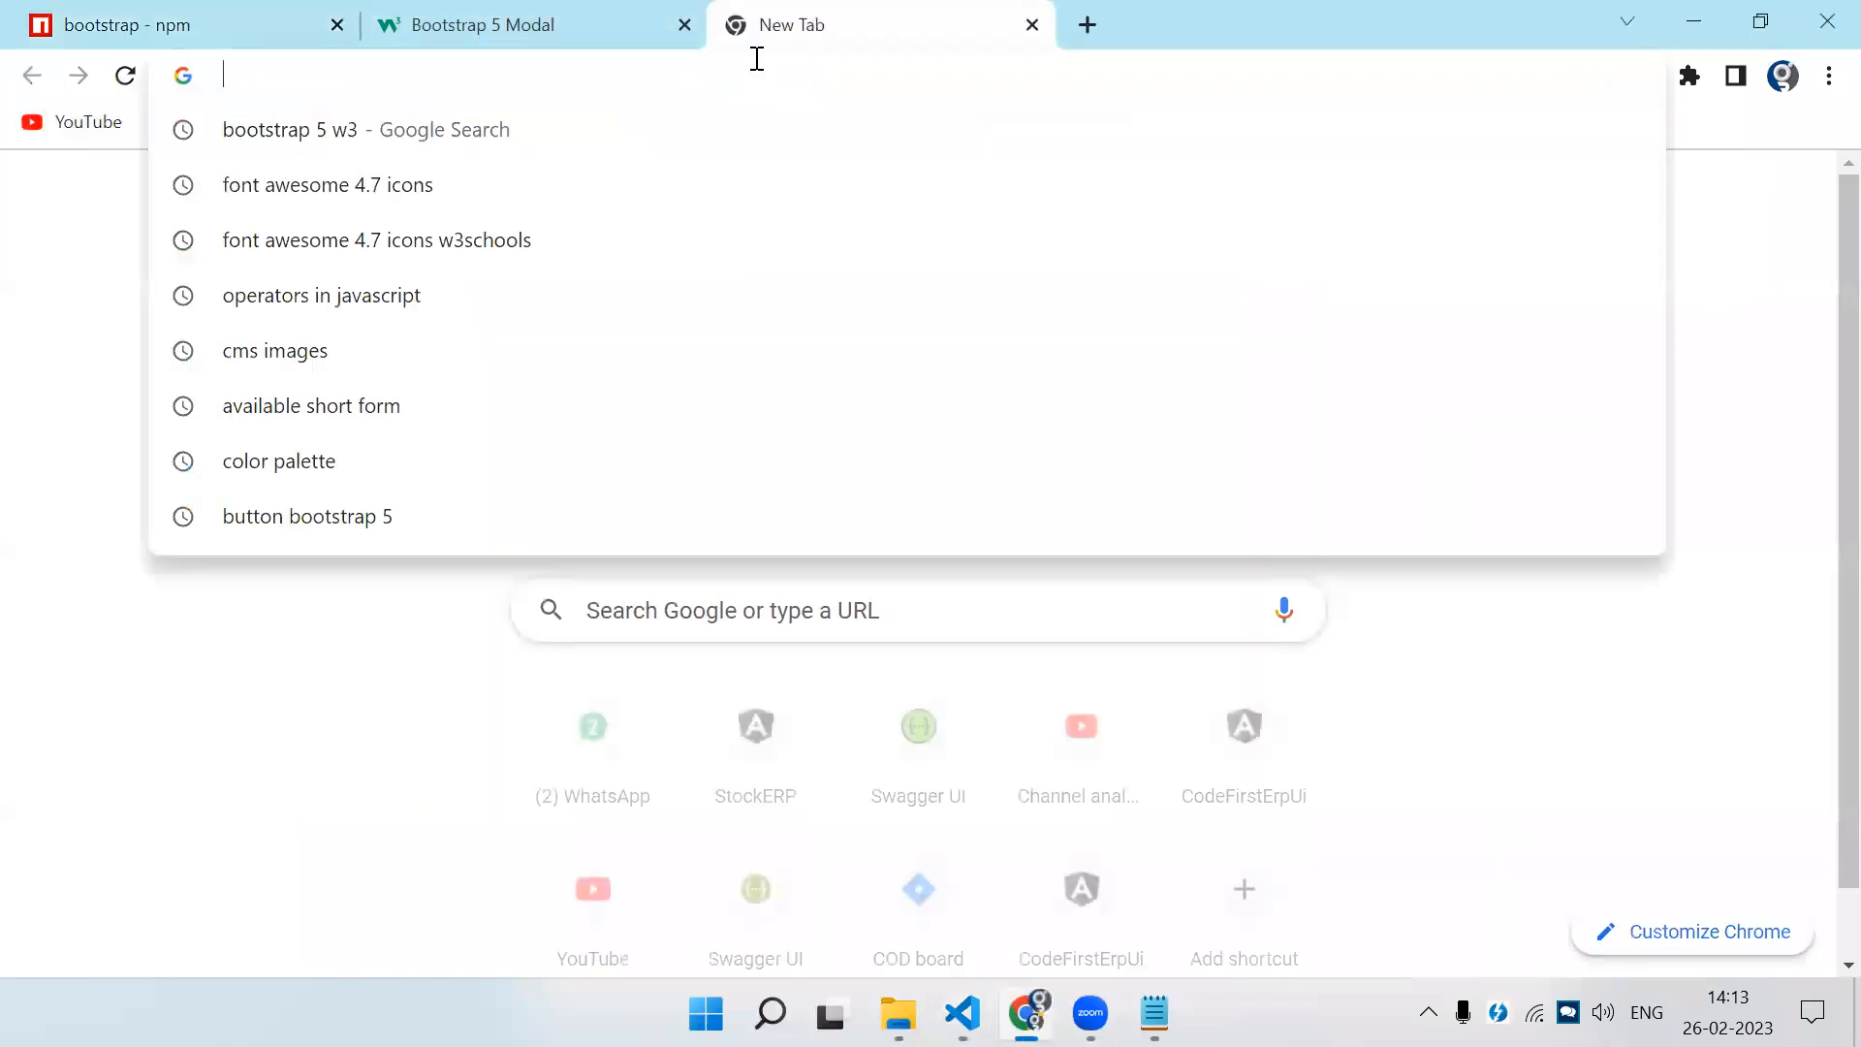
- Load localhost:4200 in Chrome and open pages/users/users.component.html in the editor
{"action": "type", "text": "localhost:4200"}
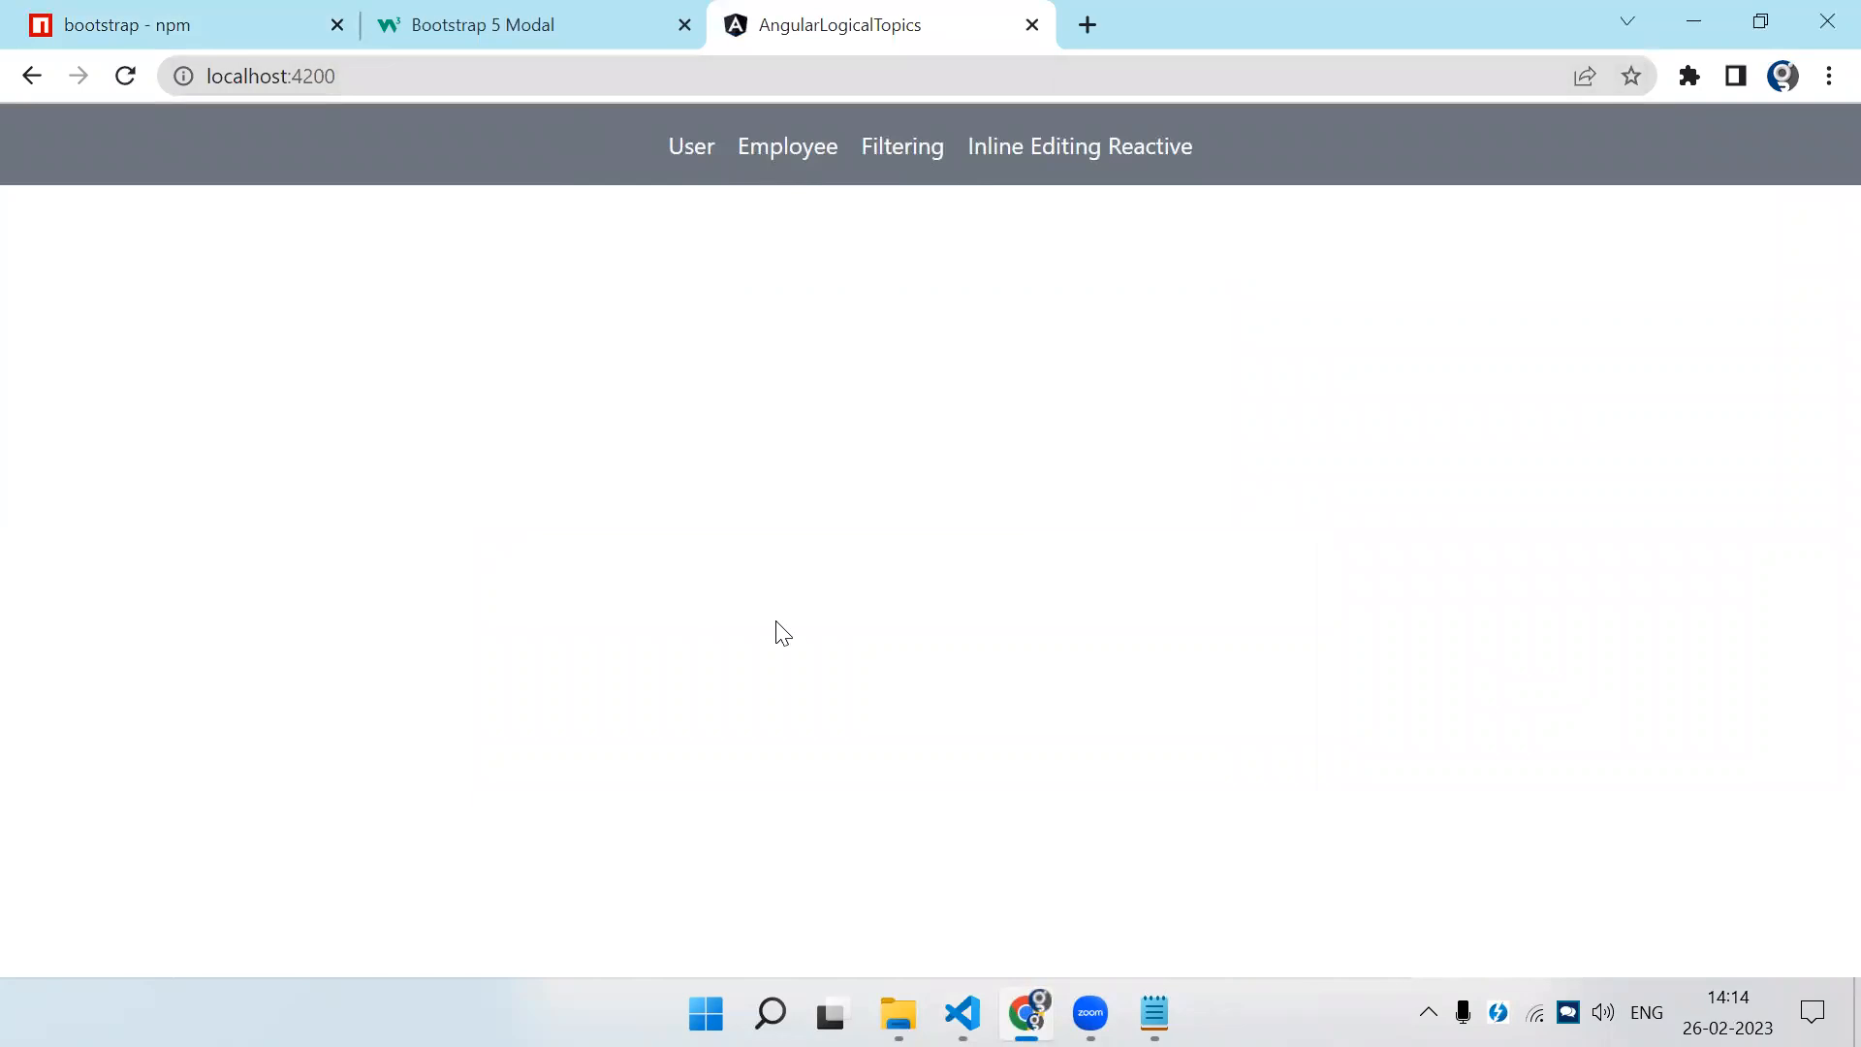
{"action": "left_click", "coordinate": [691, 146]}
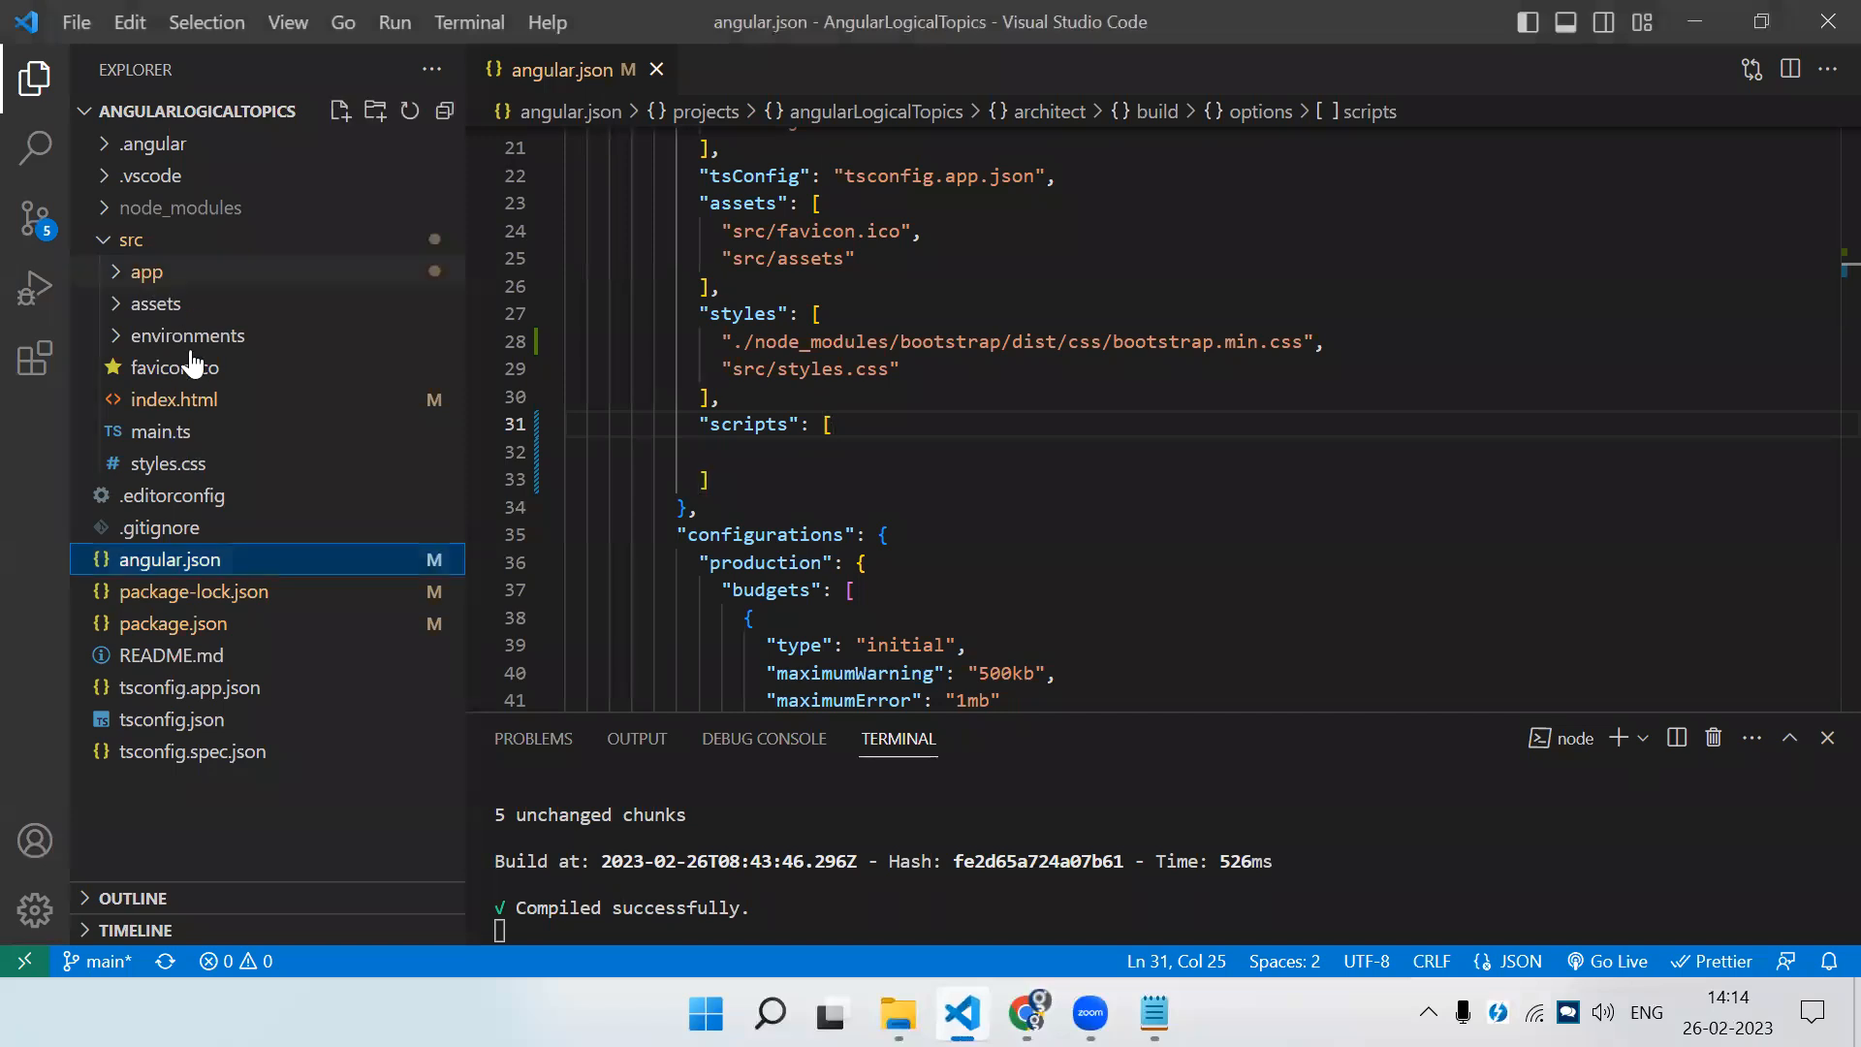
{"action": "left_click", "coordinate": [146, 271]}
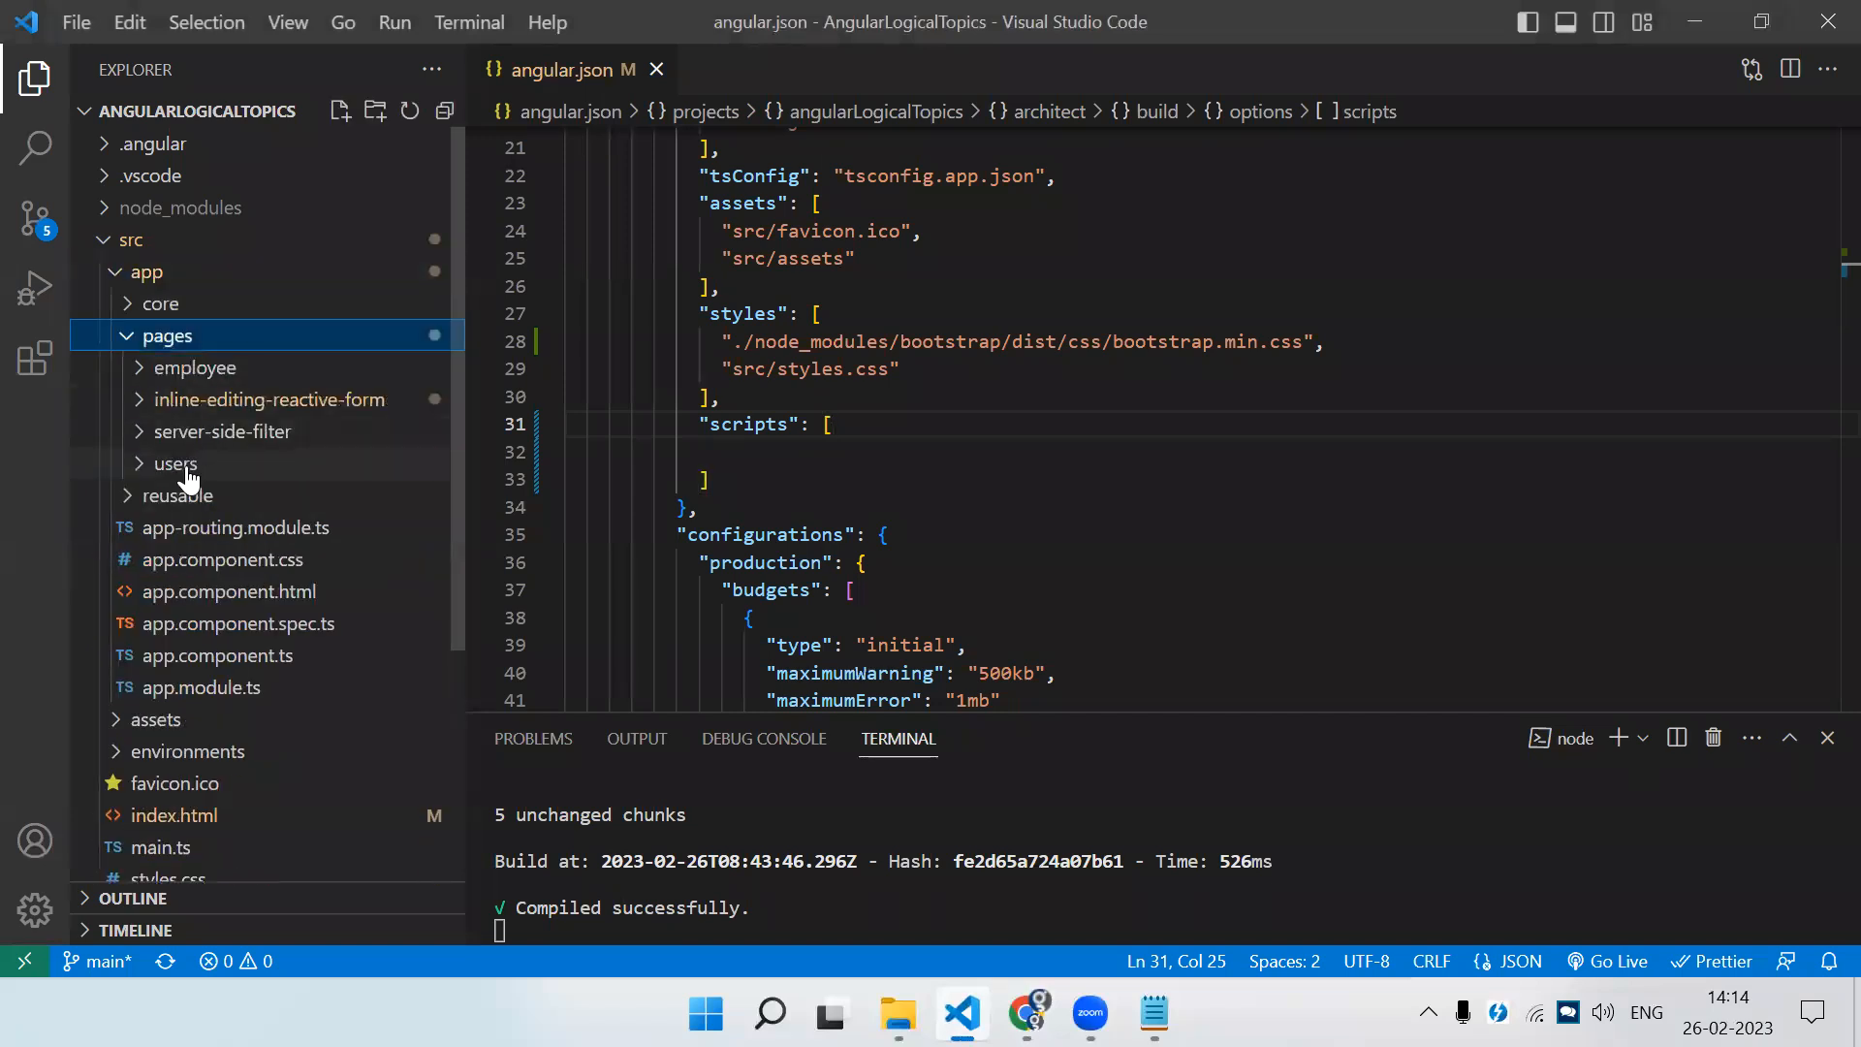
{"action": "left_click", "coordinate": [250, 528]}
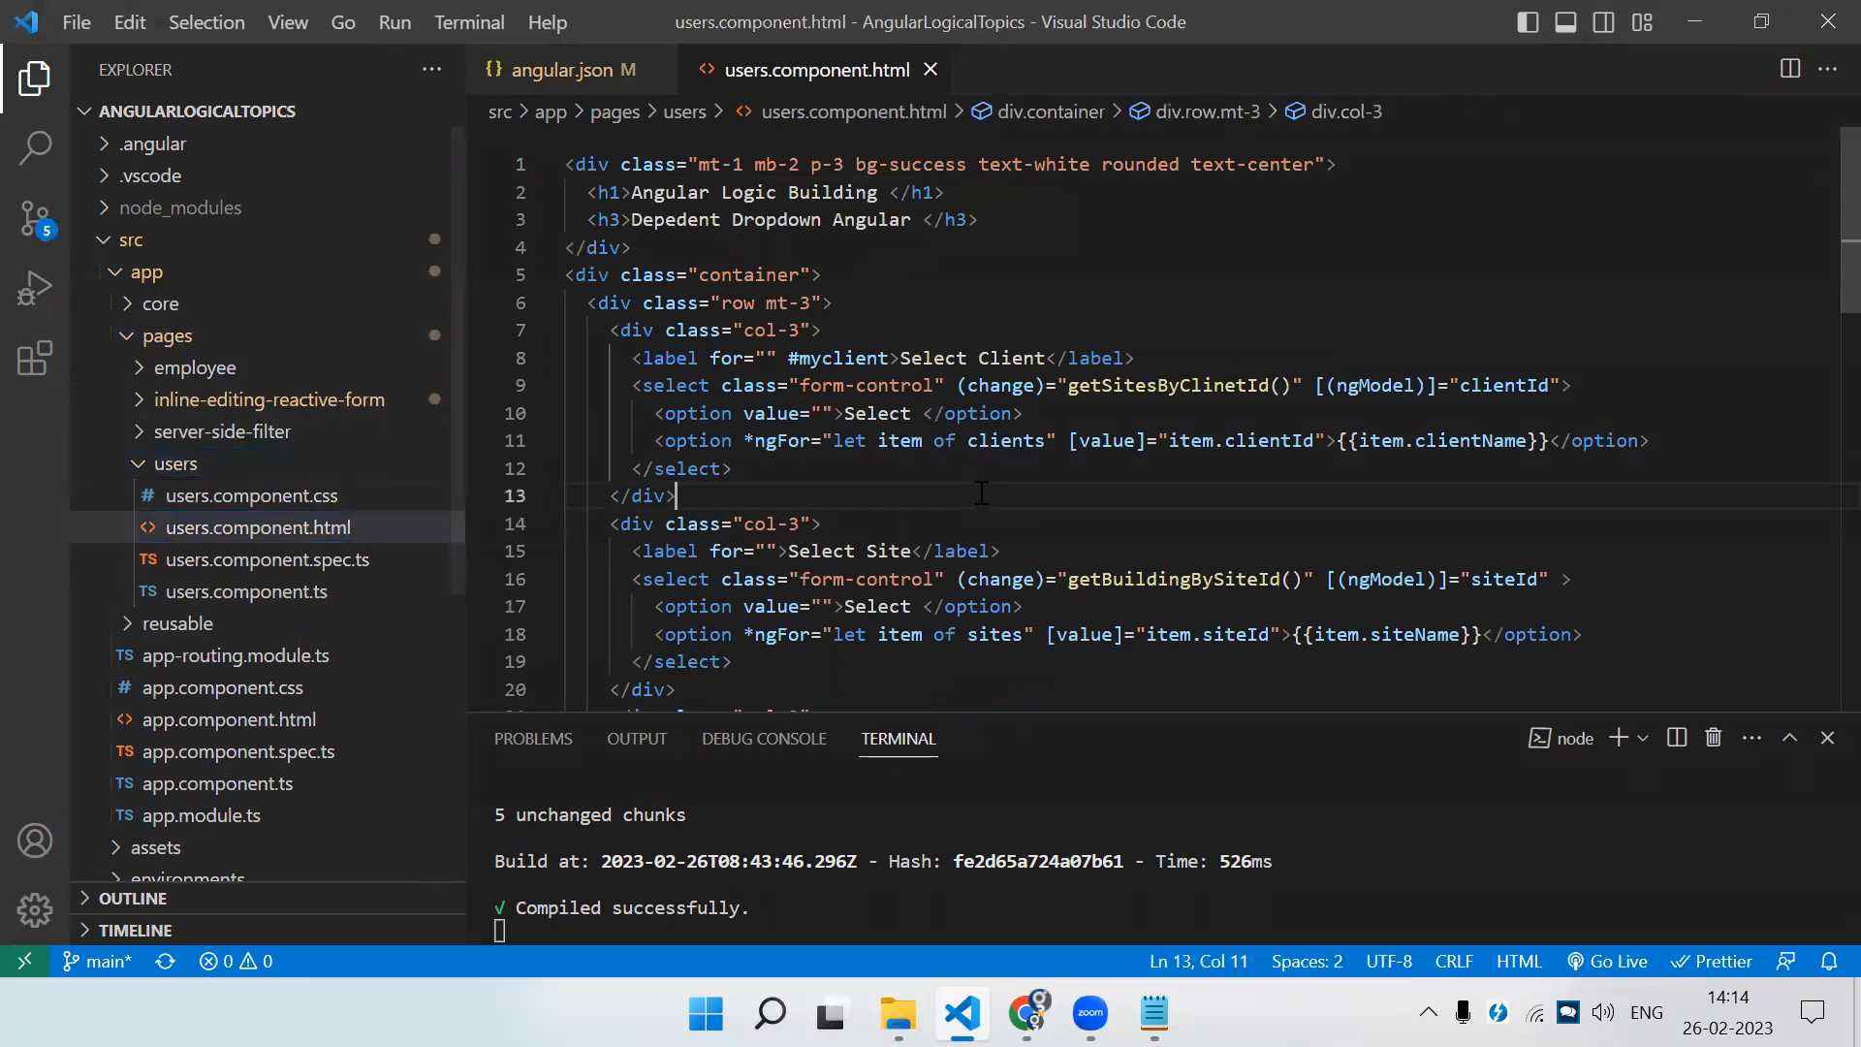
{"action": "scroll", "scroll_direction": "down", "scroll_amount": 3}
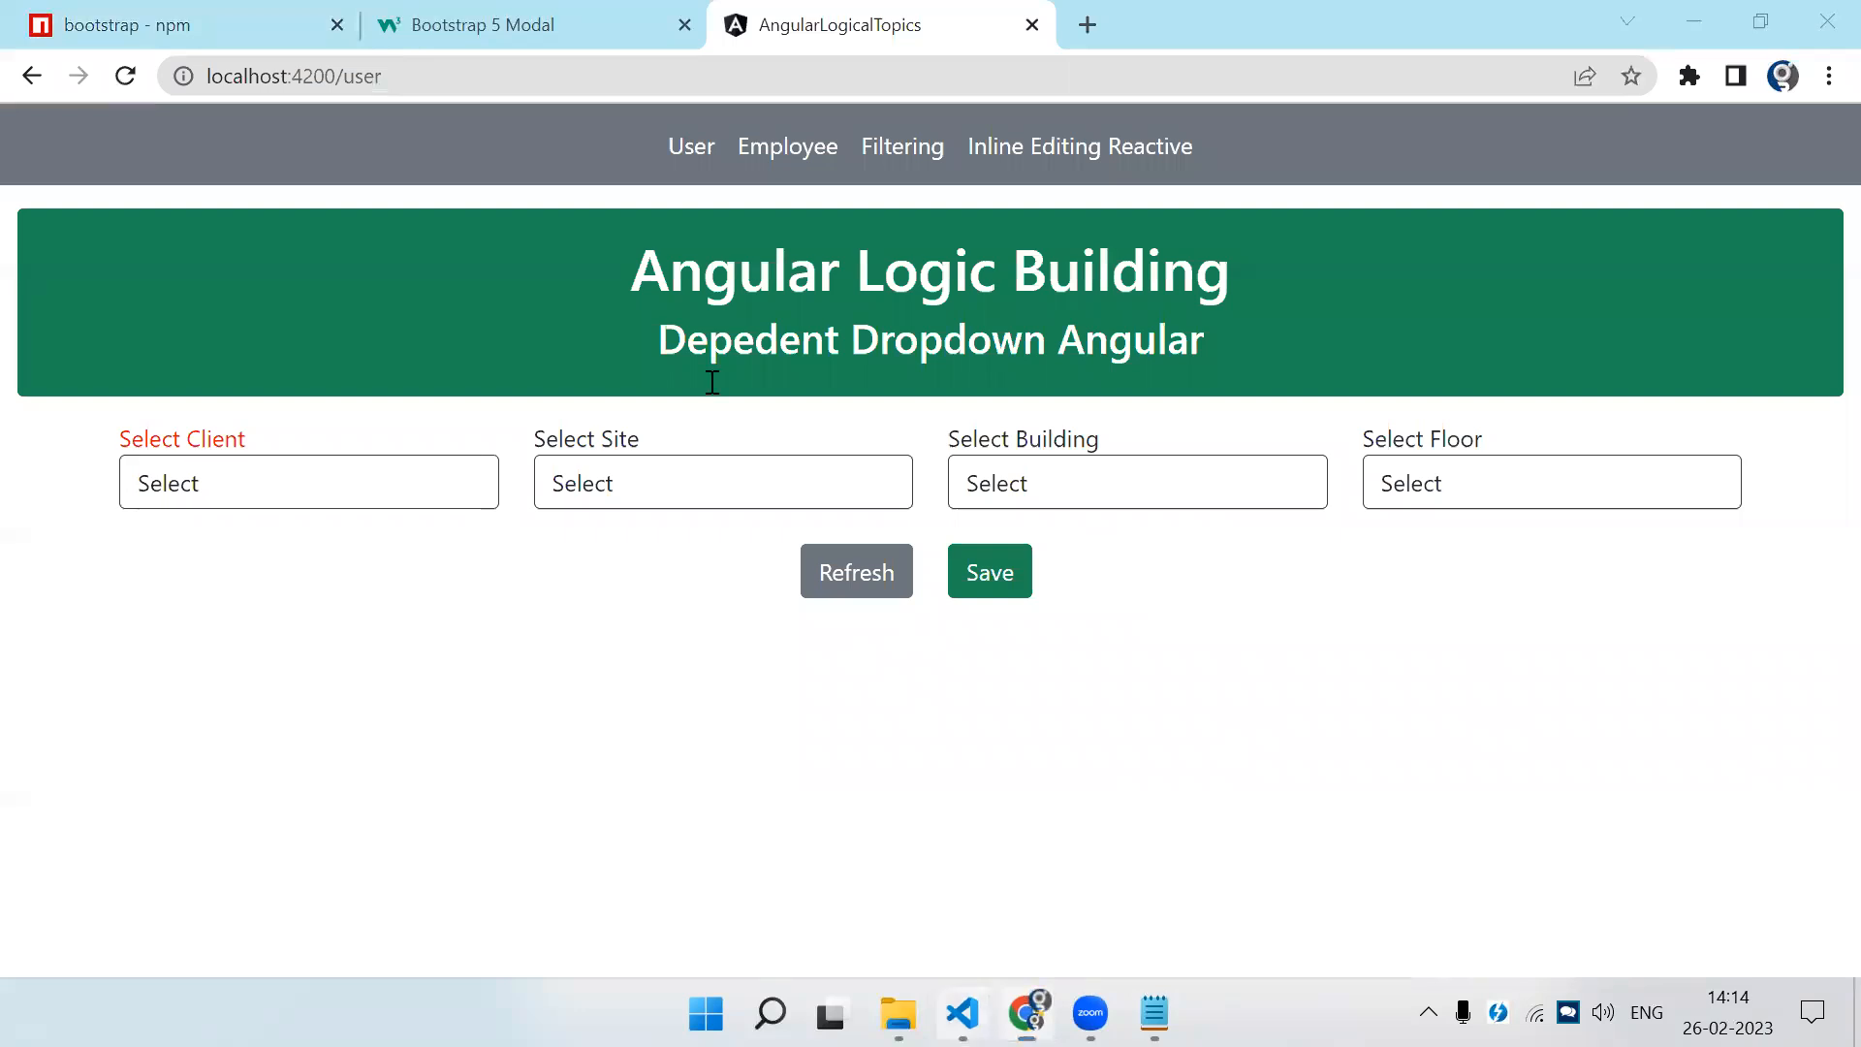
- Insert a div.row with col-12 holding a btn-success 'Open Model' button at line 6
{"action": "left_click", "coordinate": [961, 1011]}
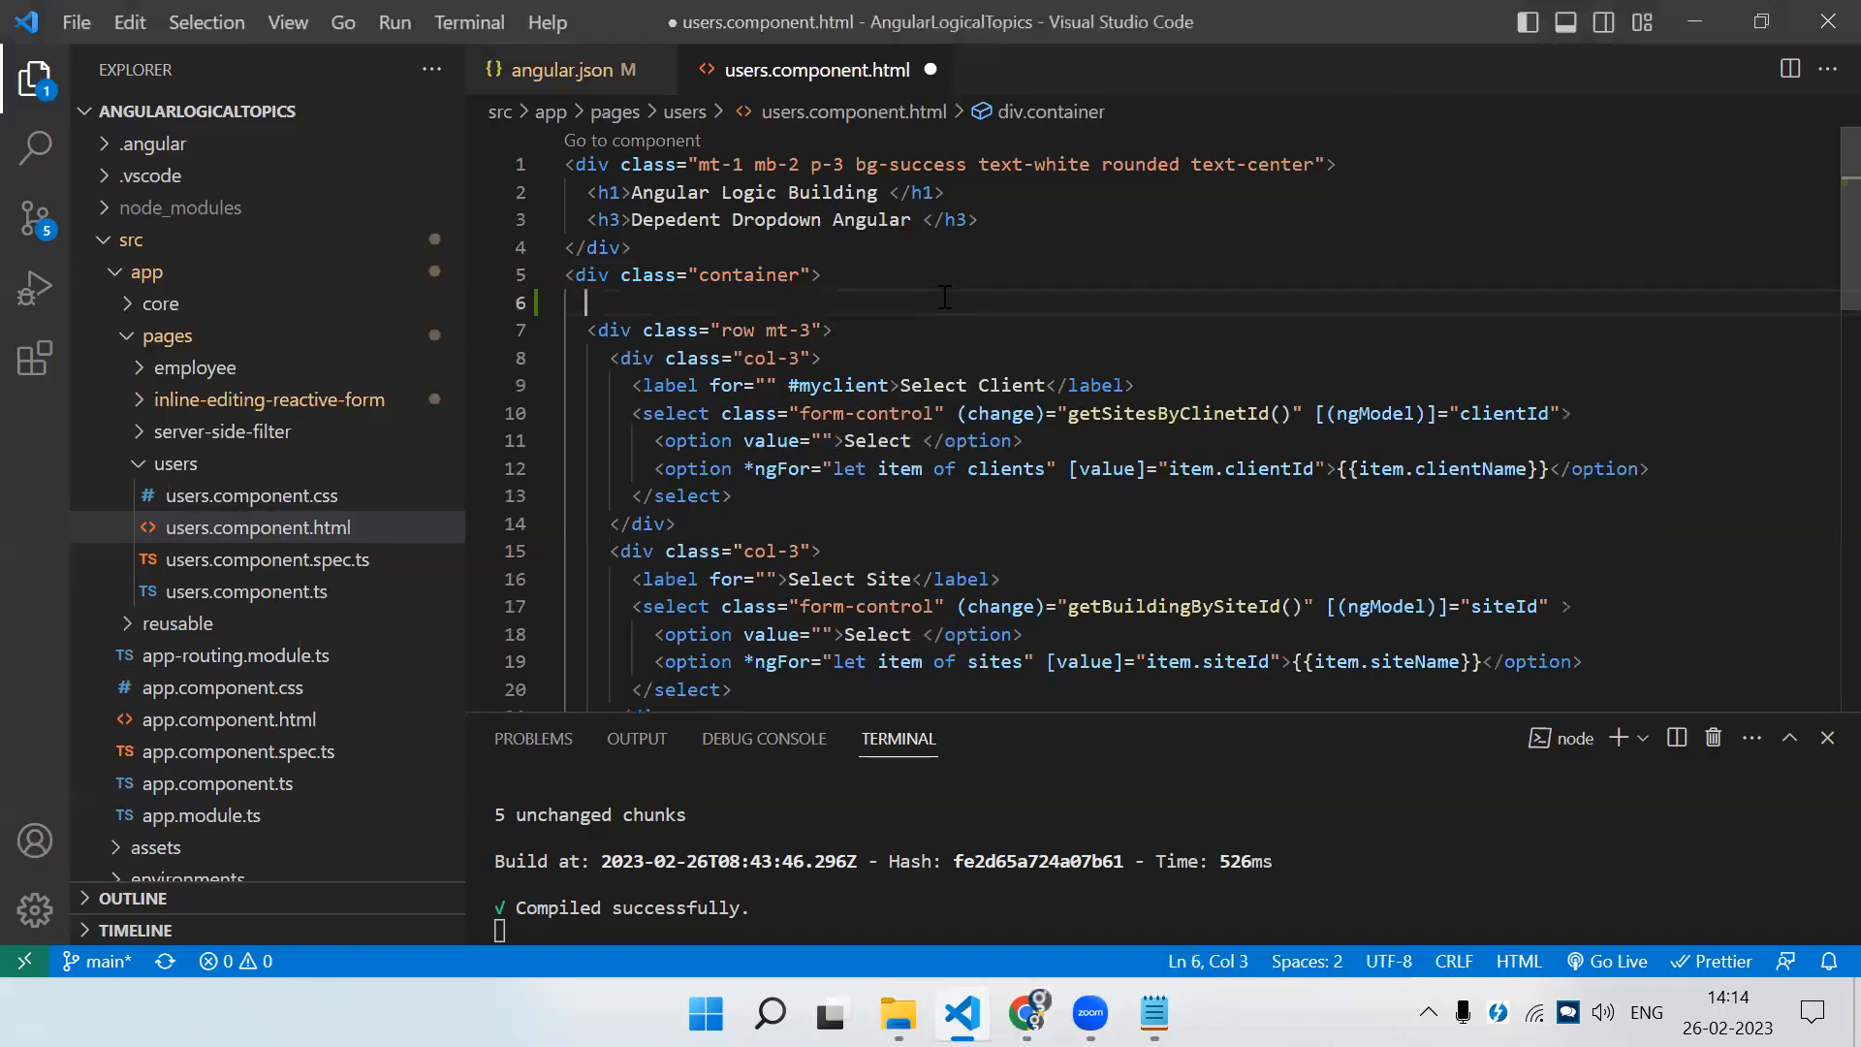
{"action": "type", "text": "<div class=\"row\">"}
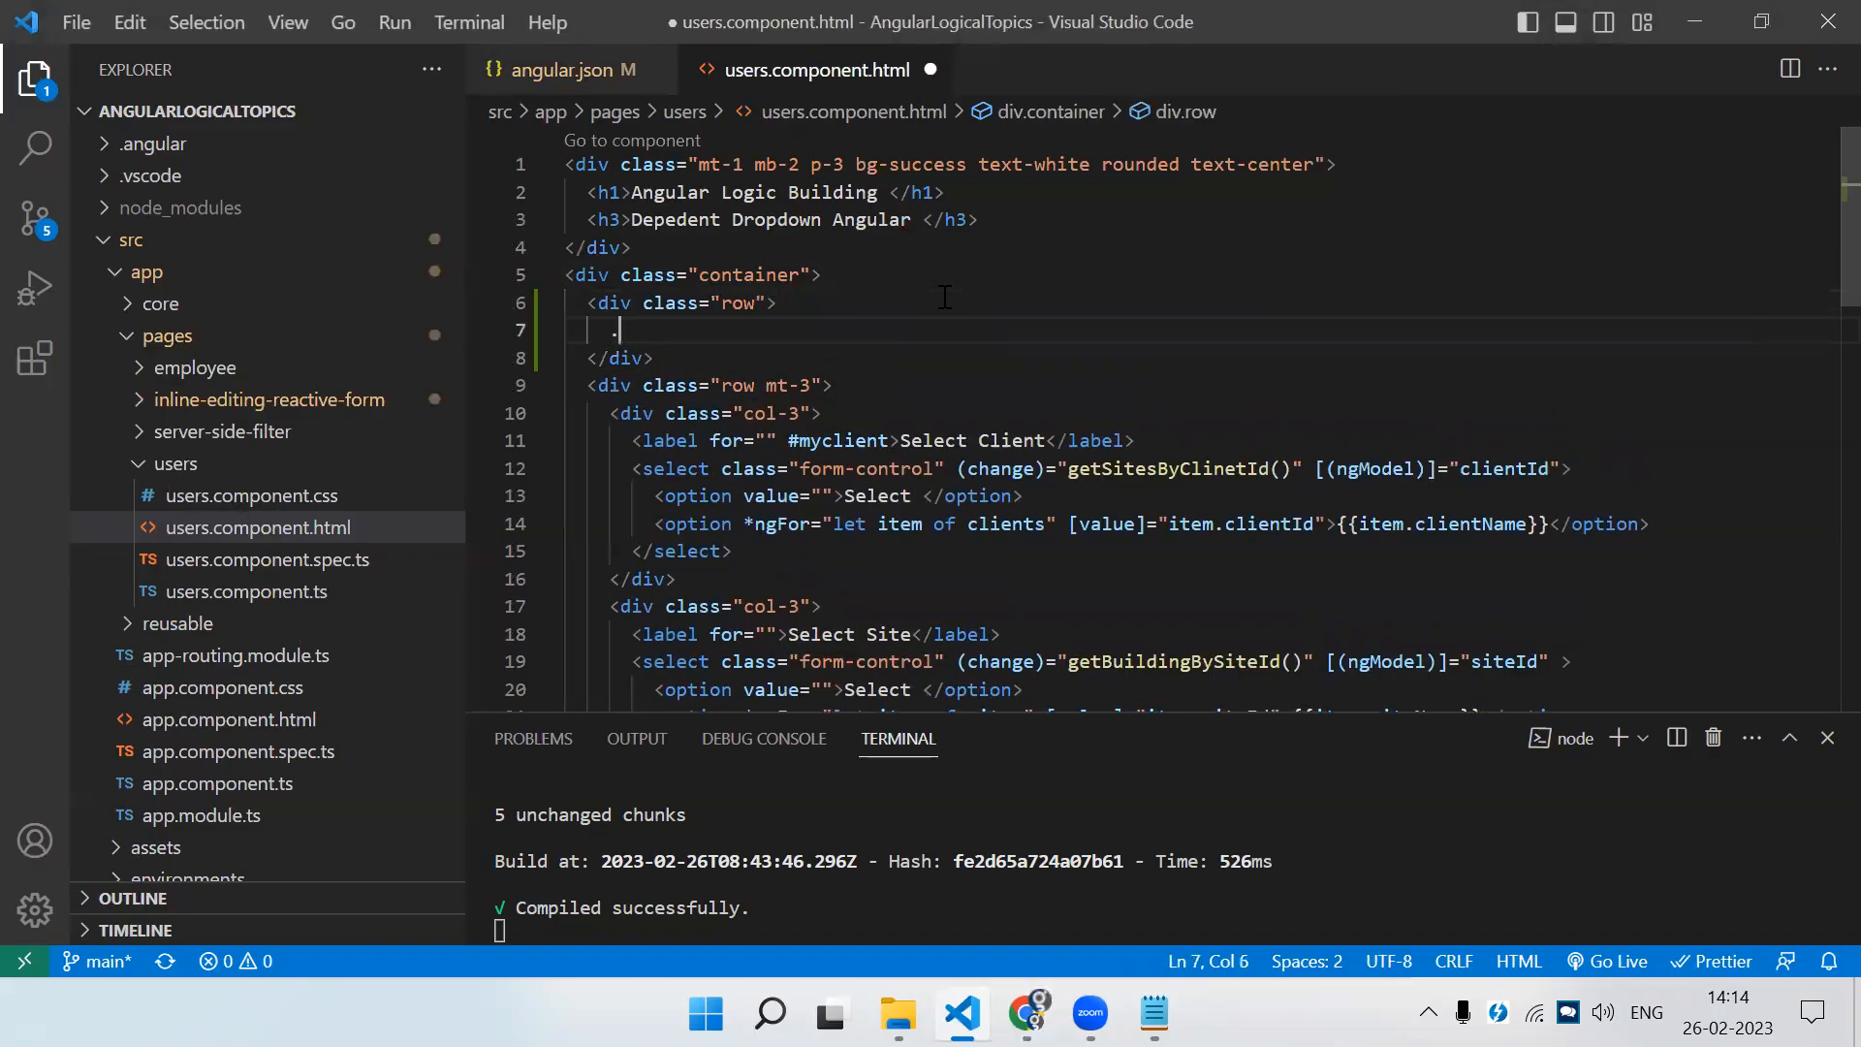
{"action": "type", "text": ".col-12\">"}
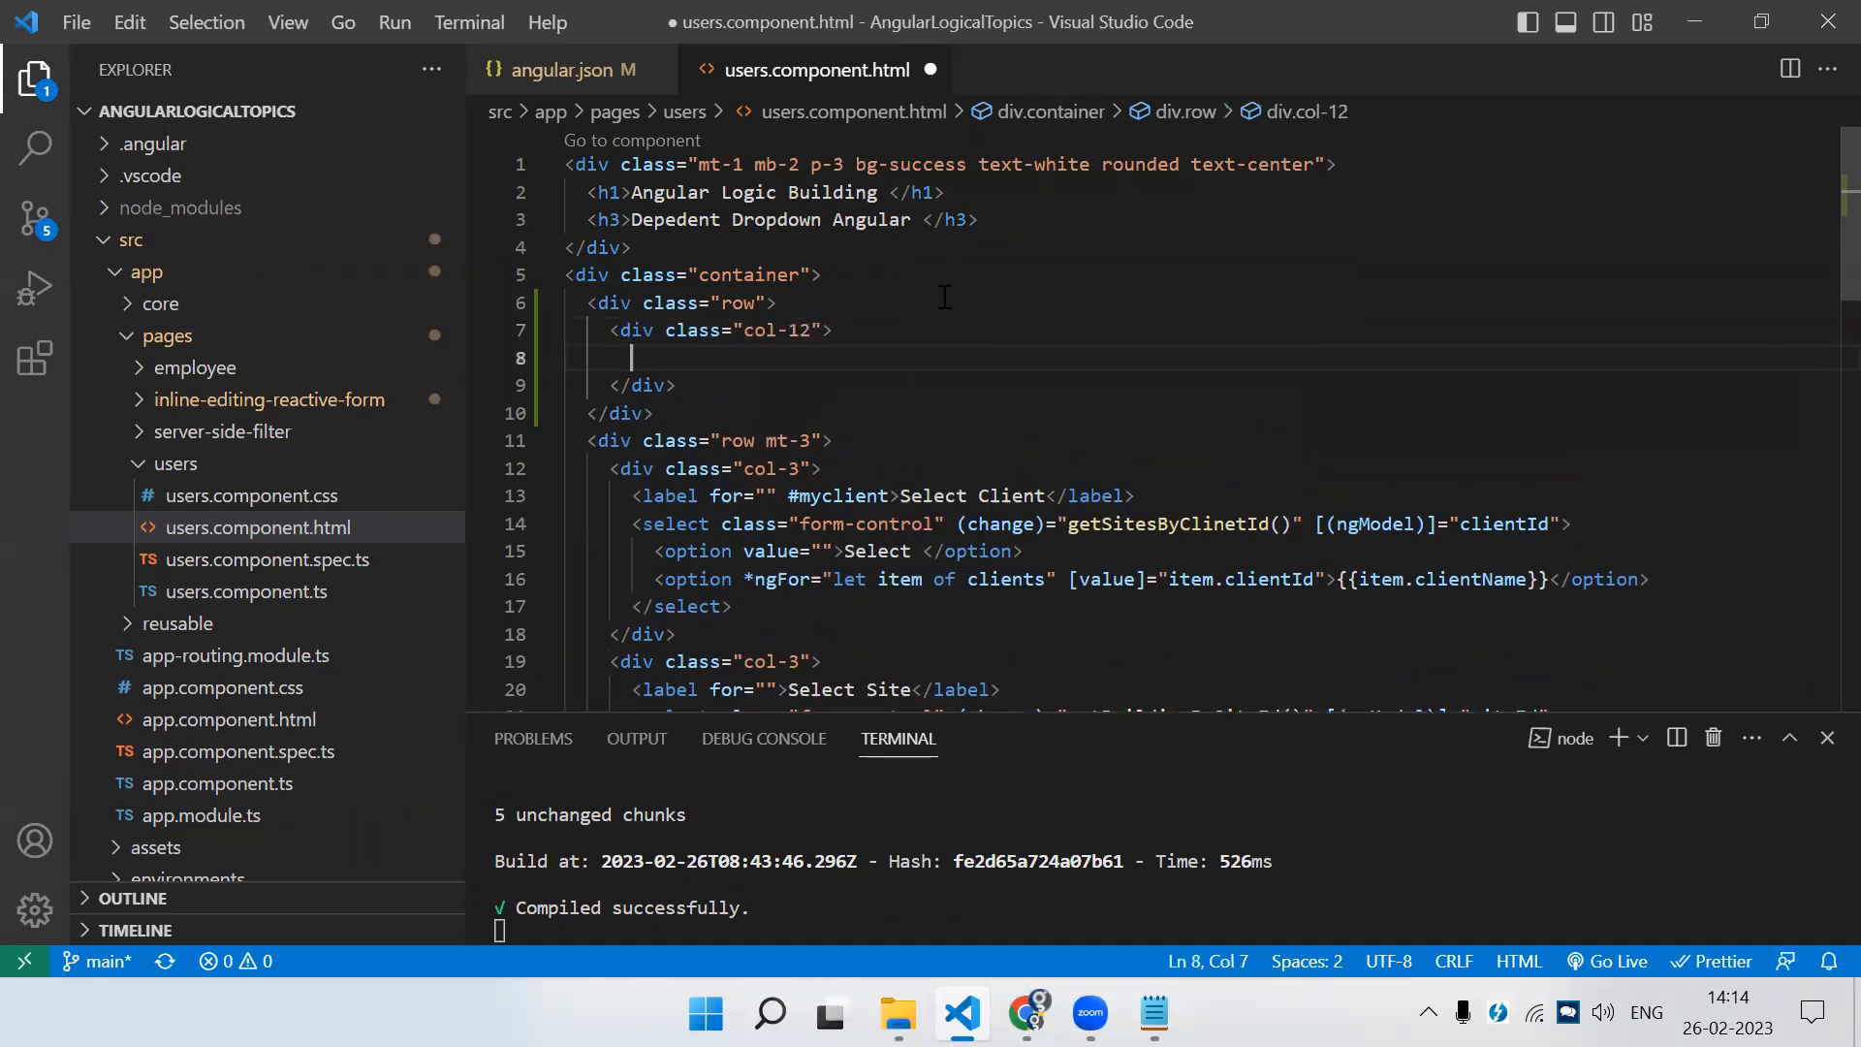
{"action": "type", "text": "<button d></button>"}
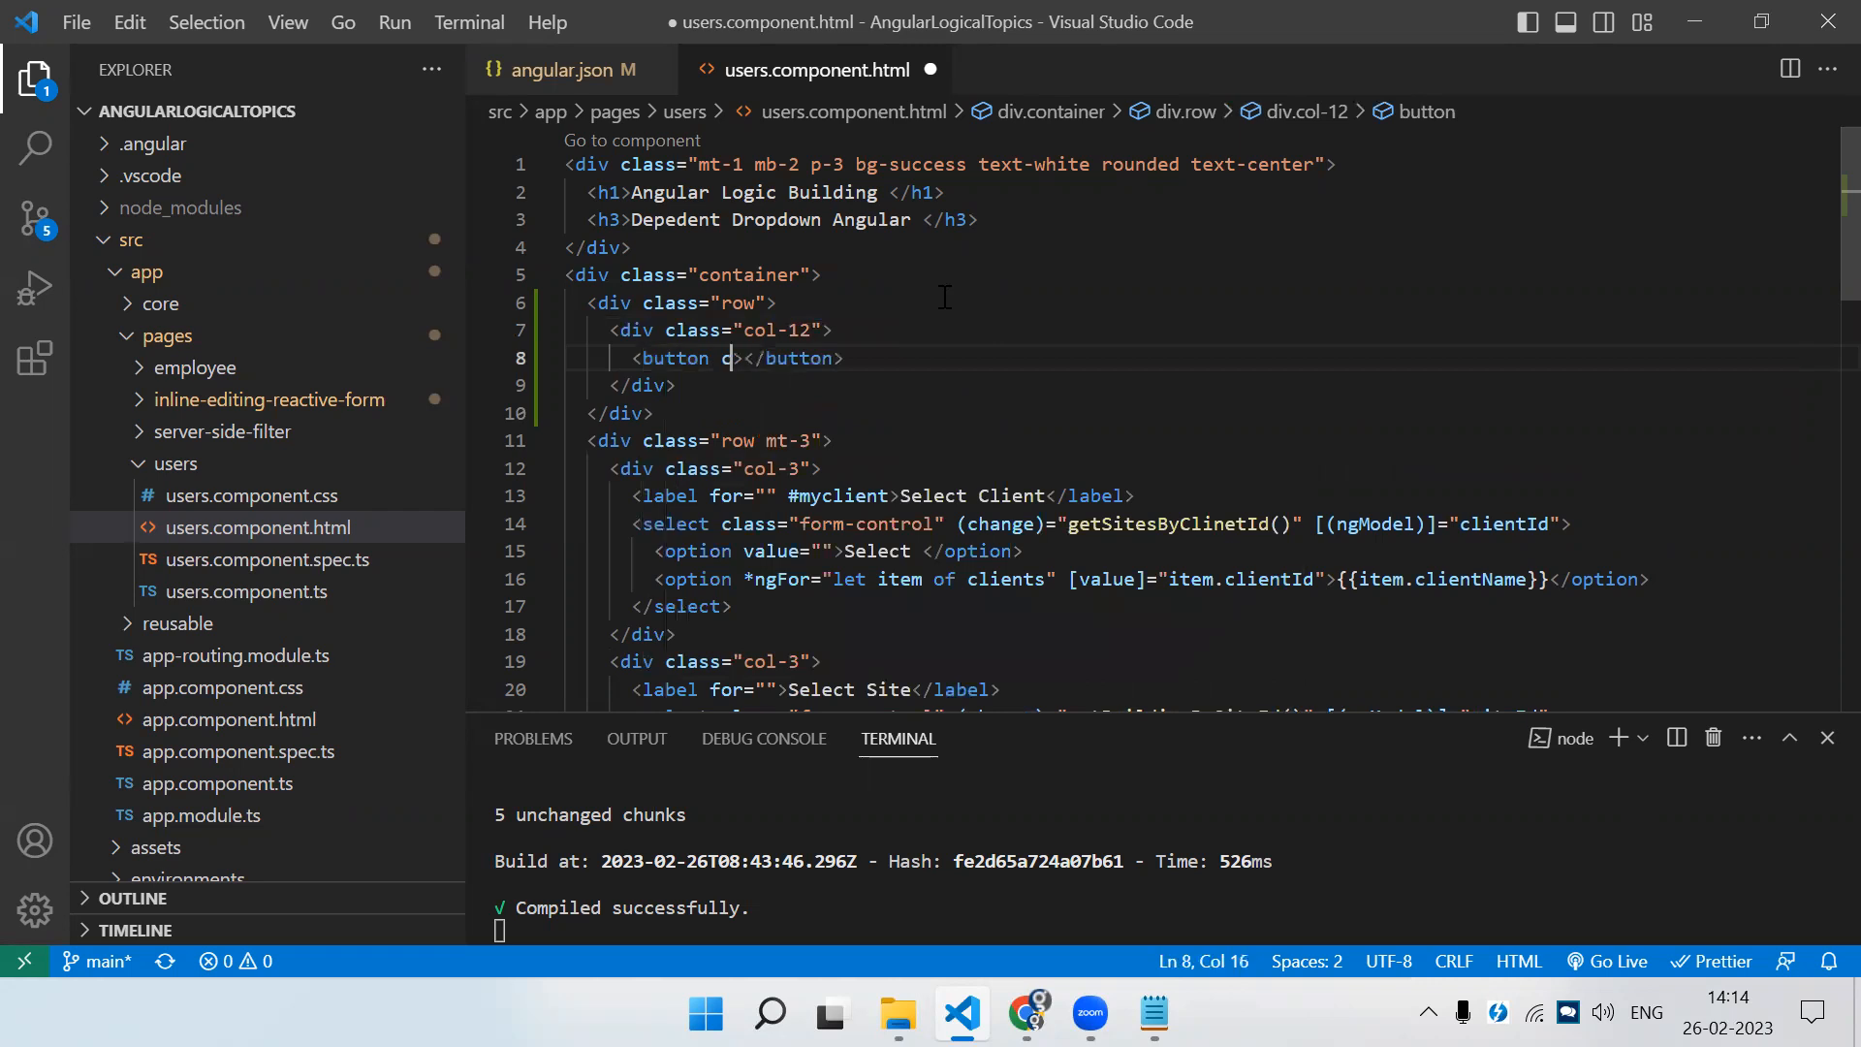
{"action": "type", "text": "class=\"btn\""}
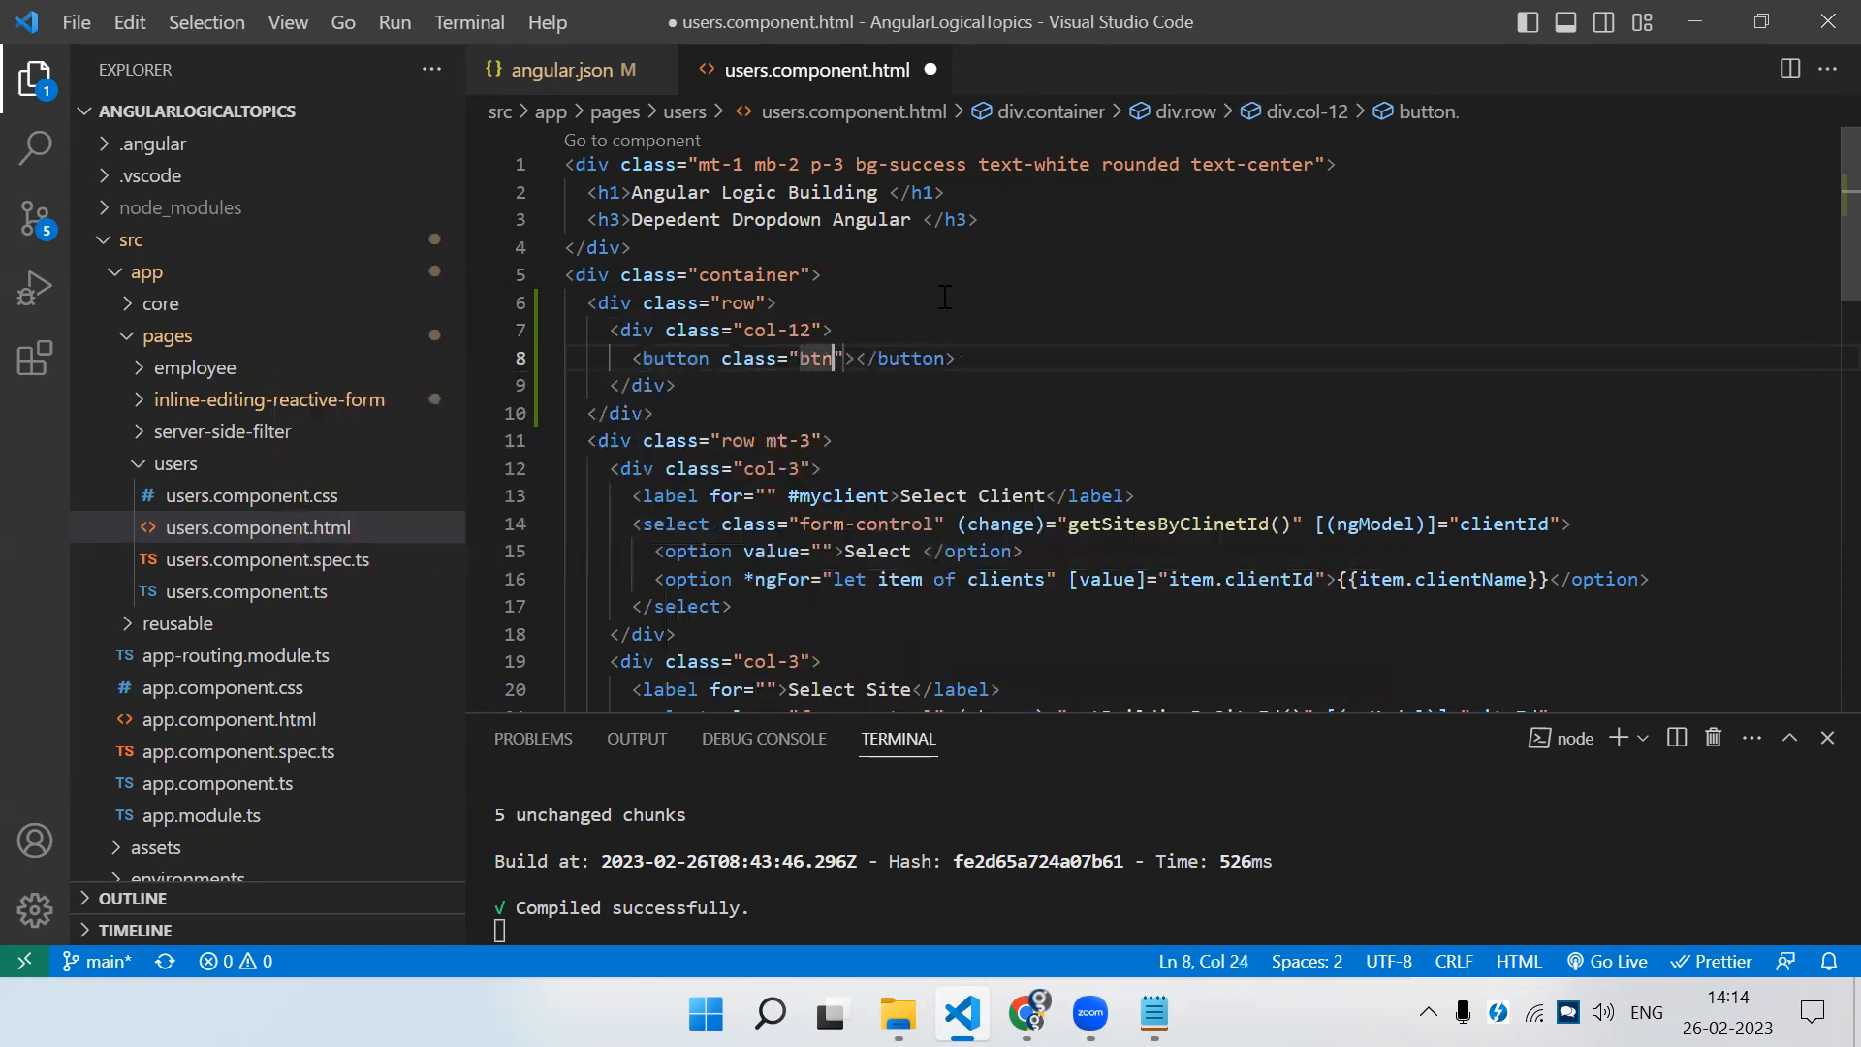
{"action": "type", "text": "btn-success"}
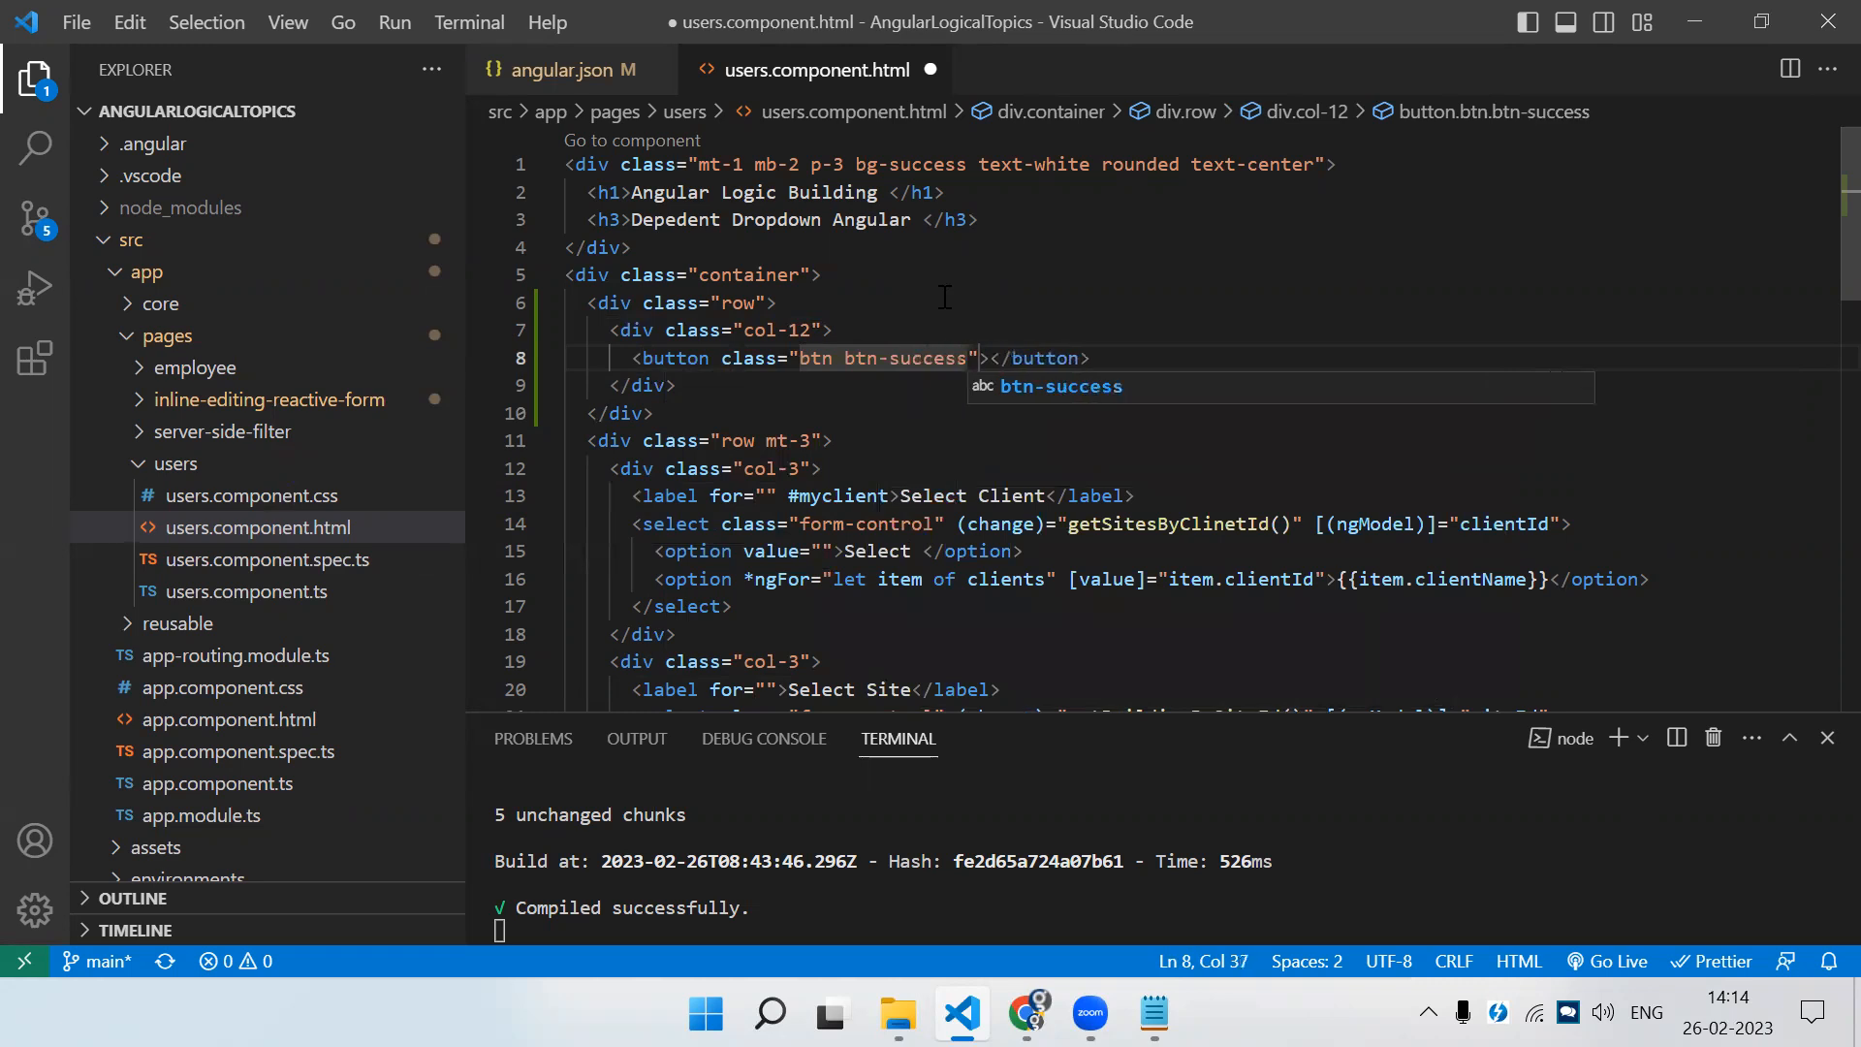
{"action": "type", "text": "Ope"}
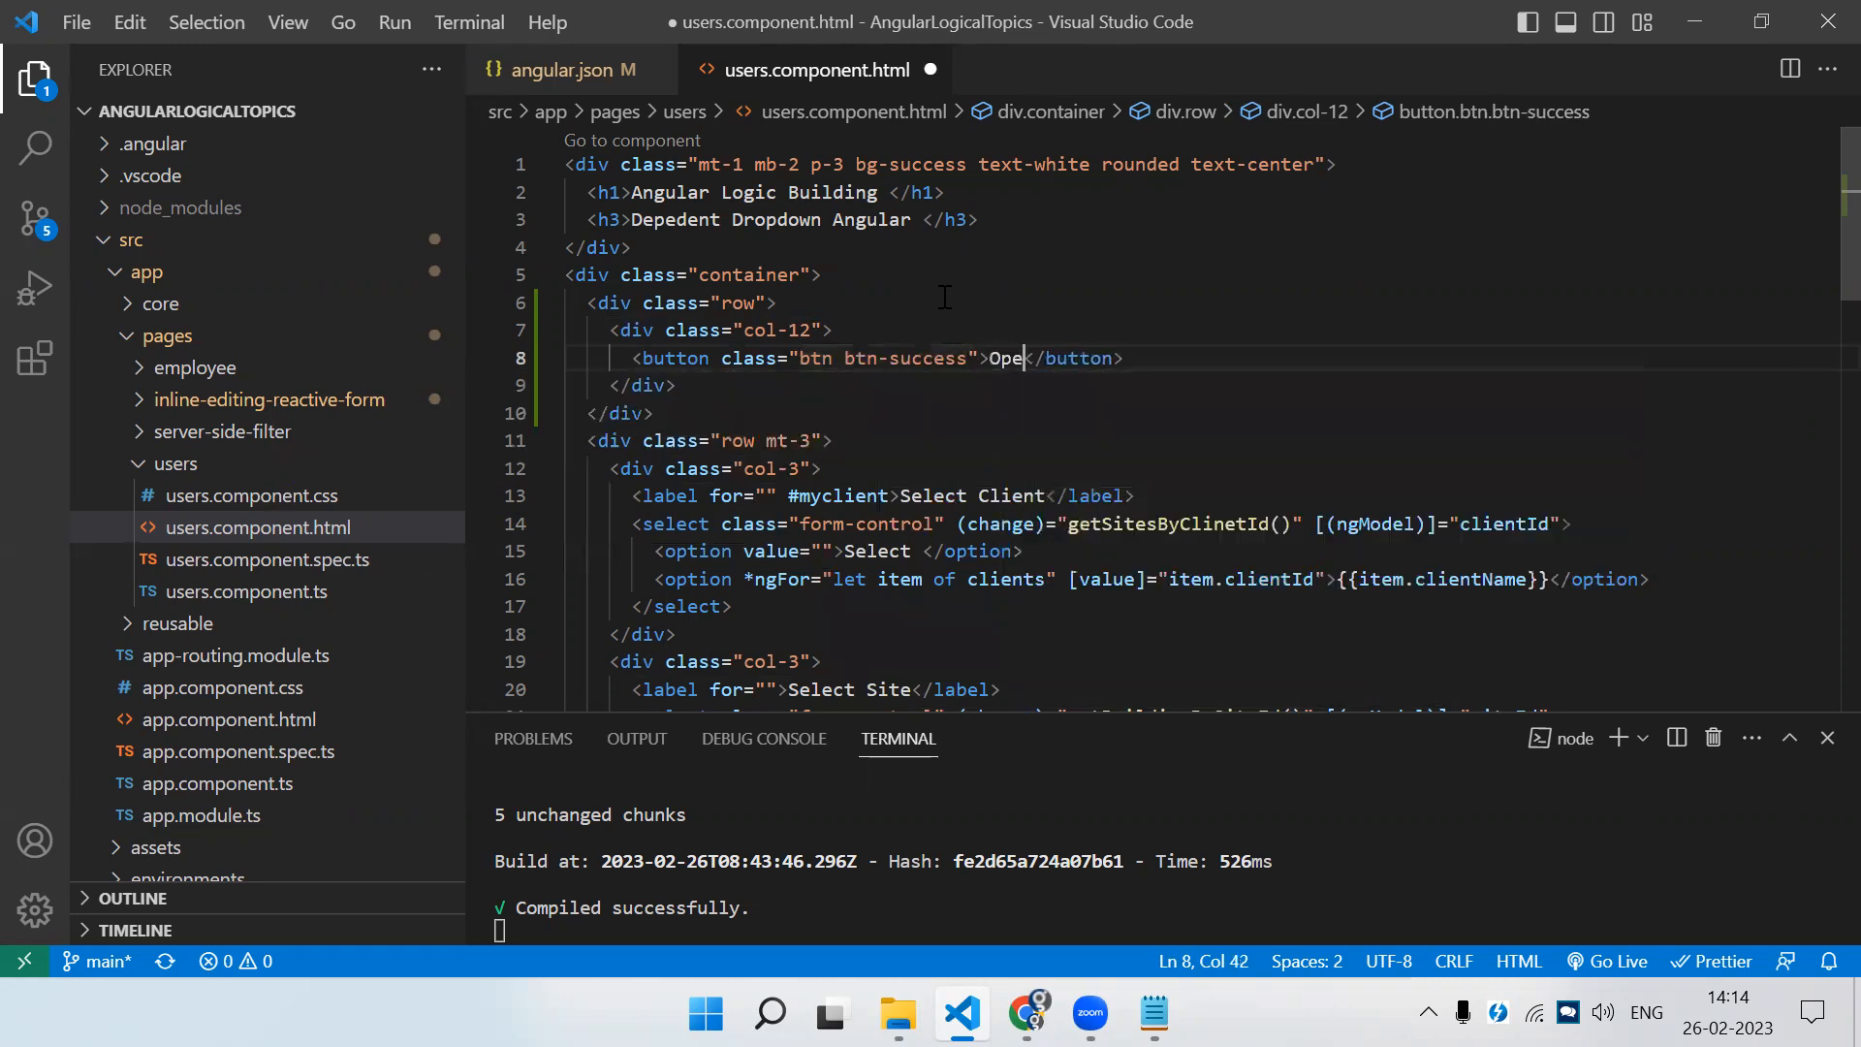
{"action": "type", "text": "n Model"}
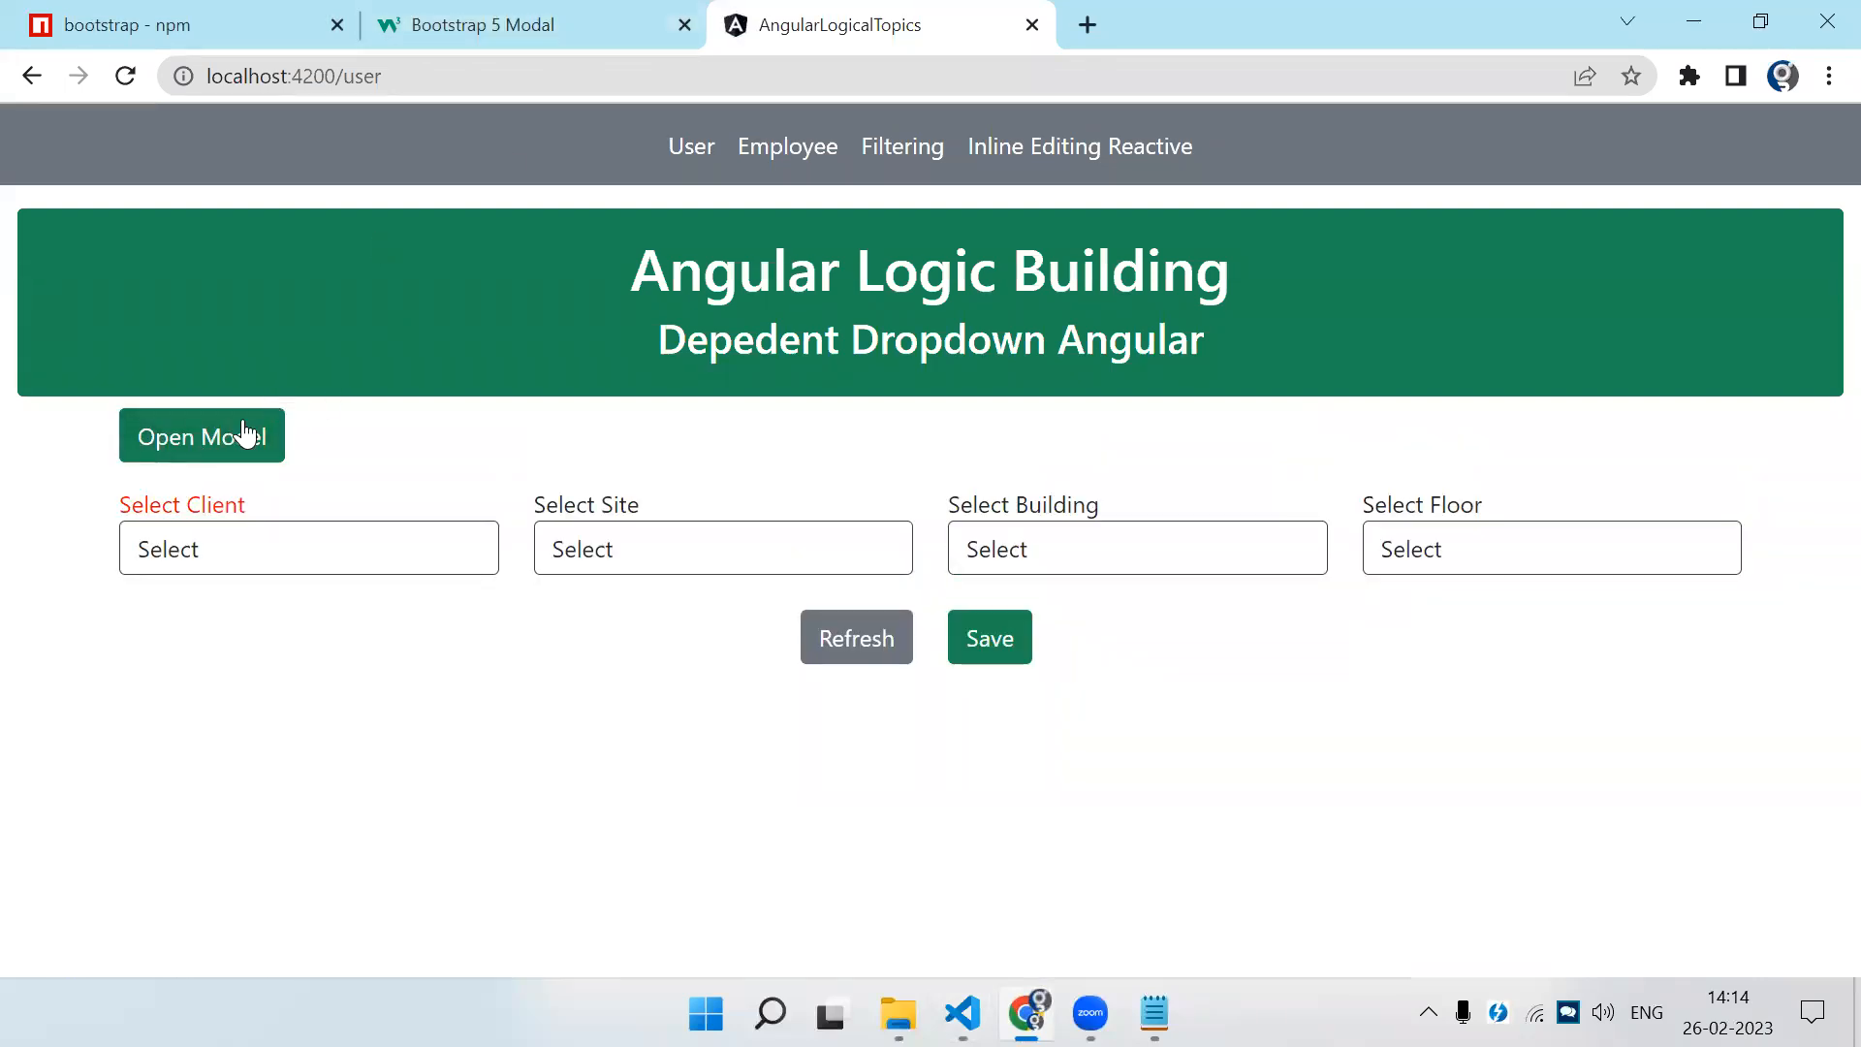
- Preview and close the W3Schools Bootstrap 5 example modal, then select its modal markup
{"action": "left_click", "coordinate": [523, 24]}
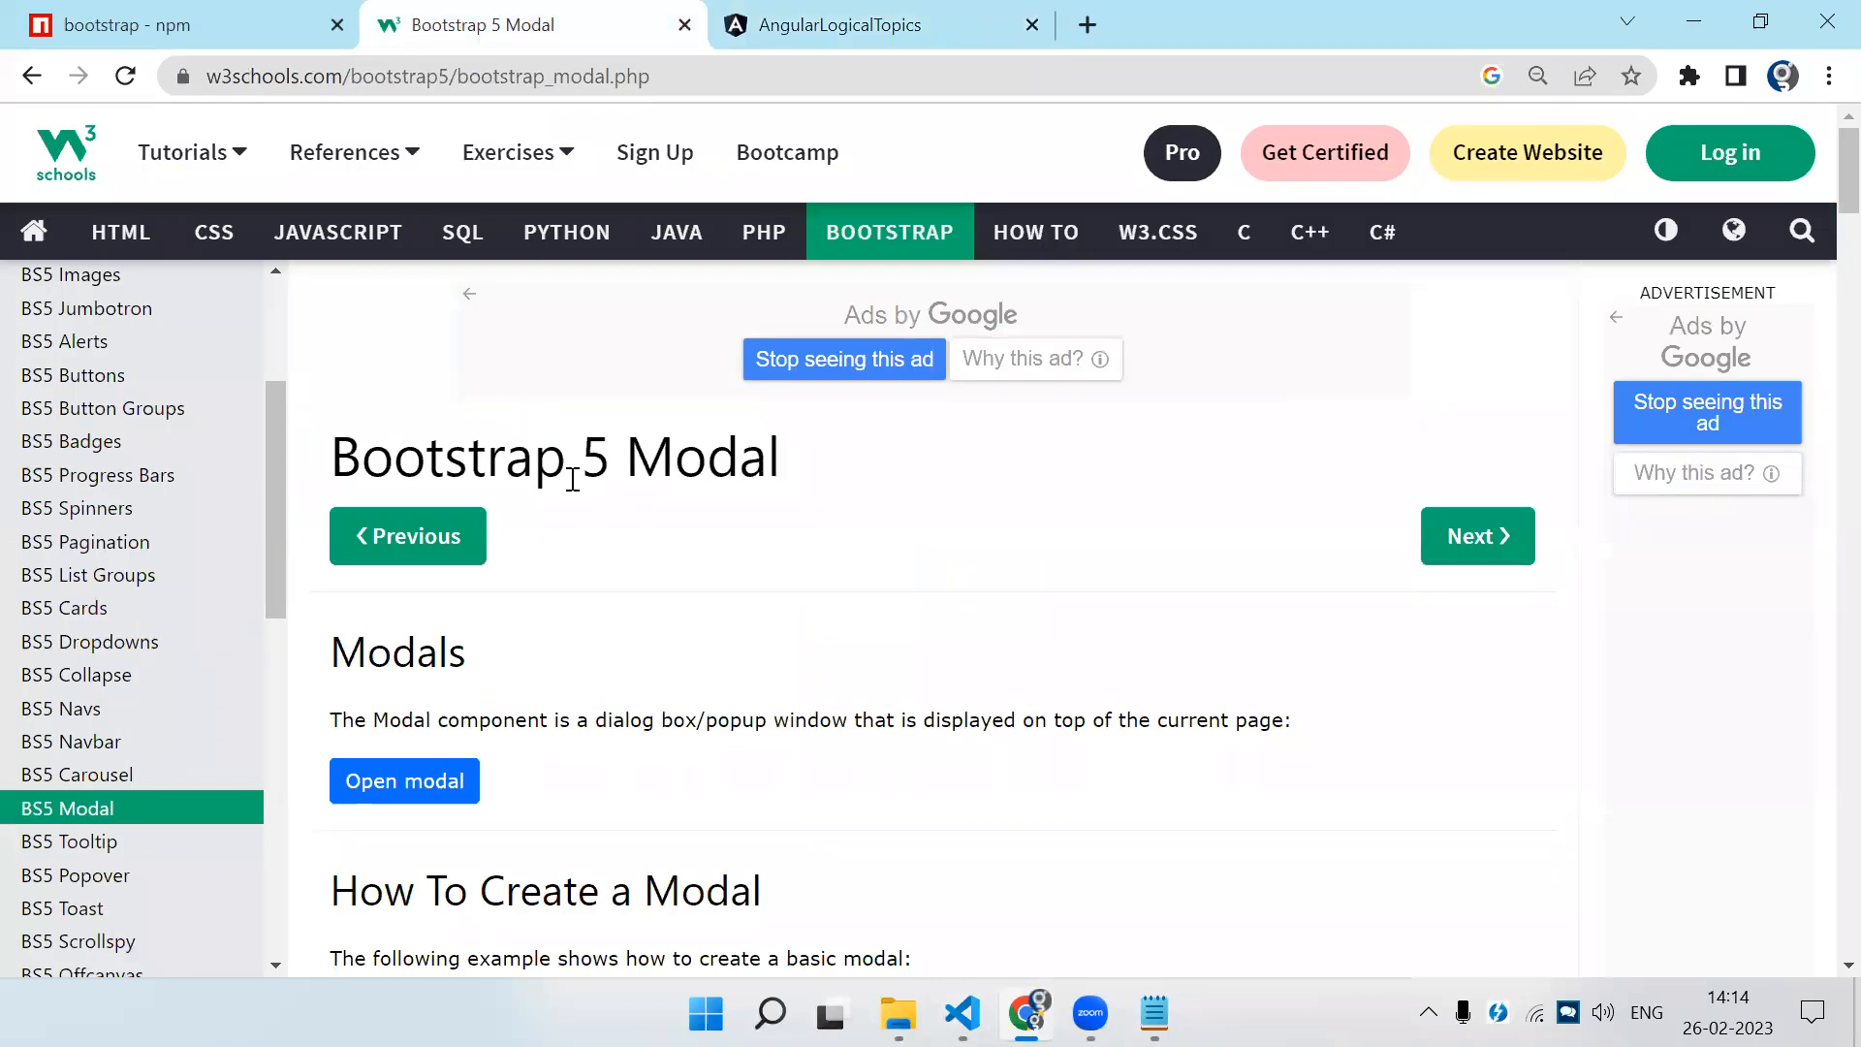
{"action": "scroll", "scroll_direction": "down", "scroll_amount": 3}
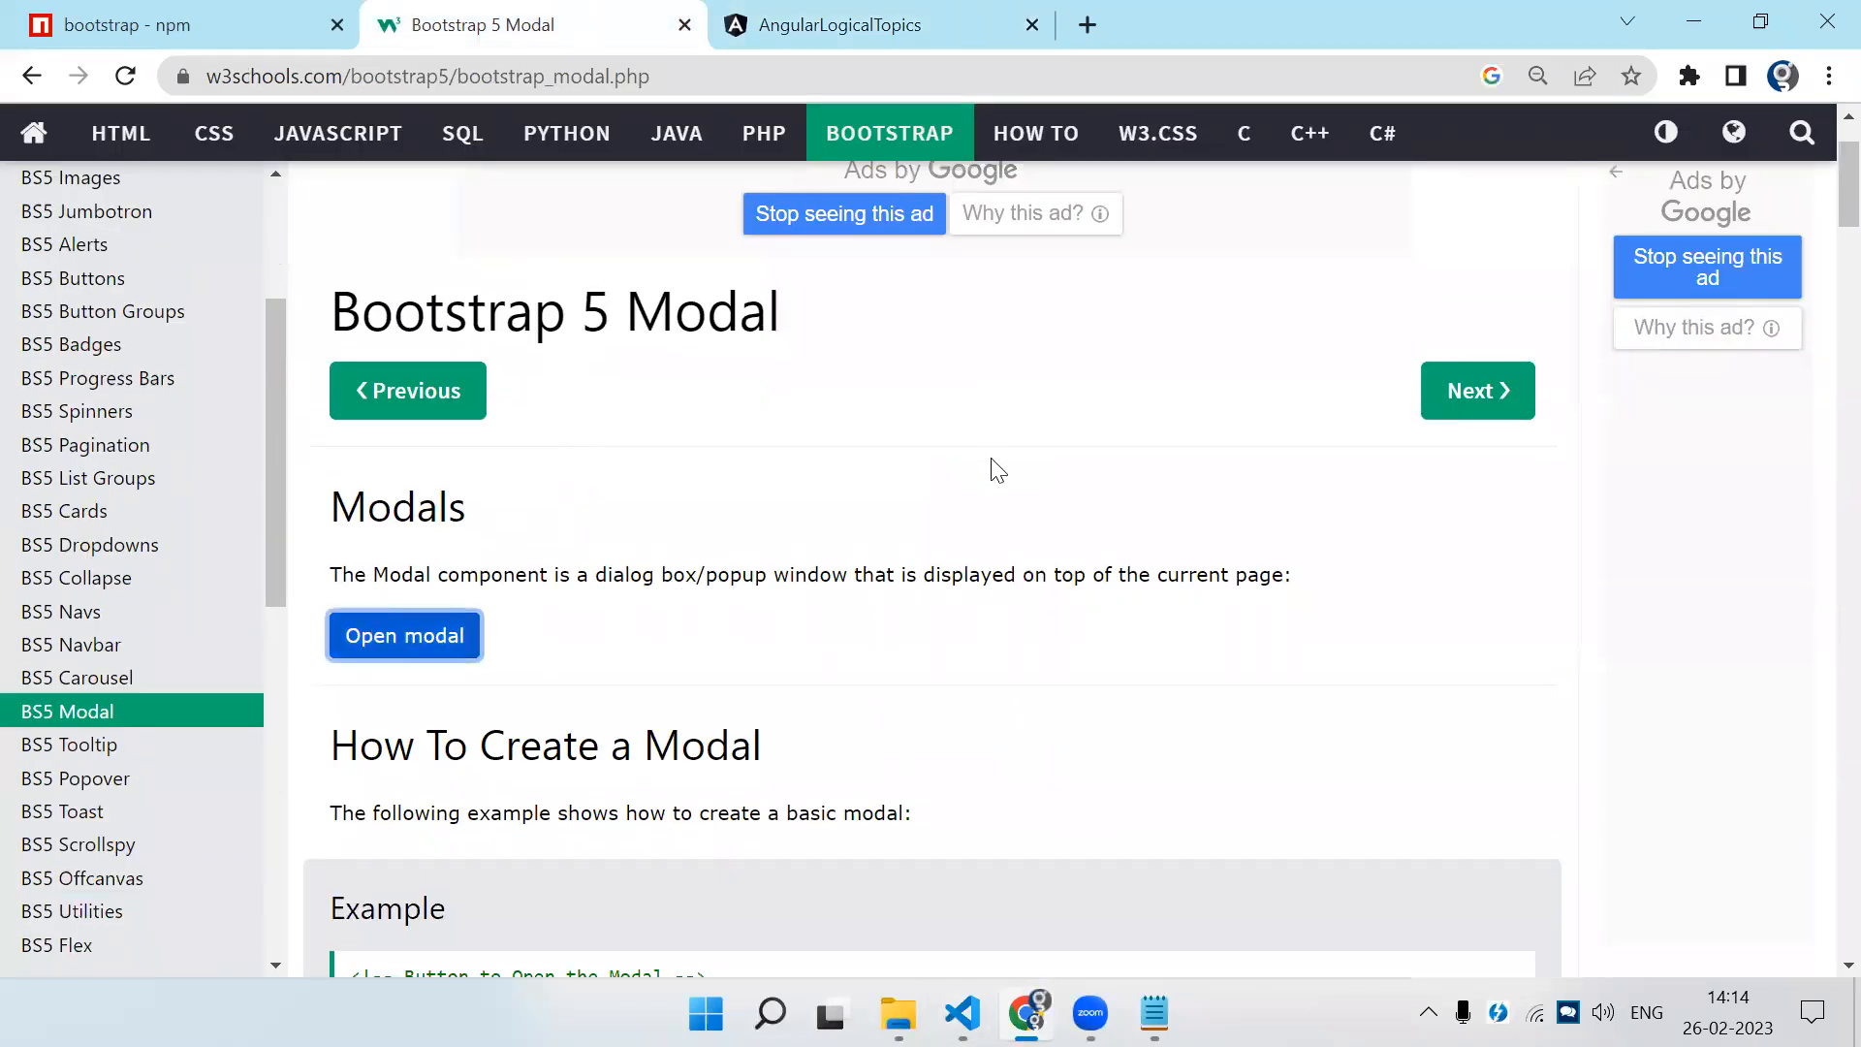
{"action": "left_click", "coordinate": [404, 635]}
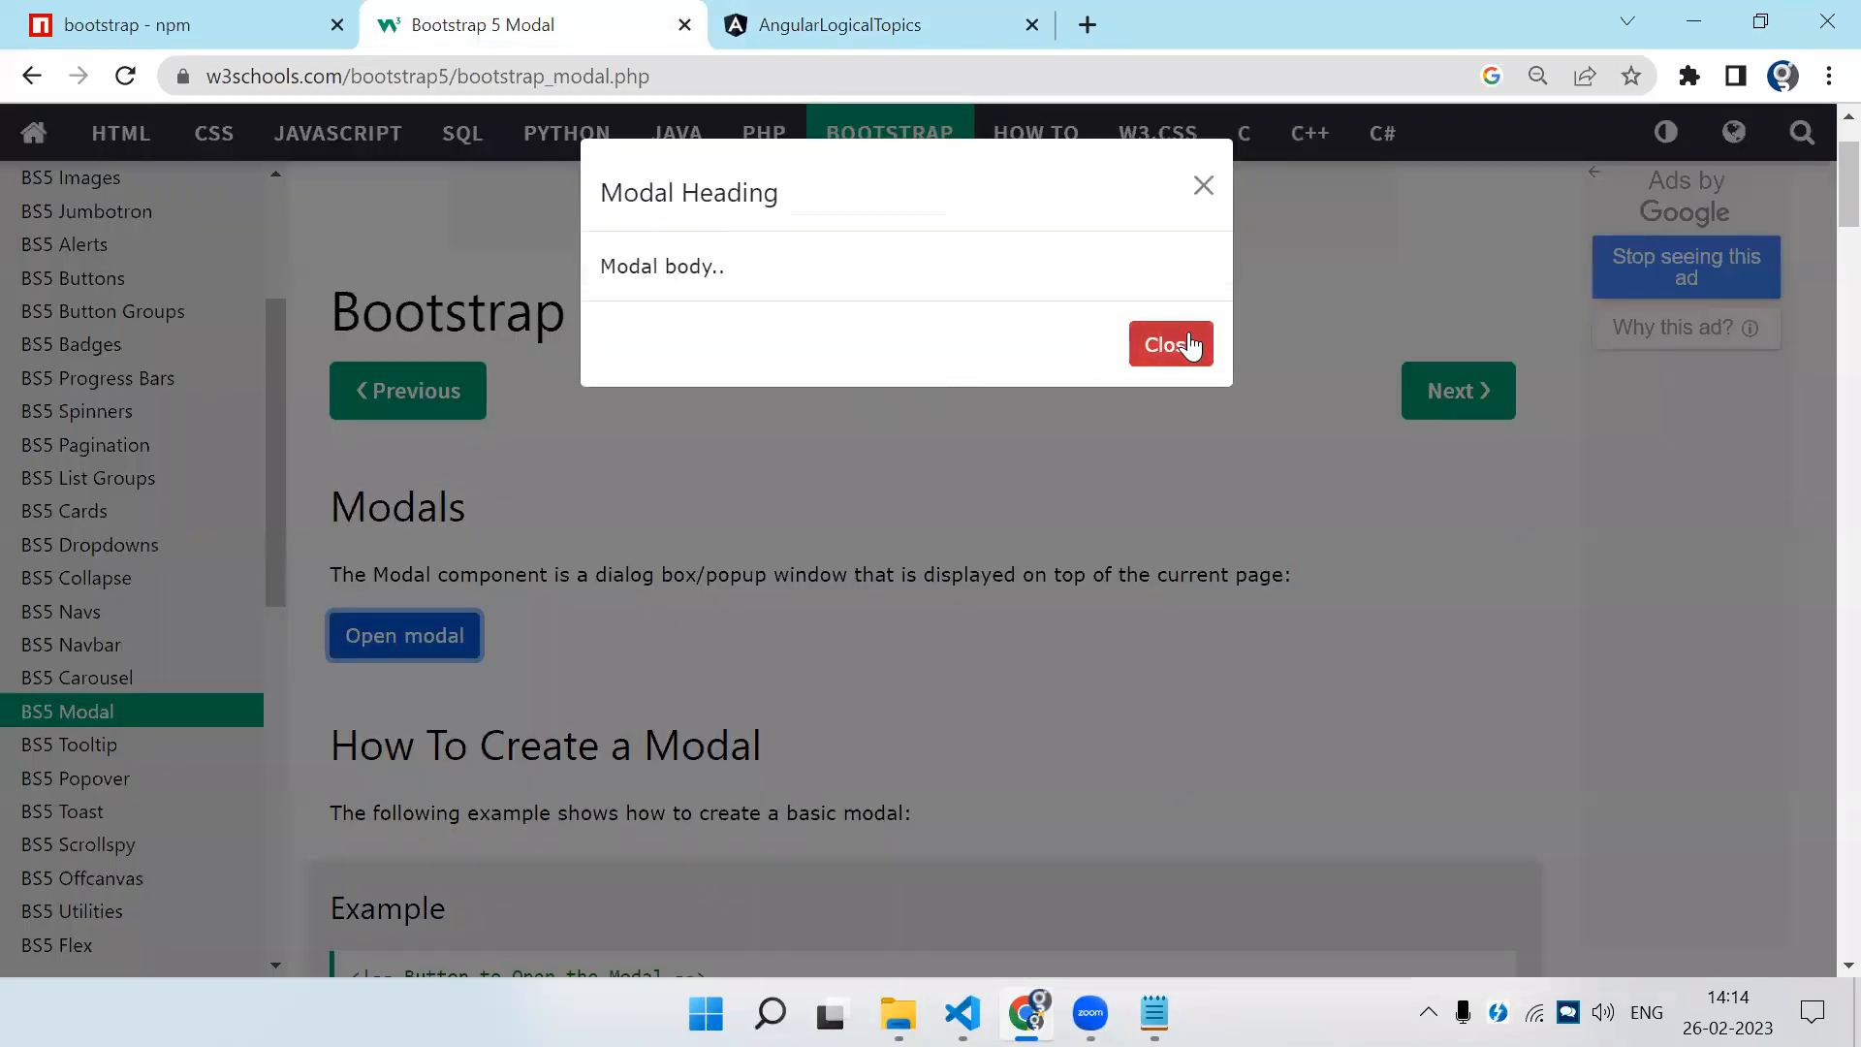
{"action": "left_click", "coordinate": [1169, 344]}
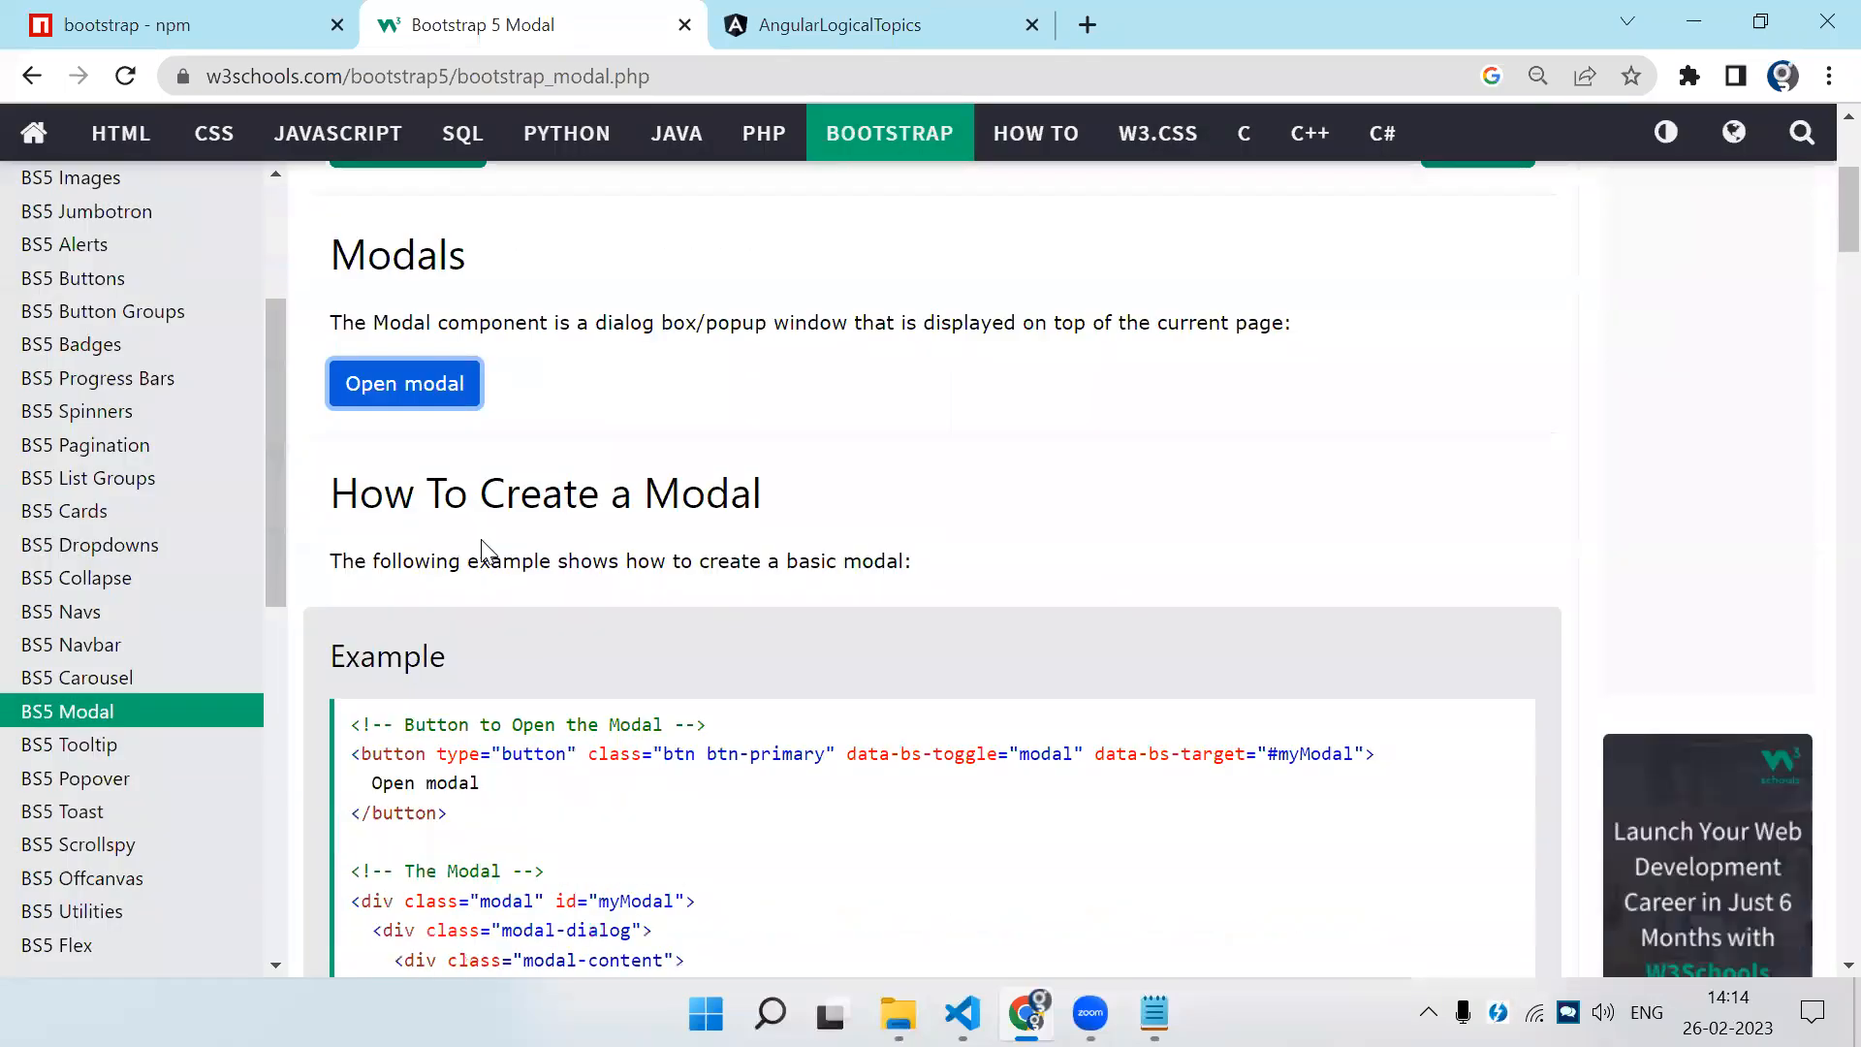
{"action": "scroll", "scroll_direction": "down", "scroll_amount": 3}
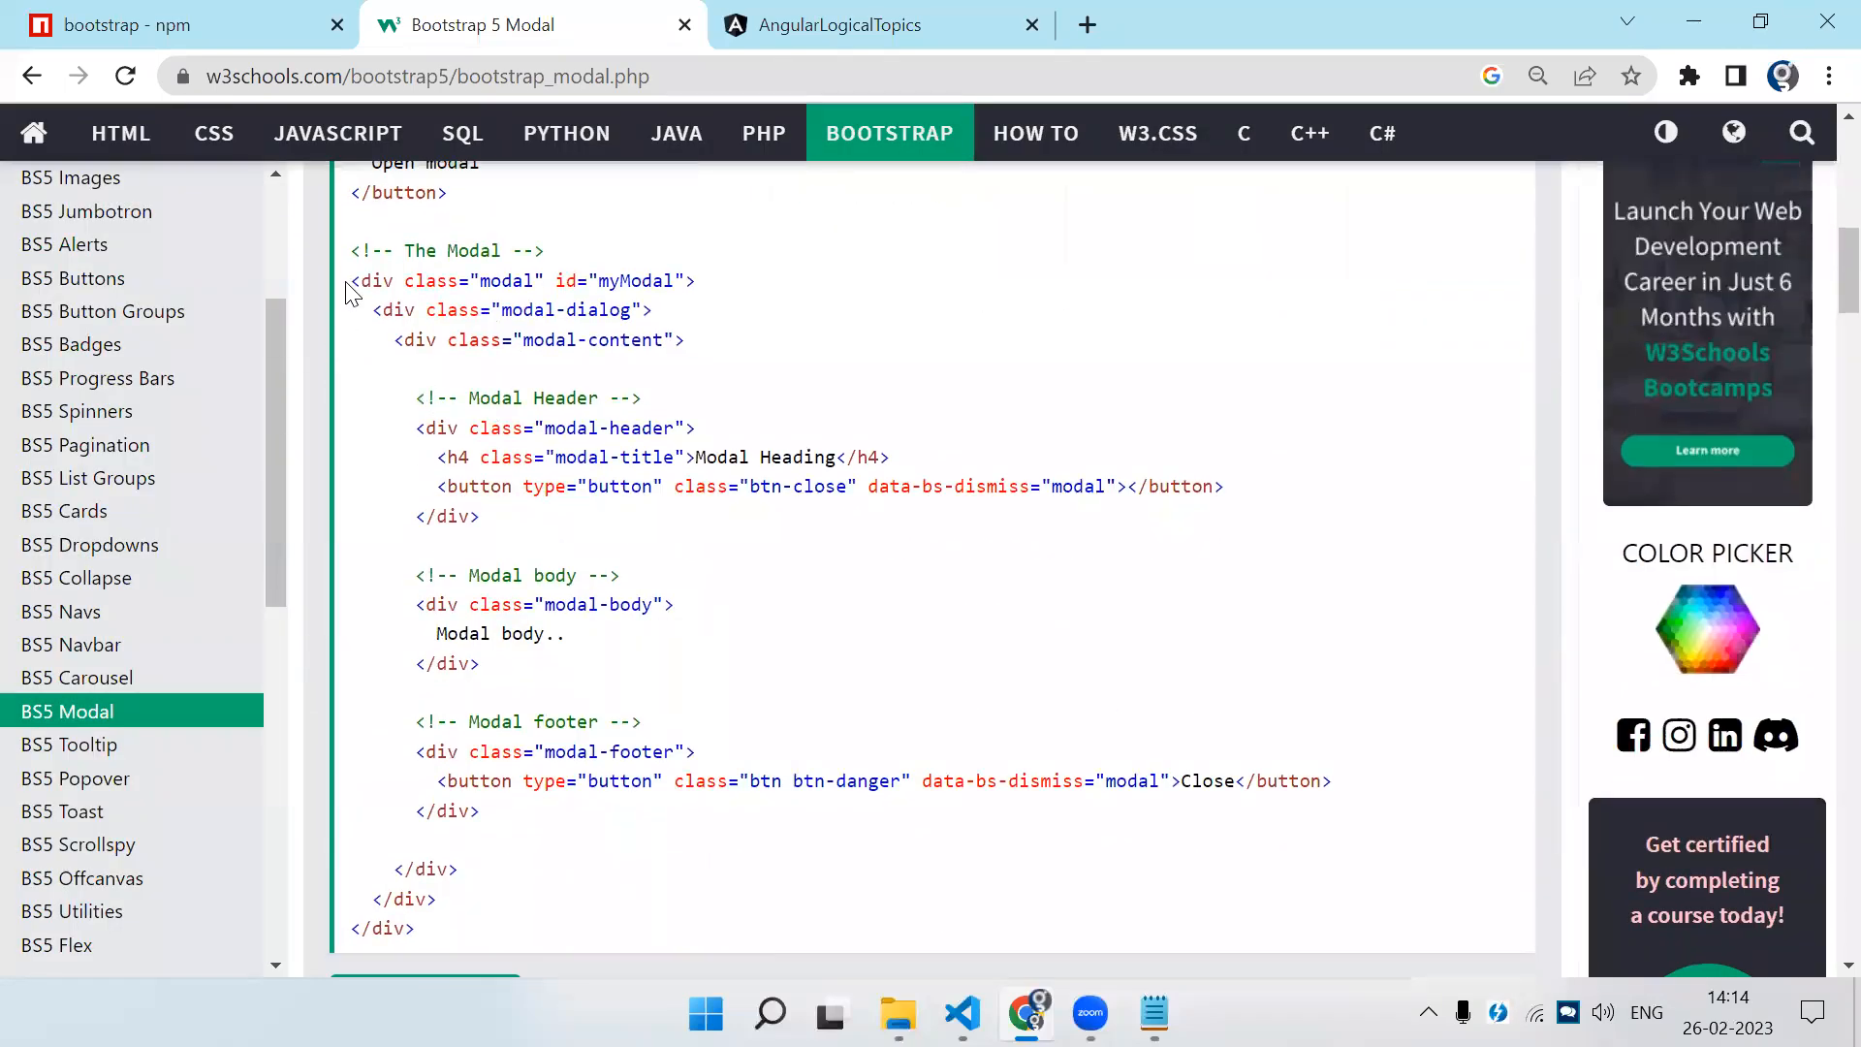
{"action": "left_click_drag", "start_coordinate": [351, 280], "coordinate": [435, 899]}
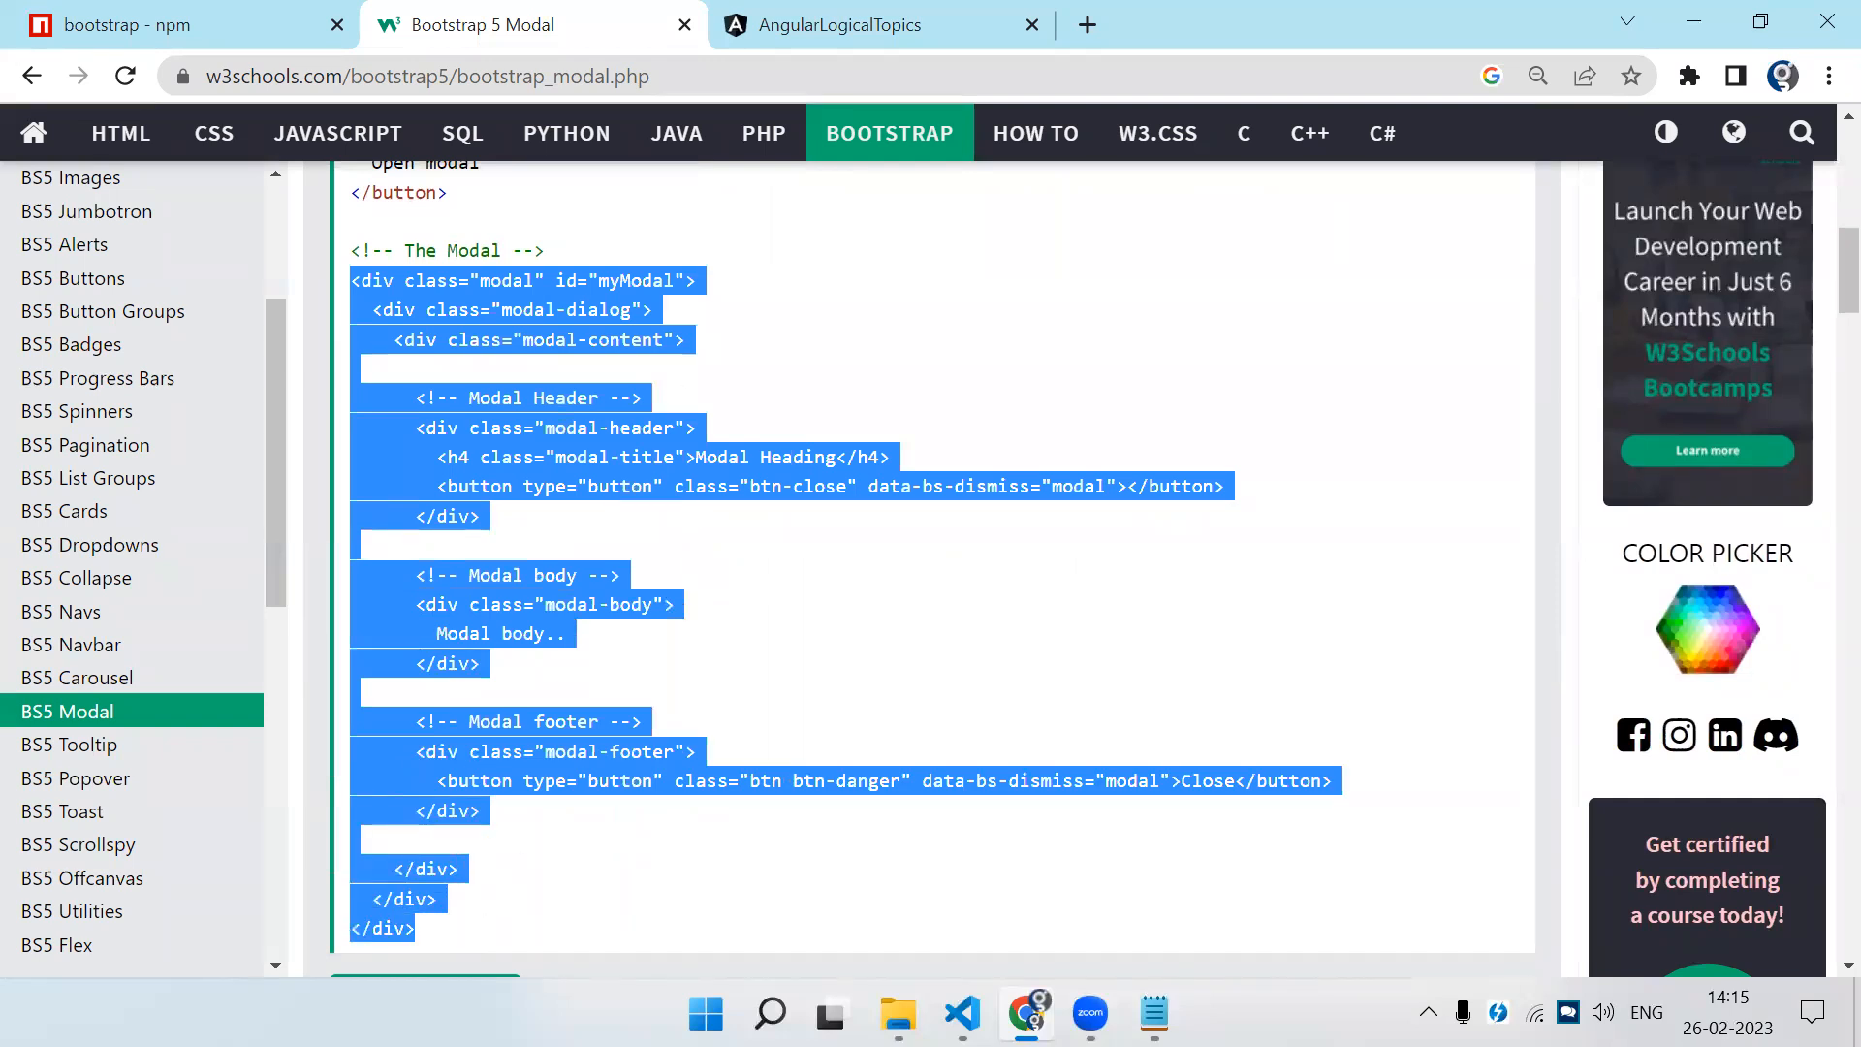
{"action": "left_click", "coordinate": [962, 1012]}
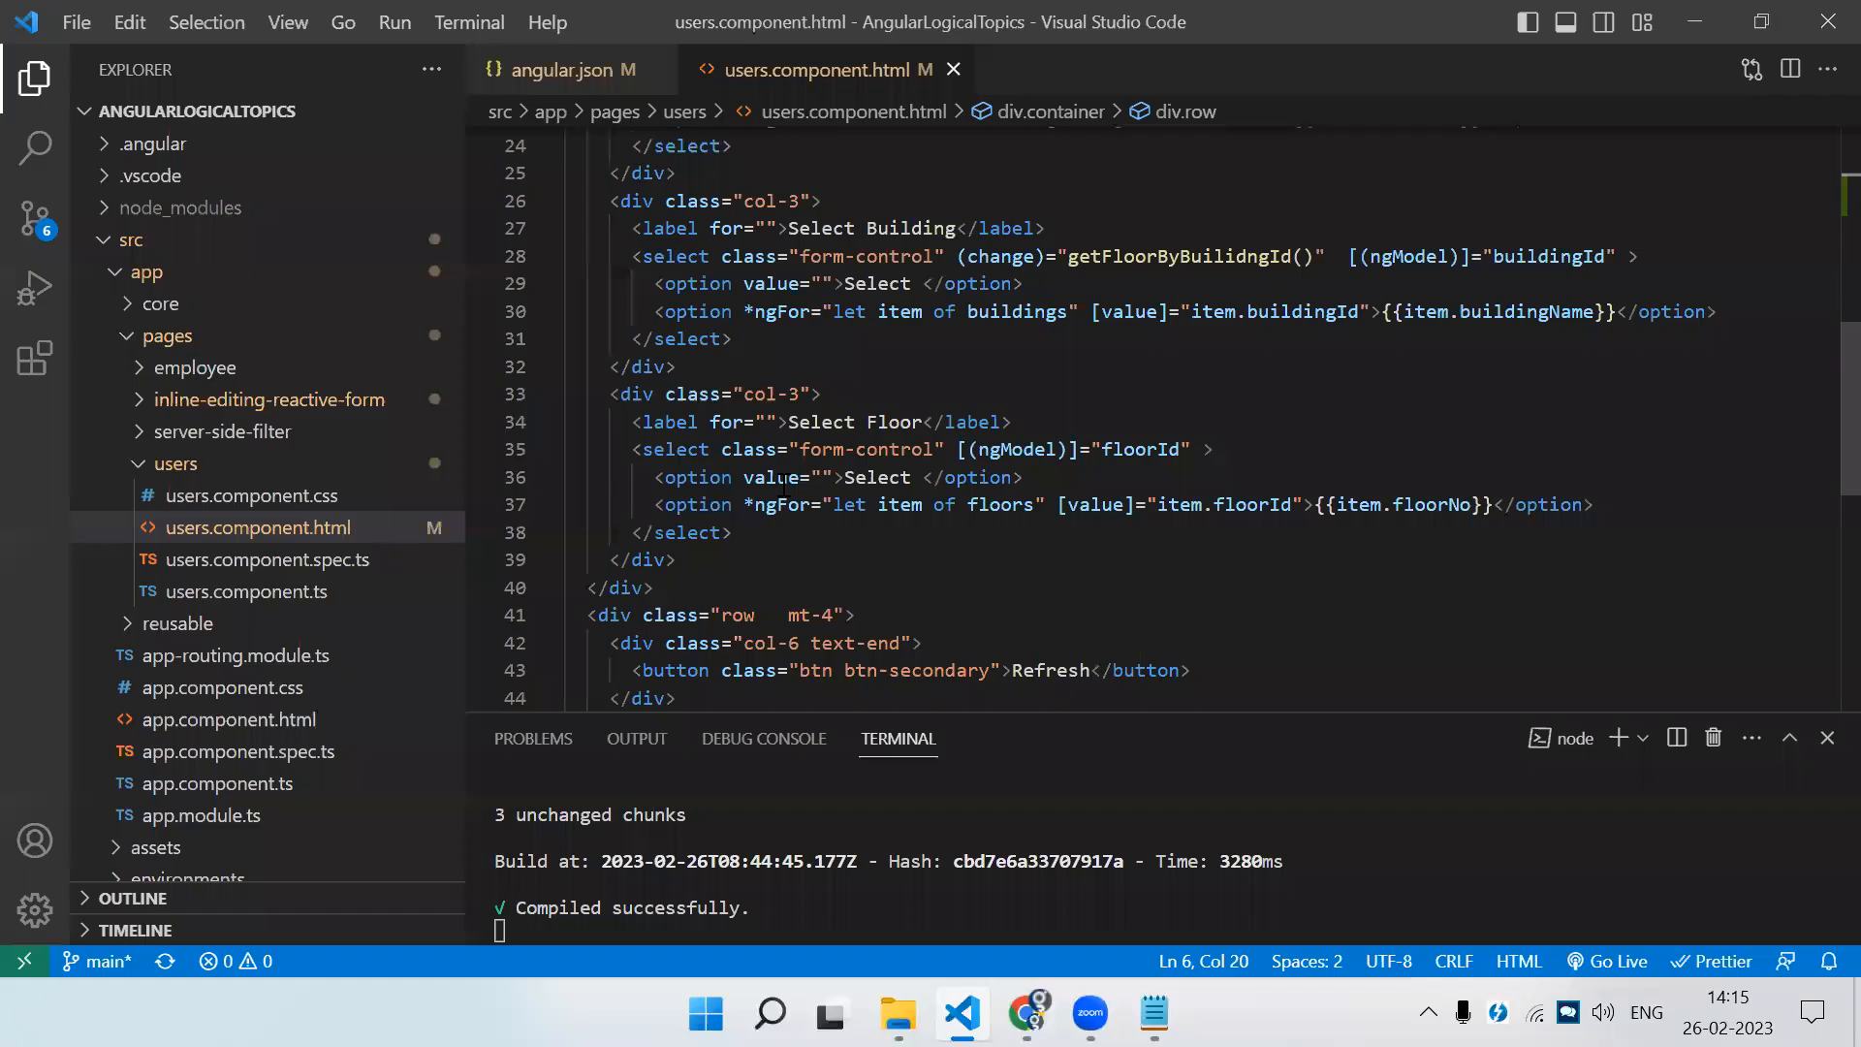
- Scroll users.component.html below the container where the myModal block goes
{"action": "scroll", "scroll_direction": "down", "scroll_amount": 3}
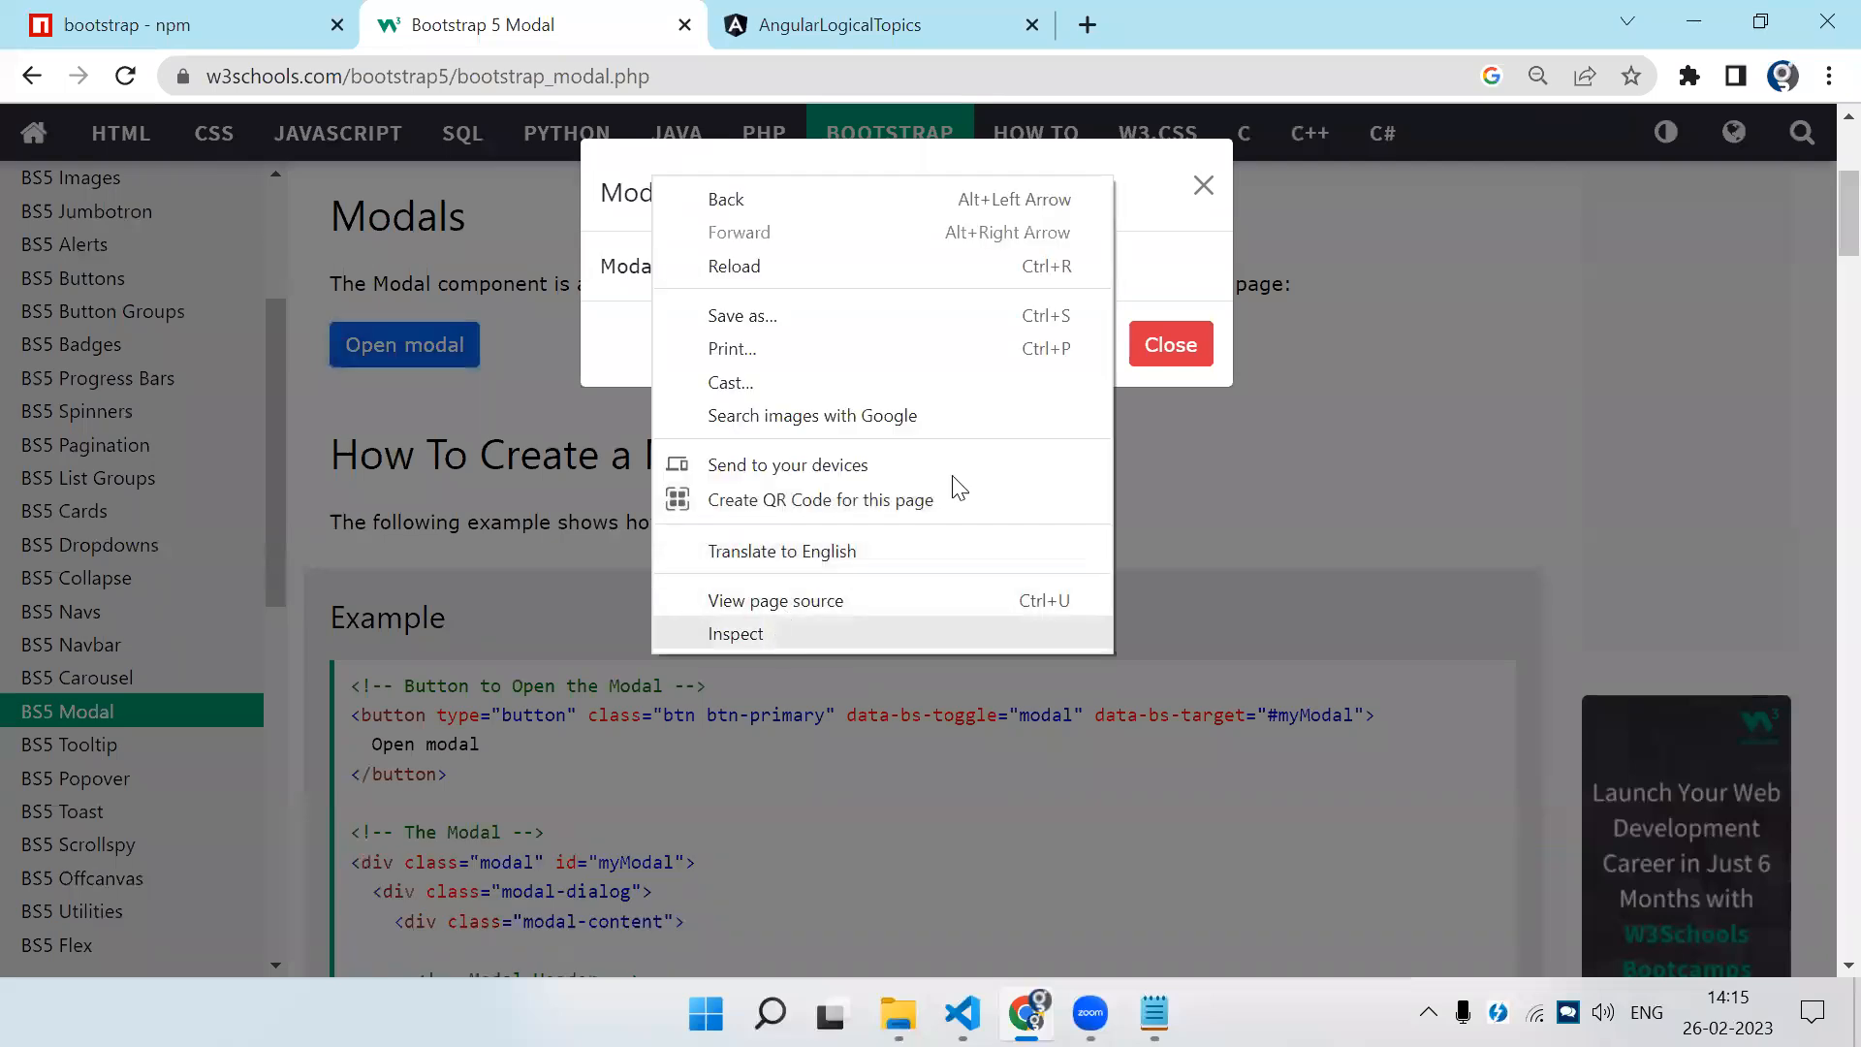
- Inspect the W3Schools modal, watching its show class toggle while reopening and closing it
{"action": "left_click", "coordinate": [735, 633]}
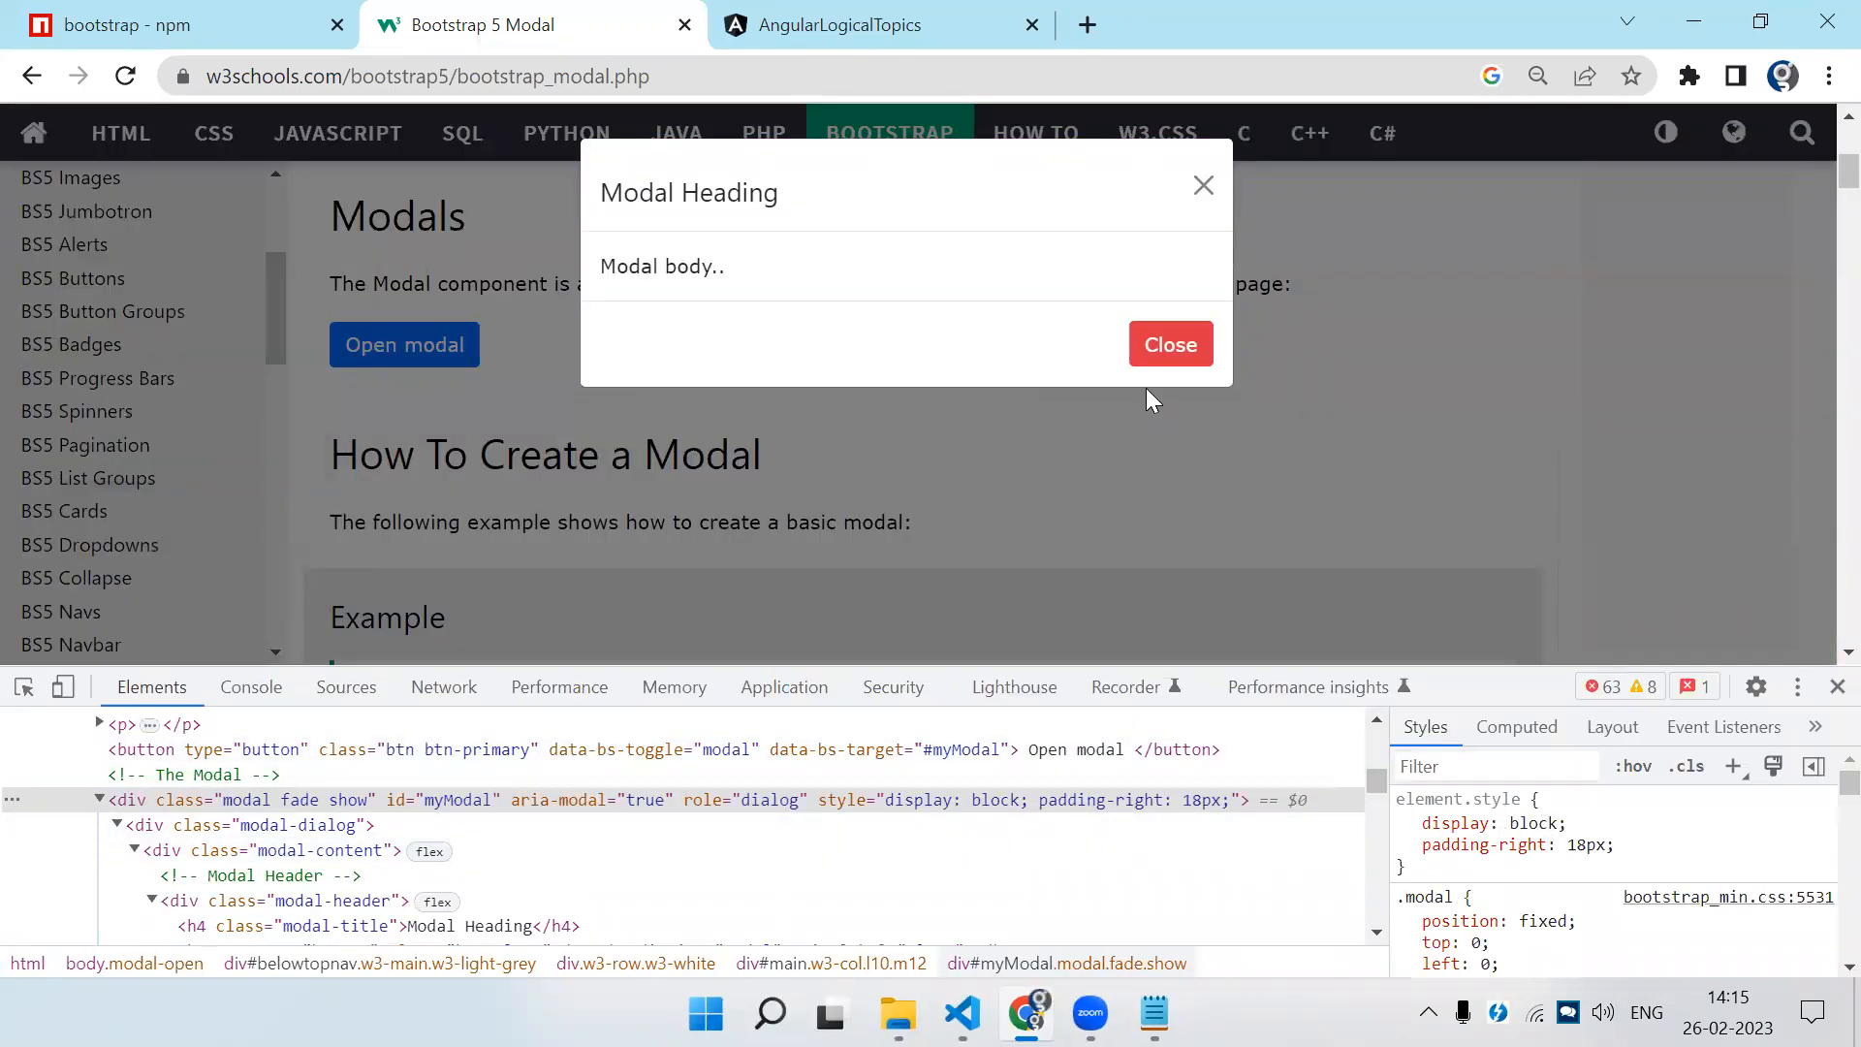
{"action": "left_click", "coordinate": [1168, 344]}
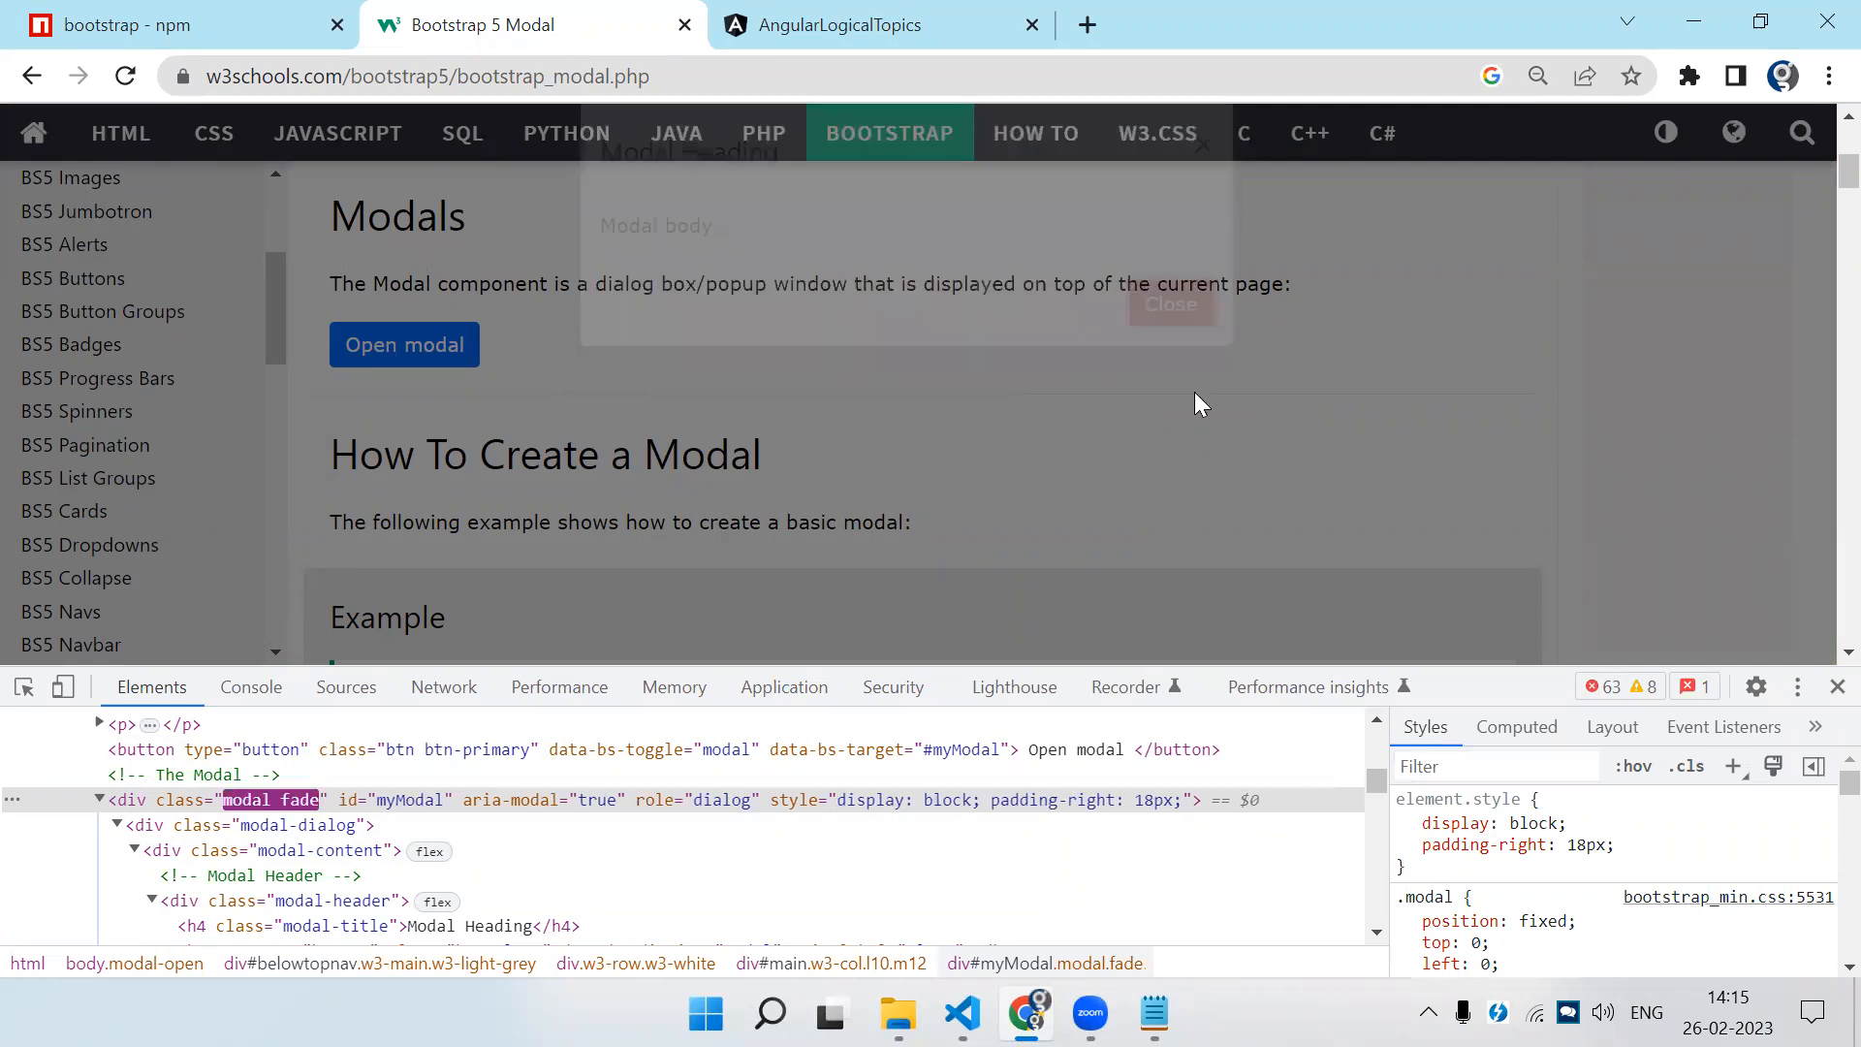
{"action": "left_click", "coordinate": [1406, 822]}
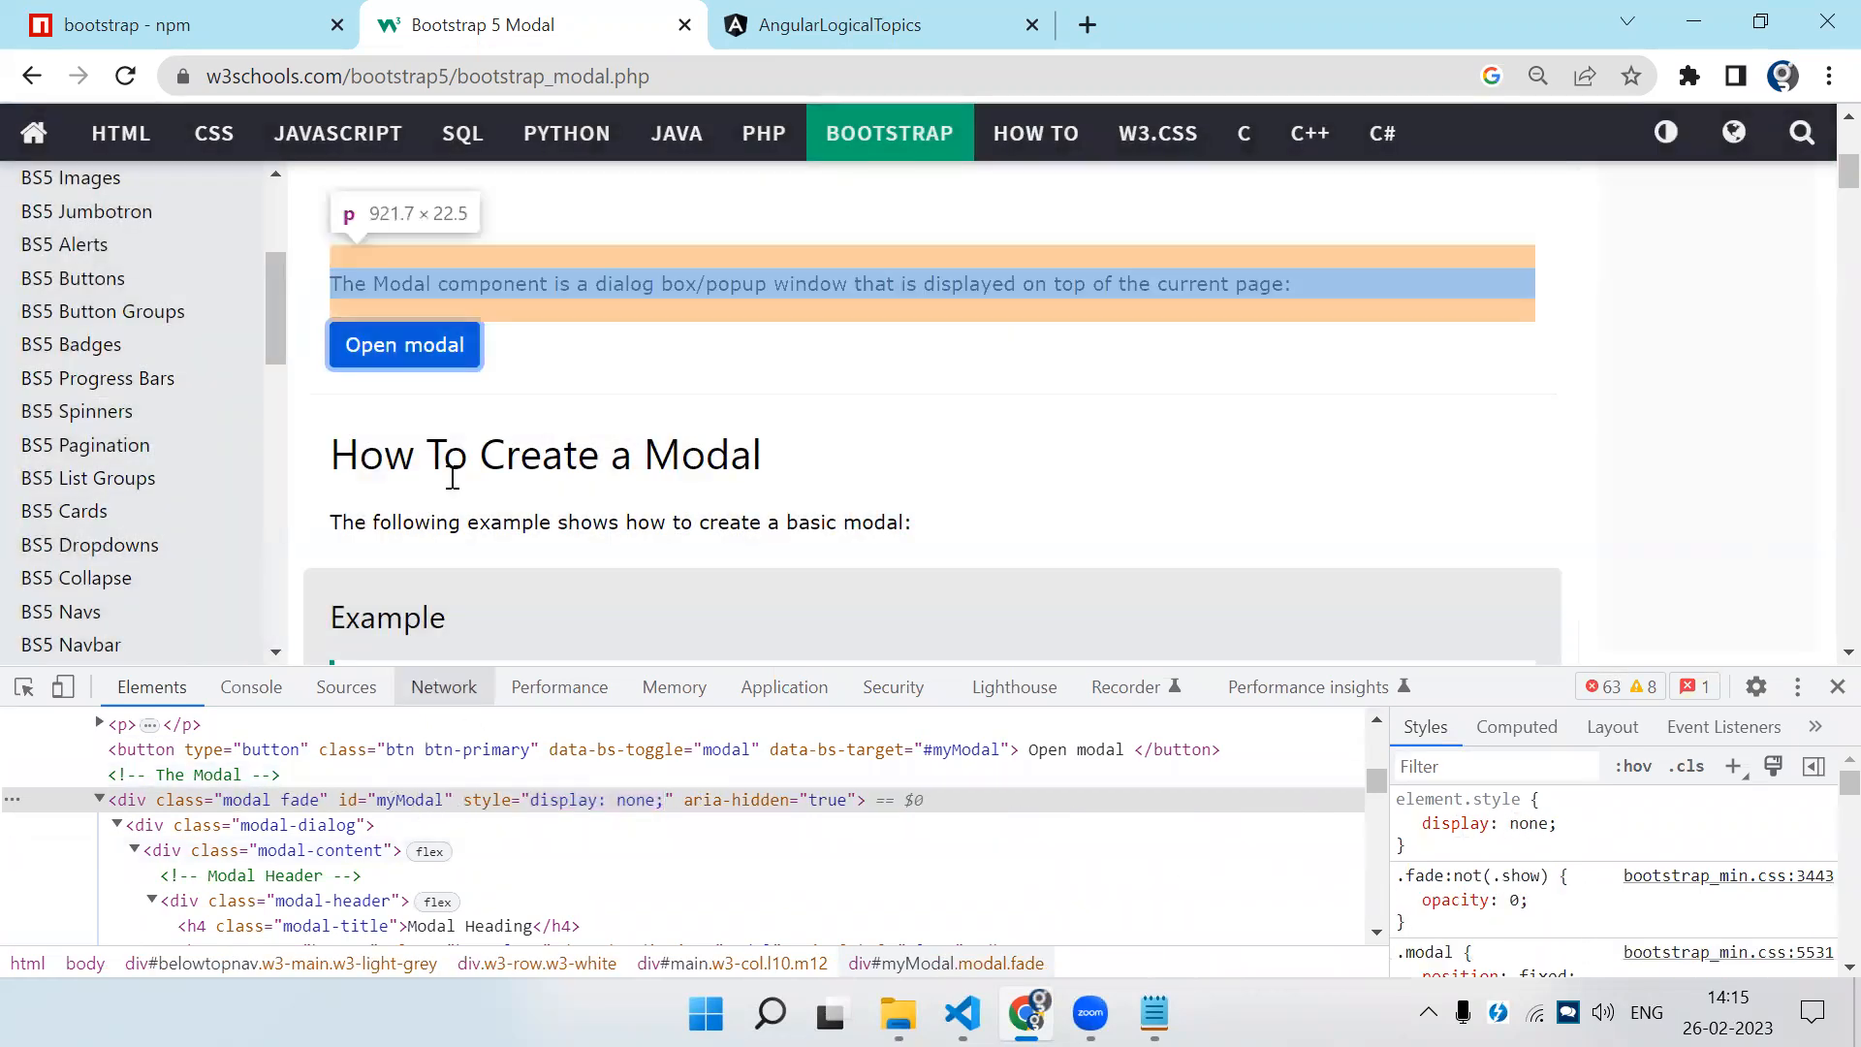
{"action": "left_click", "coordinate": [403, 344]}
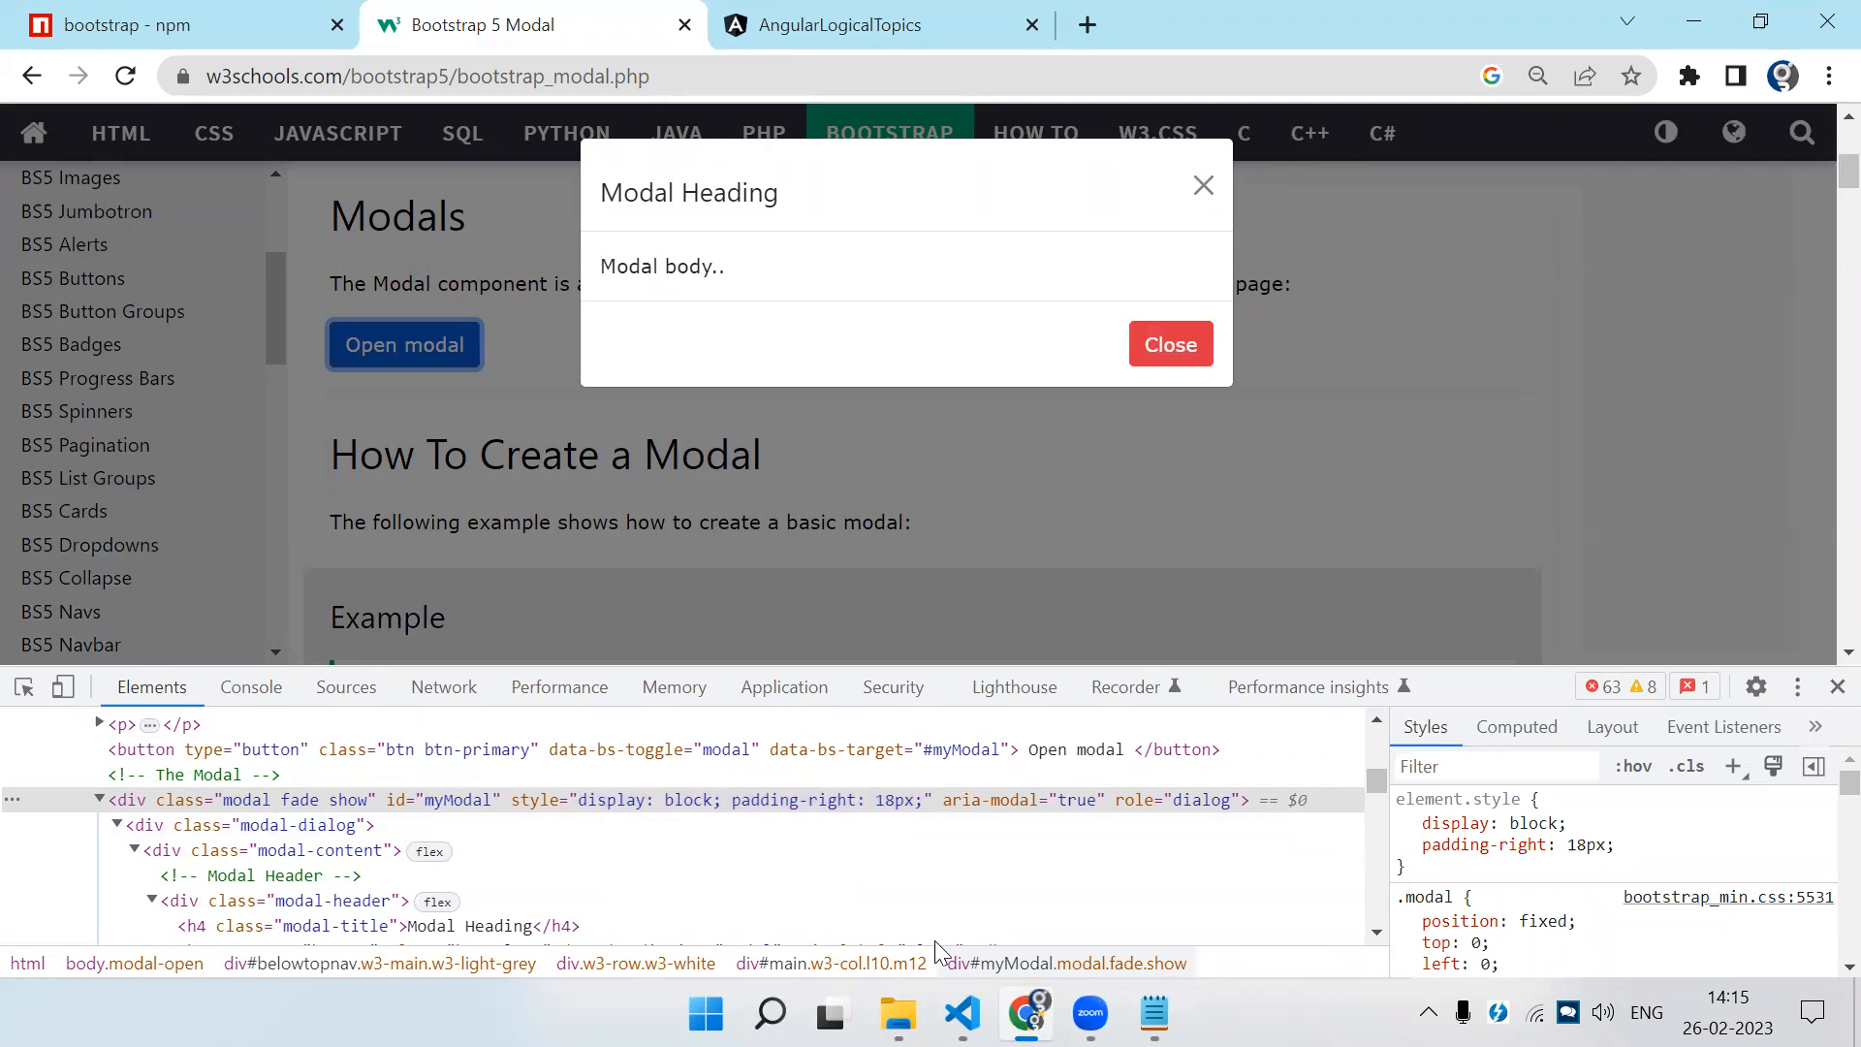
{"action": "mouse_move", "coordinate": [226, 799]}
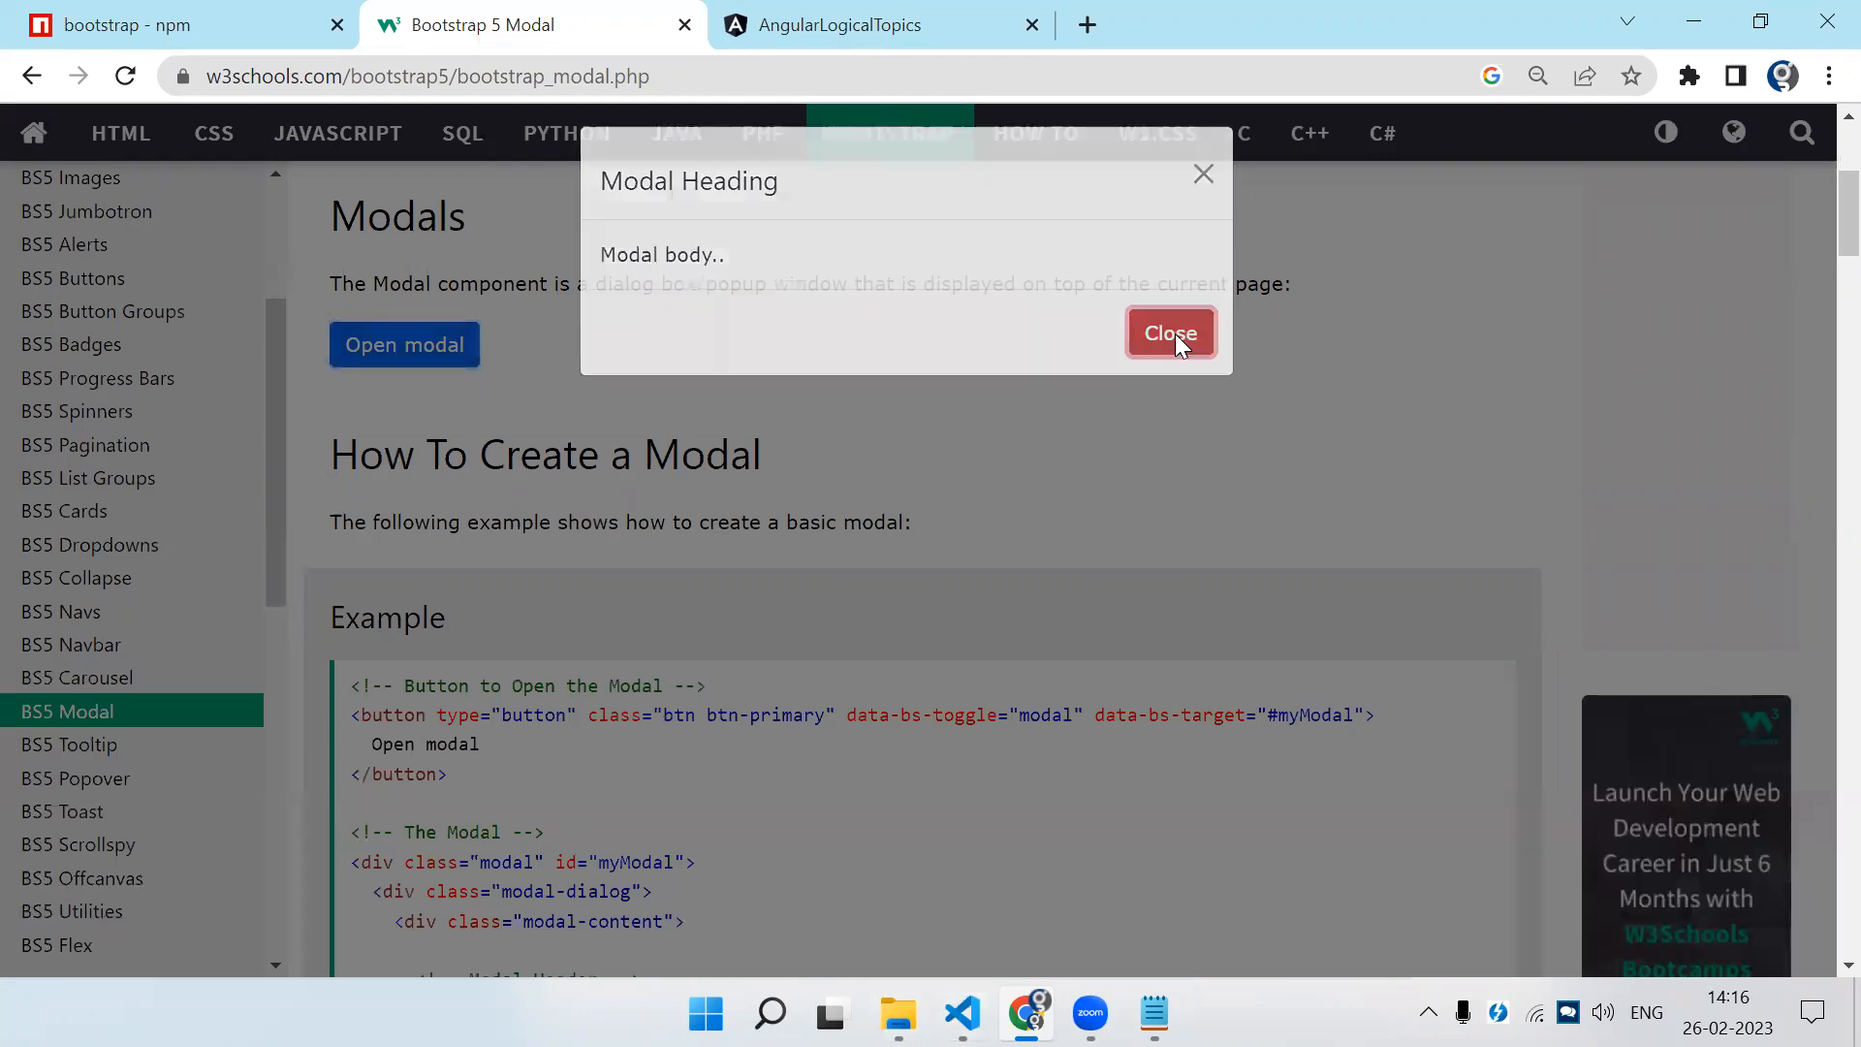
{"action": "left_click", "coordinate": [961, 1012]}
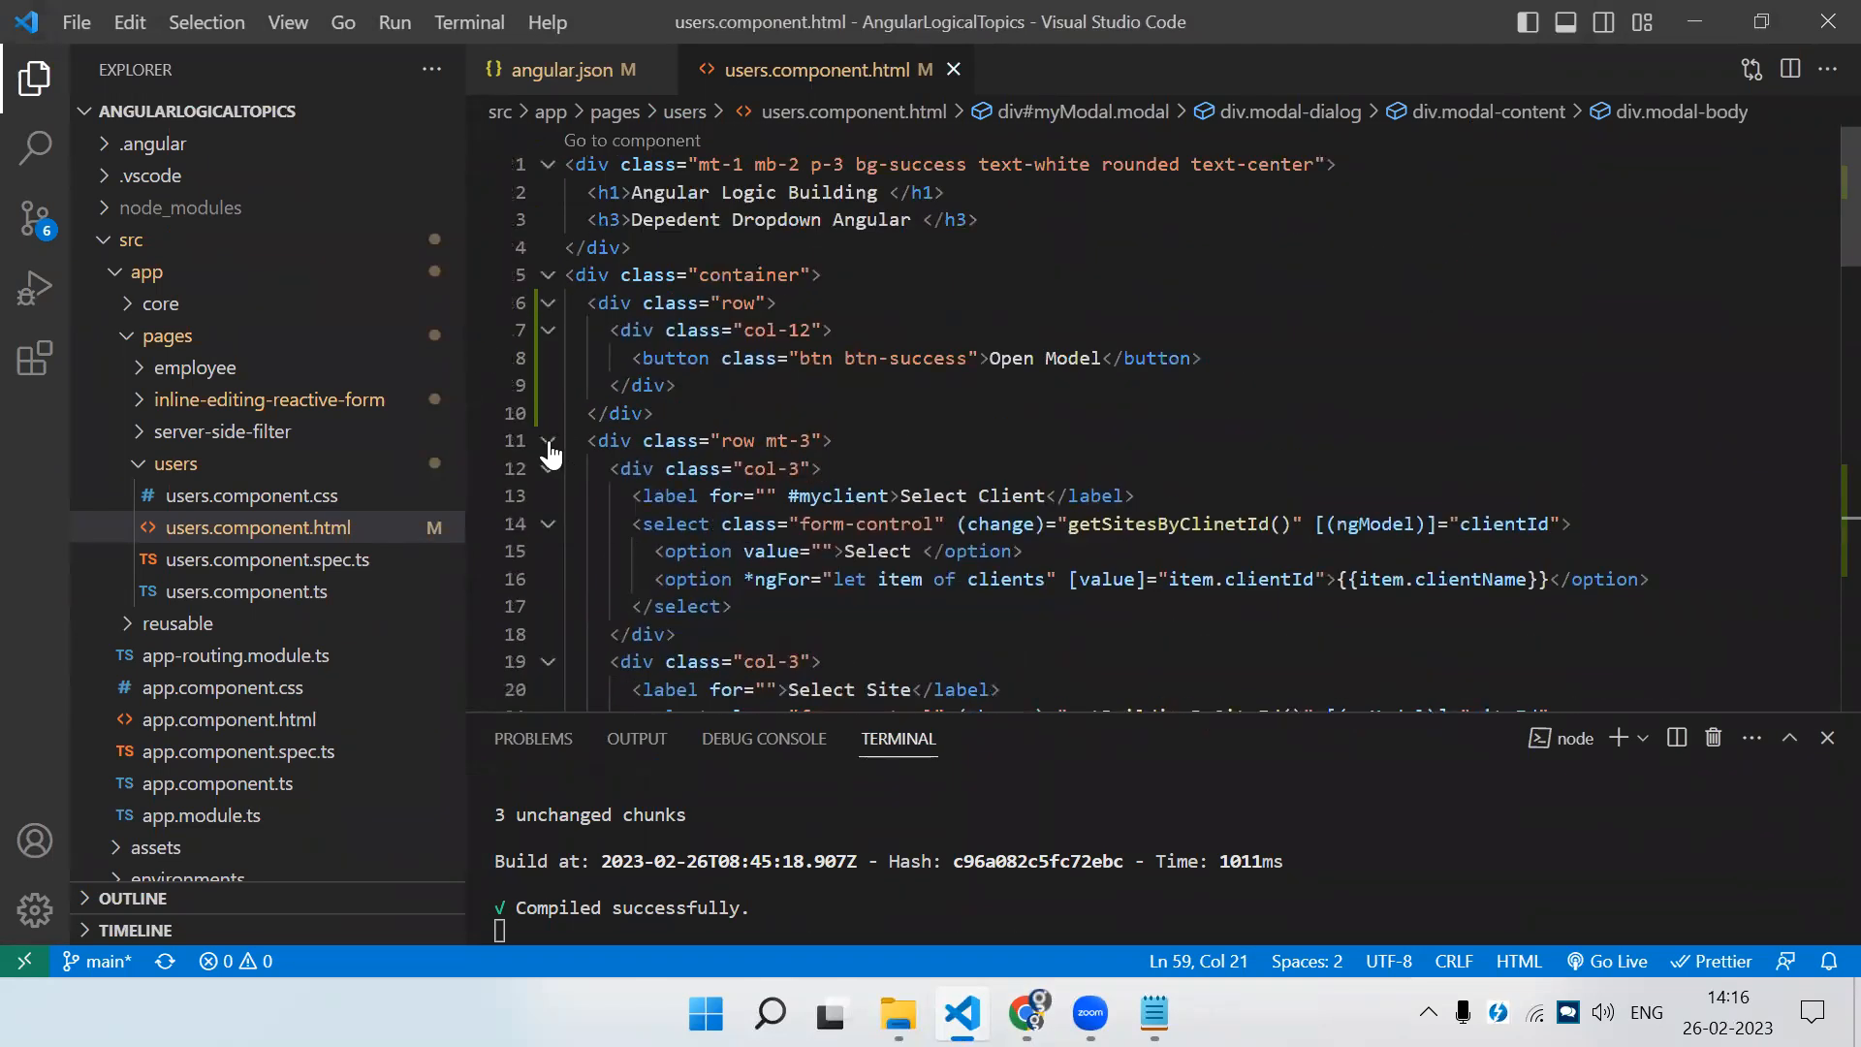
- Bind the Open Model button's (click) to openModel() and open users.component.ts
{"action": "left_click", "coordinate": [549, 440]}
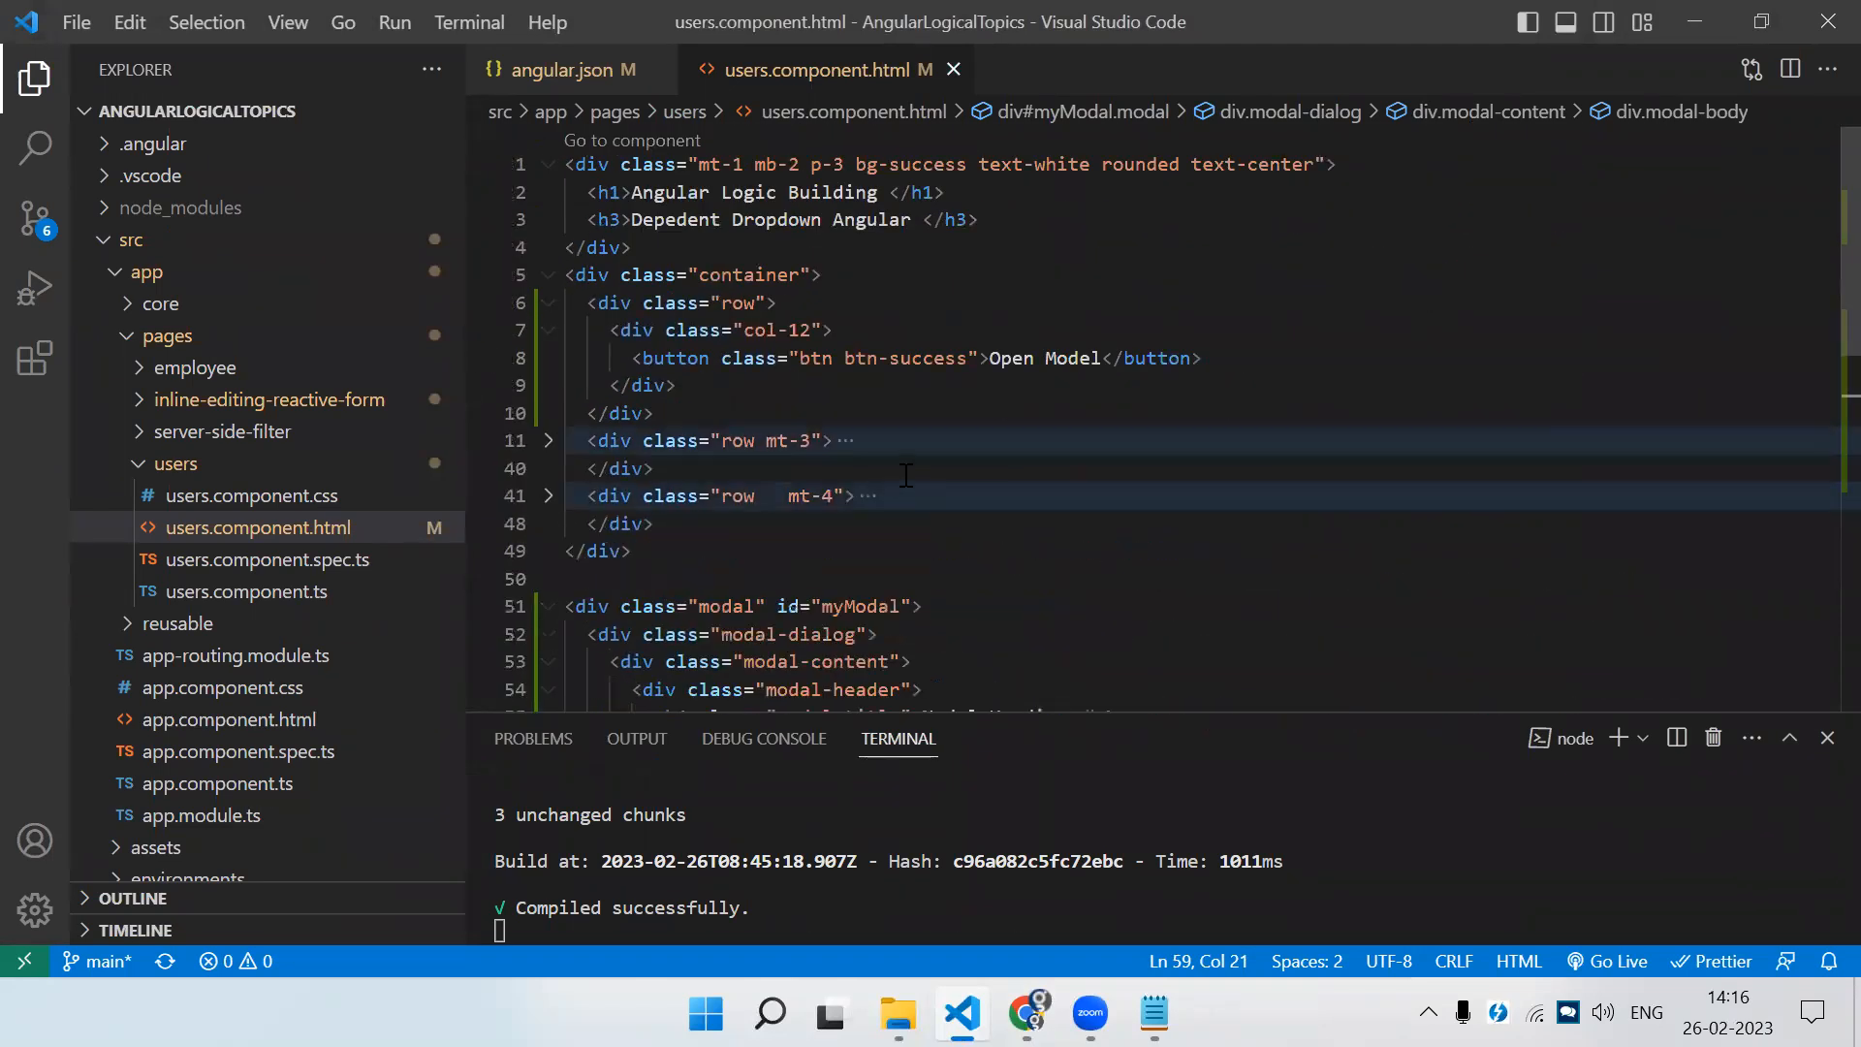
{"action": "left_click", "coordinate": [973, 357]}
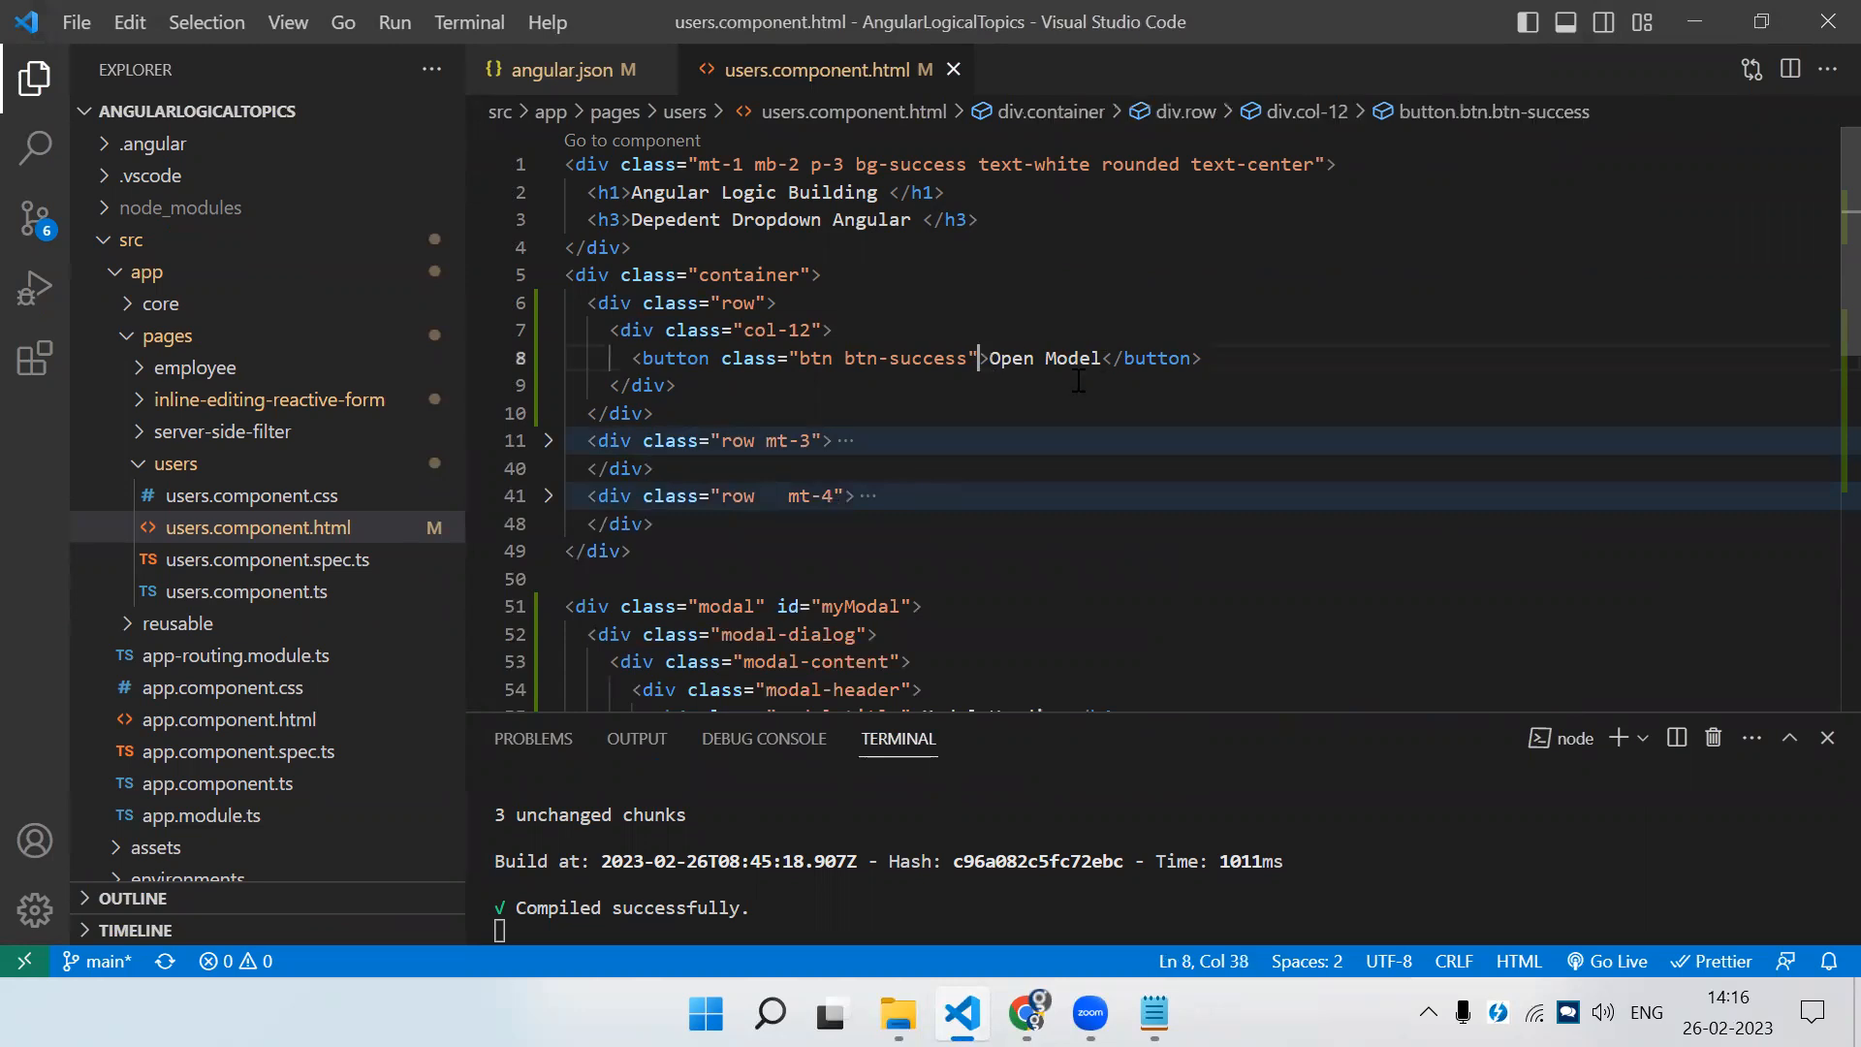
{"action": "type", "text": "(click)=\"o"}
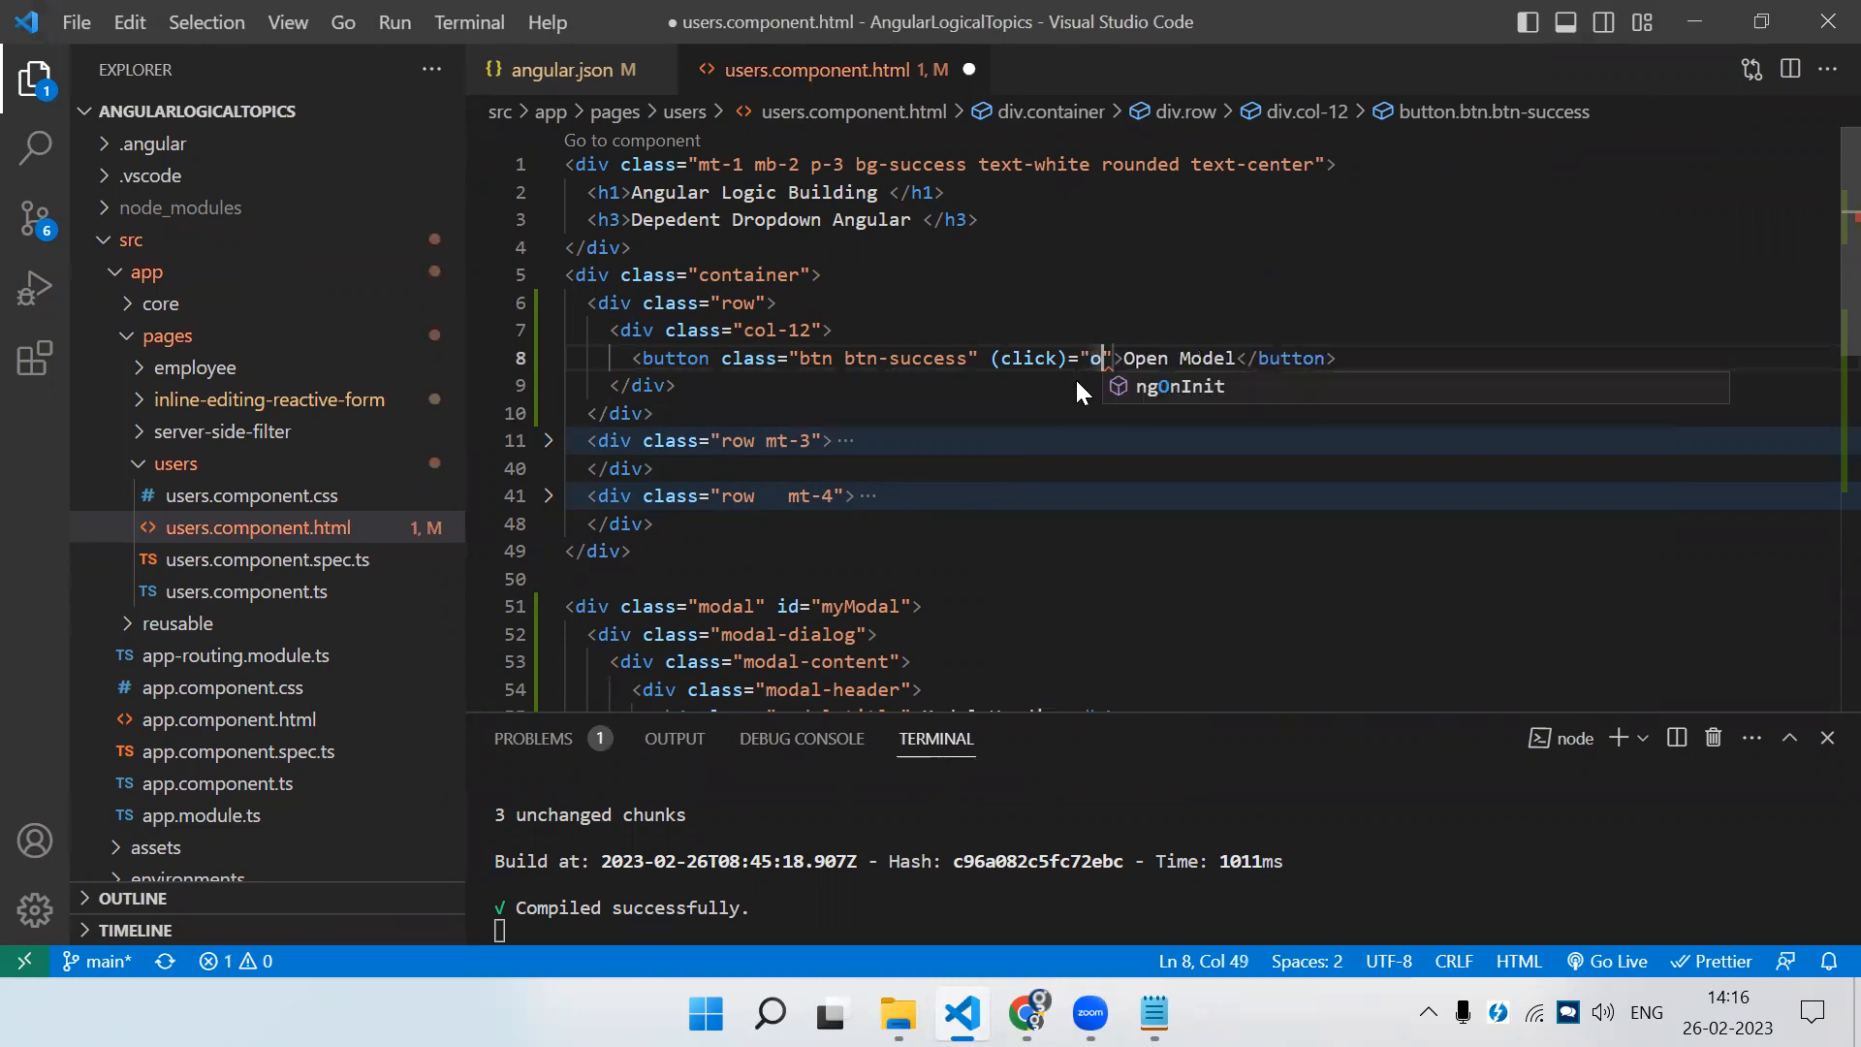
{"action": "type", "text": "penModel()"}
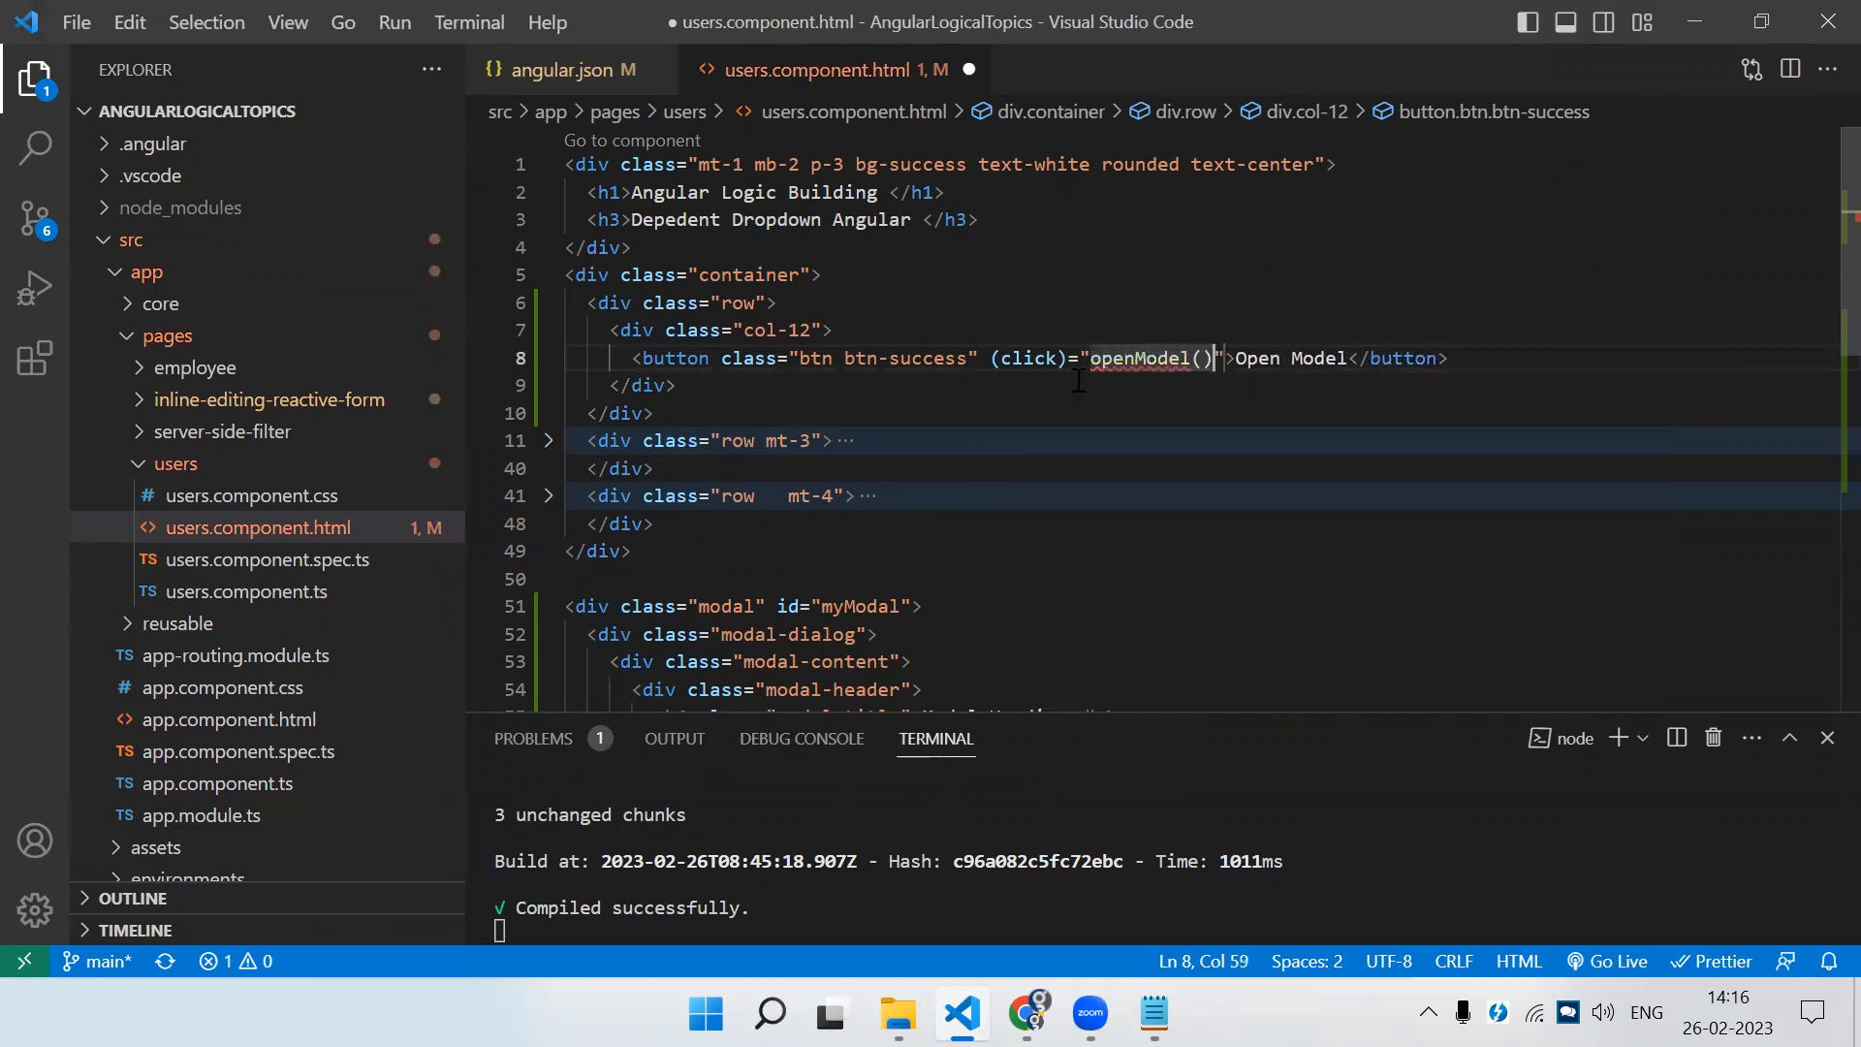
{"action": "double_click", "coordinate": [1146, 358]}
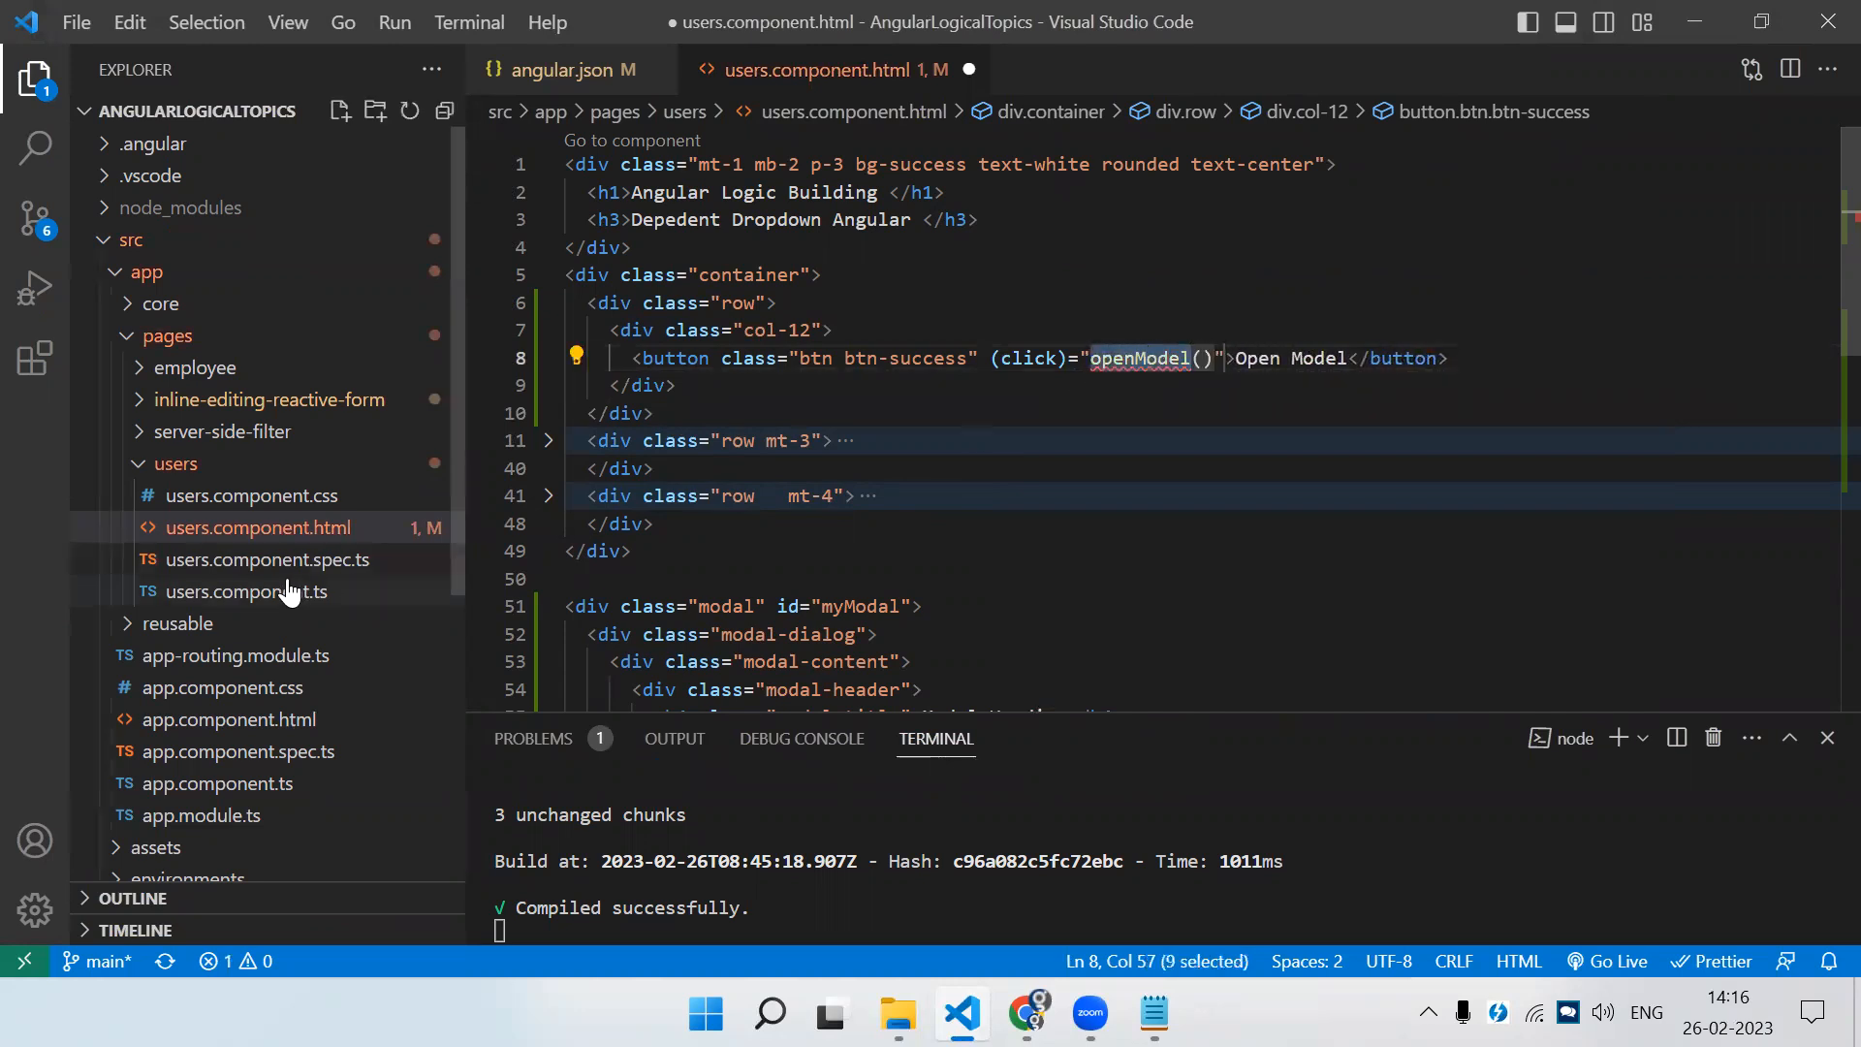
{"action": "left_click", "coordinate": [245, 591]}
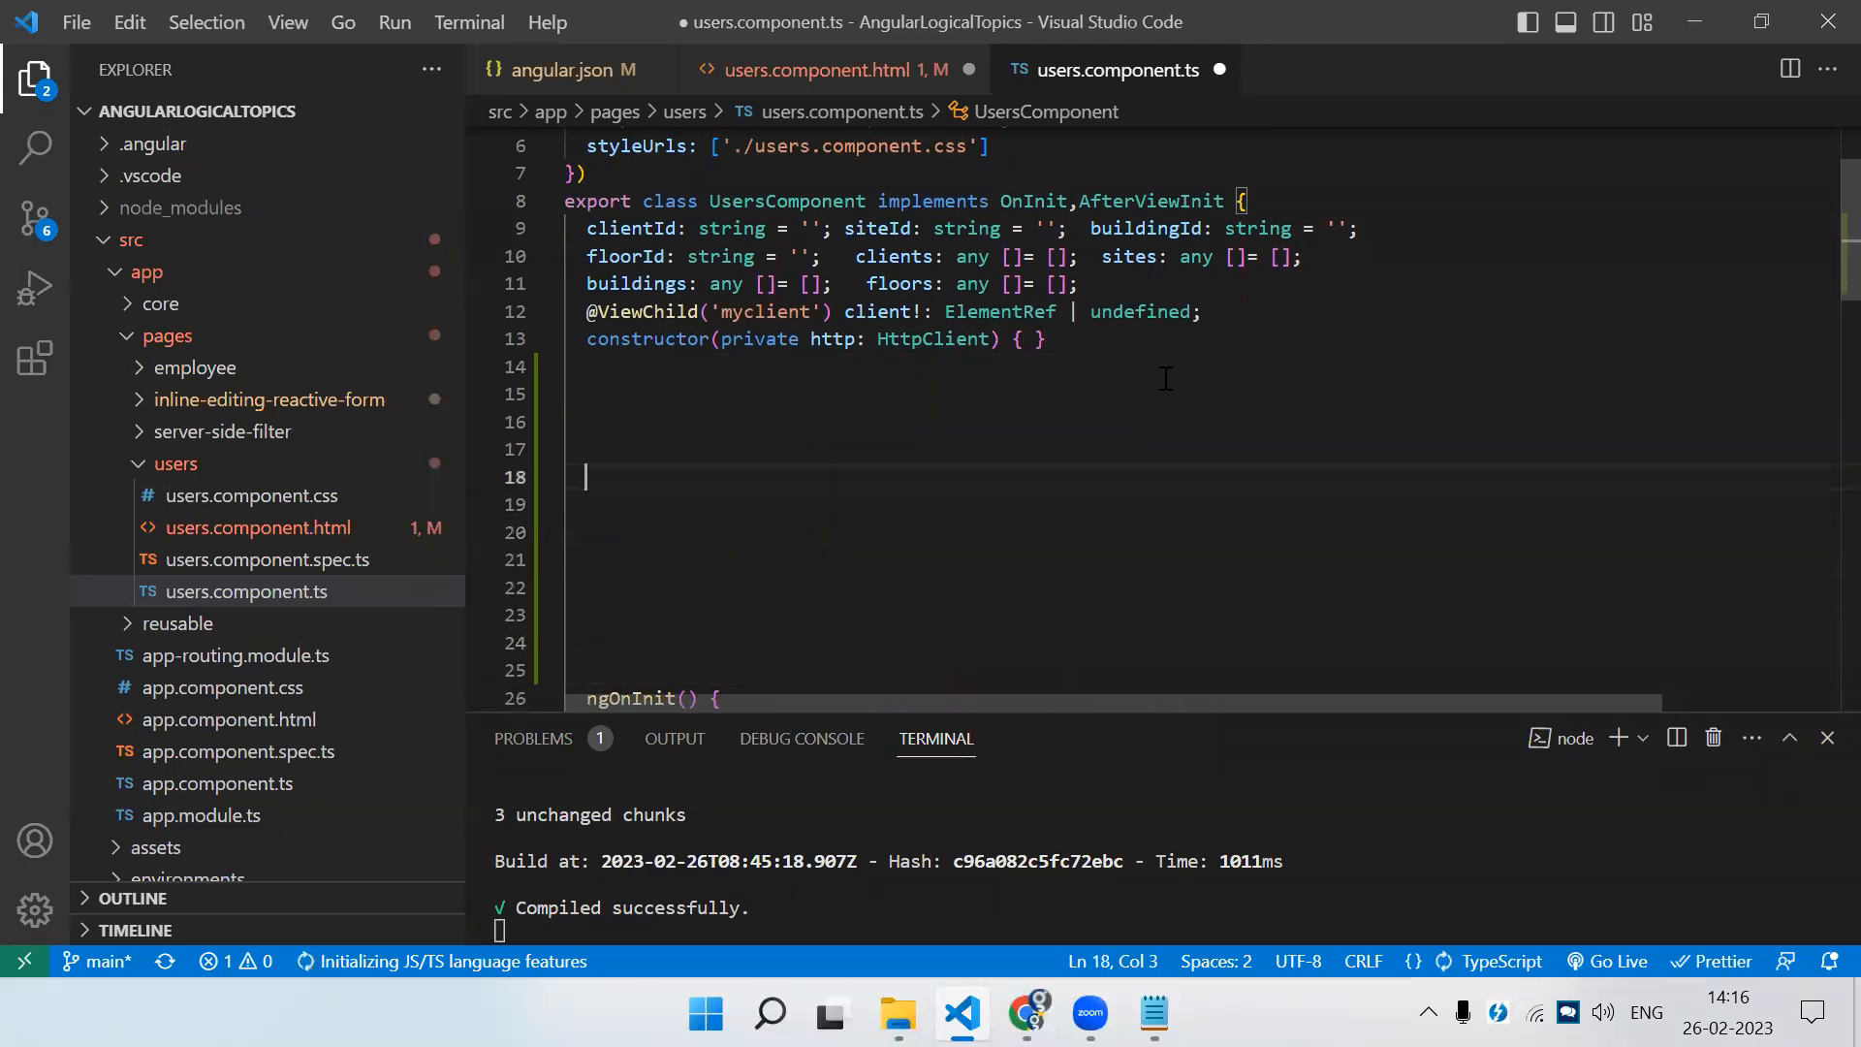
- Start openModel() with document.getElementById, copying the myModal id from the template
{"action": "type", "text": "openModel()\">Open Model</button>"}
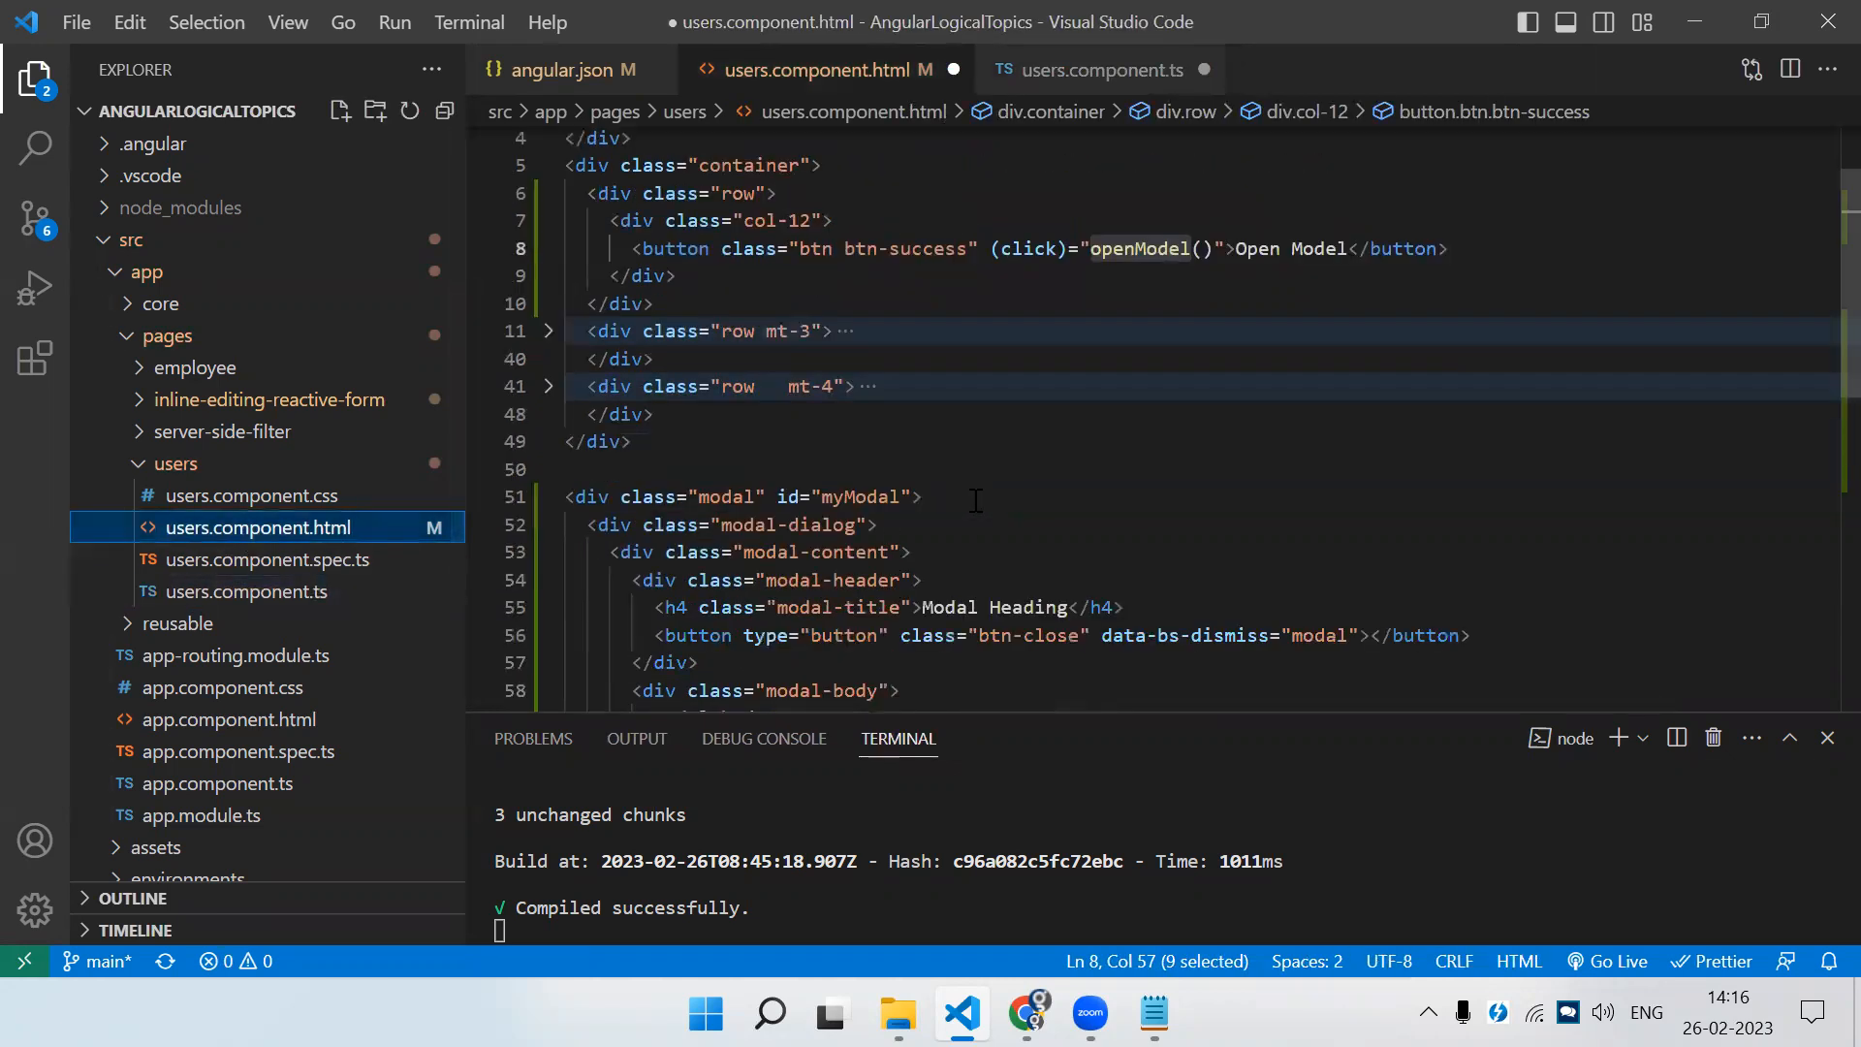
{"action": "double_click", "coordinate": [862, 497]}
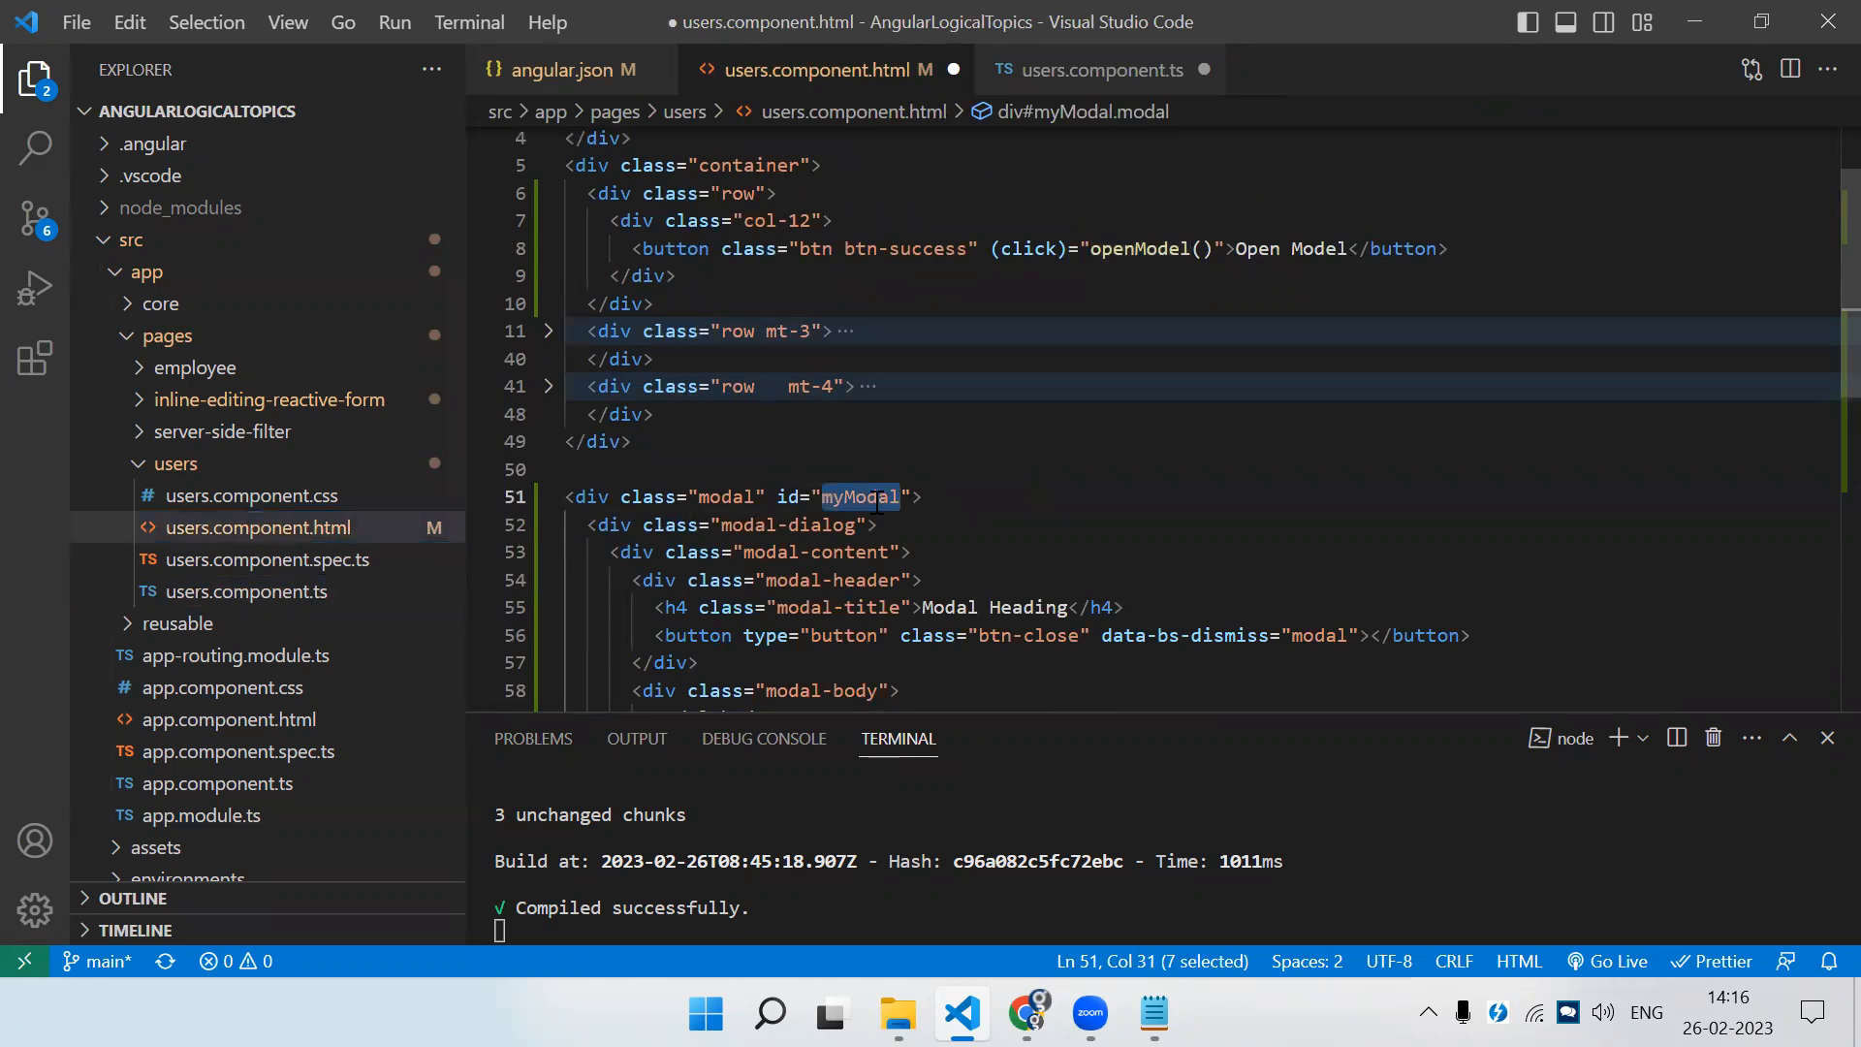
{"action": "left_click", "coordinate": [1092, 68]}
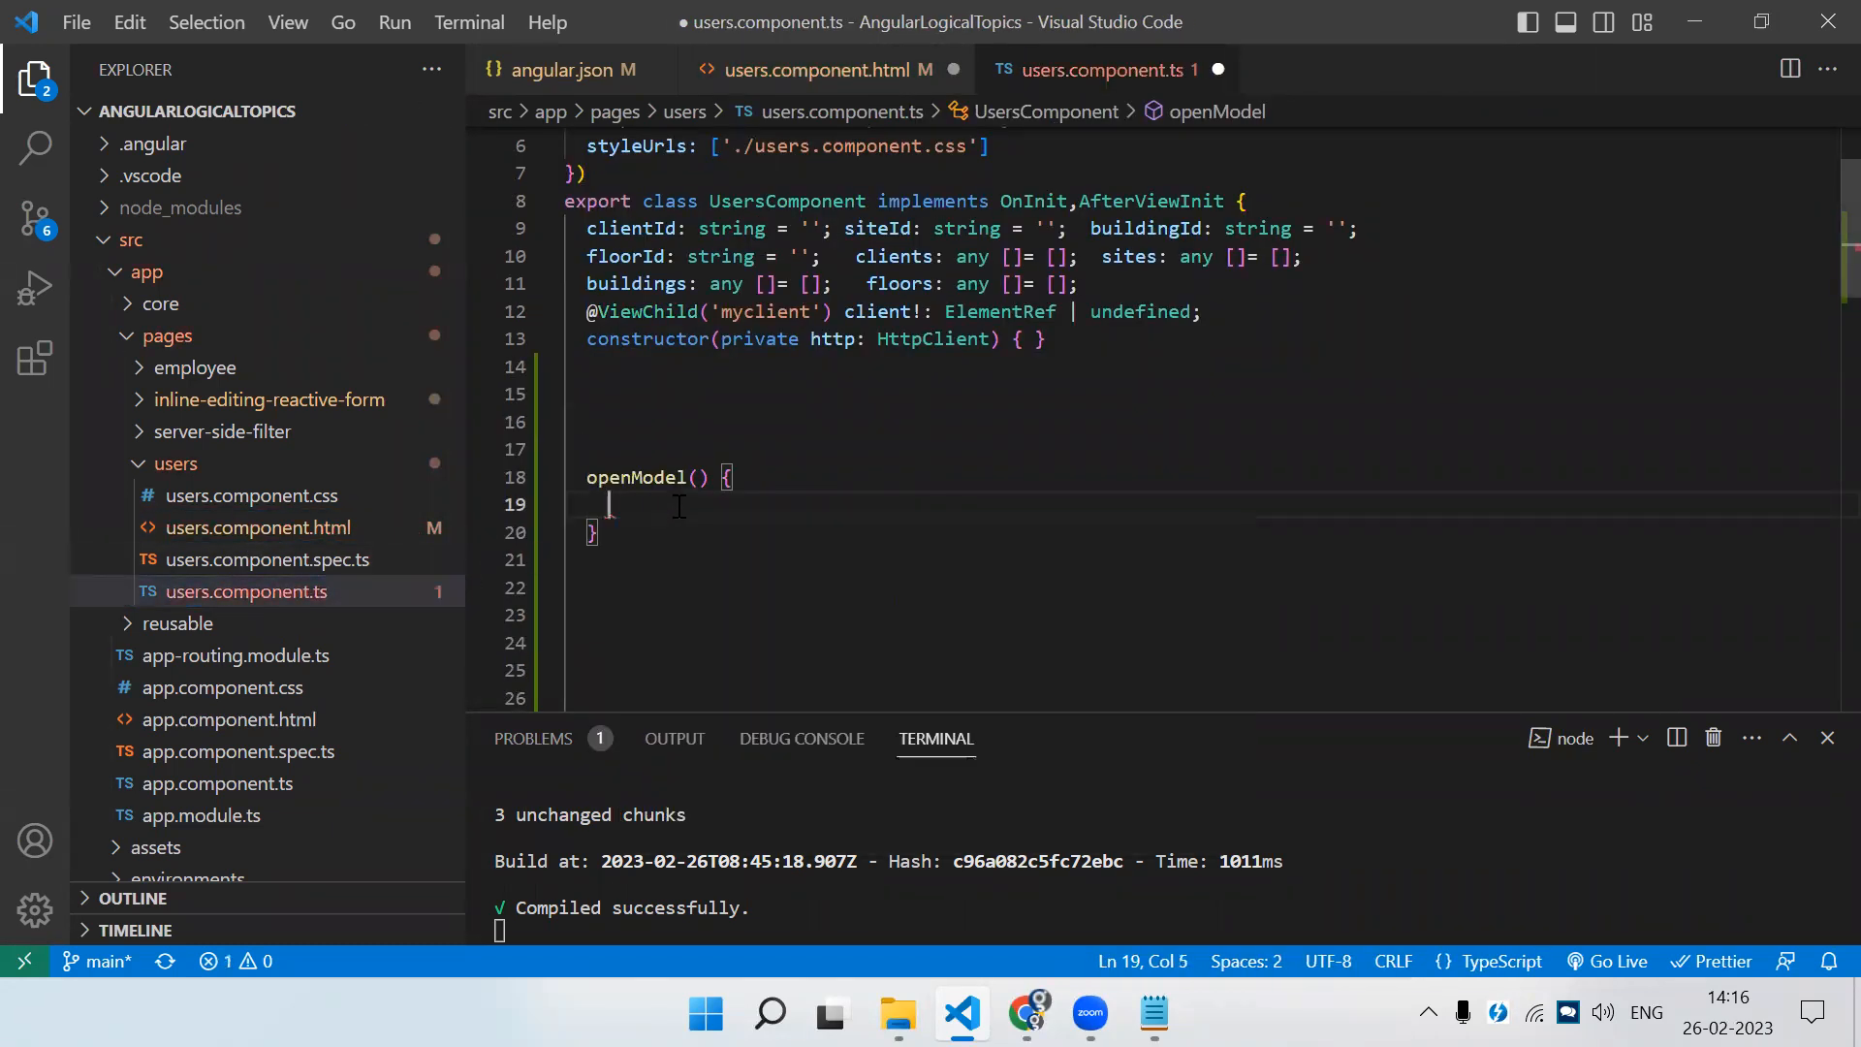
{"action": "type", "text": "document.getElementById('"}
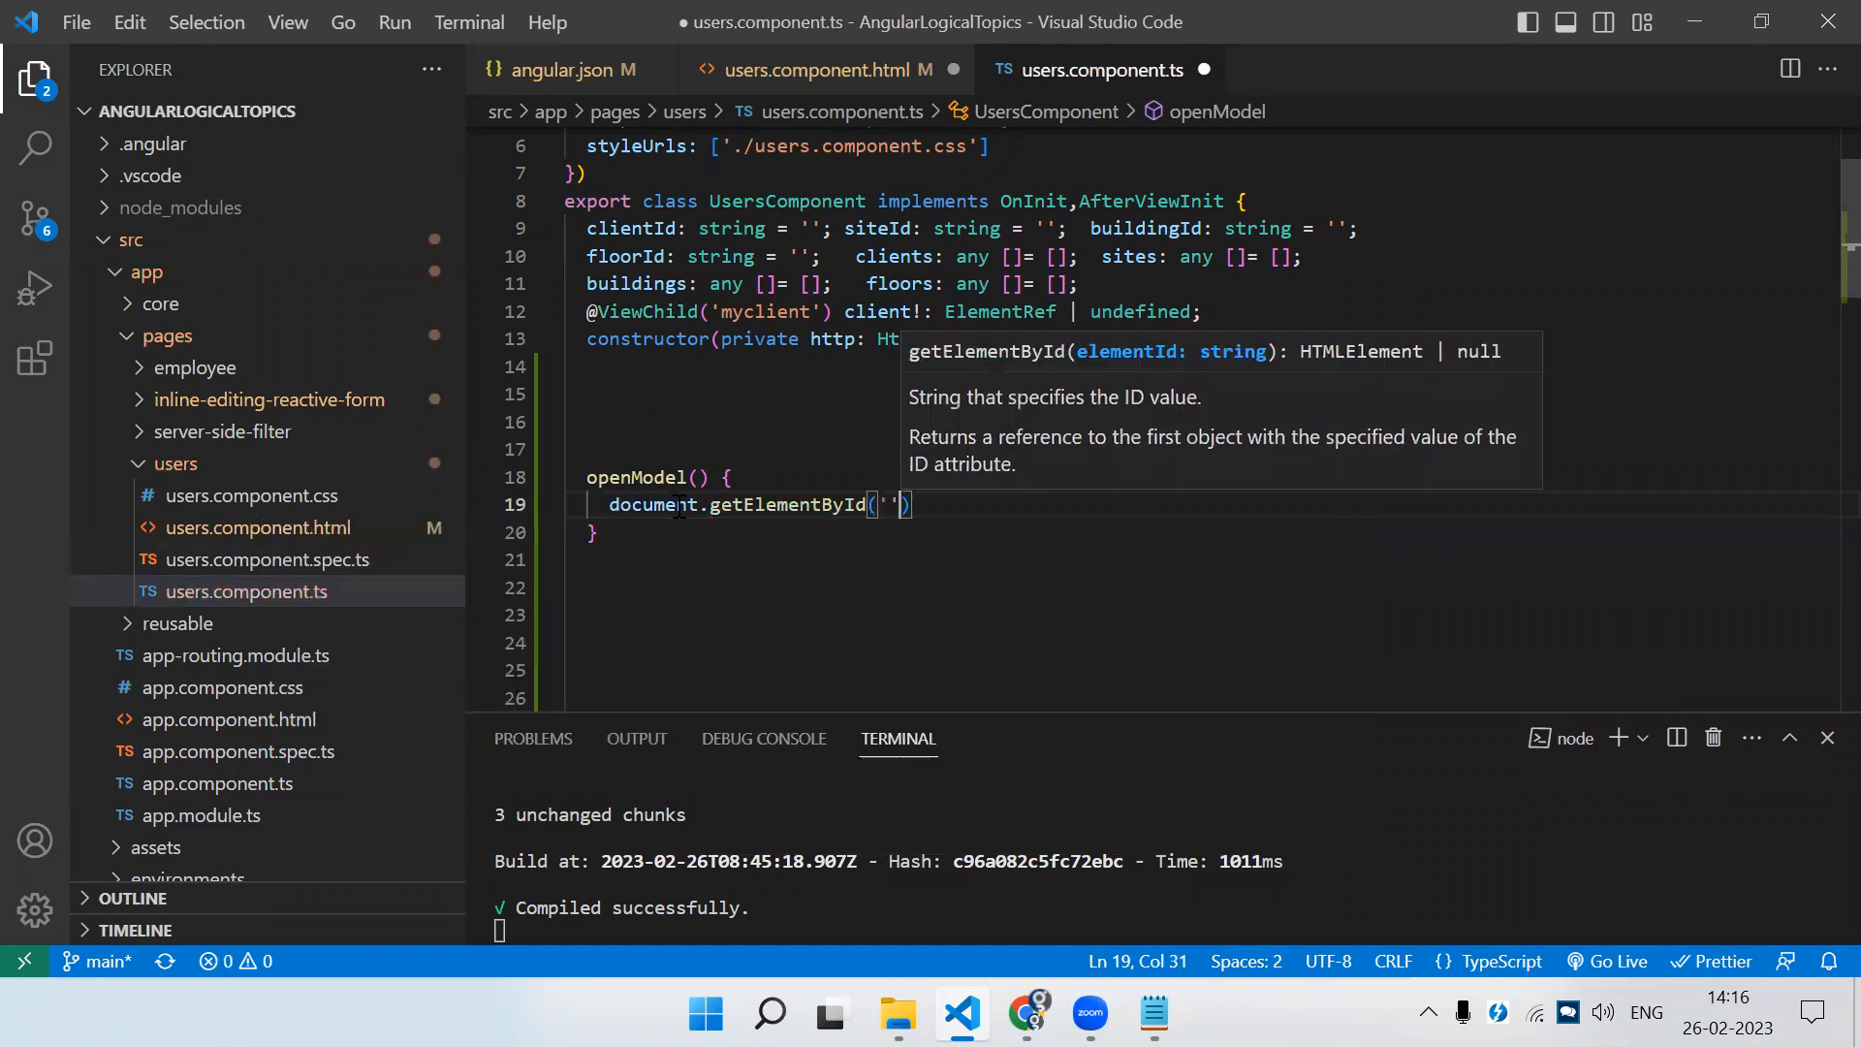
{"action": "left_click", "coordinate": [823, 69]}
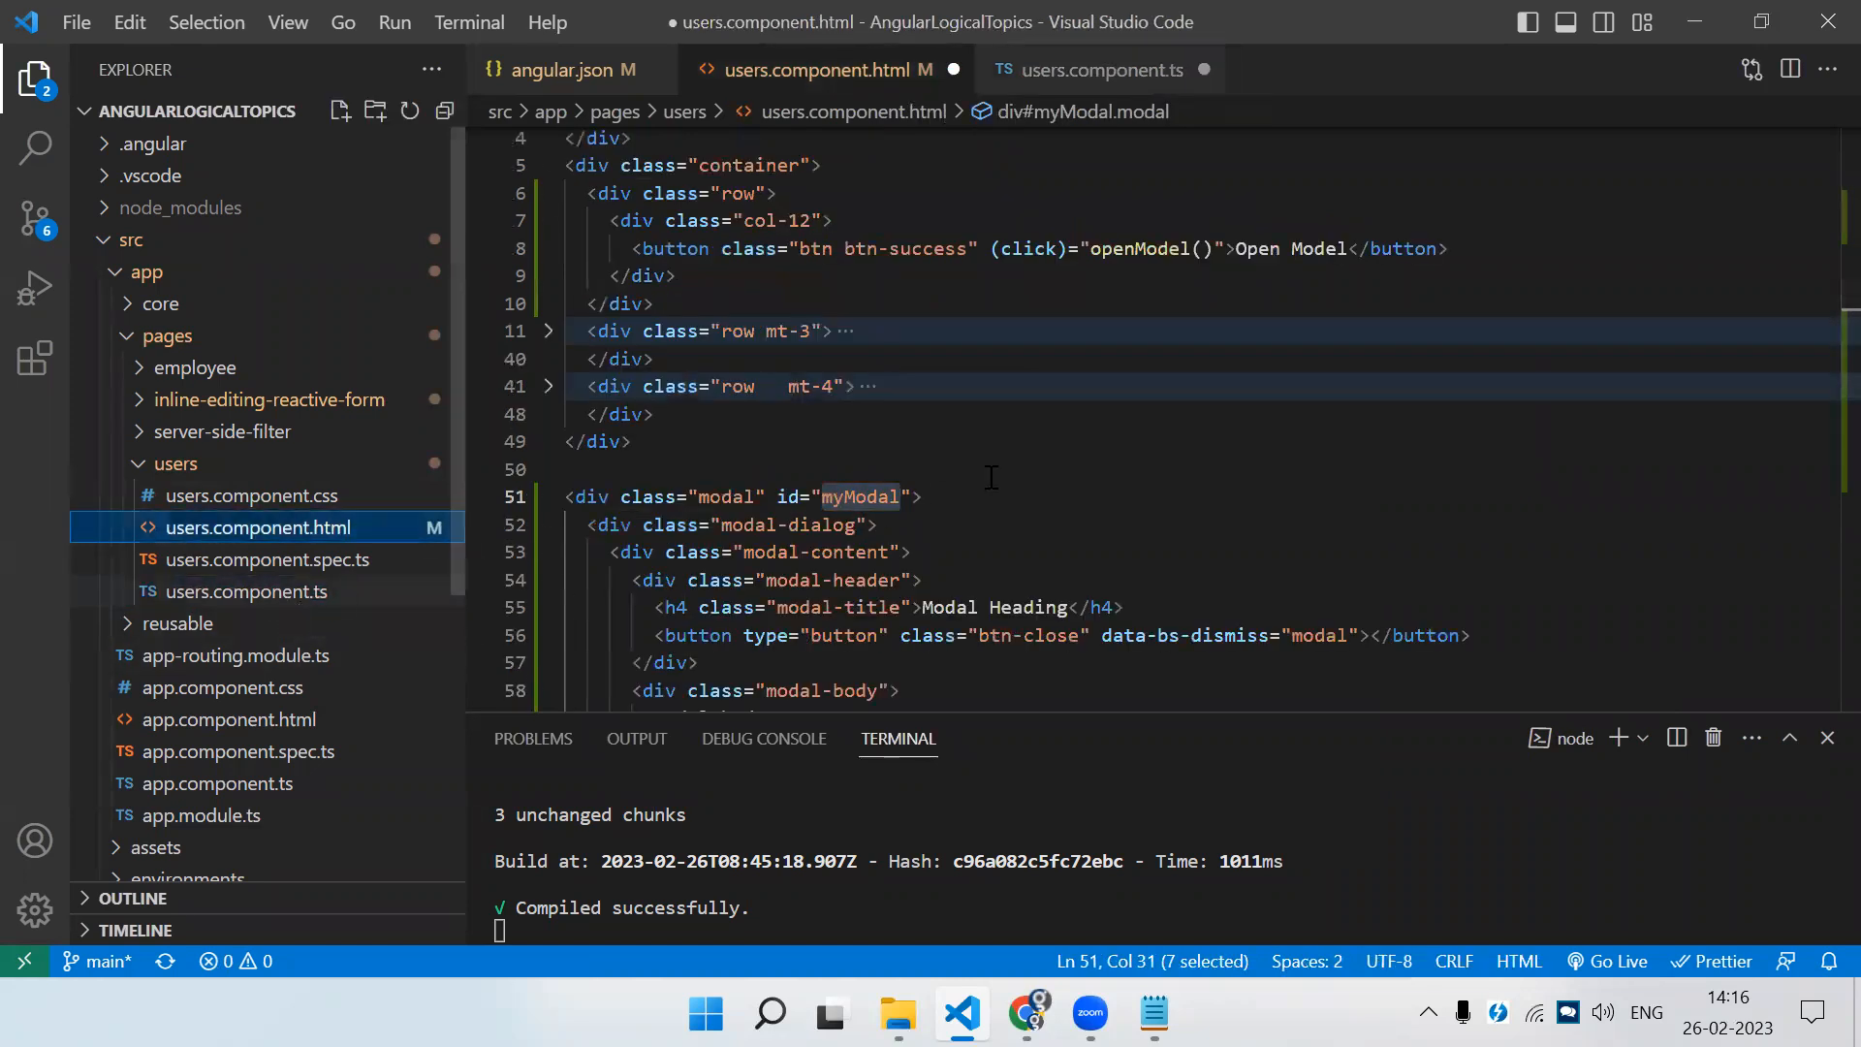
{"action": "left_click", "coordinate": [1100, 69]}
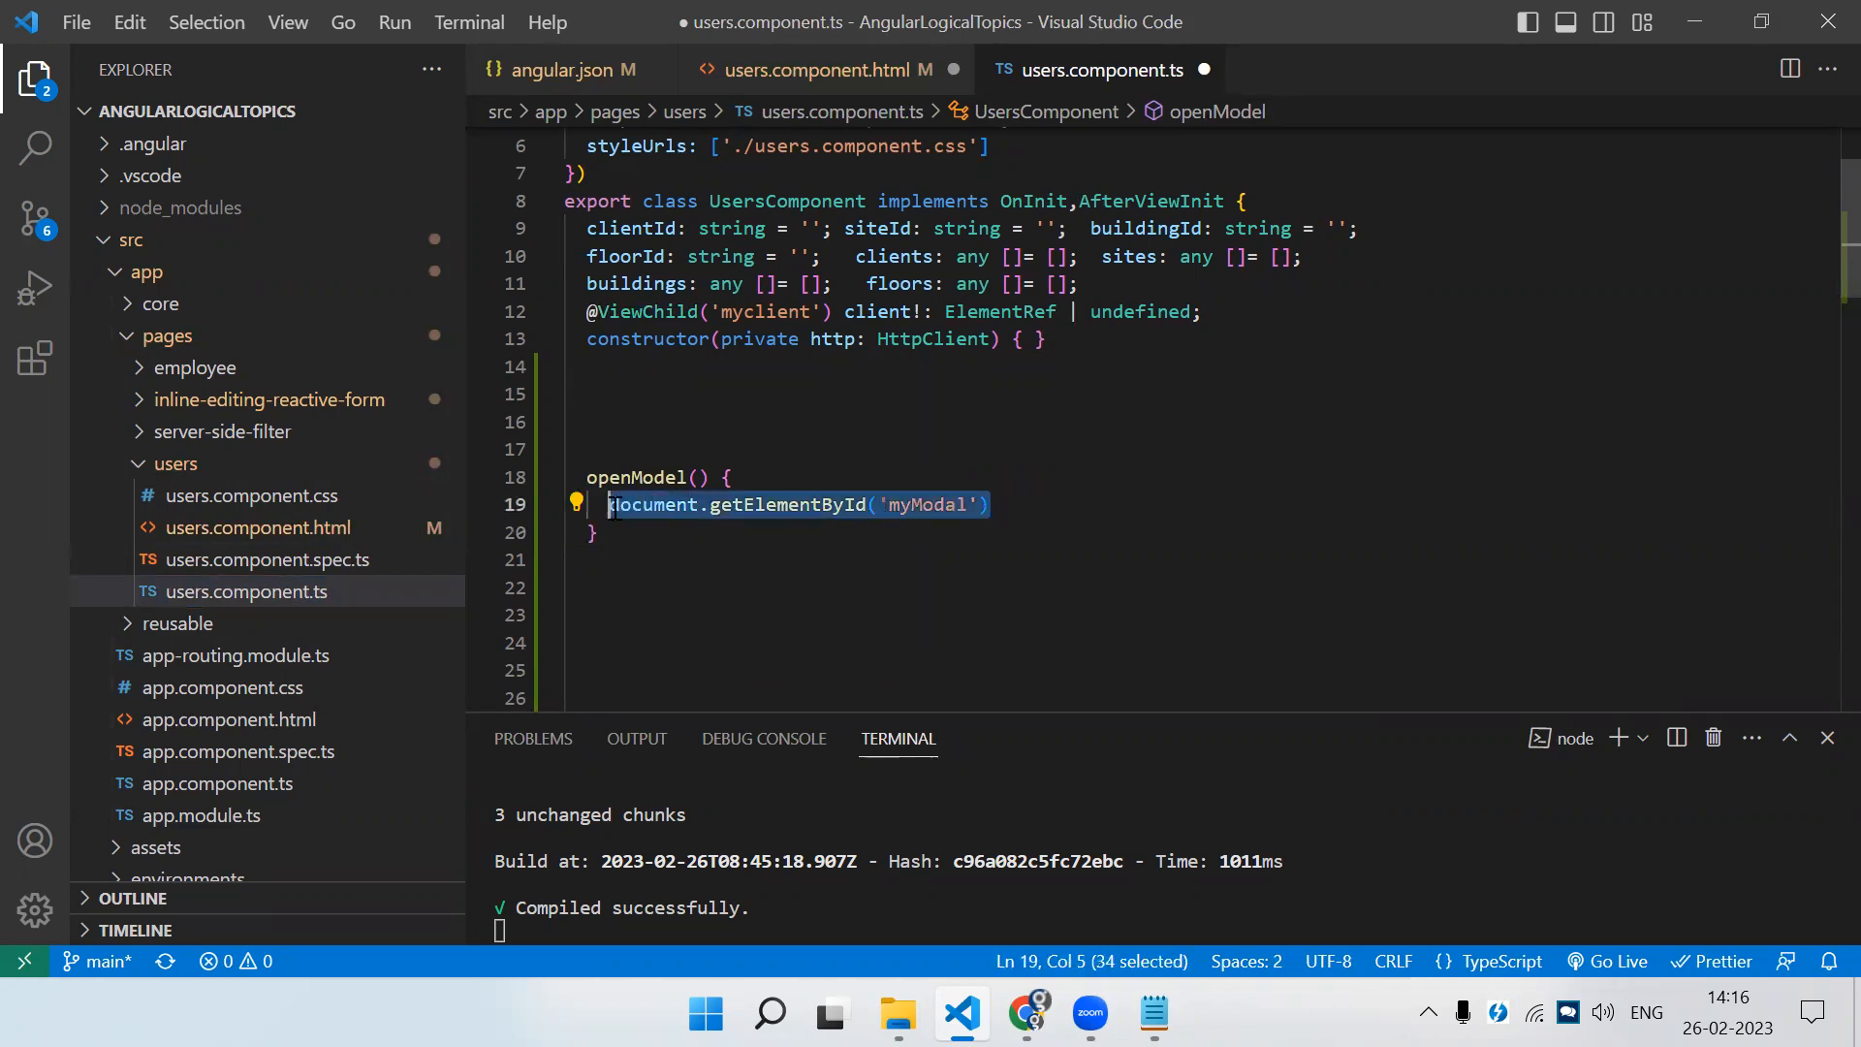
- Finish the handler with ?.style.display = 'block'; and begin a const declaration
{"action": "type", "text": ".s"}
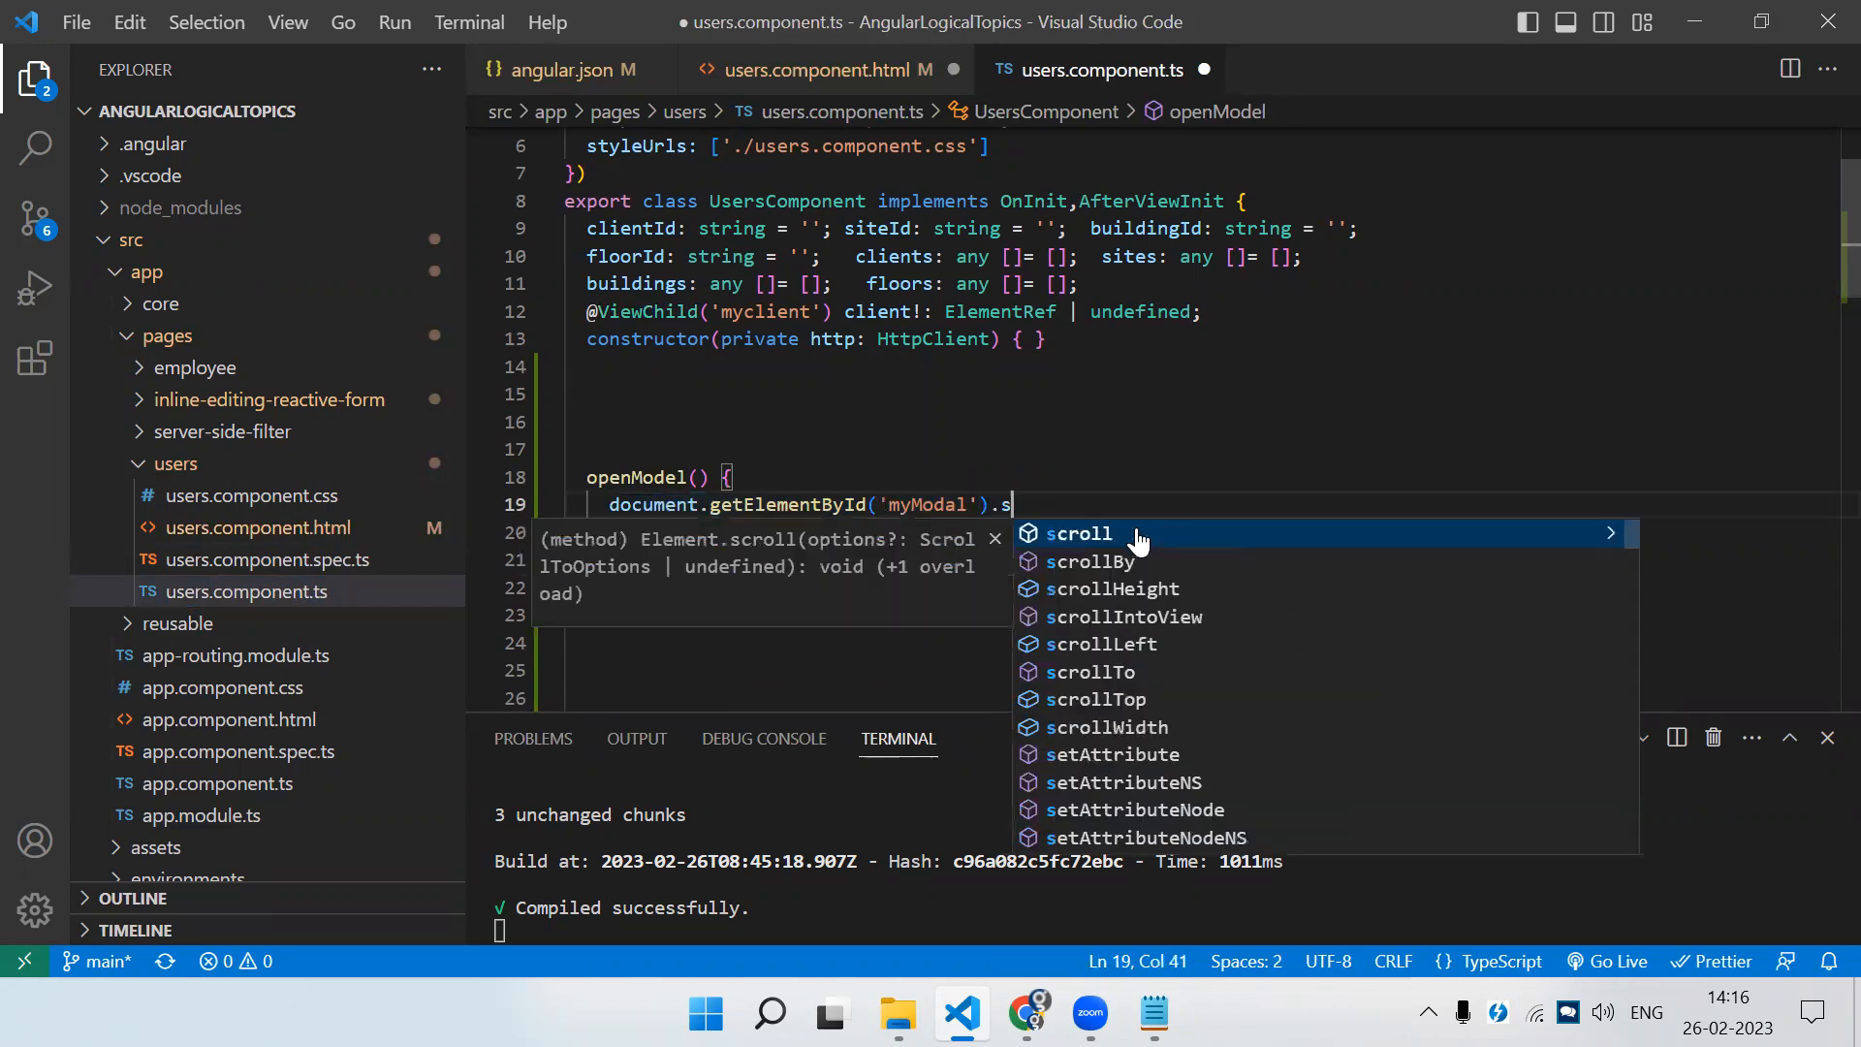
{"action": "type", "text": "?.style"}
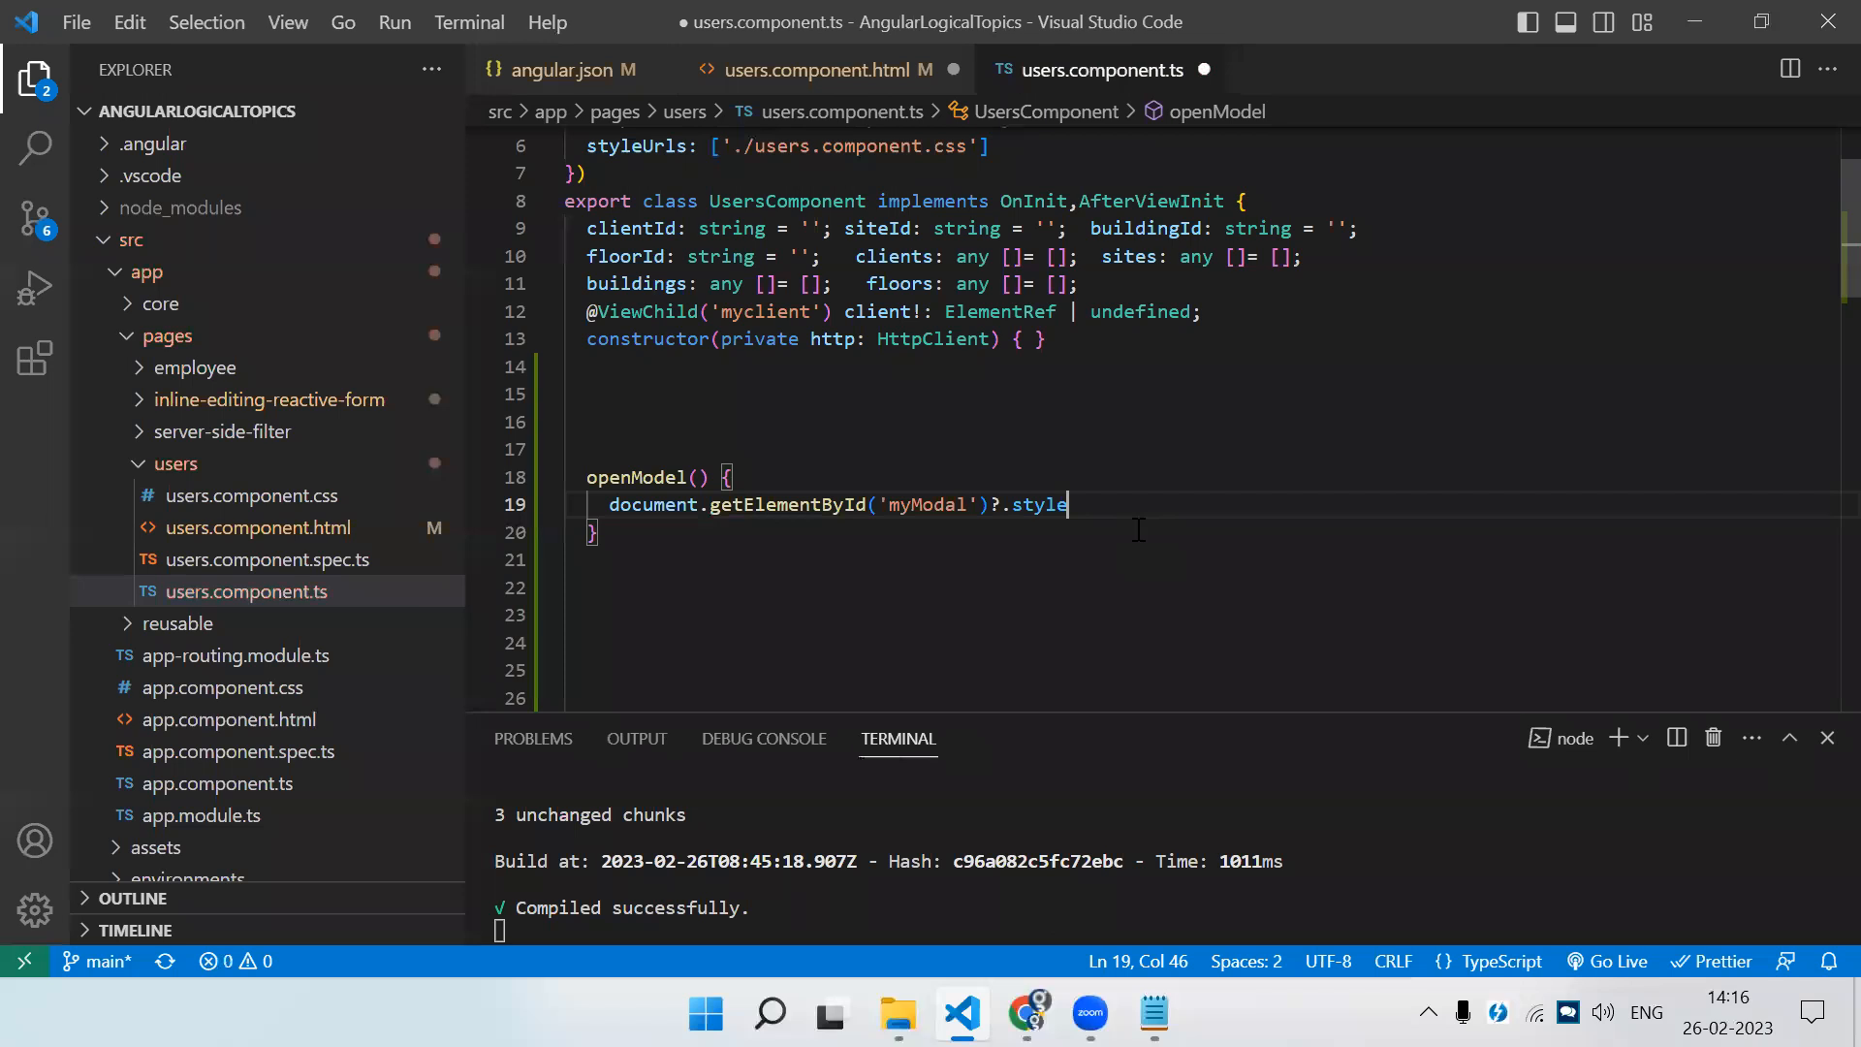
{"action": "type", "text": ".display"}
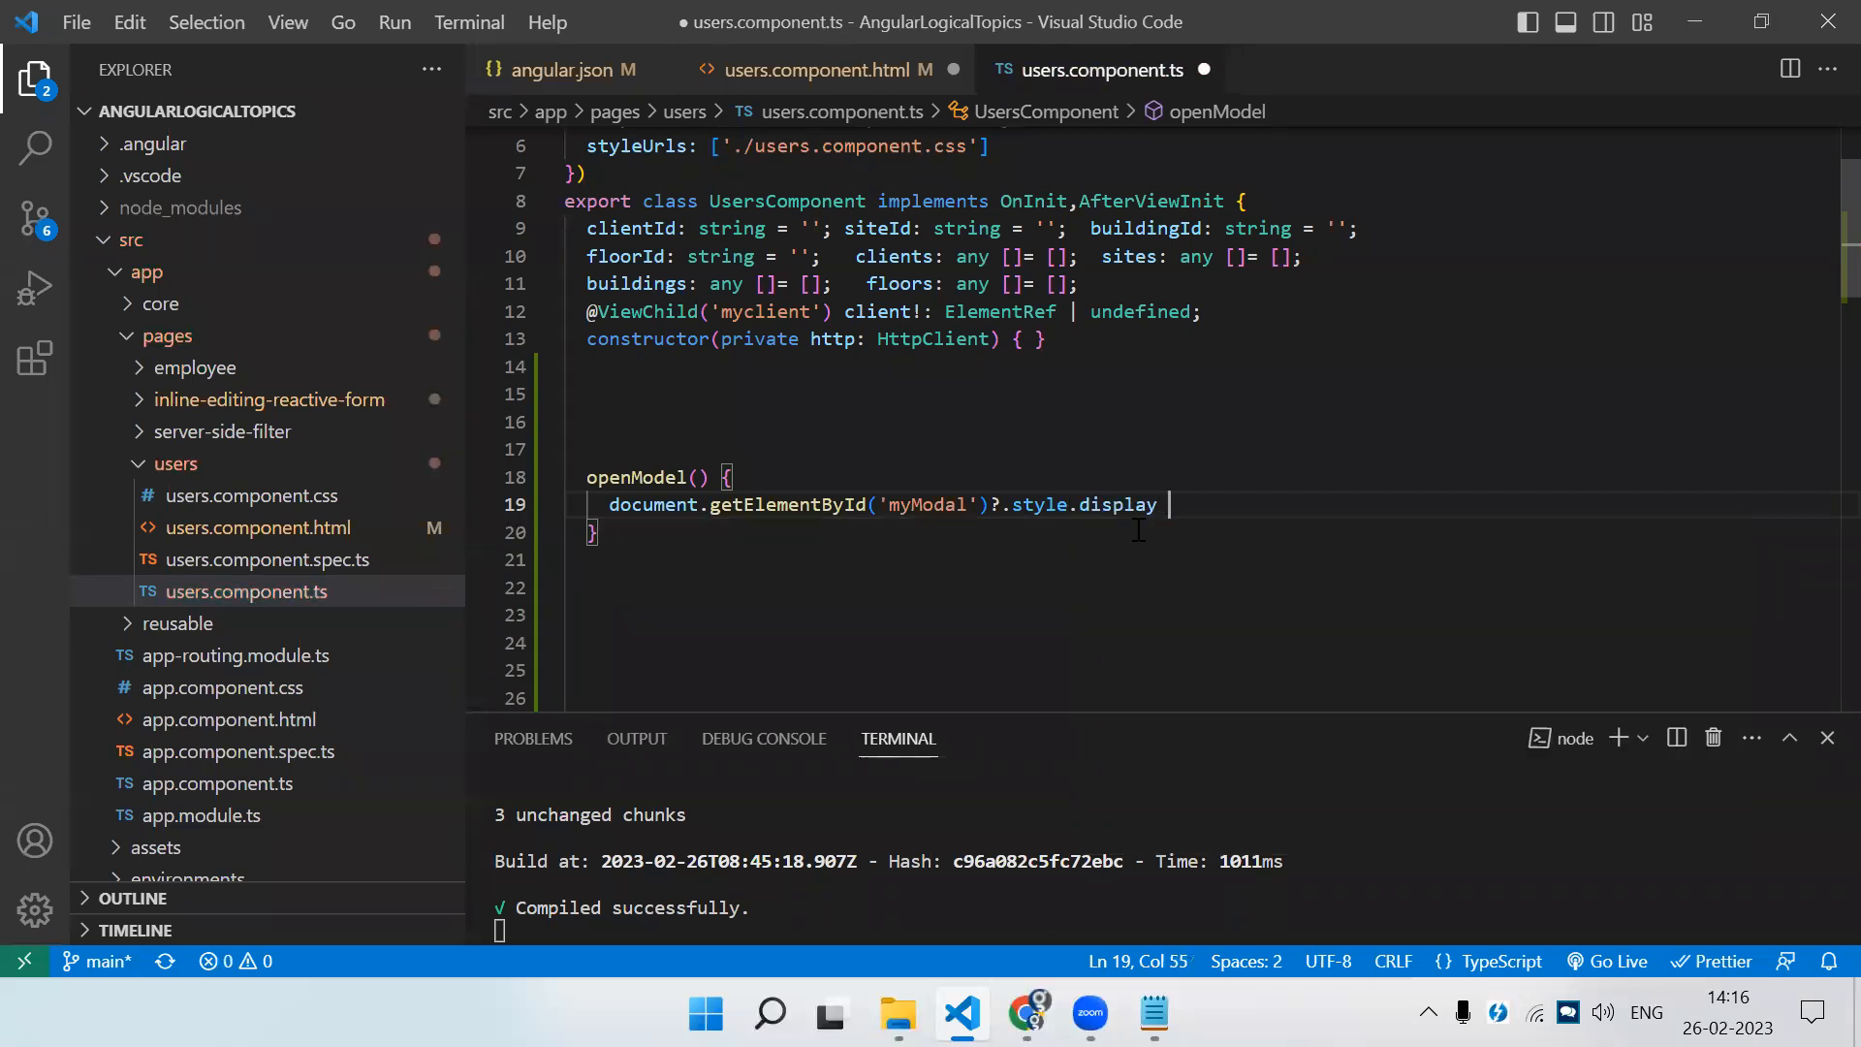
{"action": "type", "text": "= ''"}
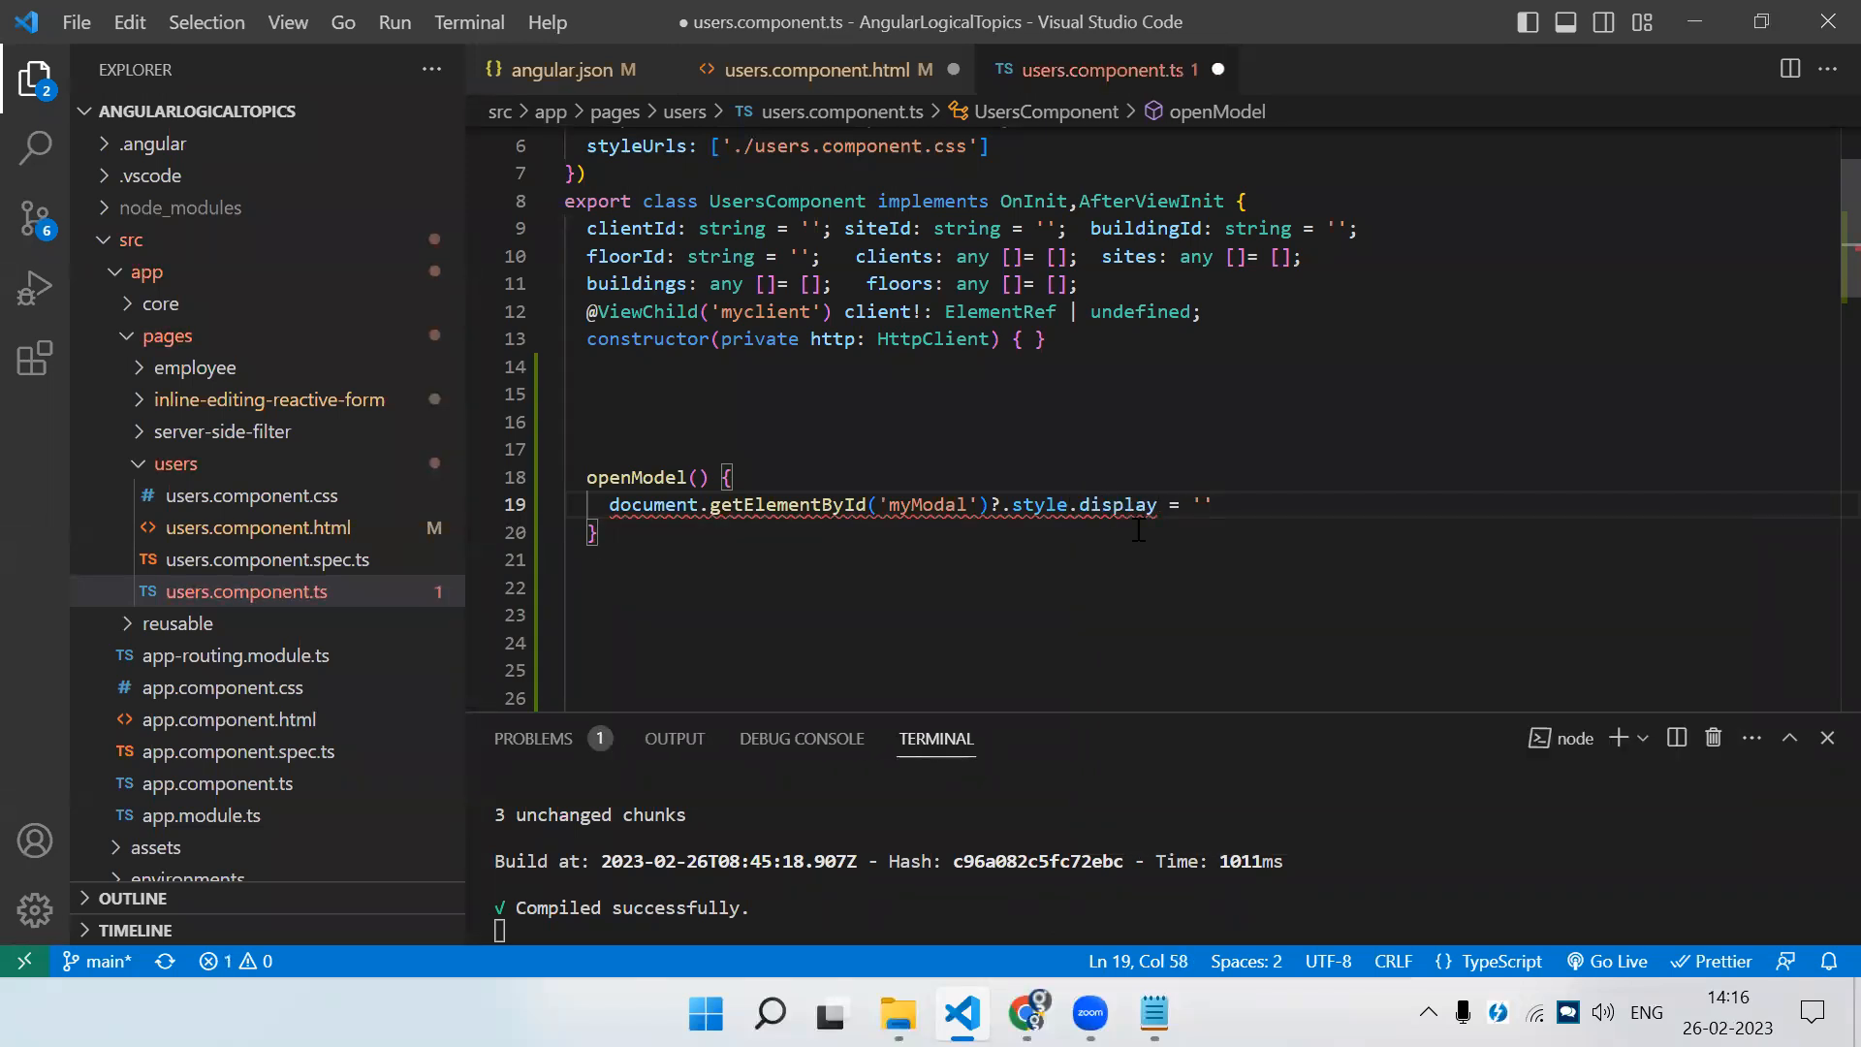
{"action": "type", "text": "Bloc"}
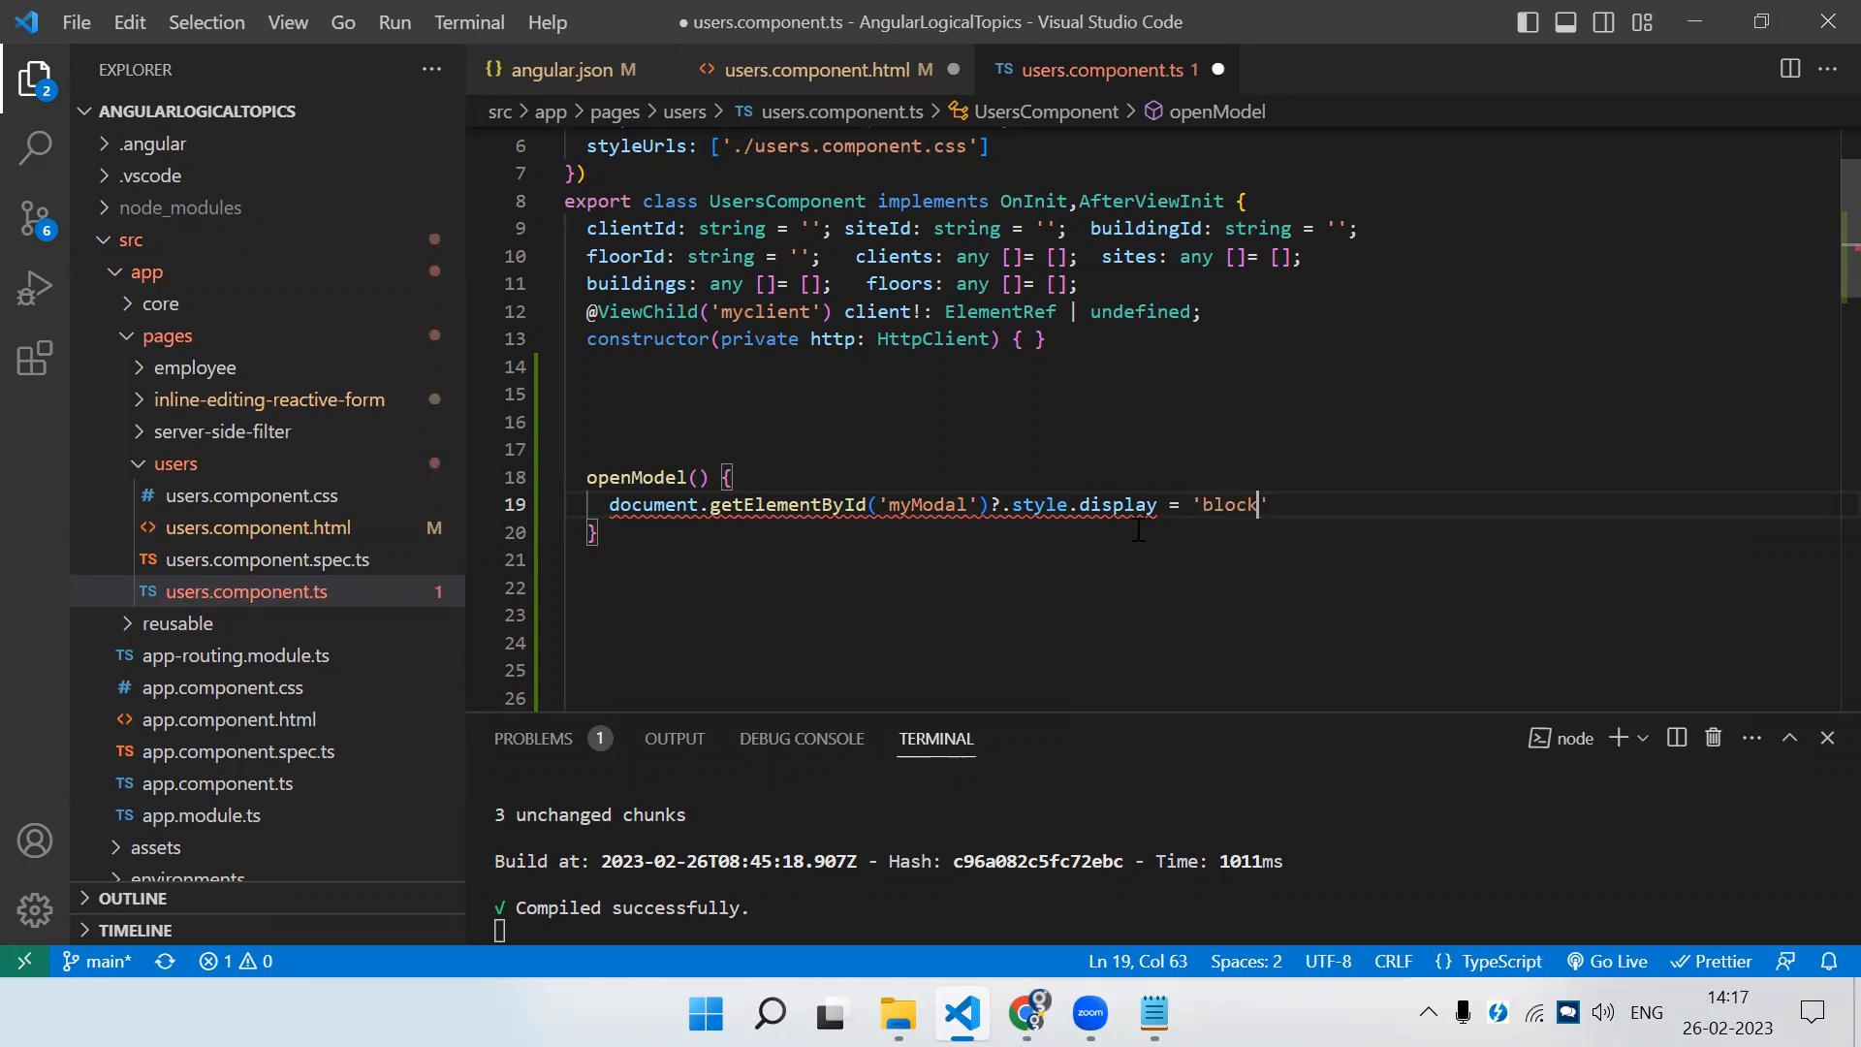
{"action": "type", "text": ";"}
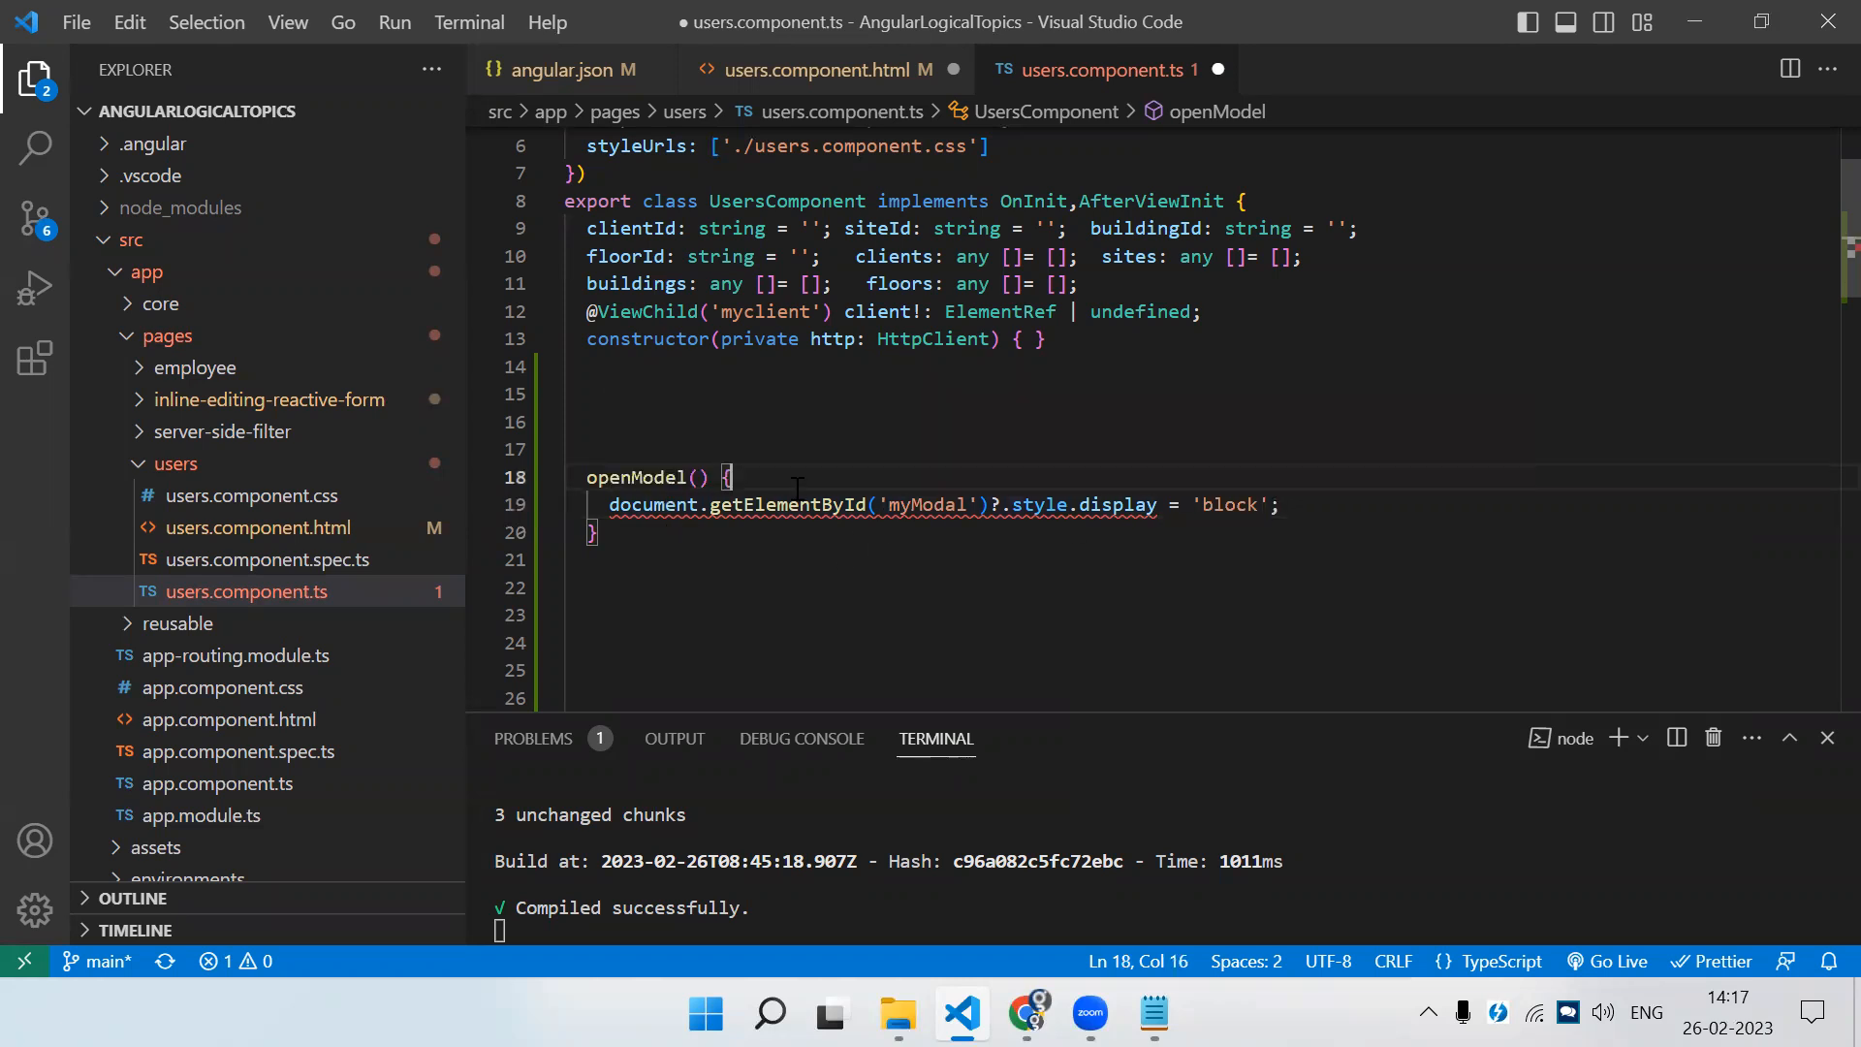
{"action": "type", "text": "const model"}
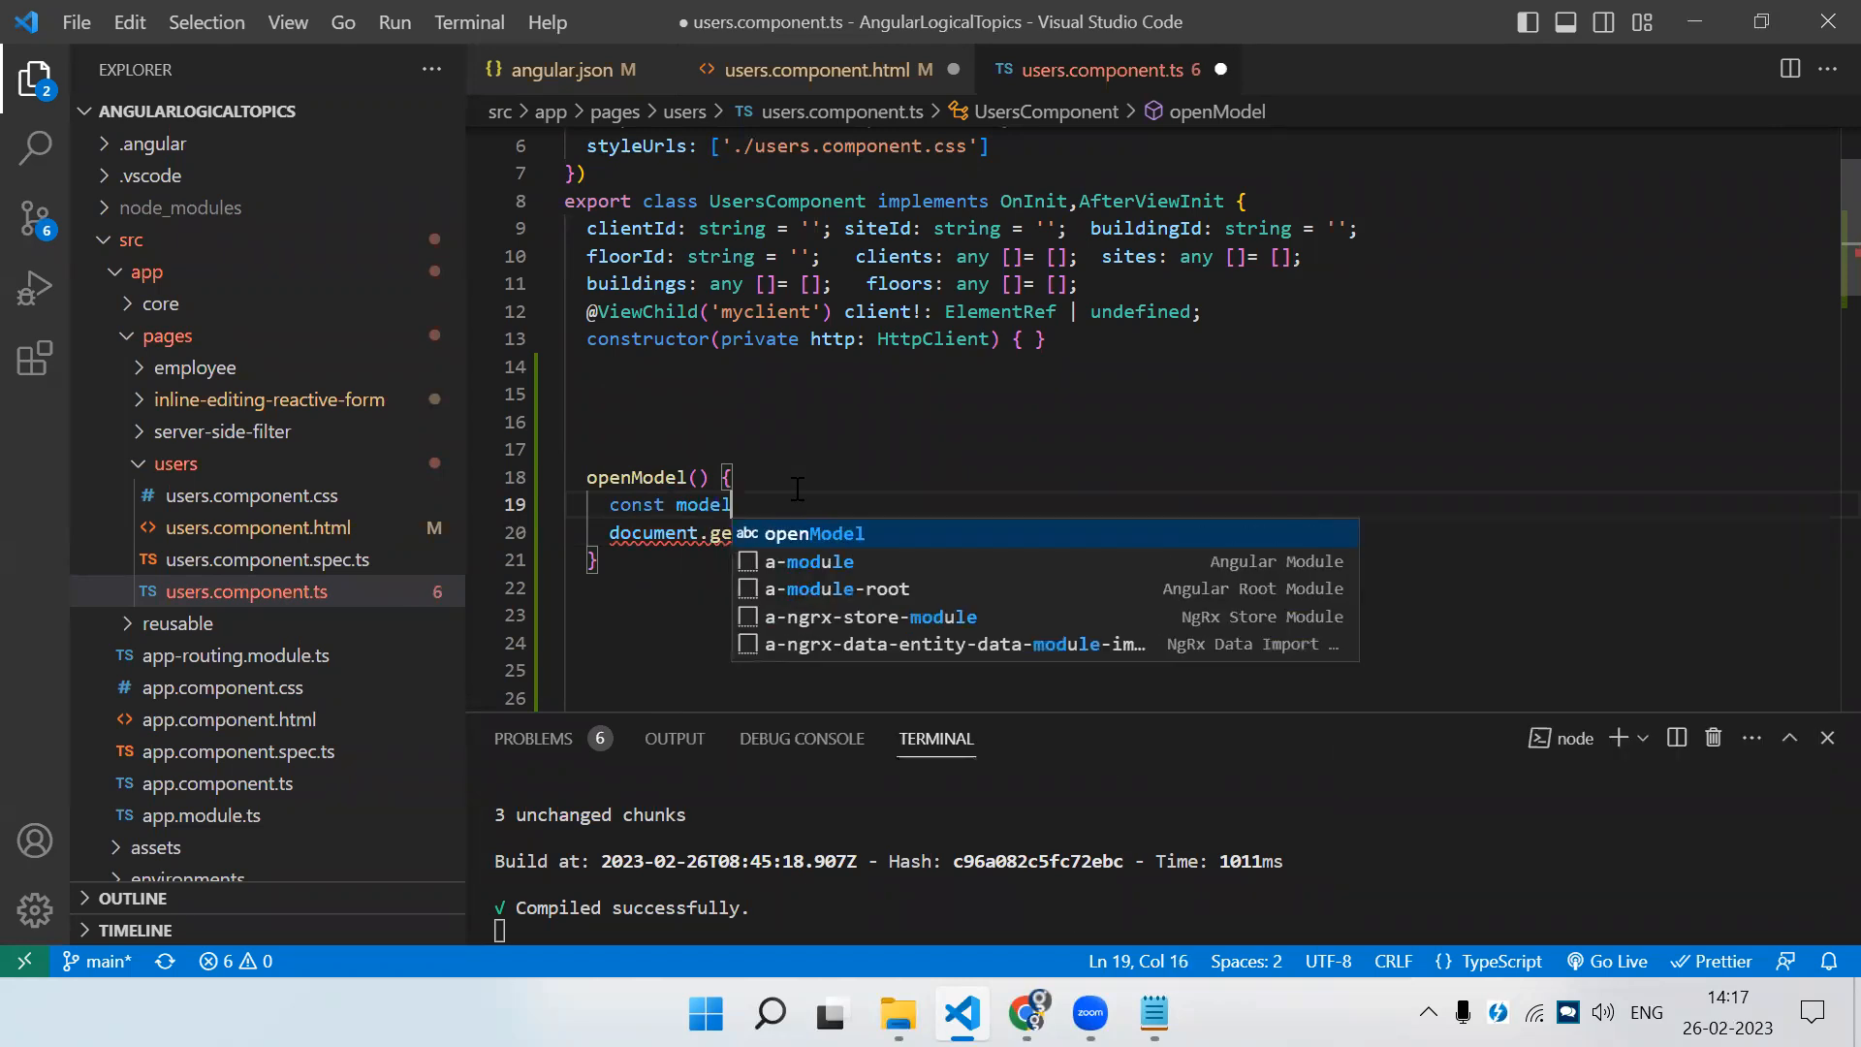
- Store myModal in a modelDiv variable and start an if(modelDiv != null) block
{"action": "type", "text": "Div = document.getElementById('myModal"}
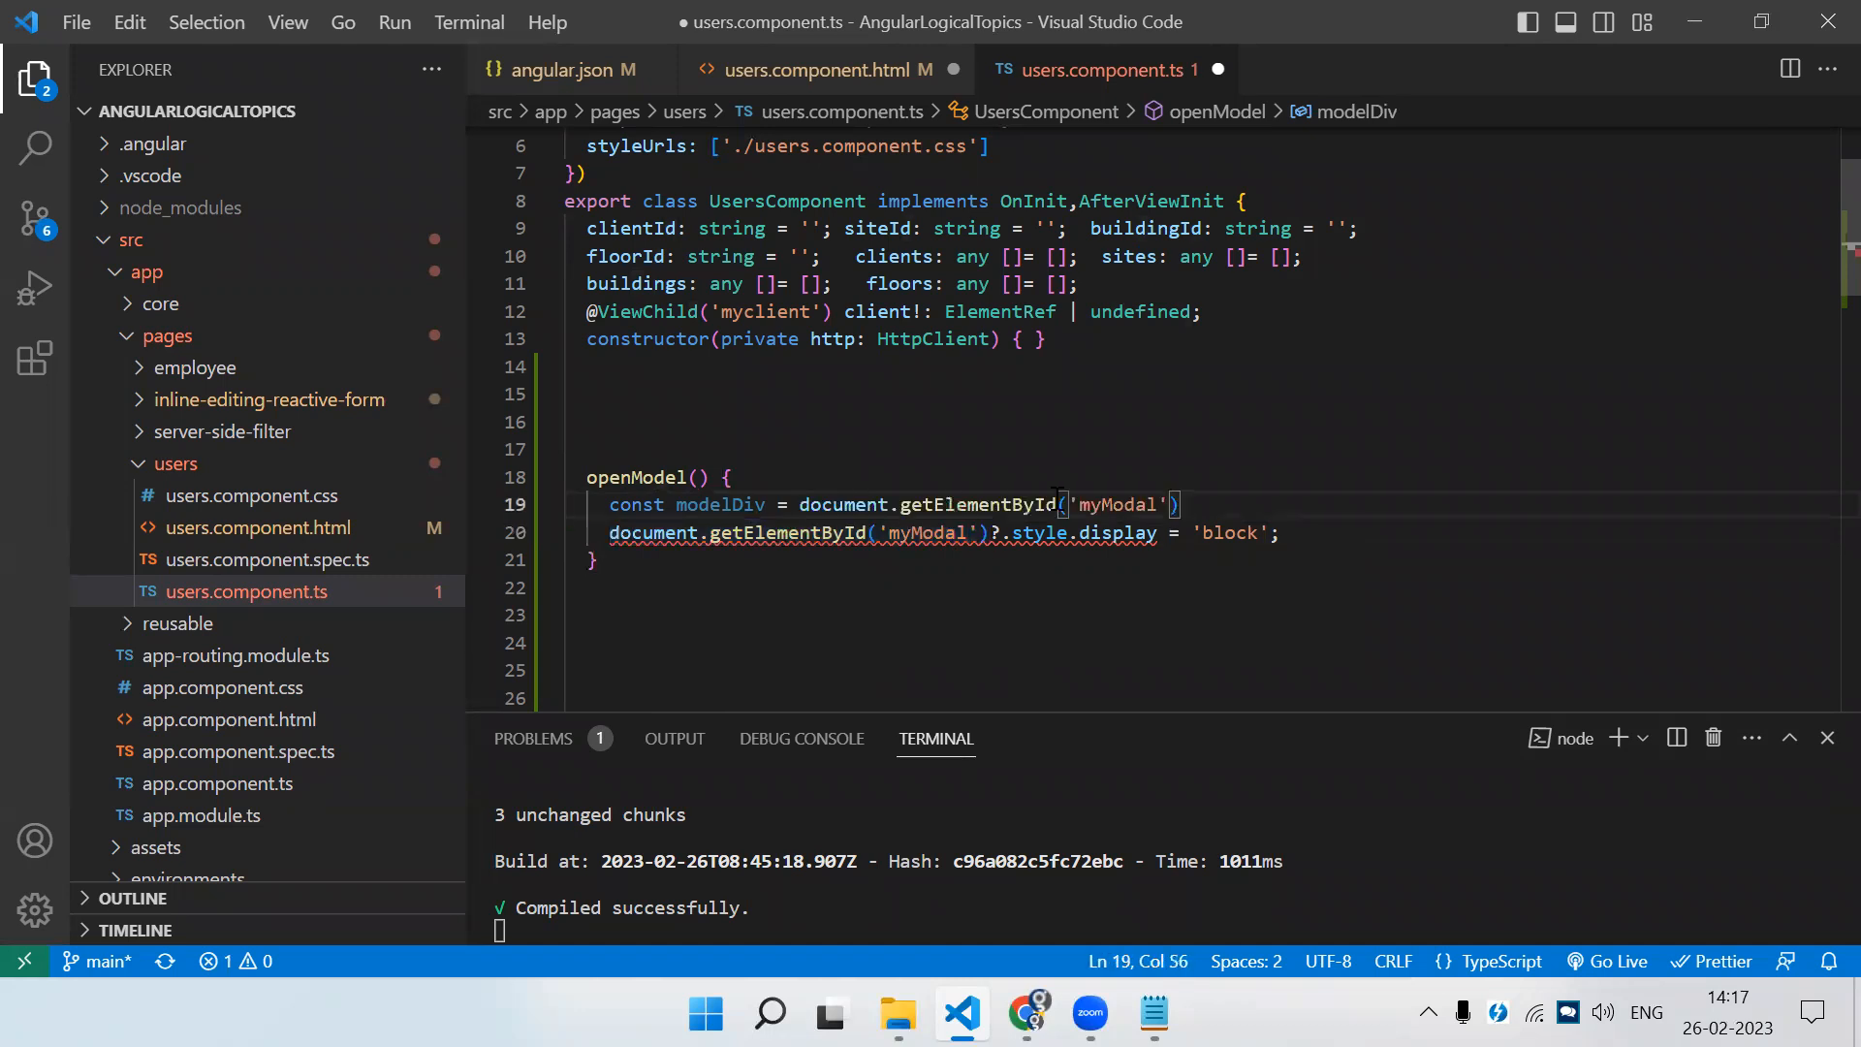
{"action": "type", "text": "if("}
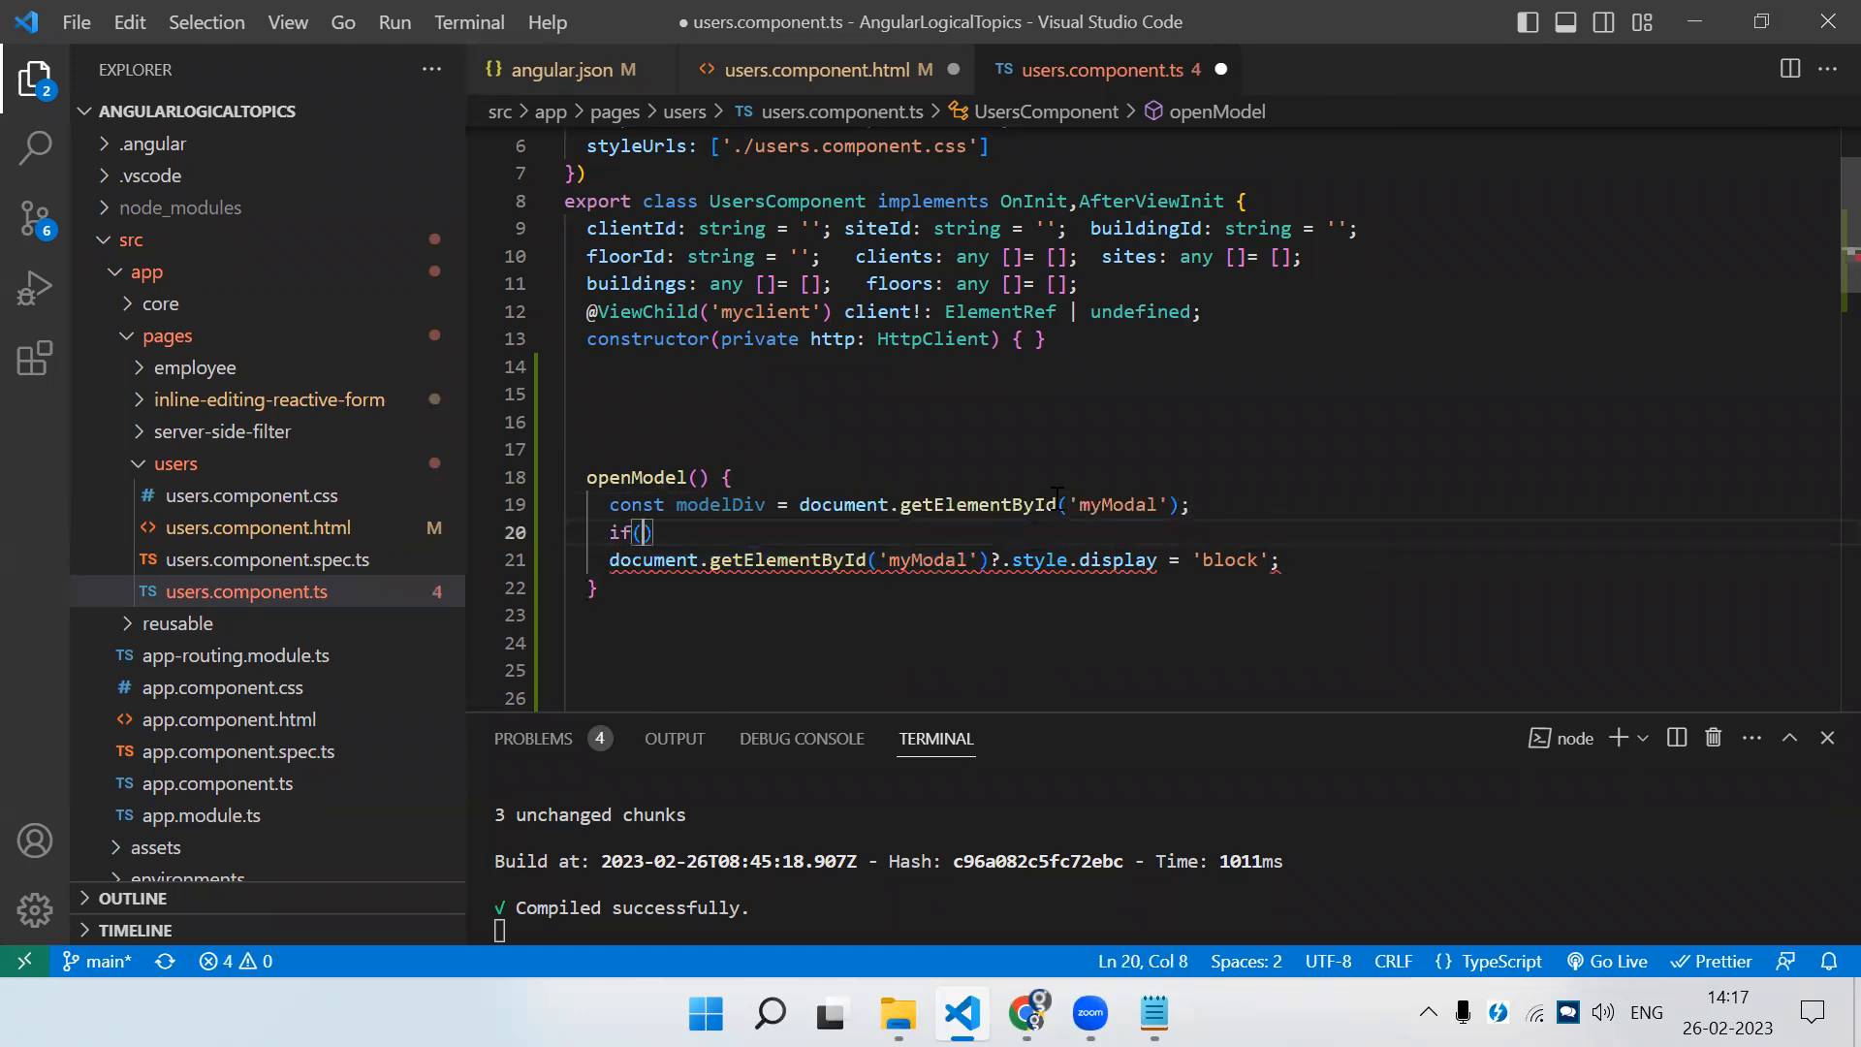
{"action": "double_click", "coordinate": [719, 504]}
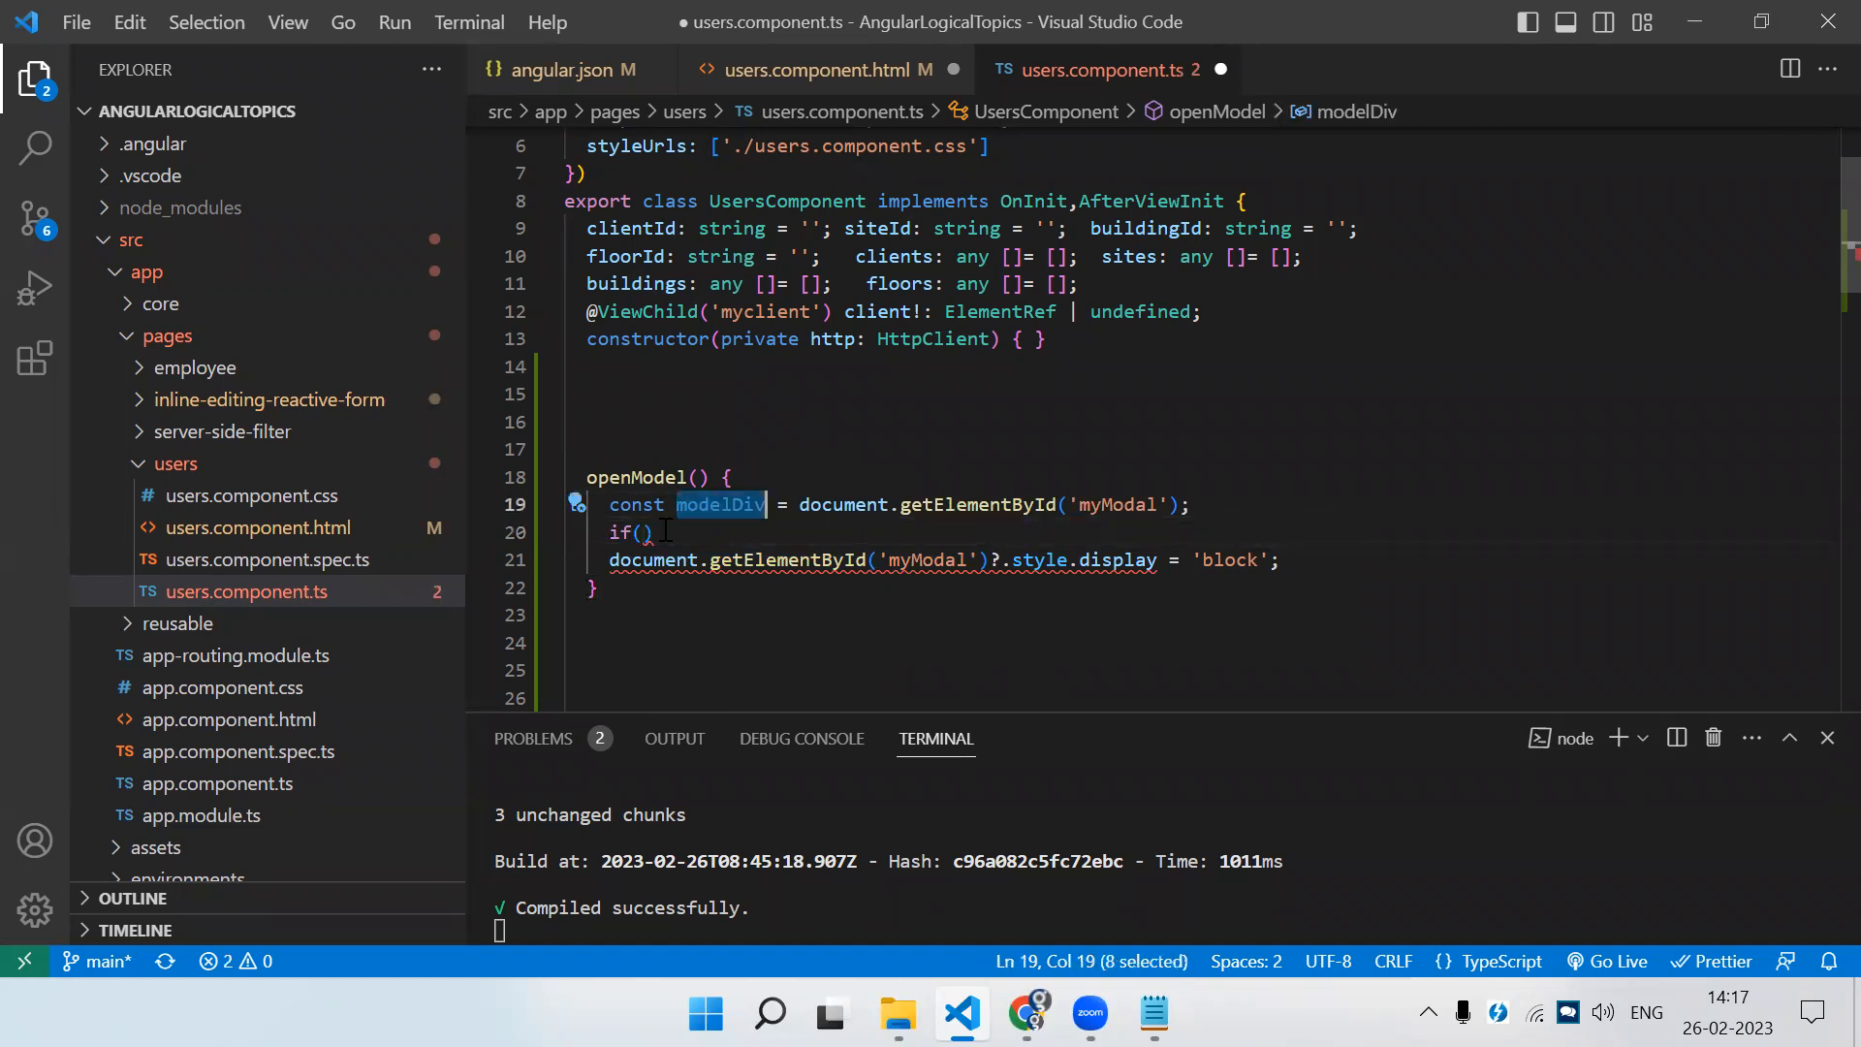
{"action": "type", "text": "modelDiv!="}
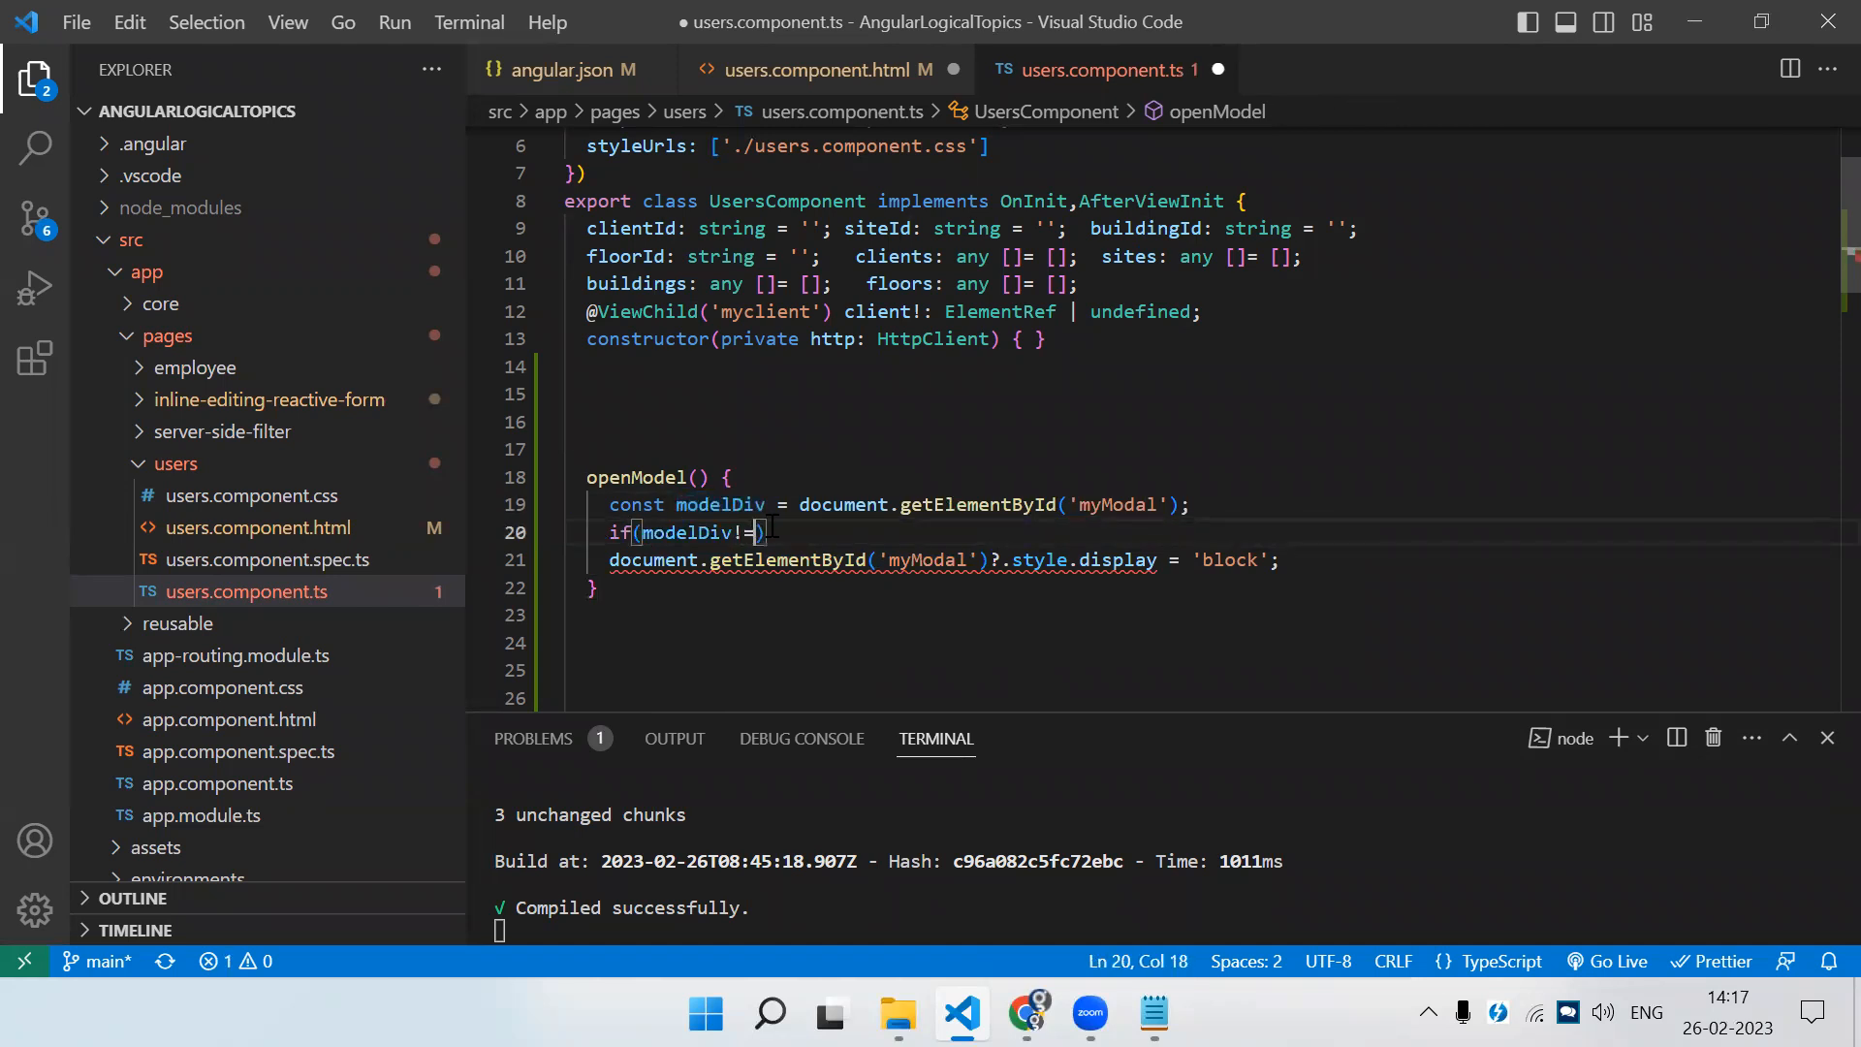
{"action": "type", "text": "null"}
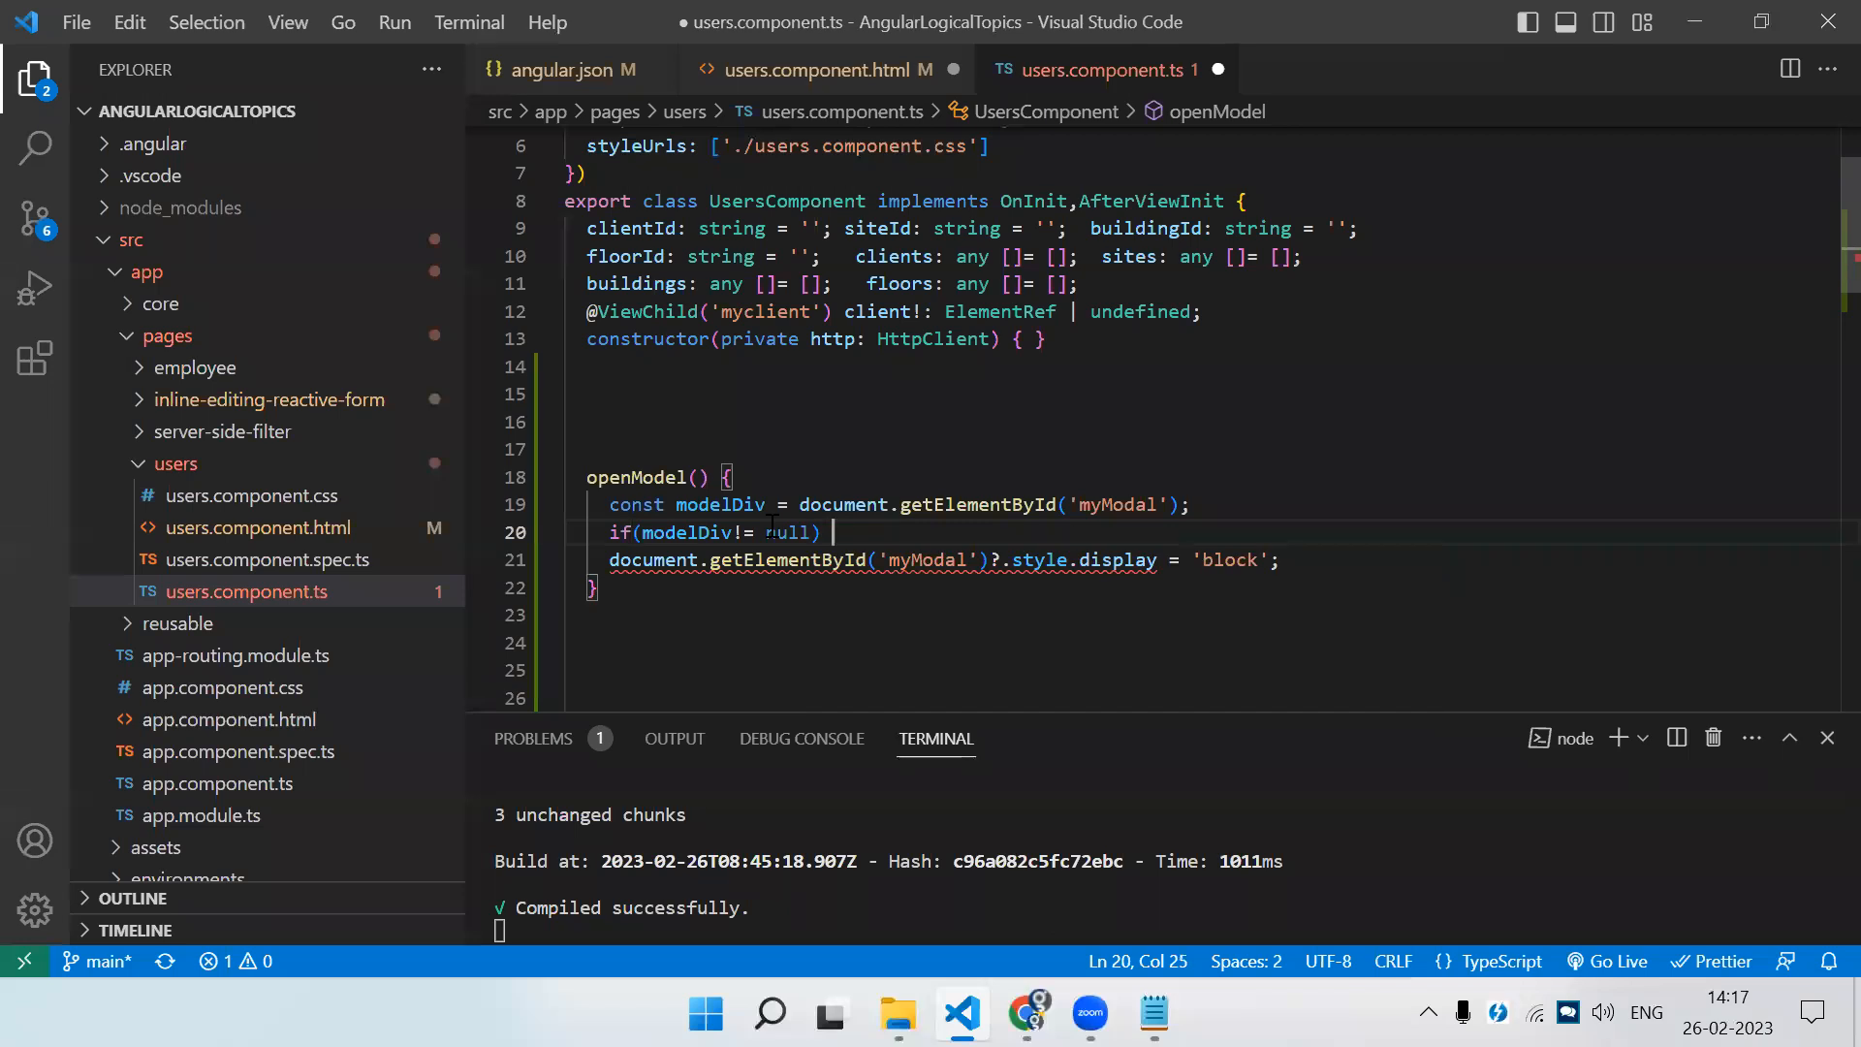
{"action": "type", "text": "{"}
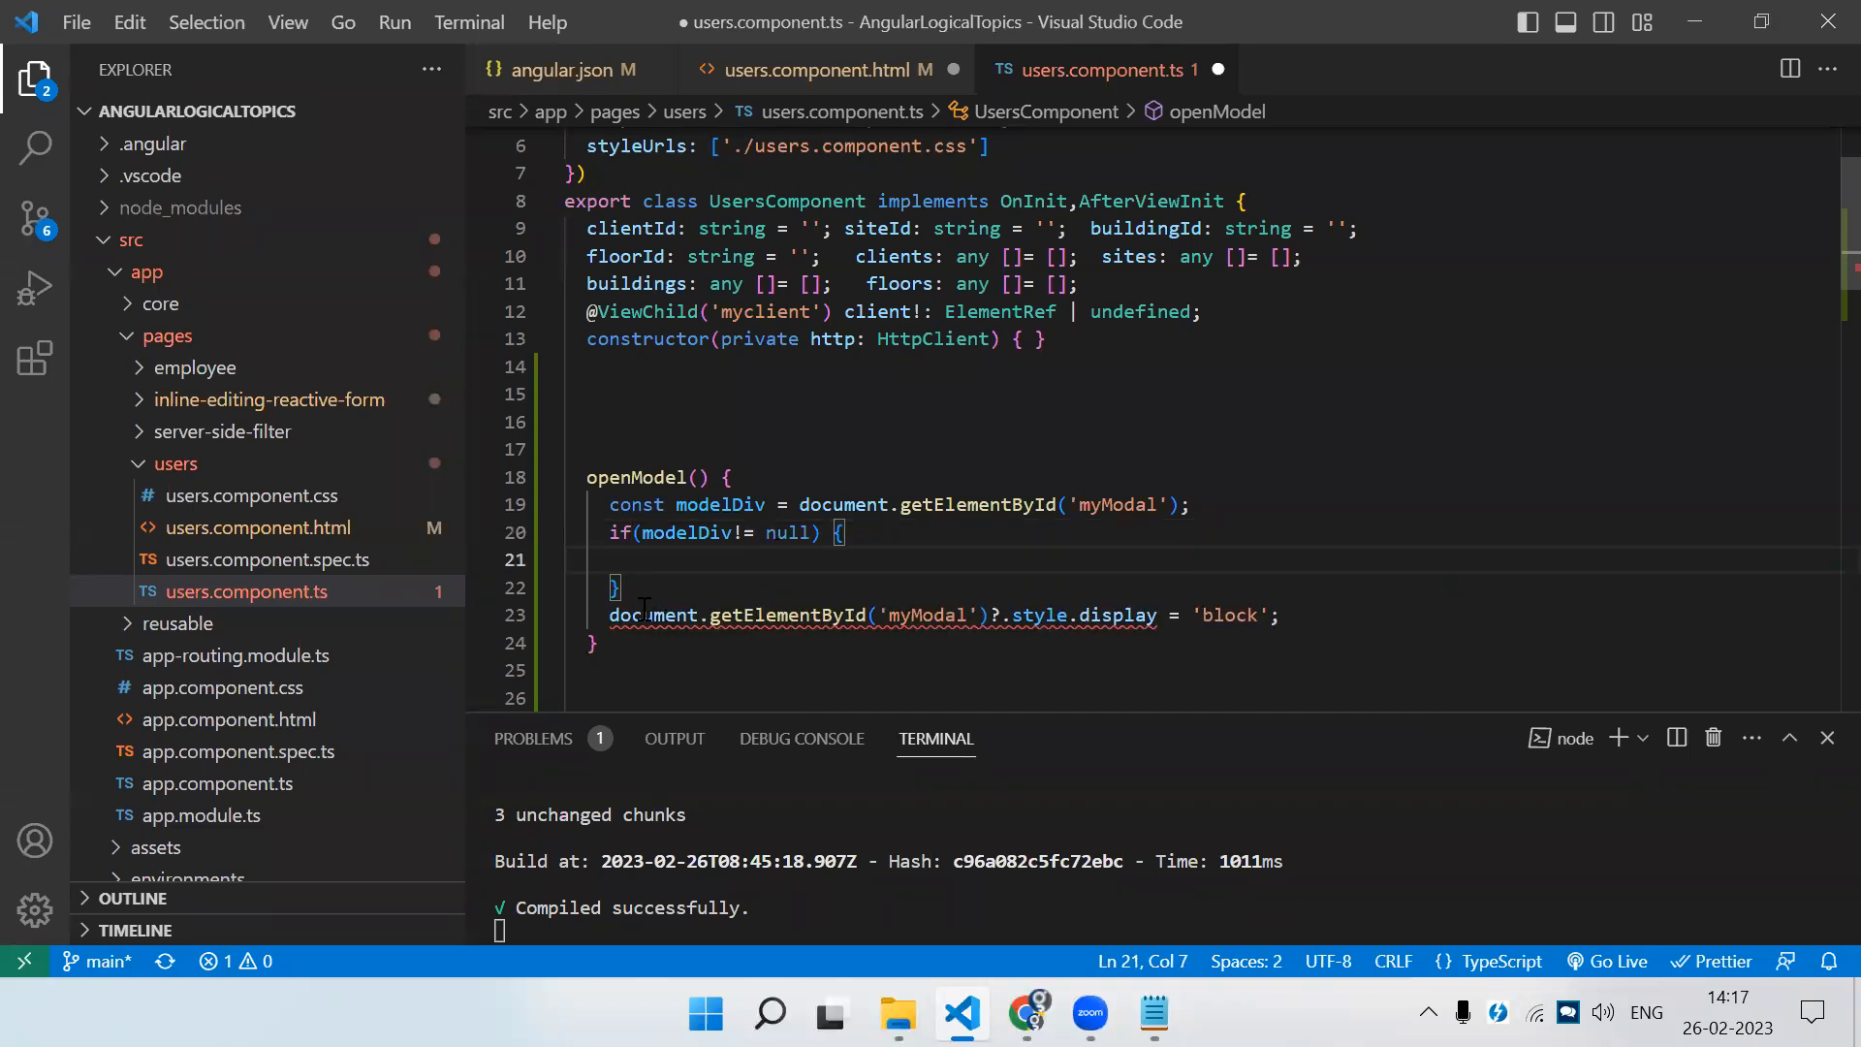
- Replace the repeated getElementById('myModal') lookup on the display line with modelDiv
{"action": "left_click_drag", "start_coordinate": [609, 614], "coordinate": [1000, 614]}
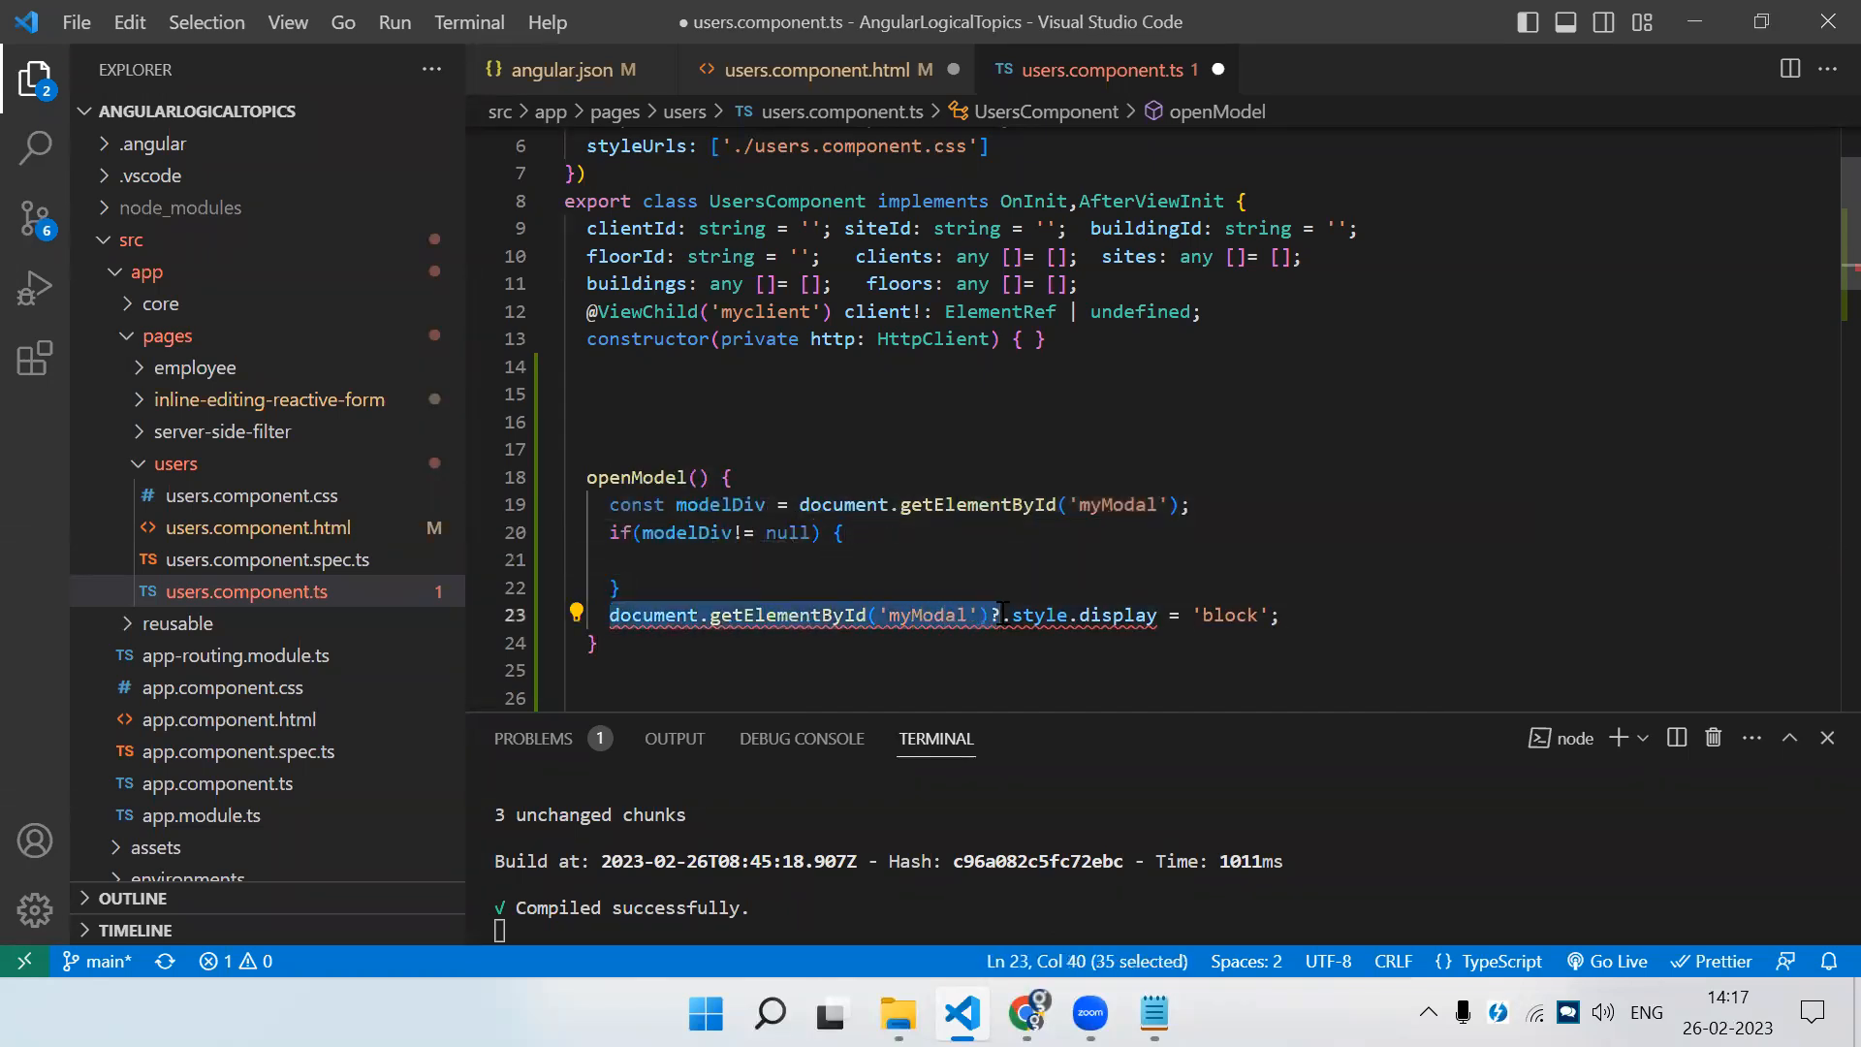
{"action": "key", "text": "Delete"}
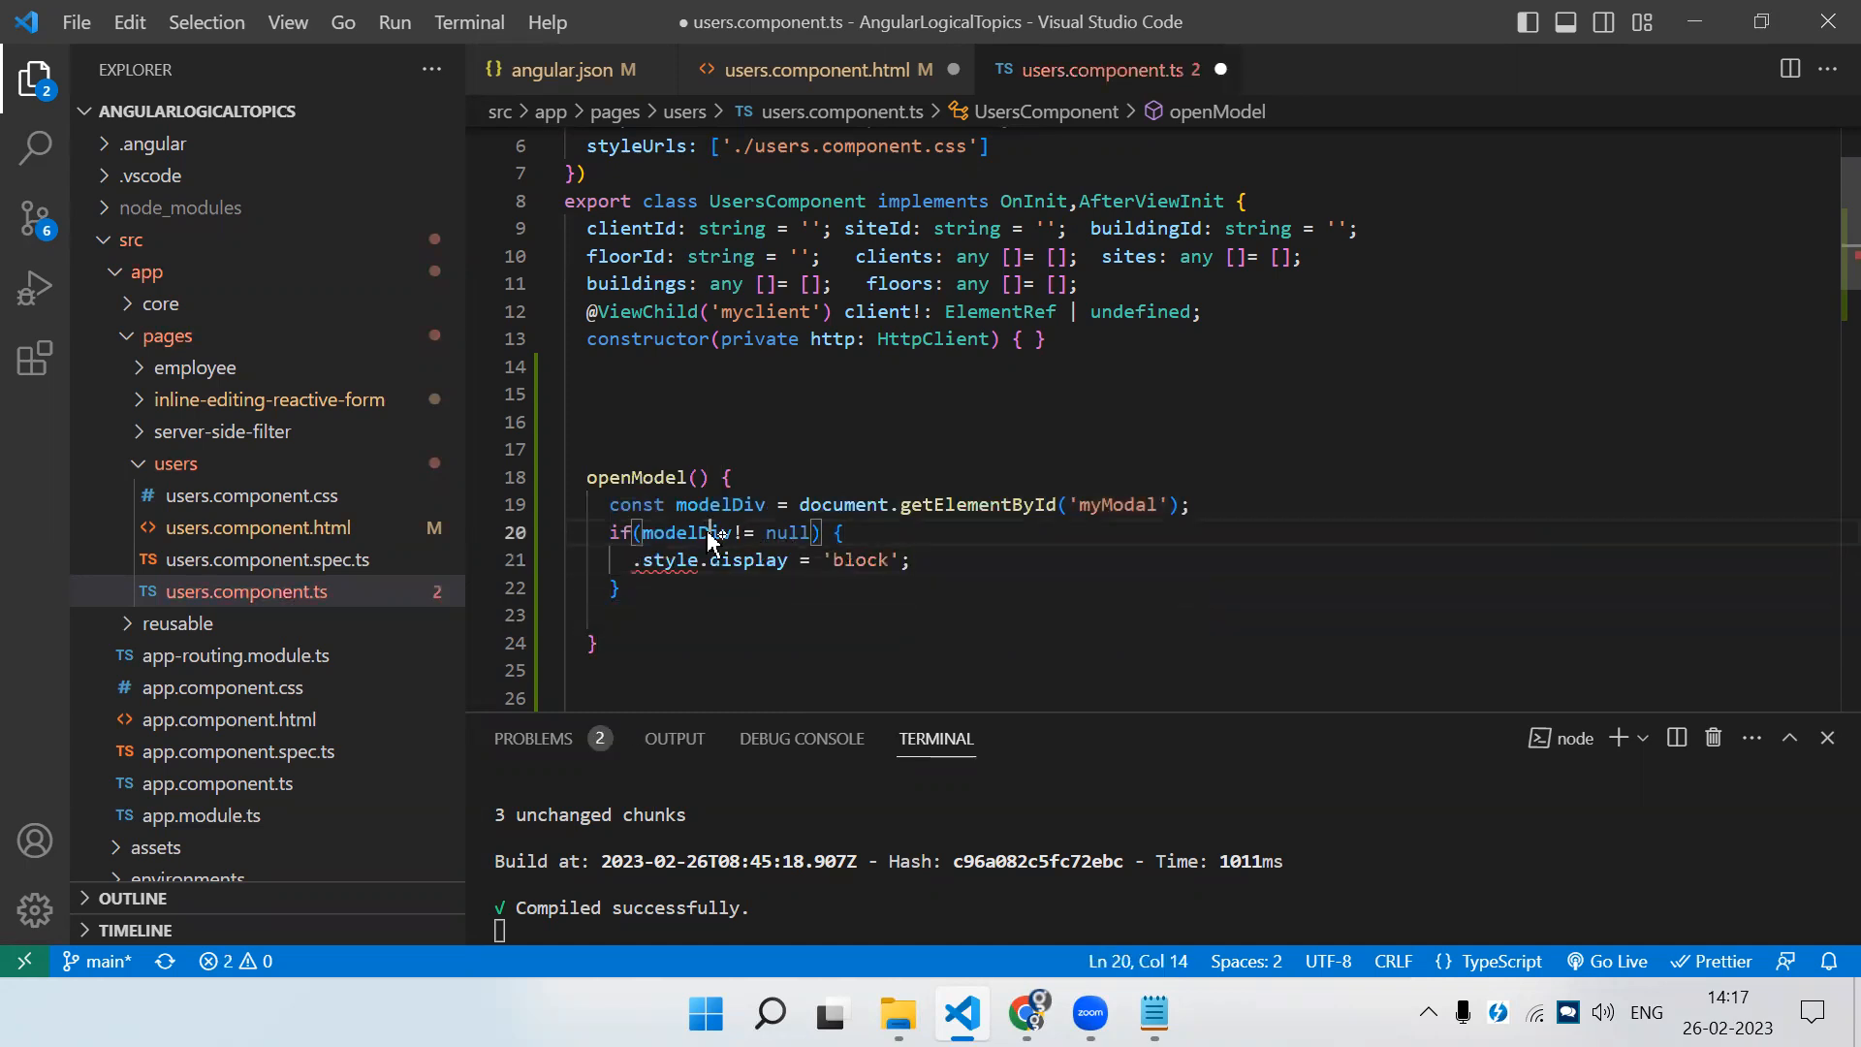
{"action": "type", "text": "modelDiv"}
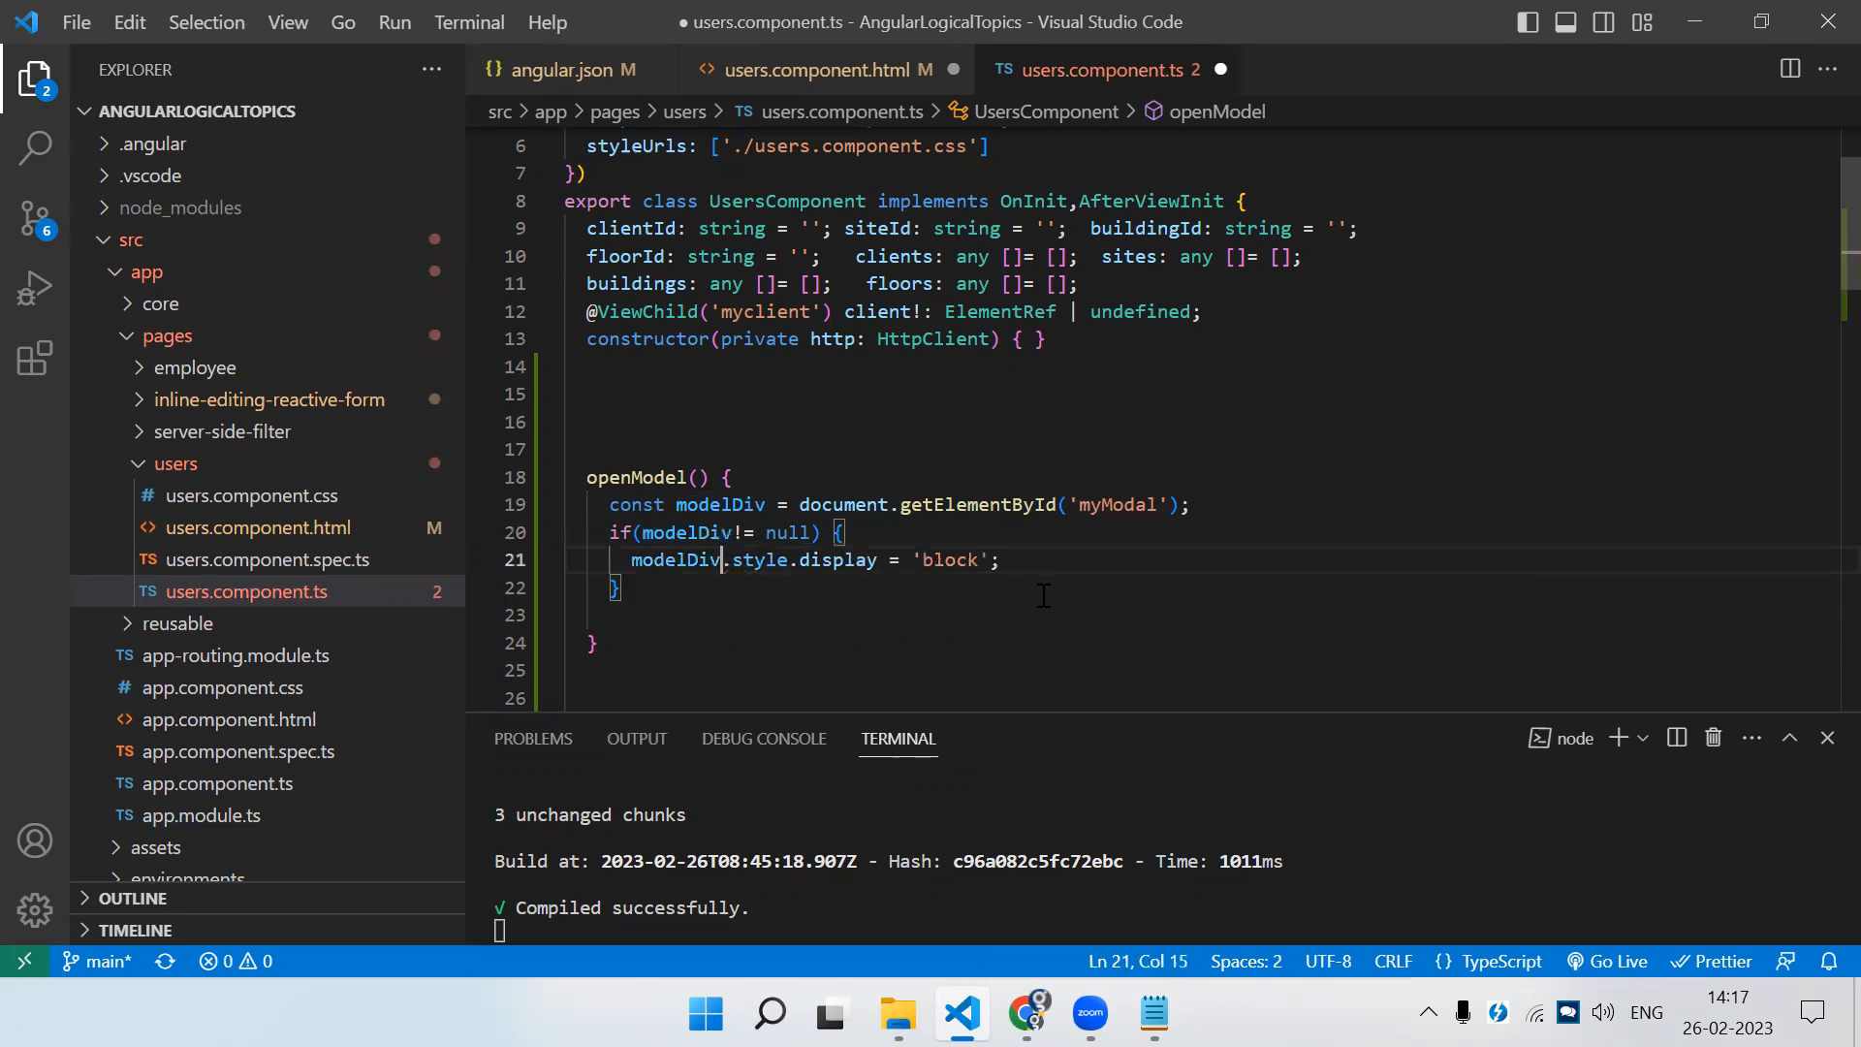
{"action": "double_click", "coordinate": [718, 503]}
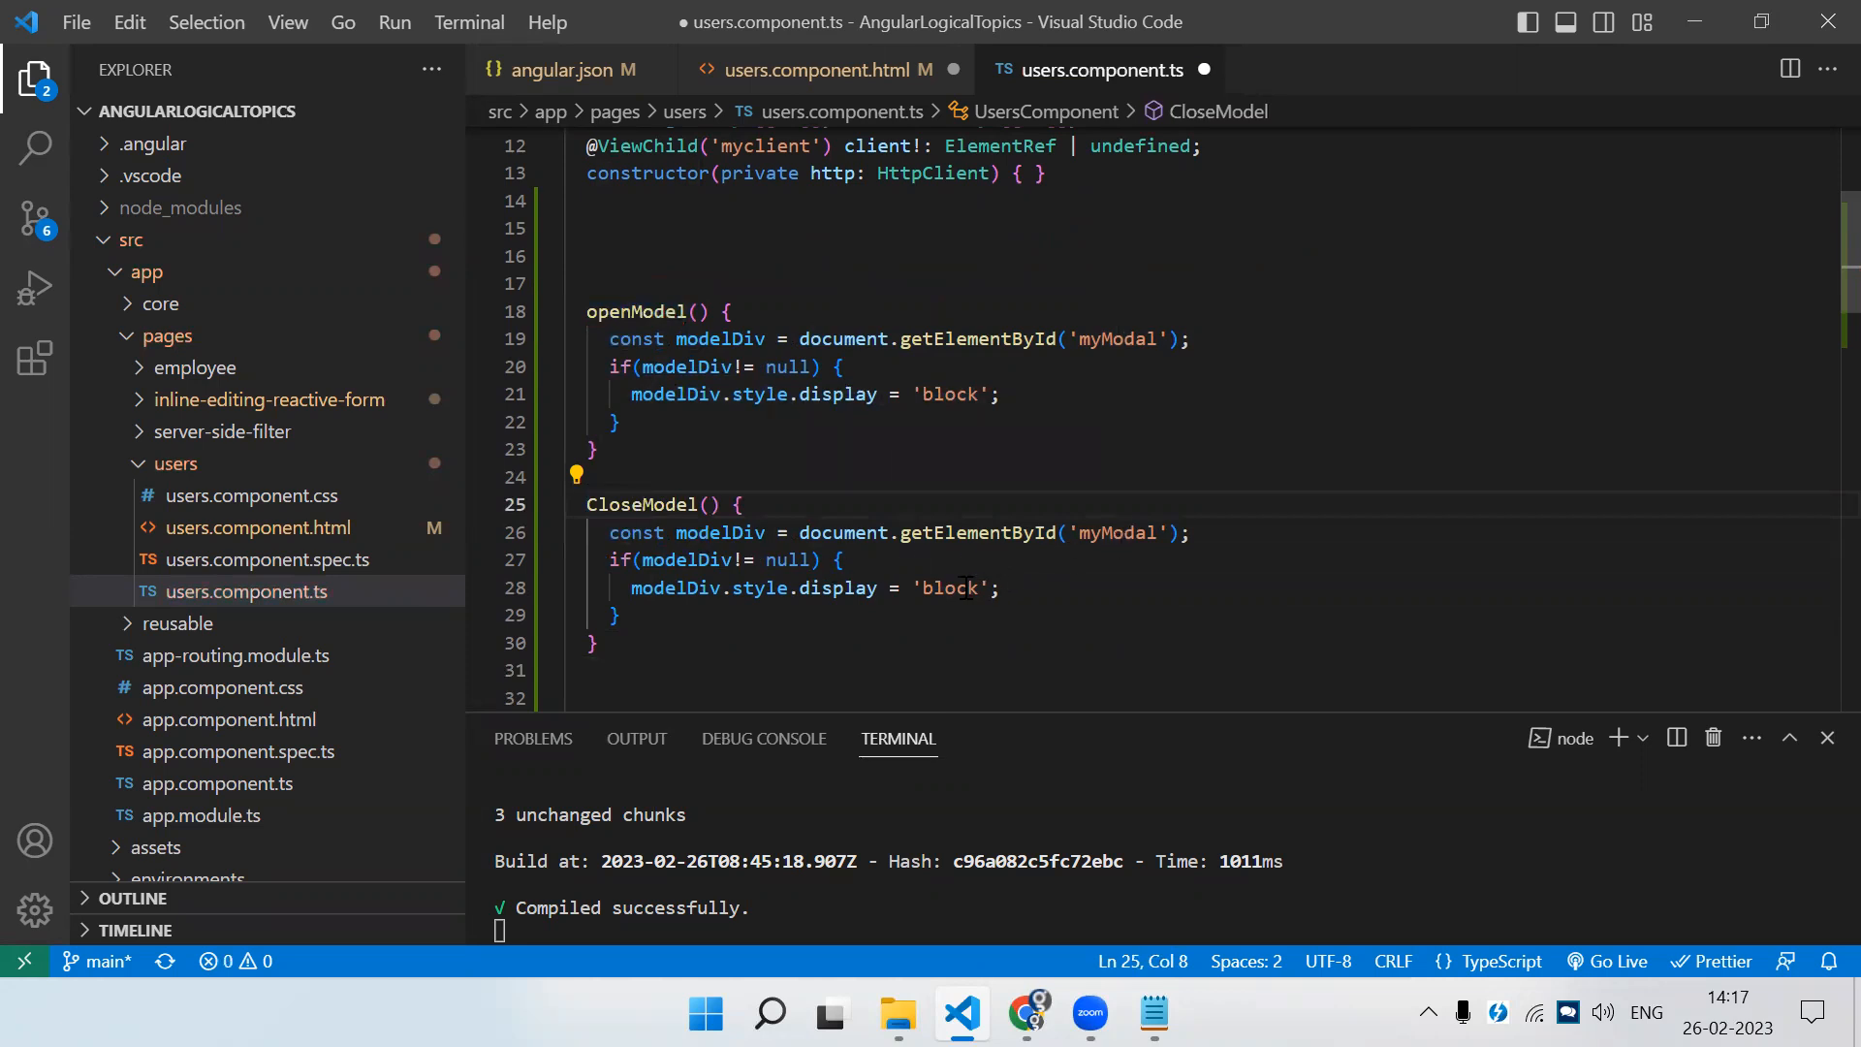
- Make CloseModel set display to 'none', then return to users.component.html
{"action": "type", "text": "none"}
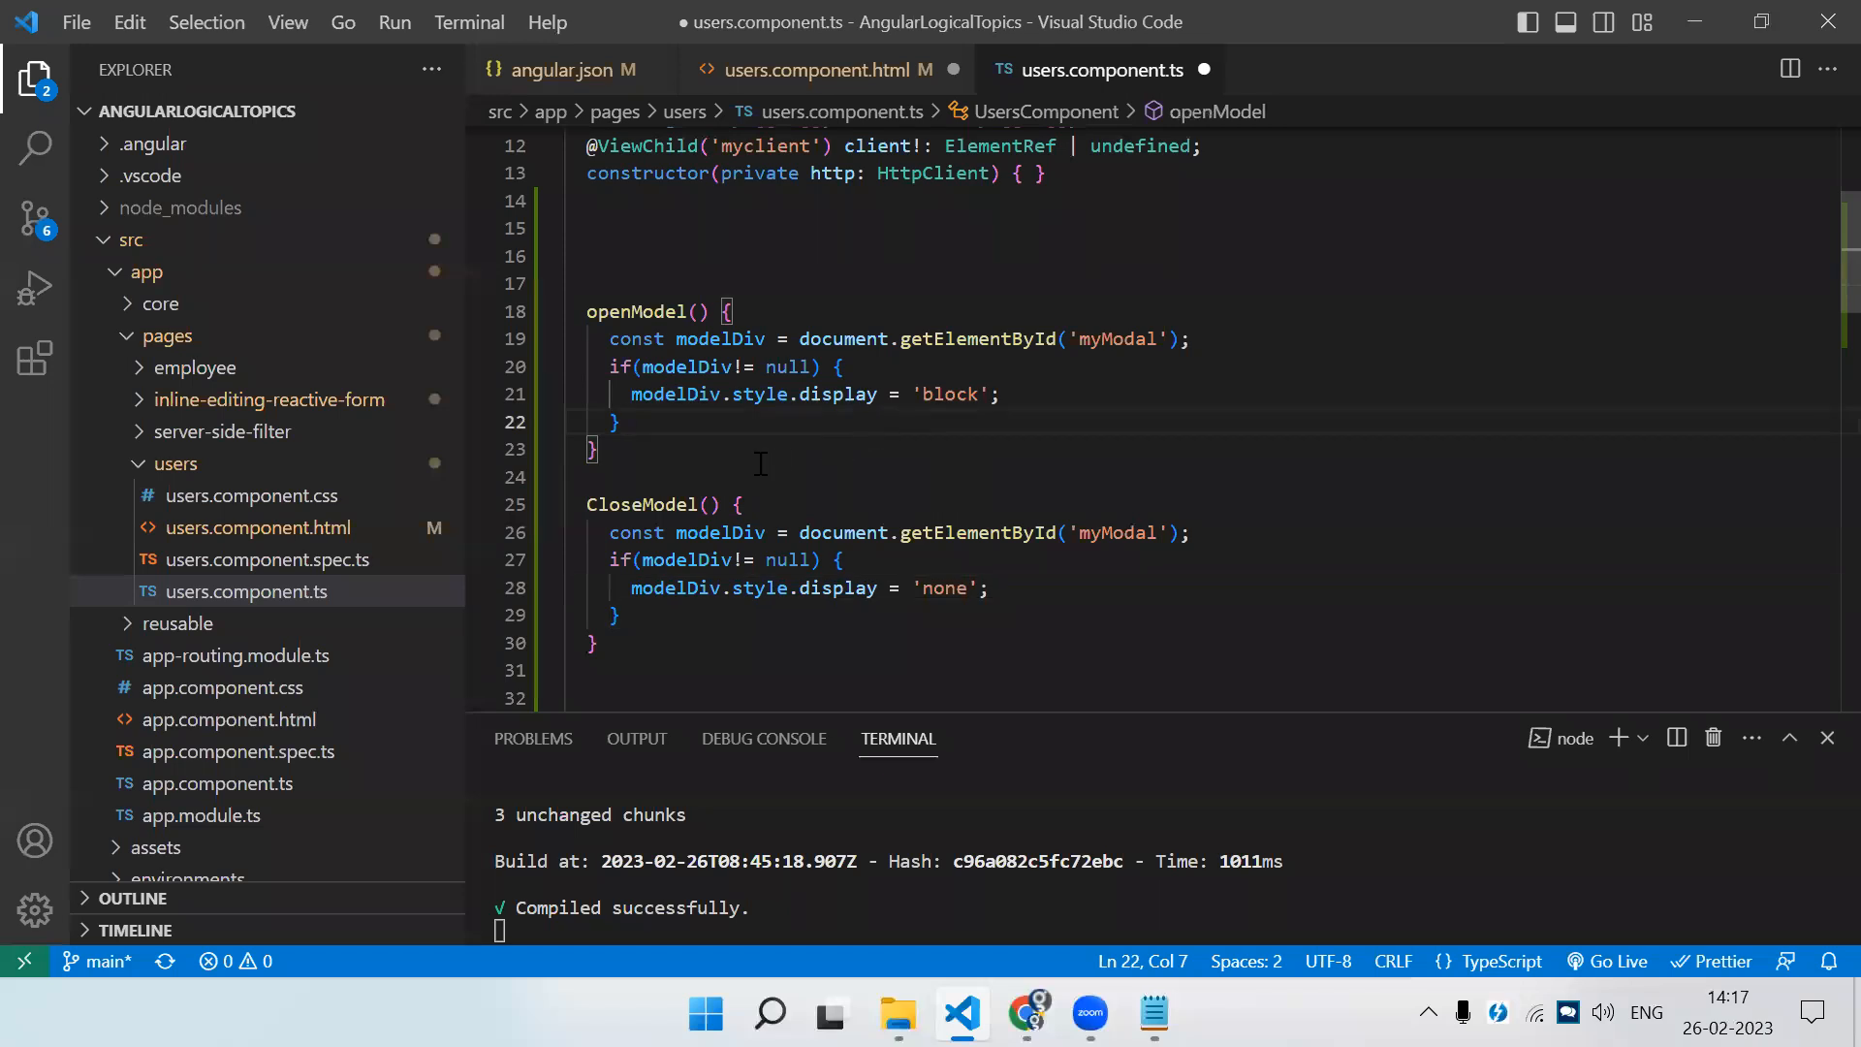
{"action": "double_click", "coordinate": [640, 504]}
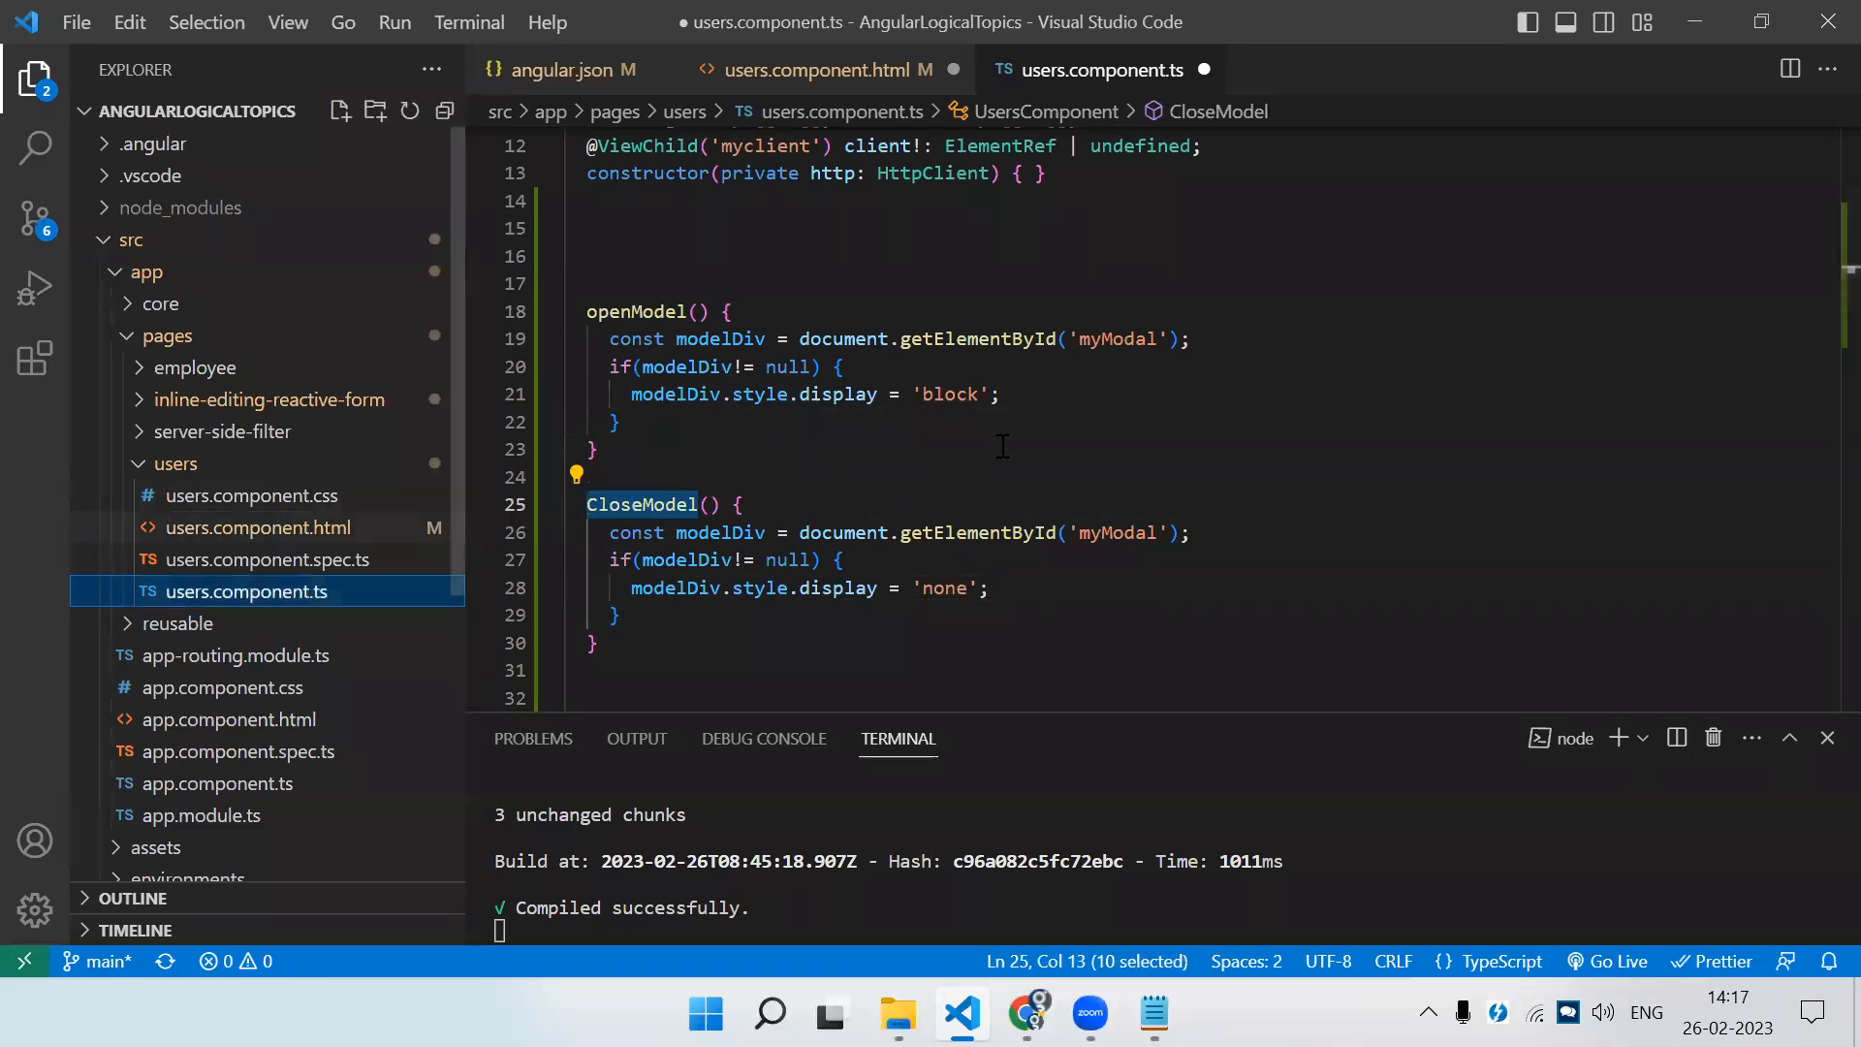
{"action": "left_click", "coordinate": [819, 70]}
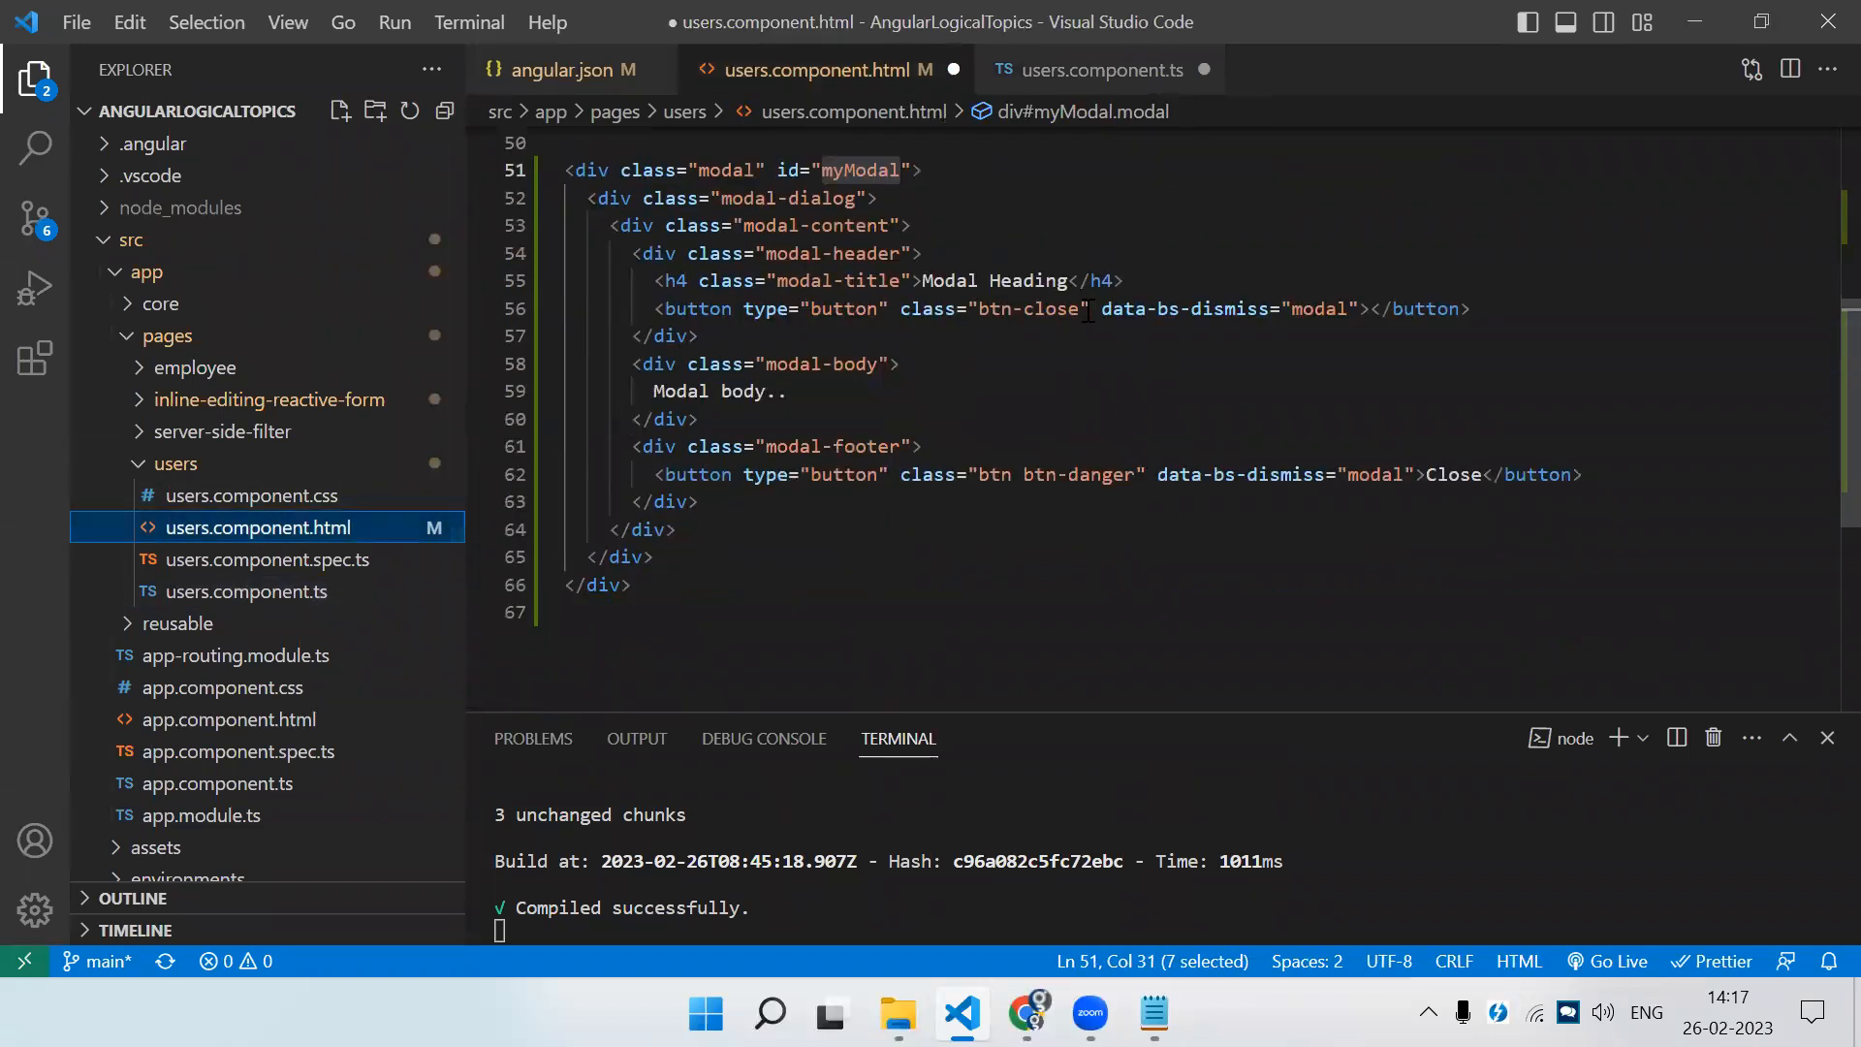
- Add (click)="CloseModel()" to the modal's header and footer close buttons
{"action": "type", "text": "(click)=\""}
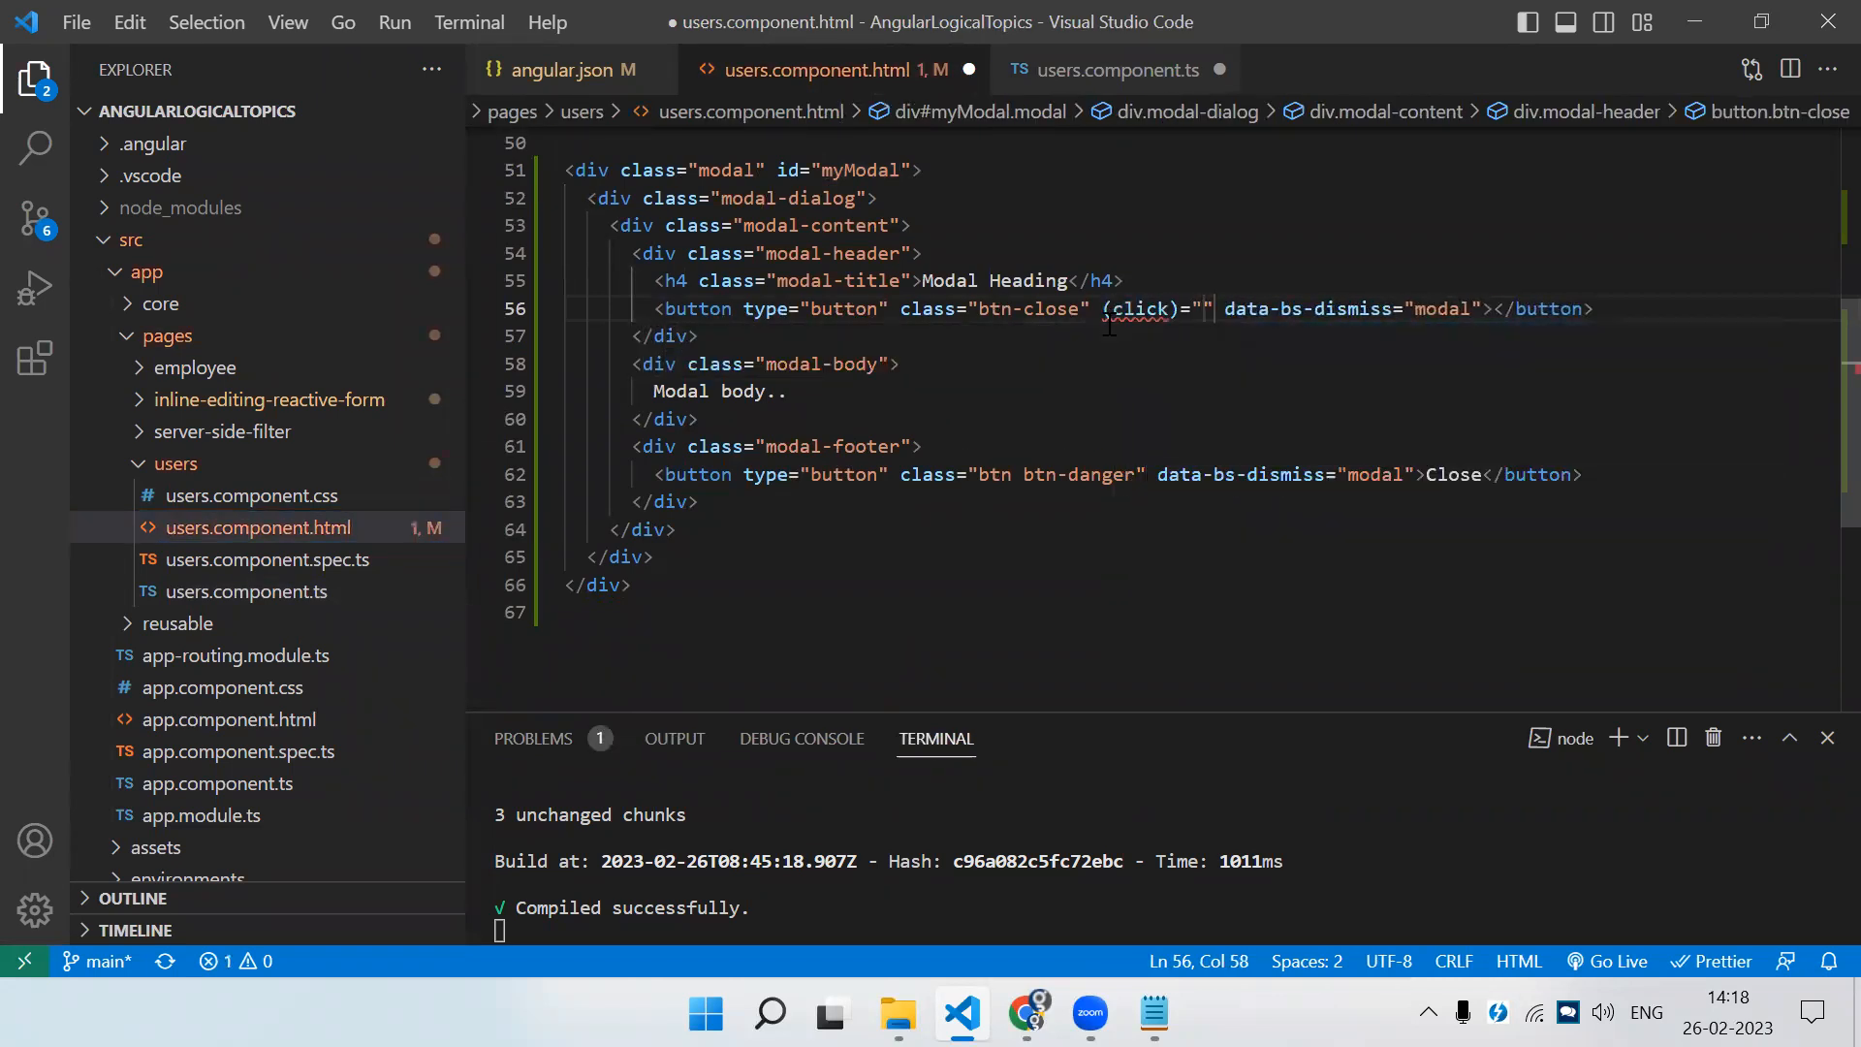
{"action": "type", "text": "CloseModel()"}
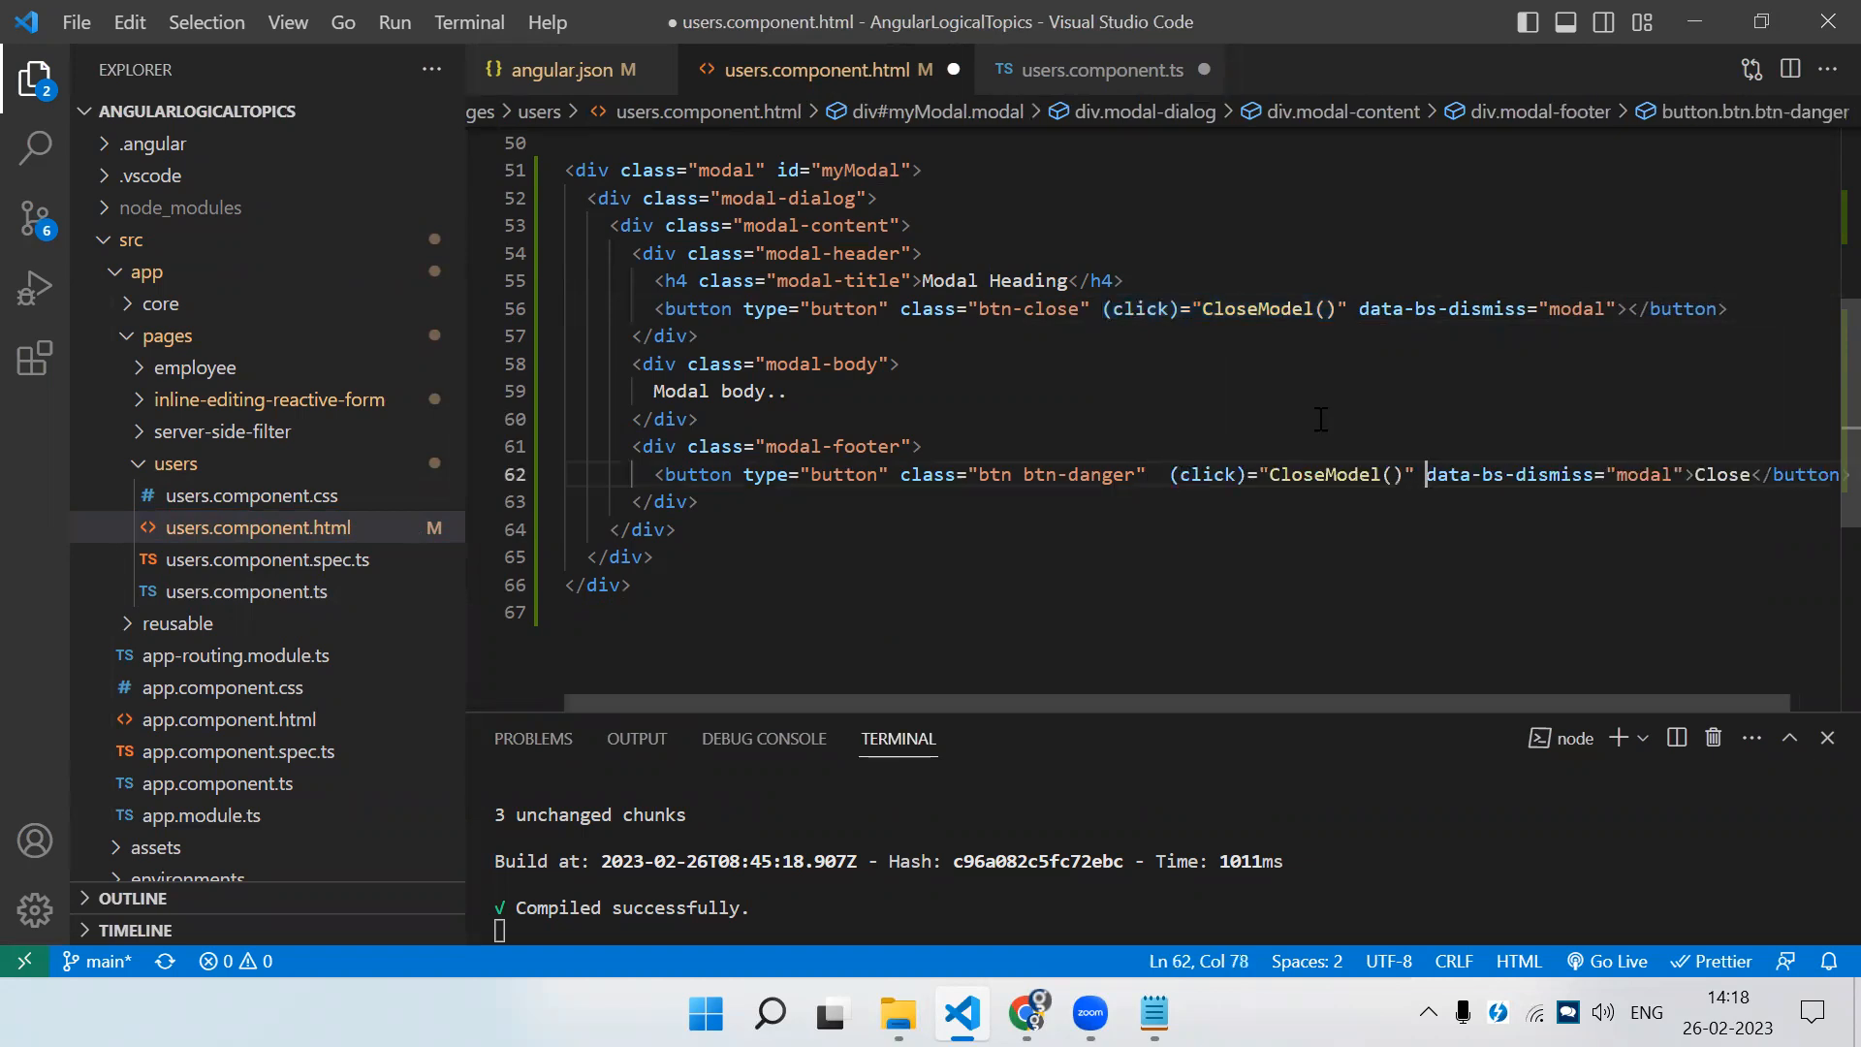
{"action": "left_click", "coordinate": [74, 21]}
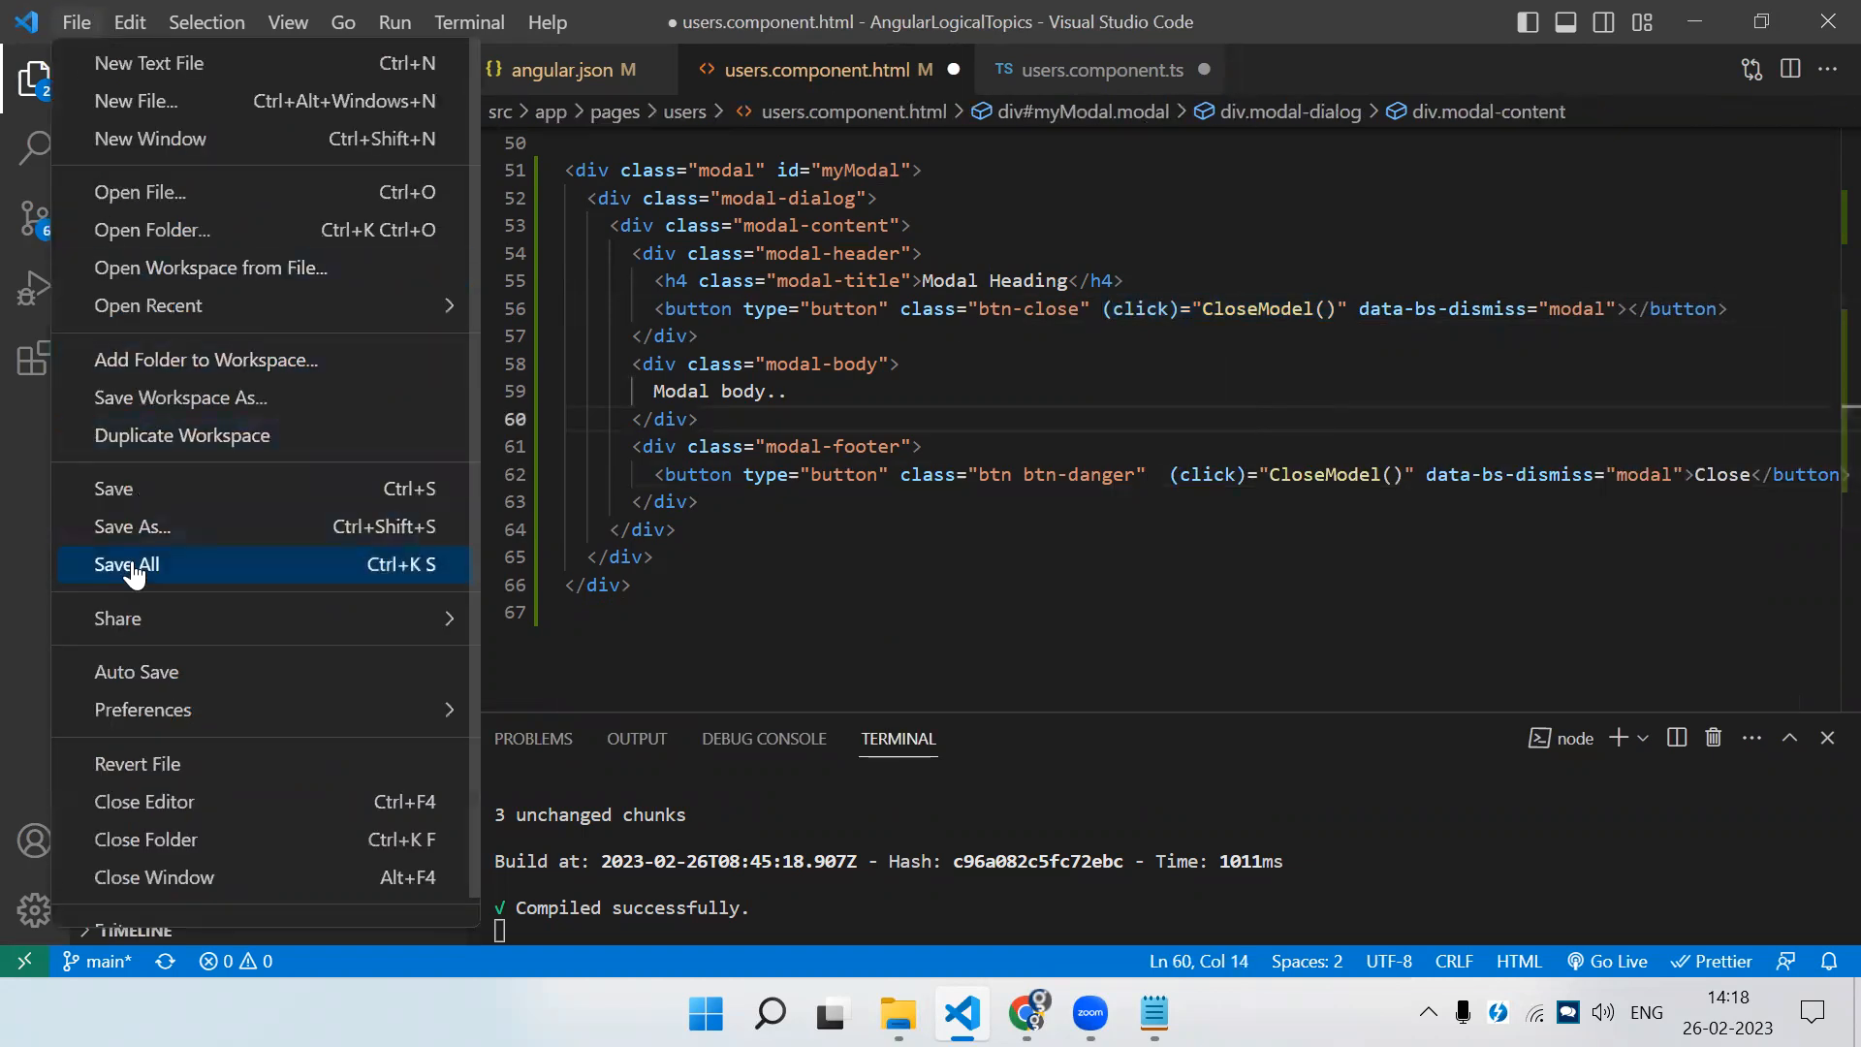
- Save all files and confirm the modal opens and closes in the running app
{"action": "left_click", "coordinate": [1027, 1012]}
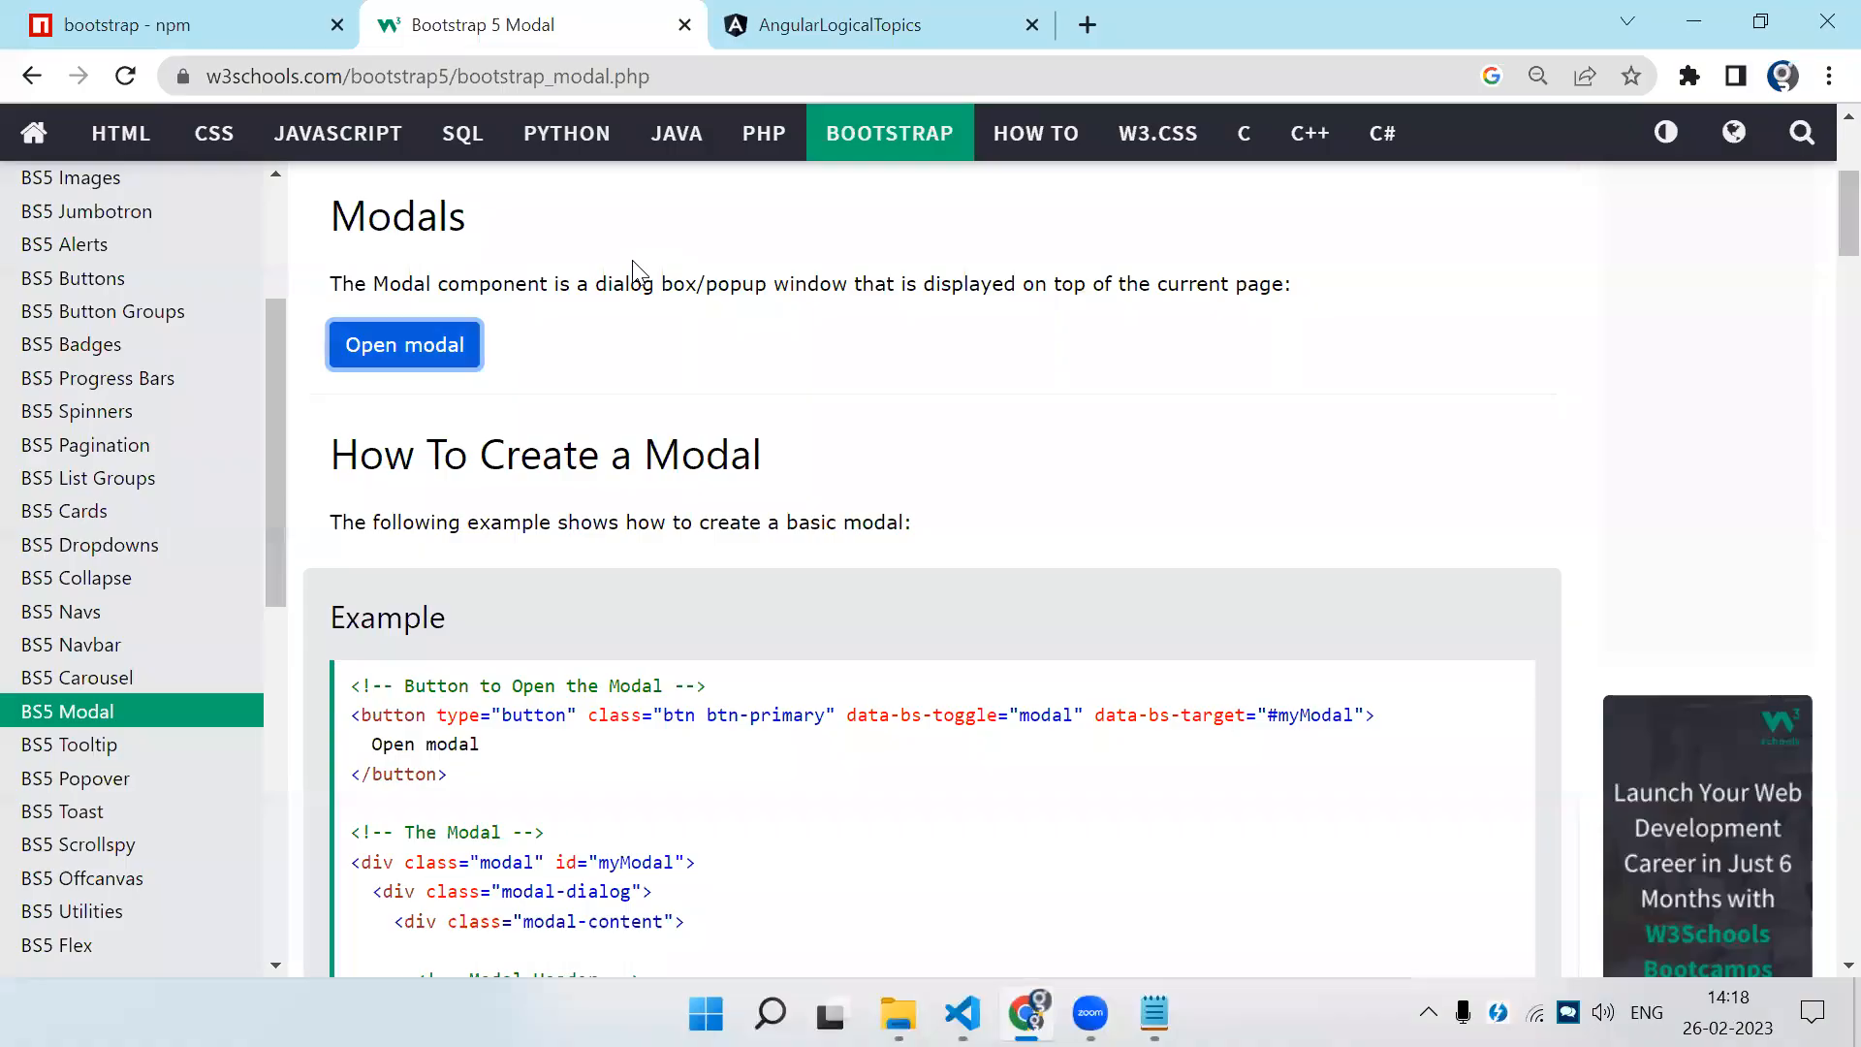
{"action": "left_click", "coordinate": [882, 25]}
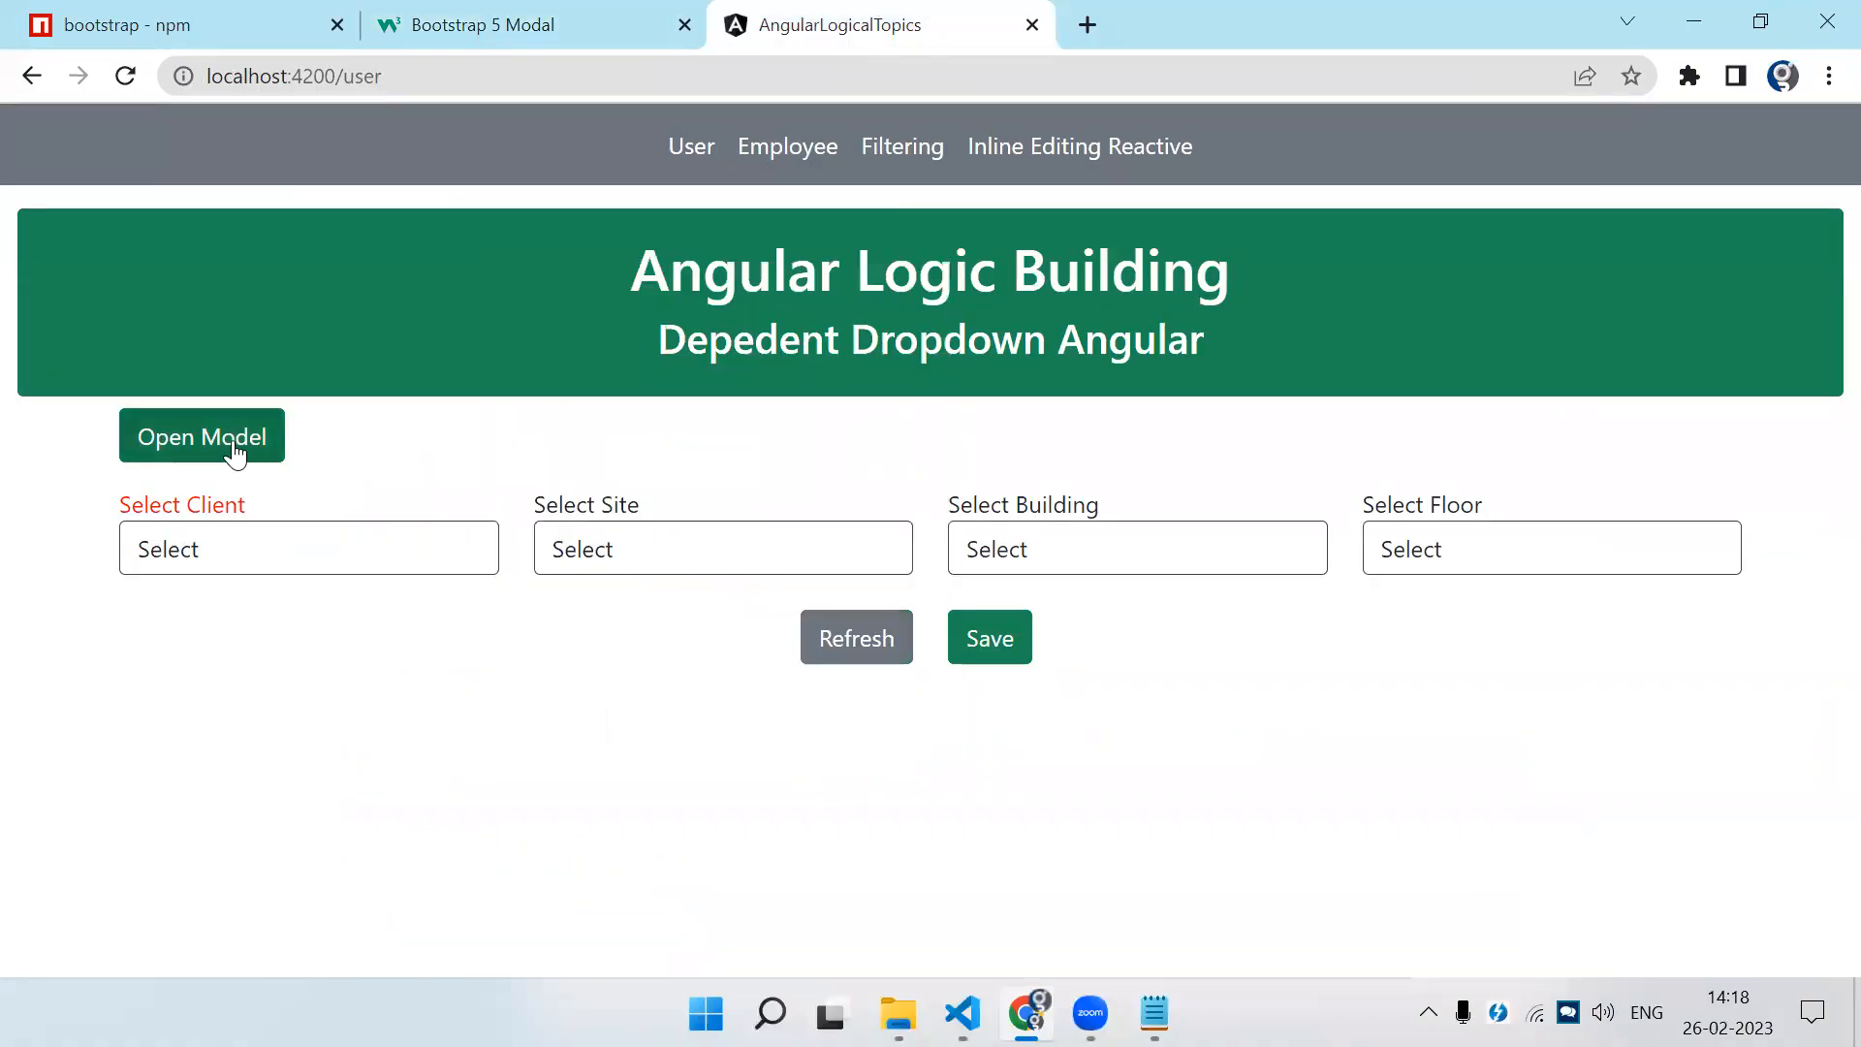
{"action": "left_click", "coordinate": [201, 435]}
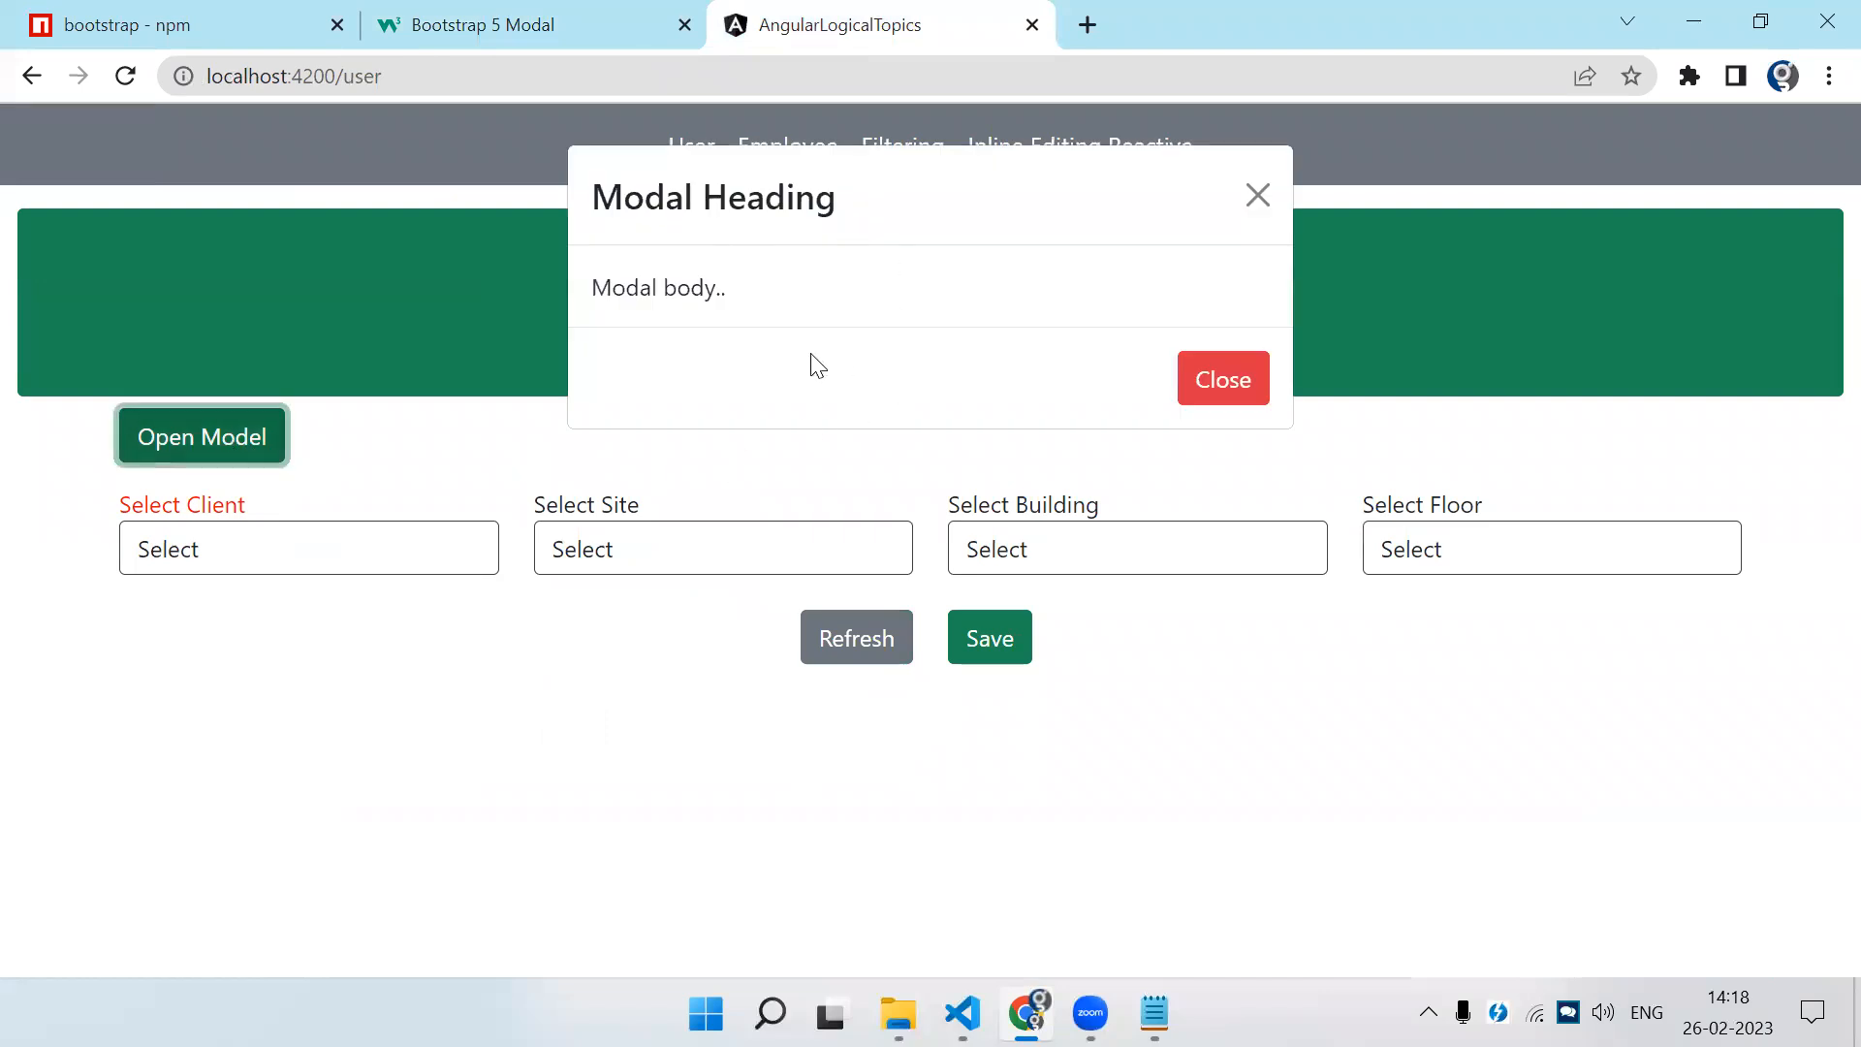
{"action": "left_click", "coordinate": [1221, 379]}
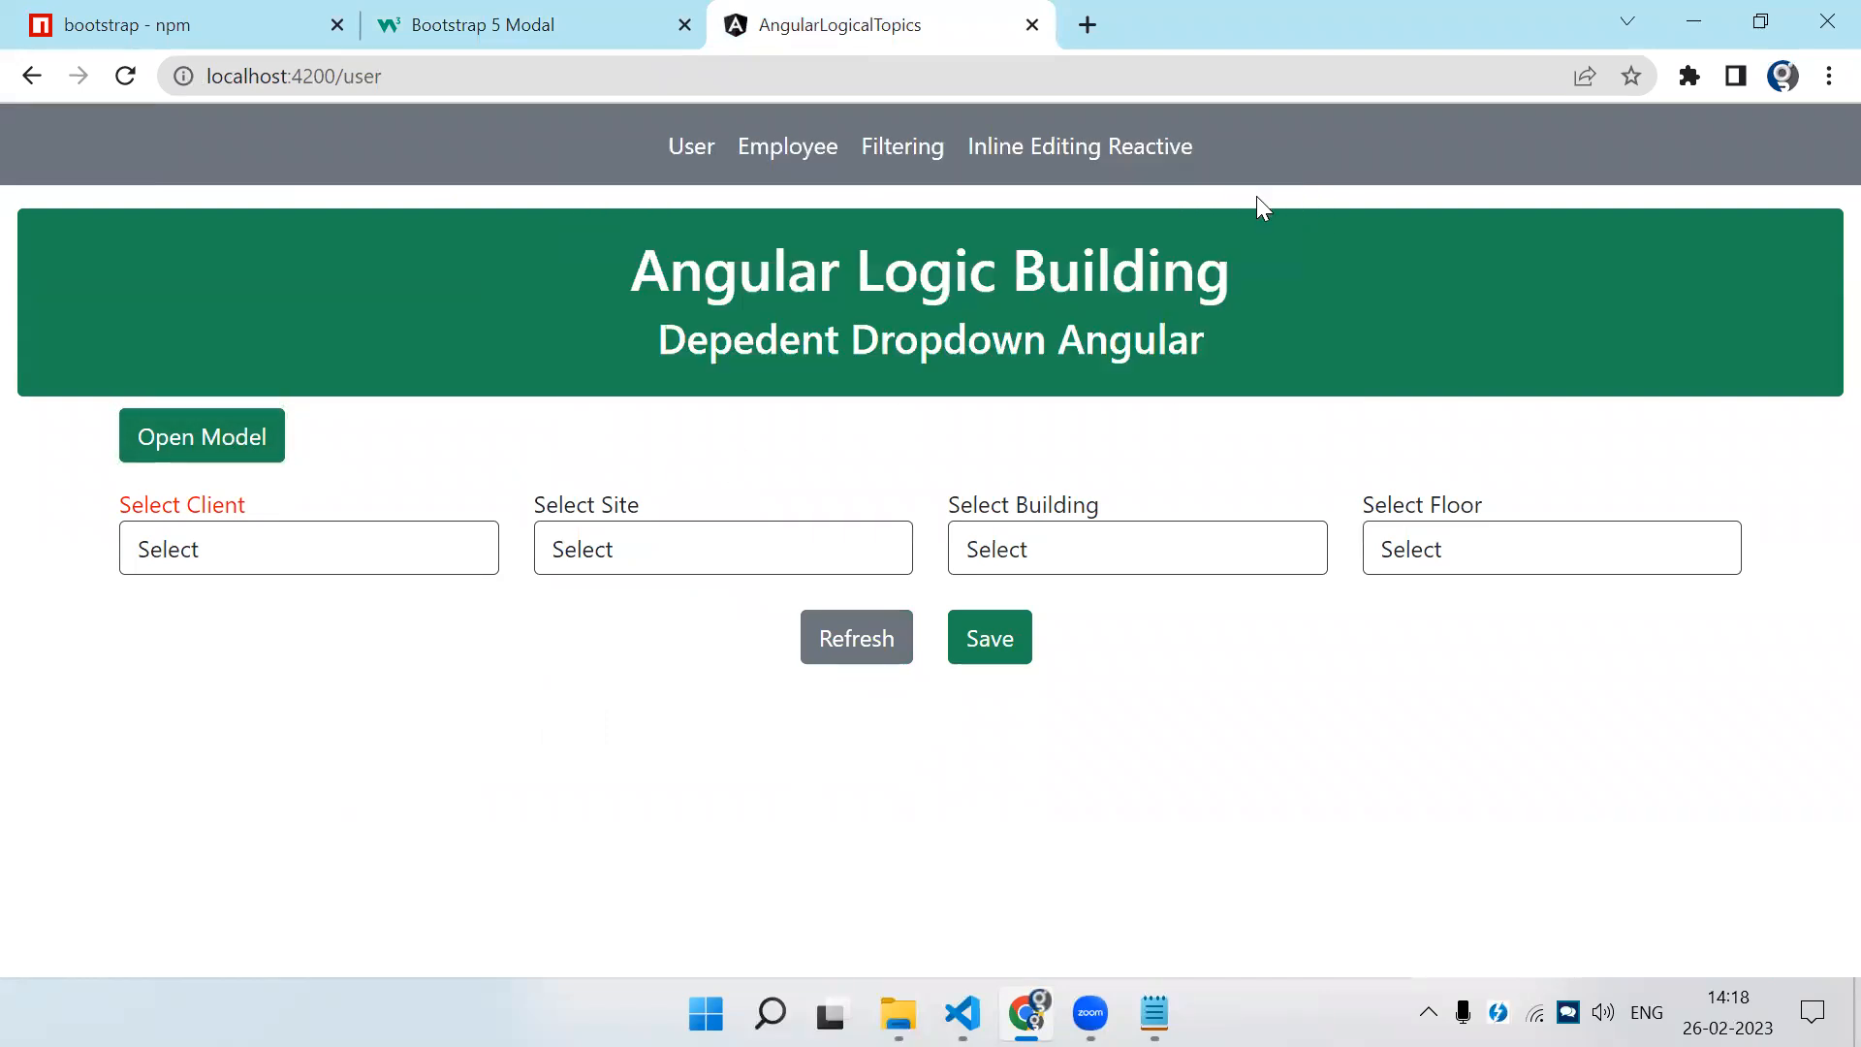
{"action": "mouse_move", "coordinate": [683, 693]}
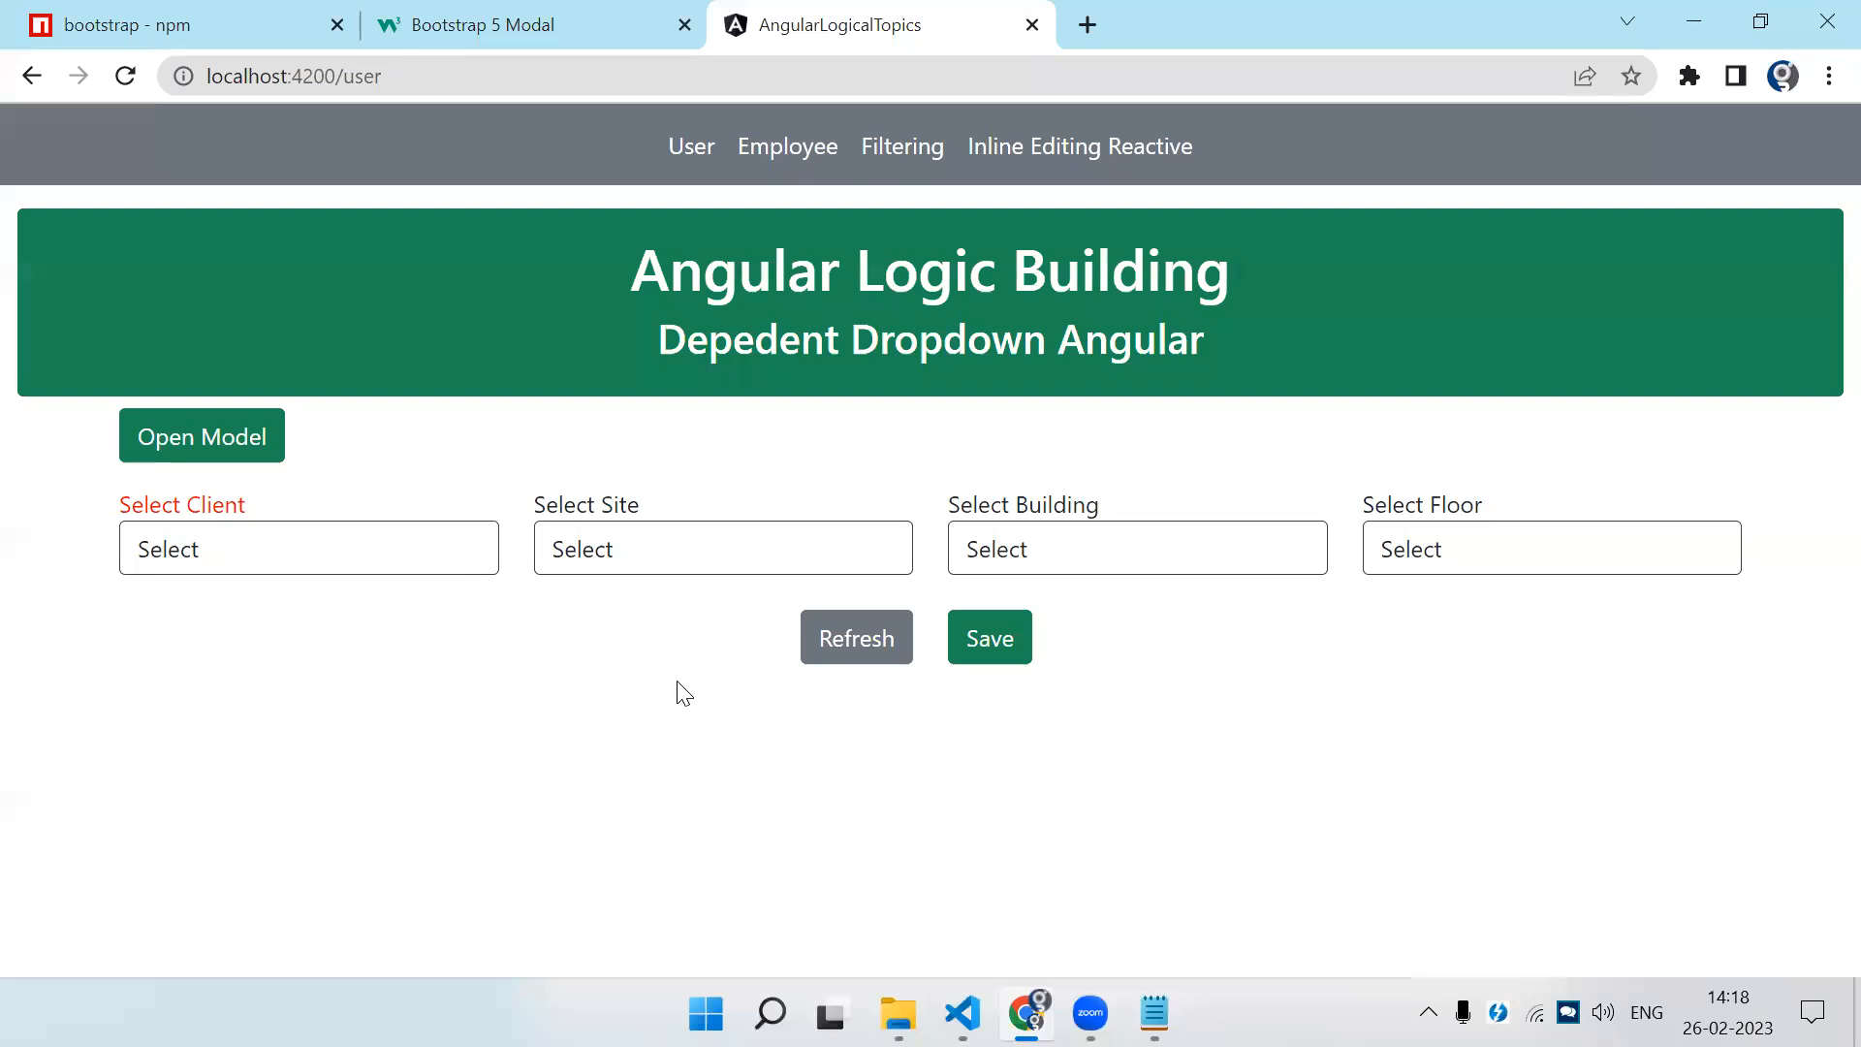
- Inspect the page and watch myModal's display switch between block and none
{"action": "right_click", "coordinate": [682, 692]}
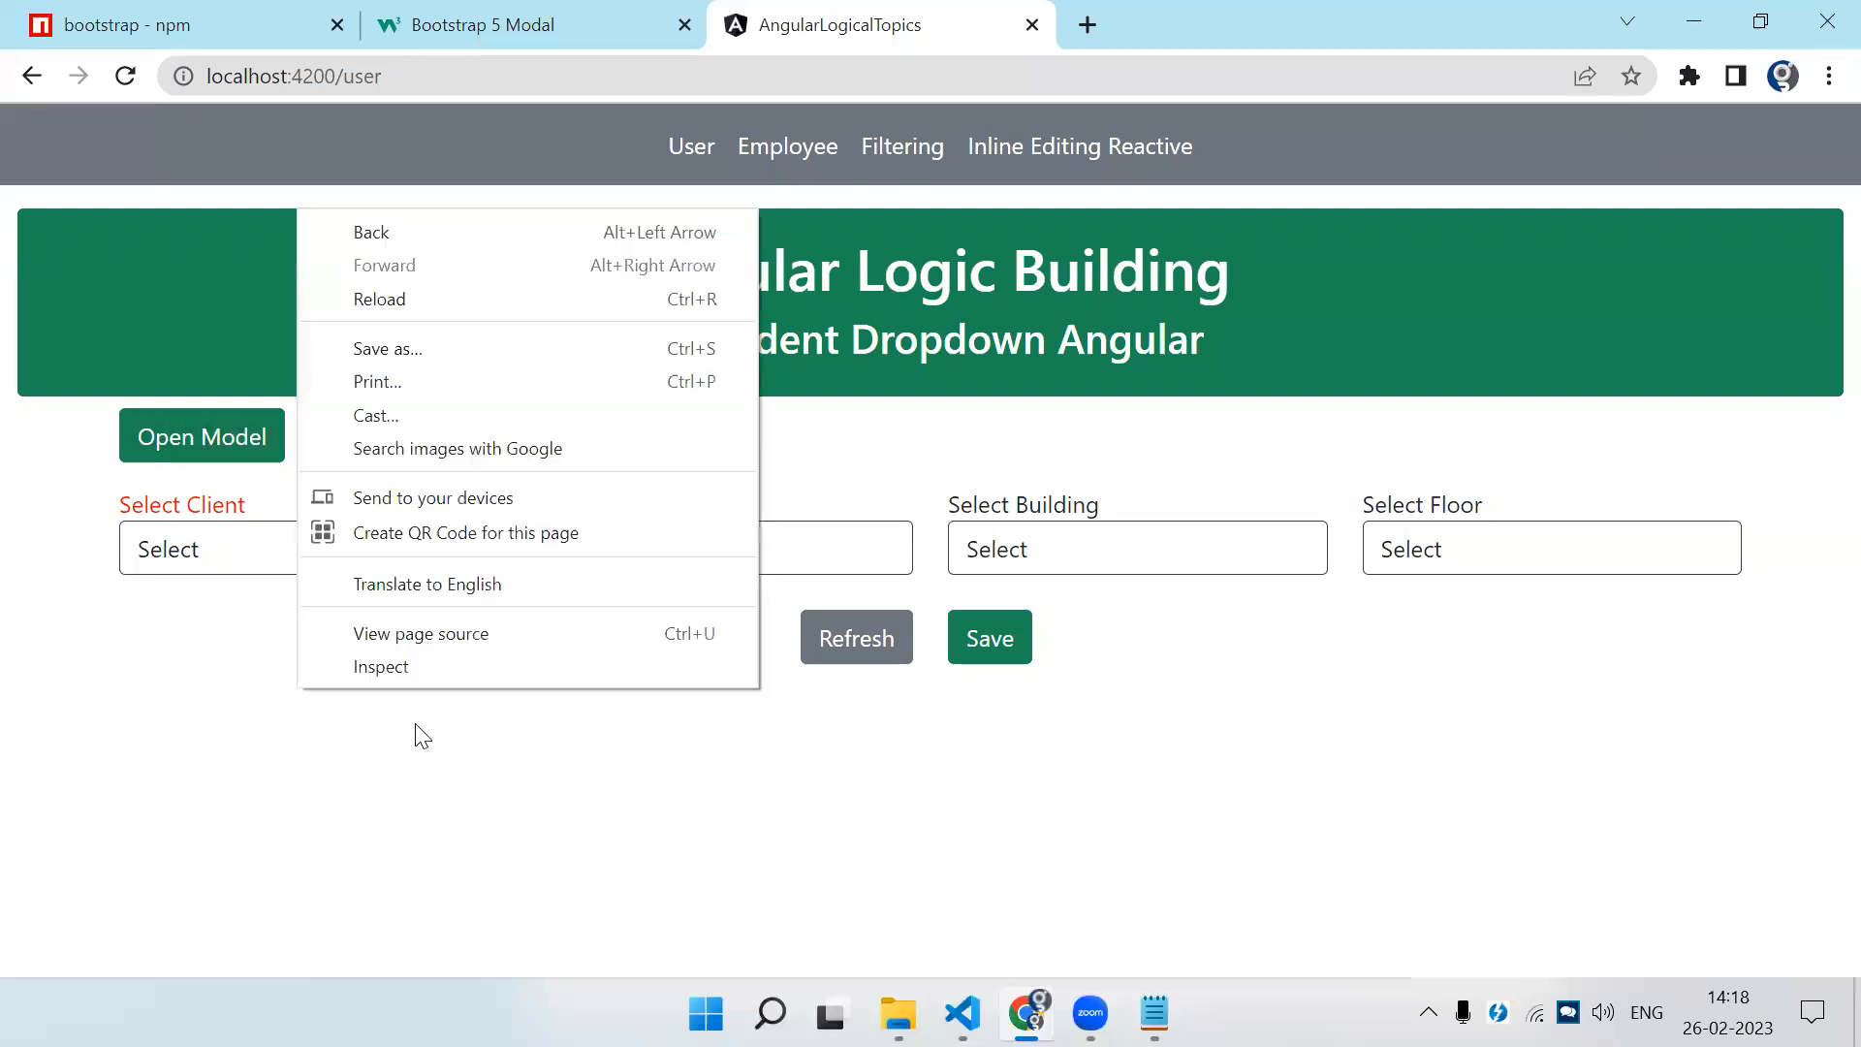
{"action": "left_click", "coordinate": [381, 666]}
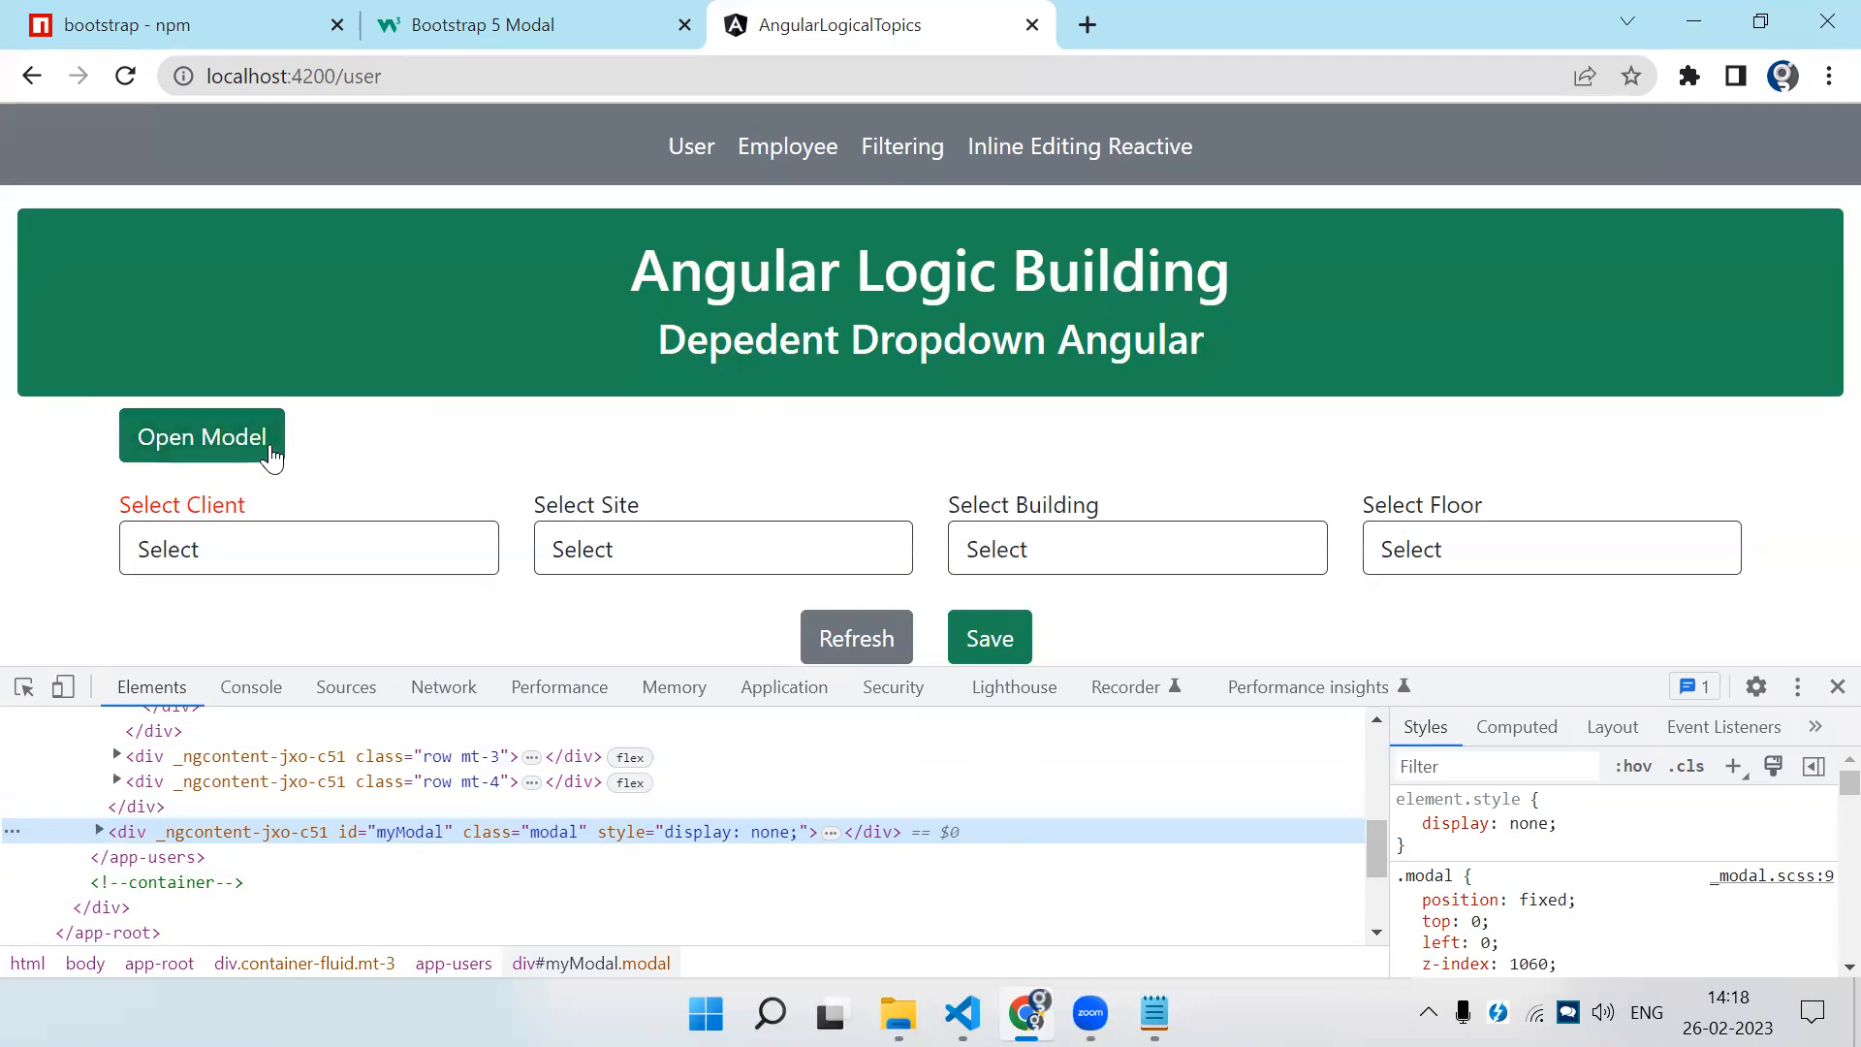
{"action": "left_click", "coordinate": [200, 437]}
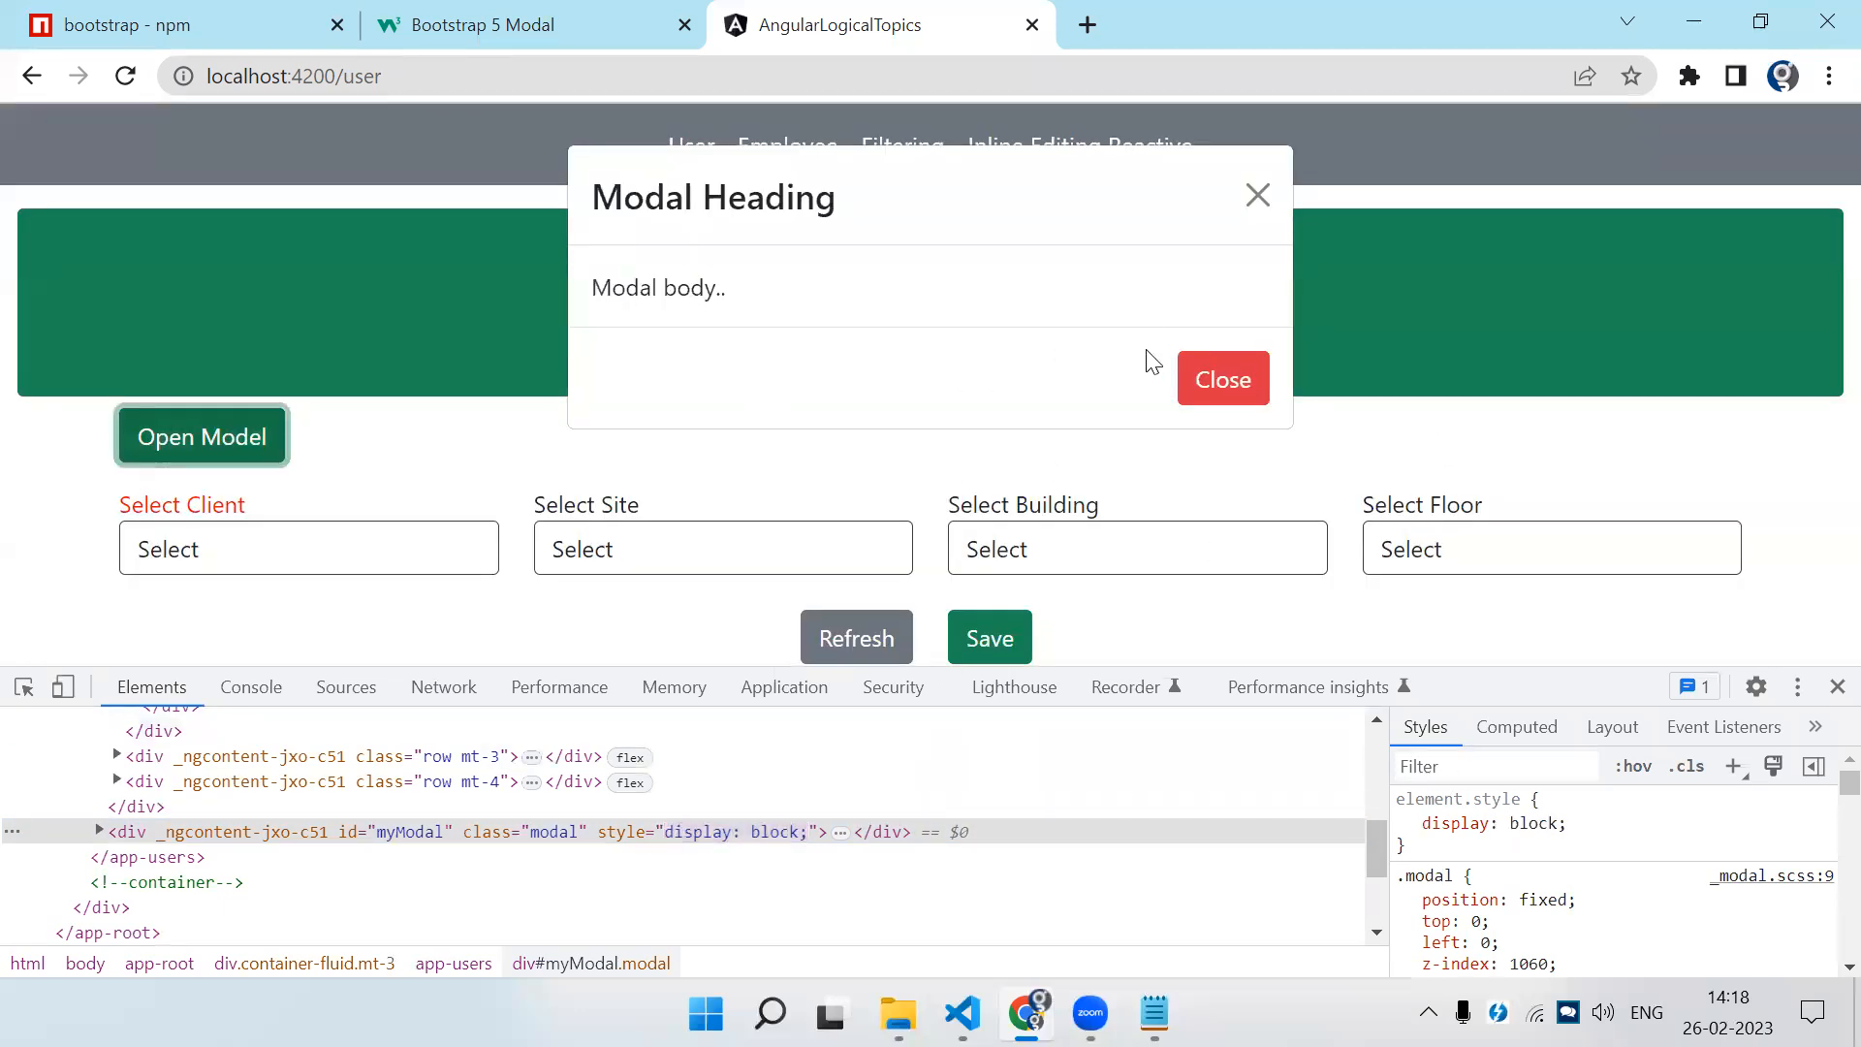
{"action": "left_click", "coordinate": [1222, 379]}
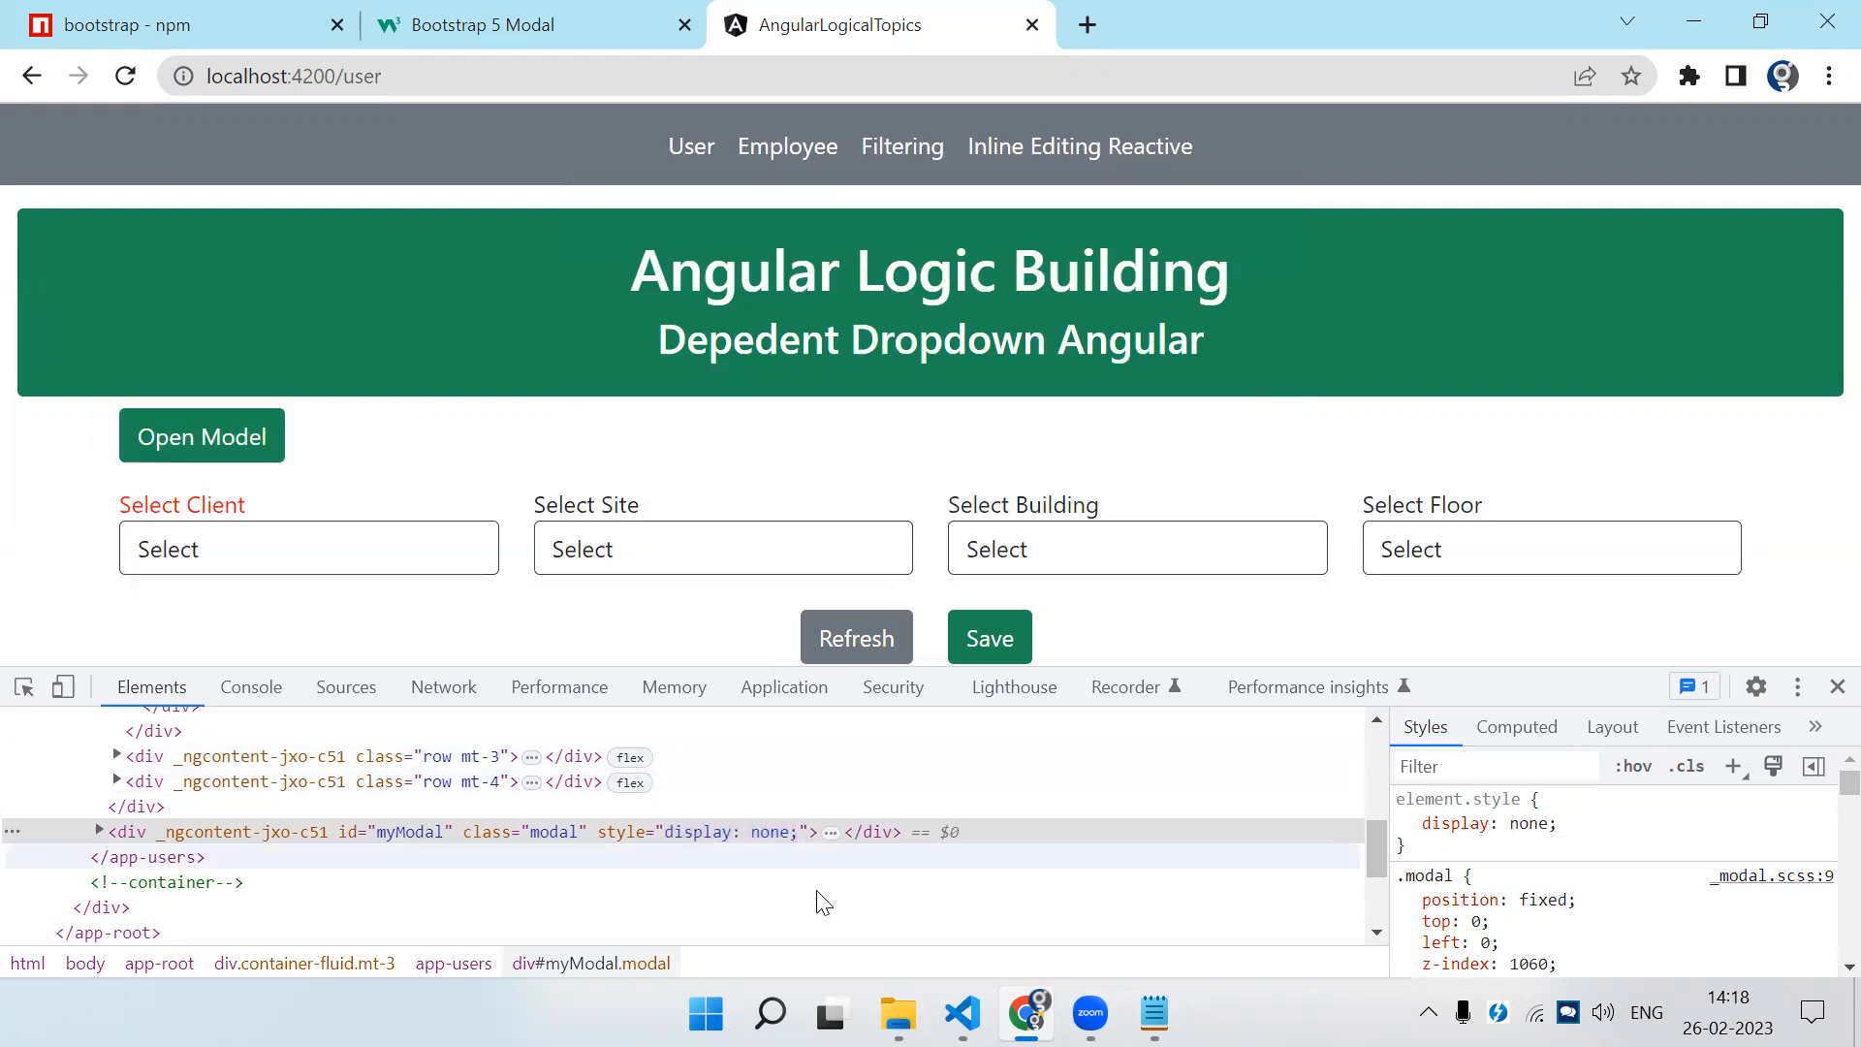
{"action": "left_click", "coordinate": [958, 1014]}
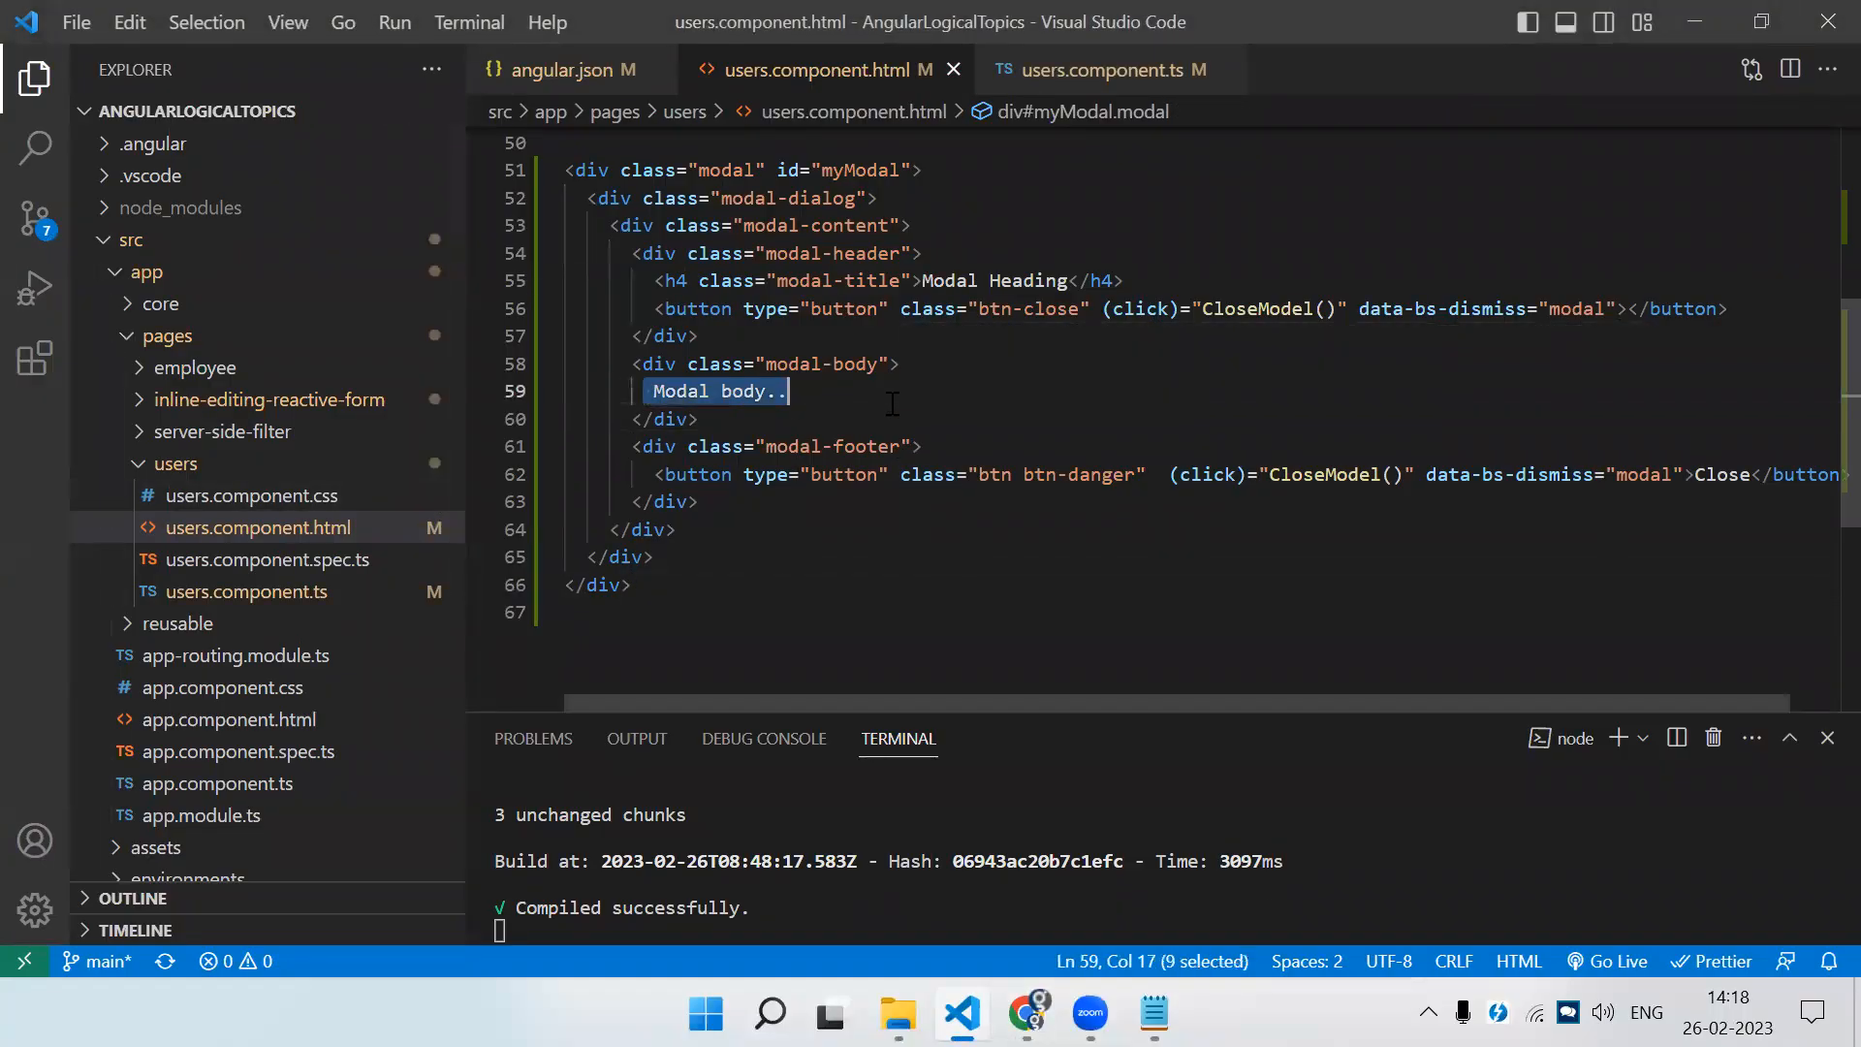
- Delete the 'Modal body..' placeholder text and move between the users component files
{"action": "key", "text": "Delete"}
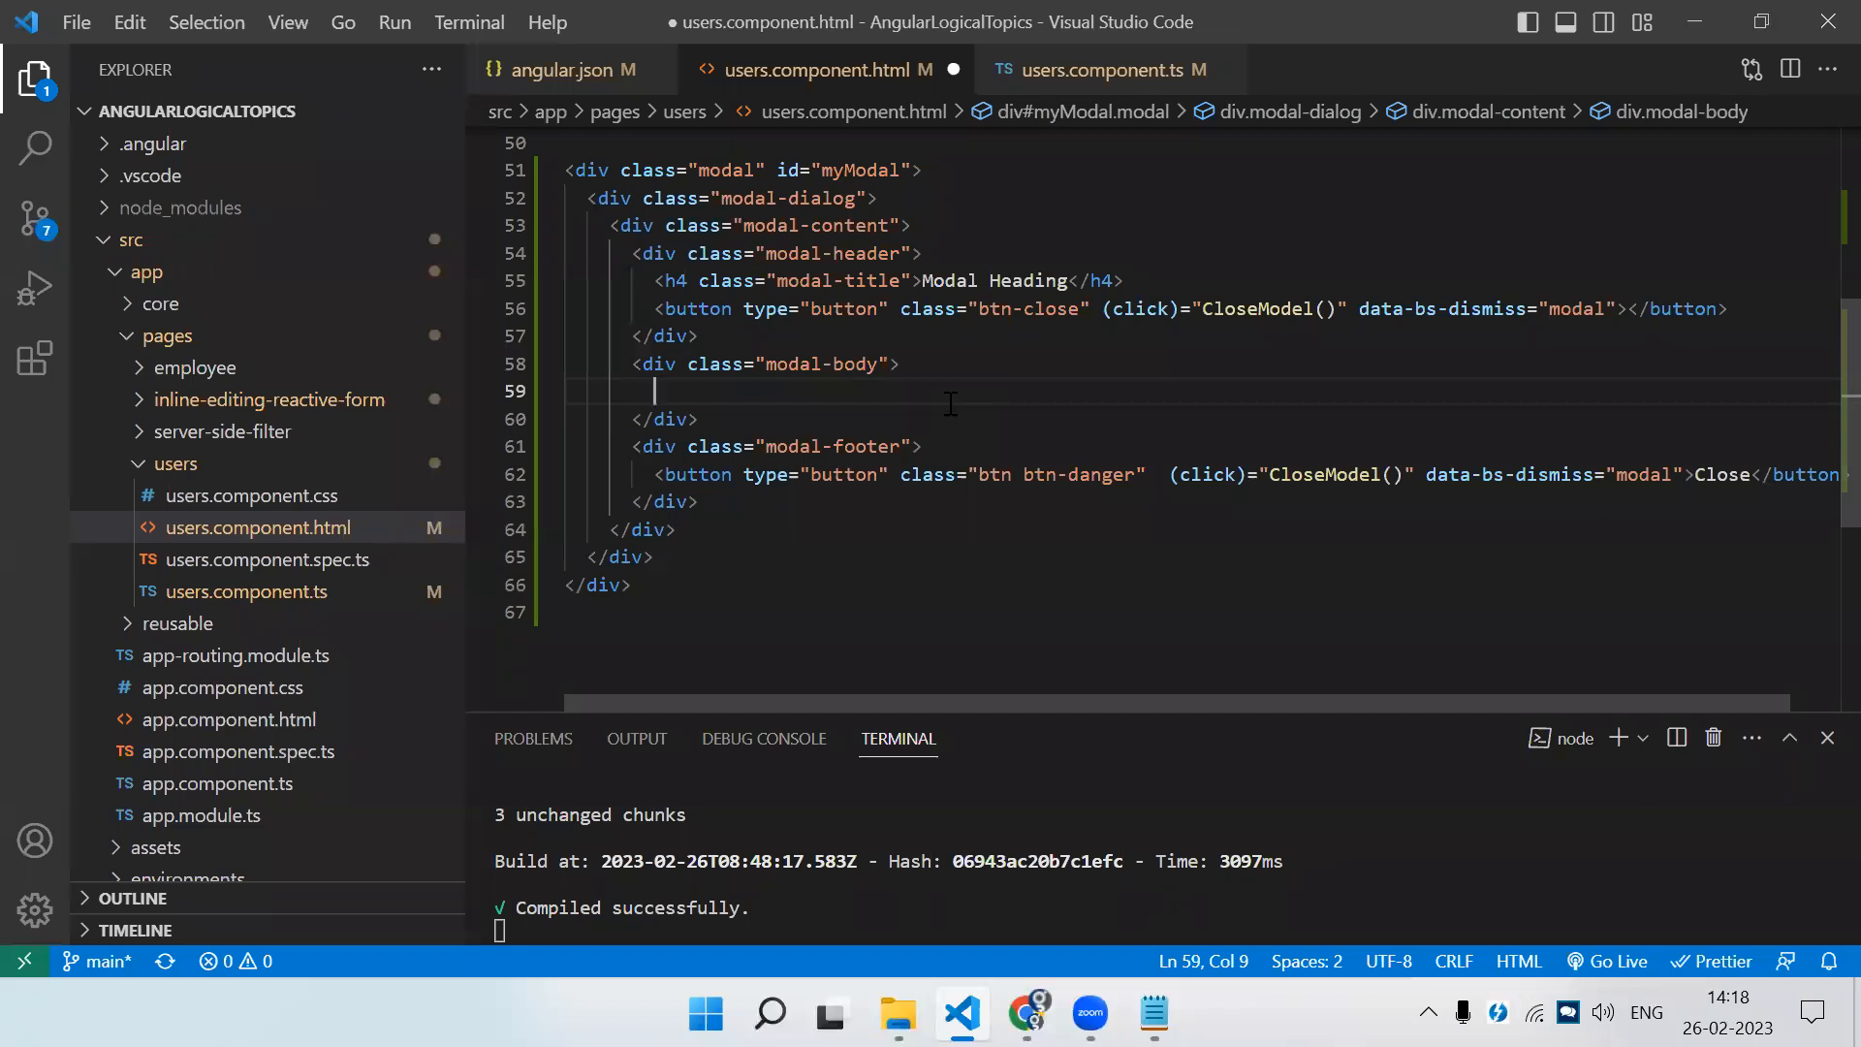
{"action": "left_click", "coordinate": [250, 527]}
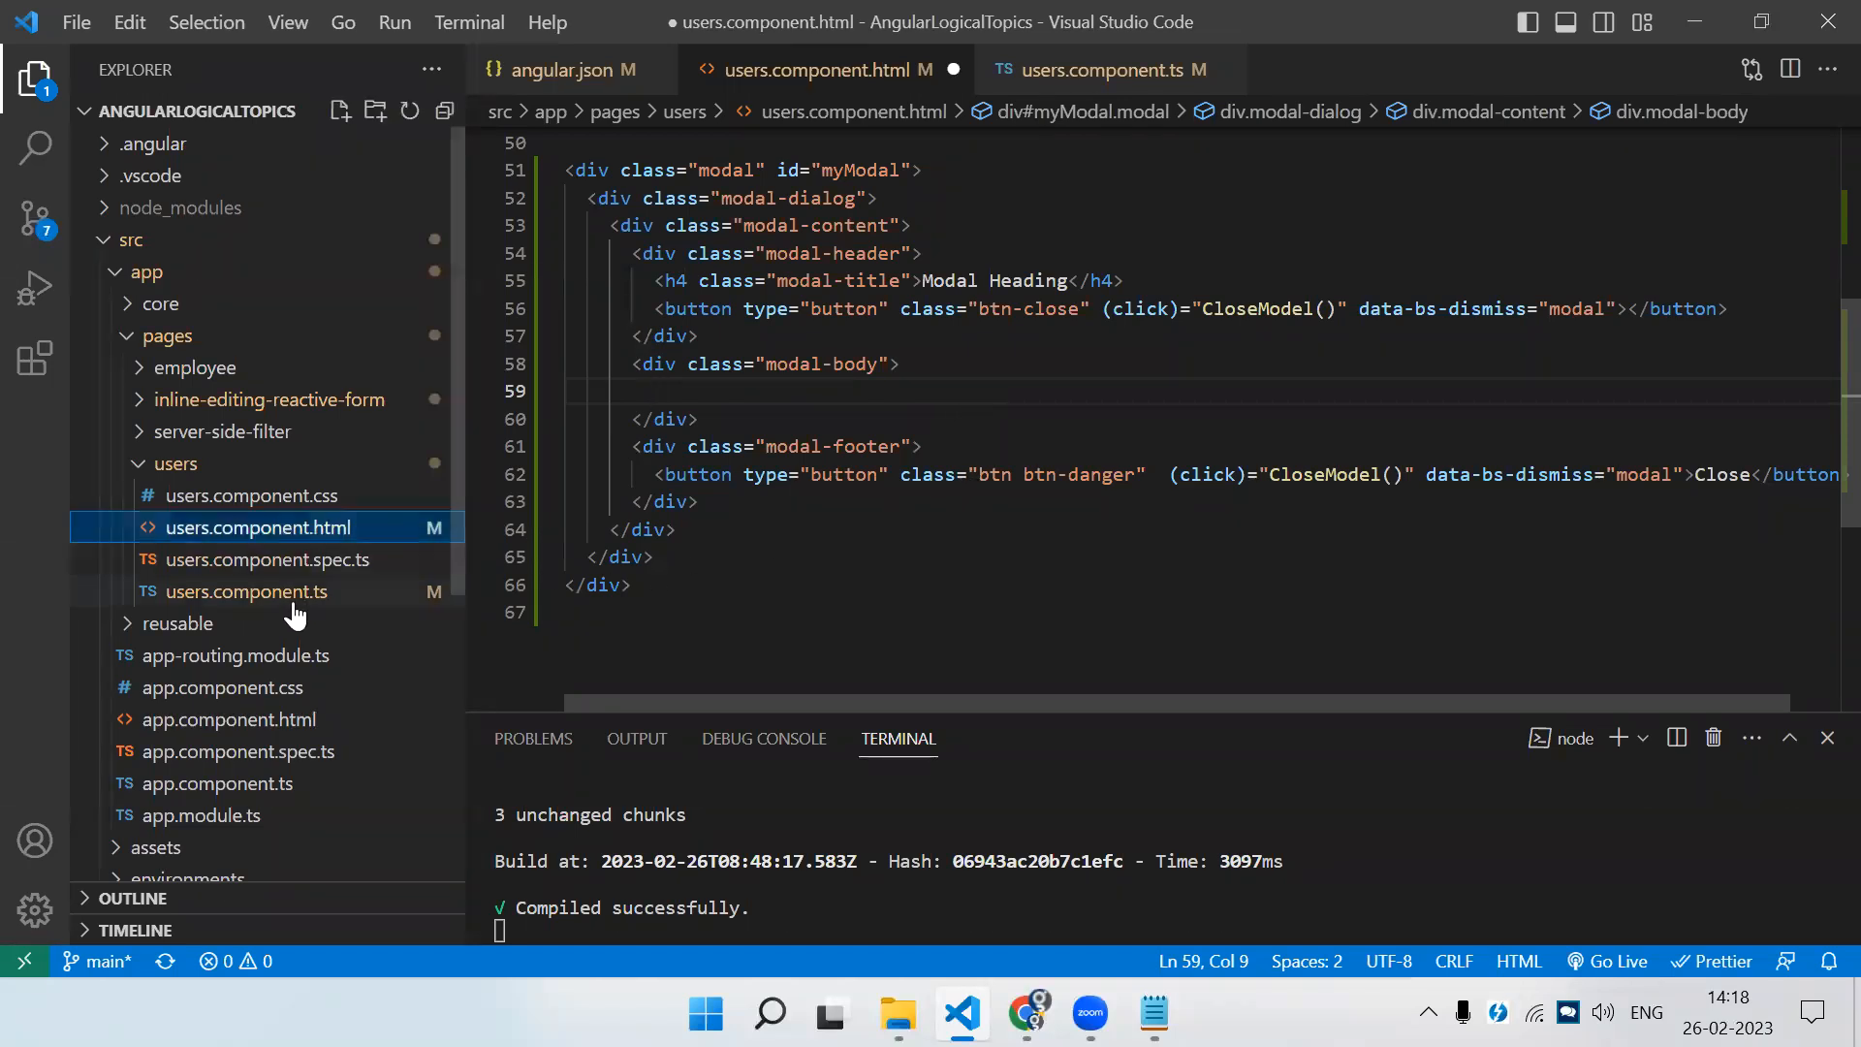
{"action": "left_click", "coordinate": [1087, 70]}
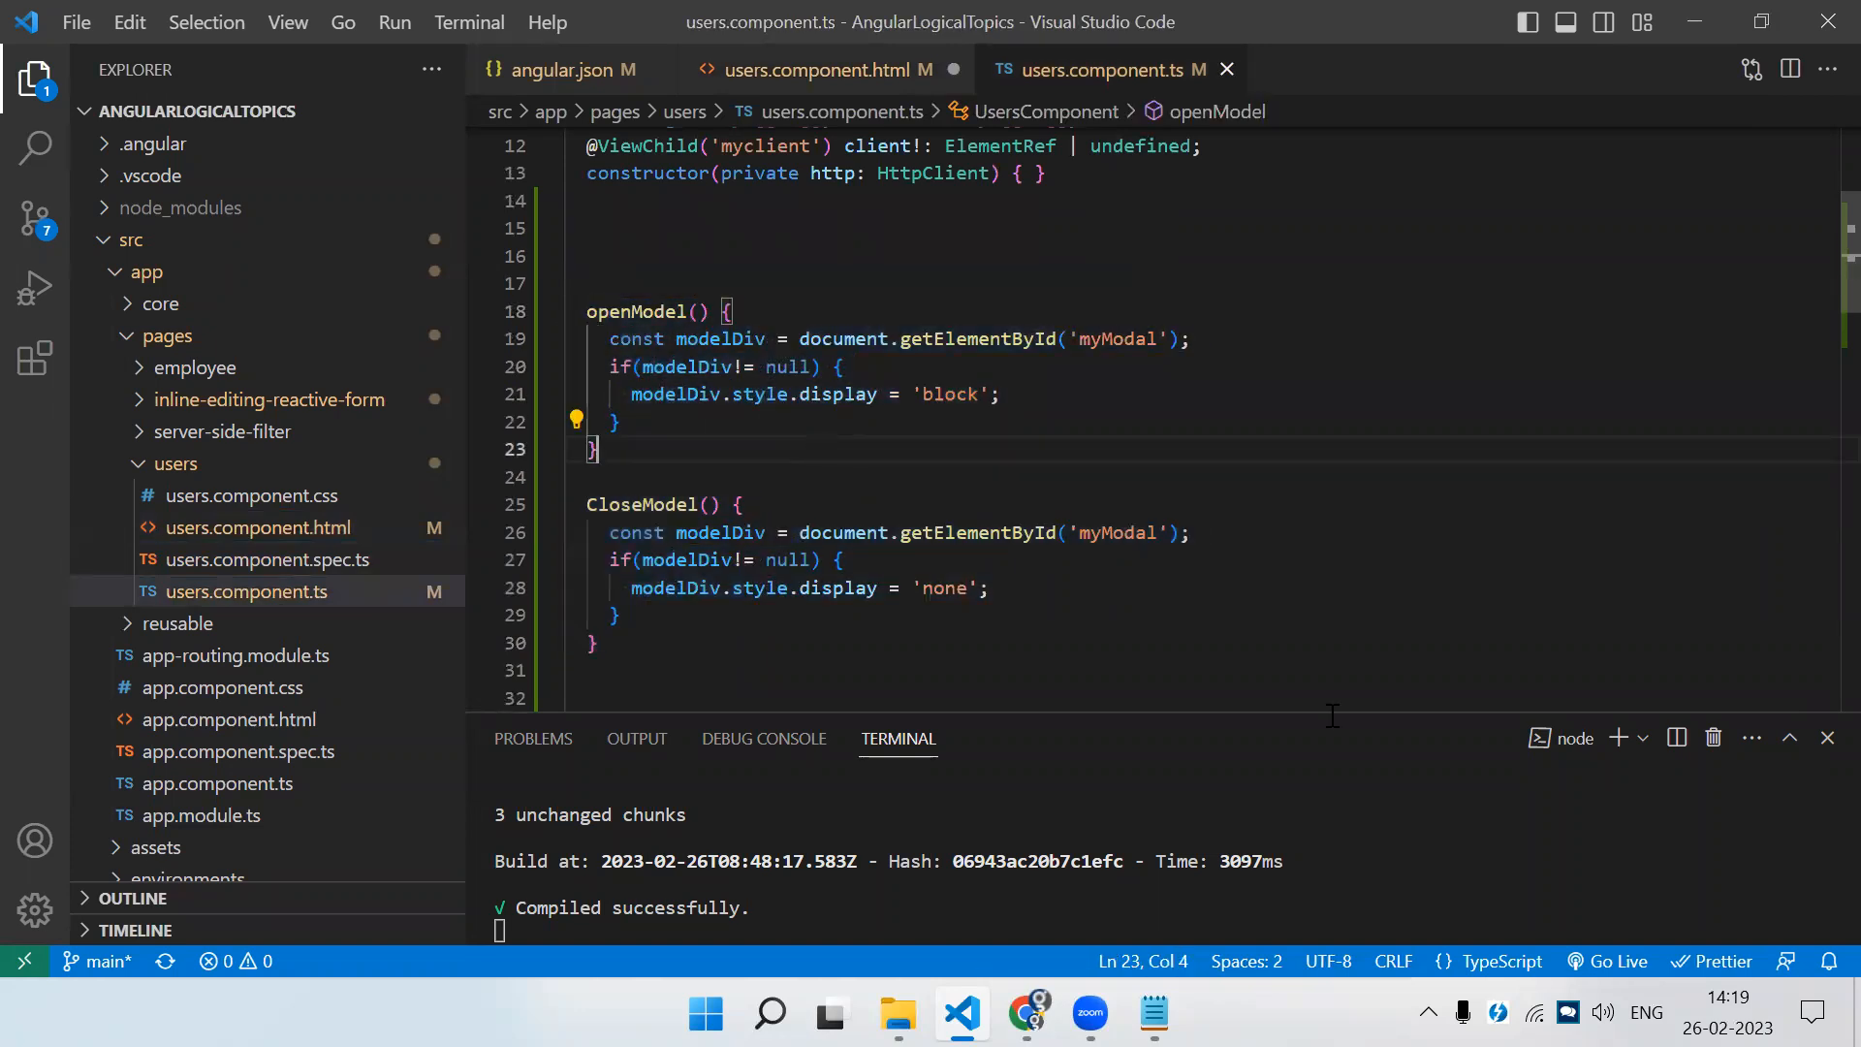
{"action": "left_click", "coordinate": [819, 69]}
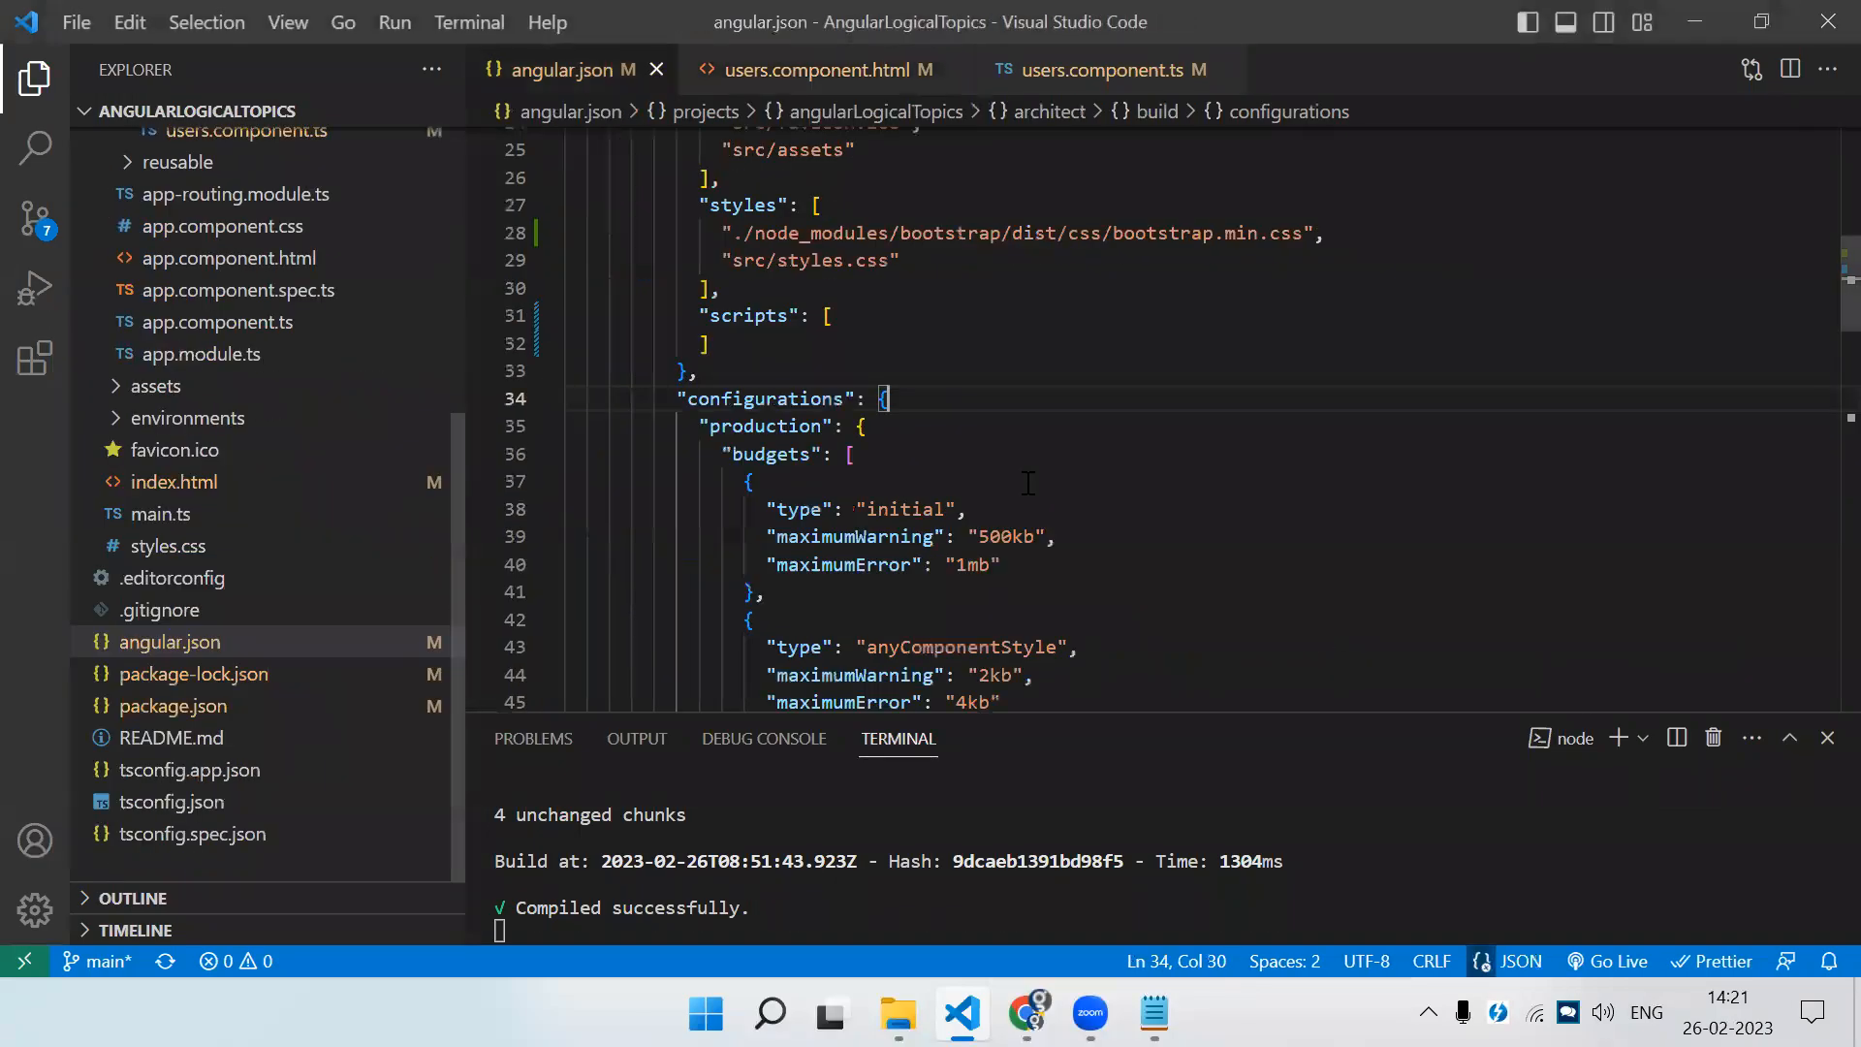
{"action": "mouse_move", "coordinate": [1062, 444]}
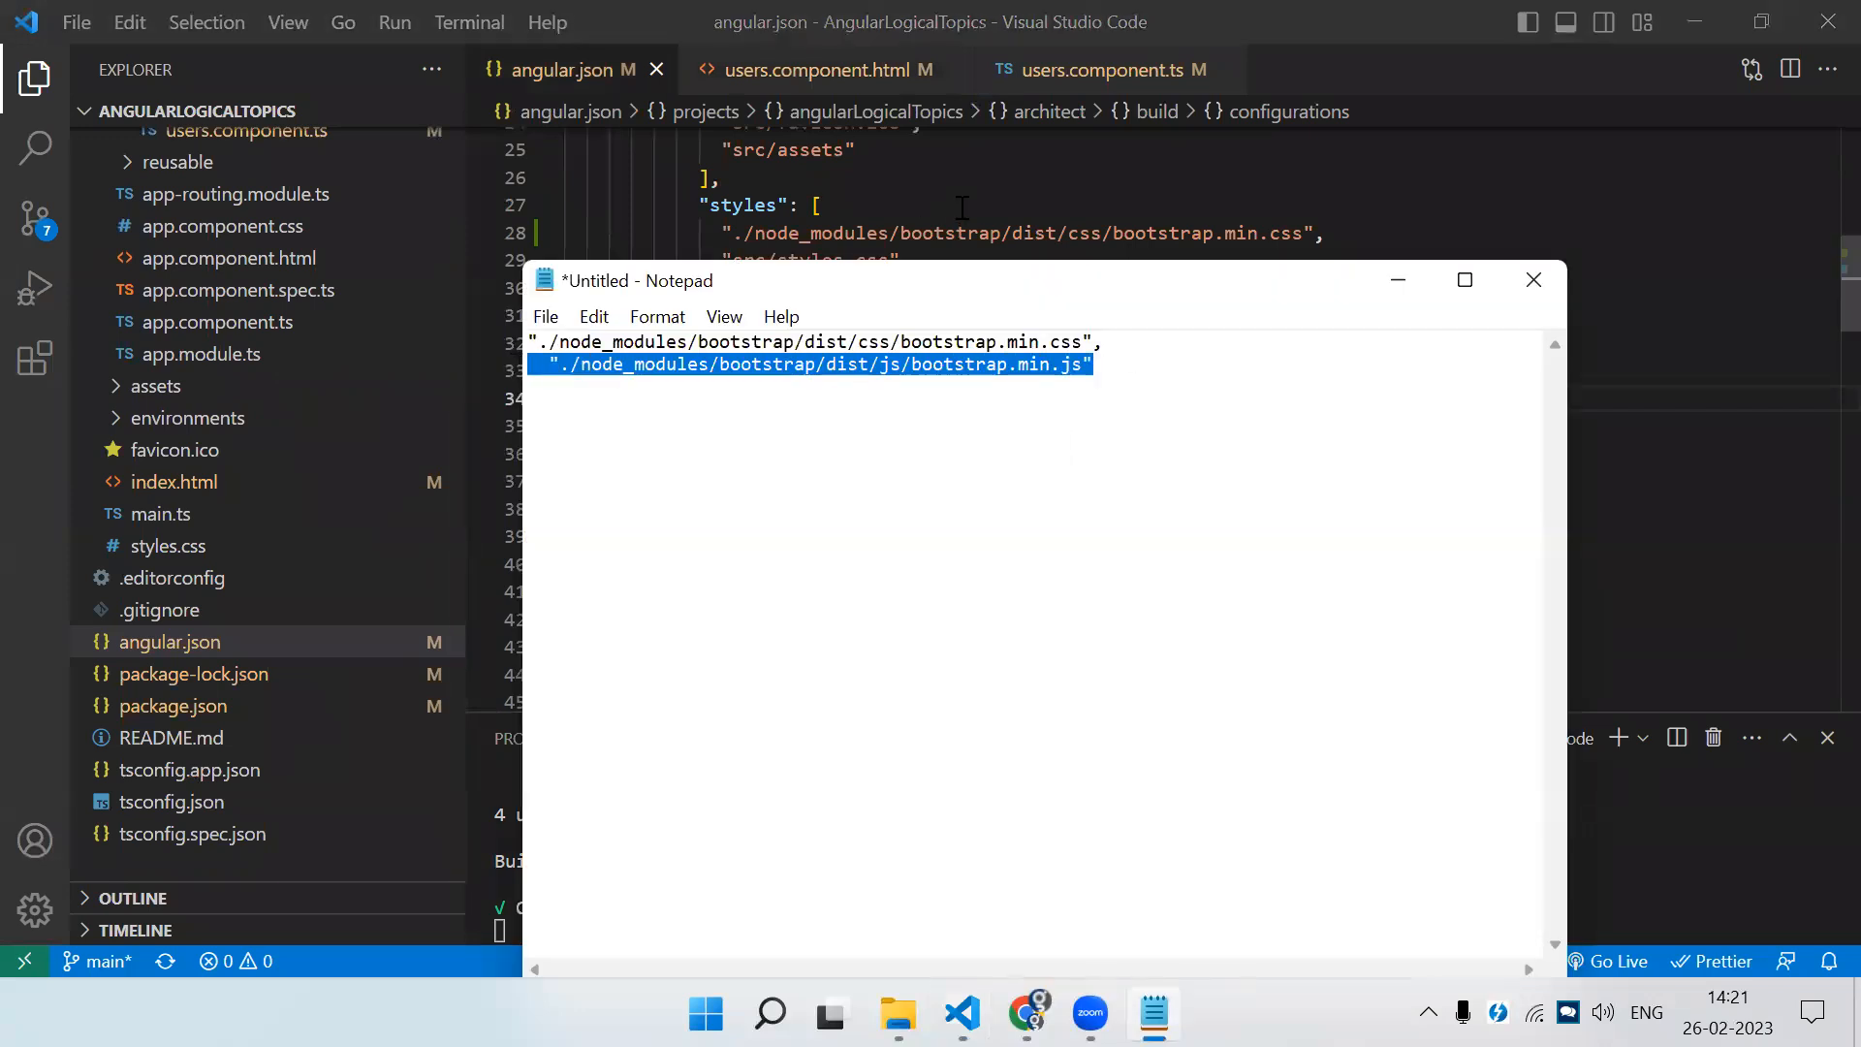
- Add "./node_modules/bootstrap/dist/js/bootstrap.min.js" to angular.json's scripts array and save
{"action": "left_click", "coordinate": [1534, 280]}
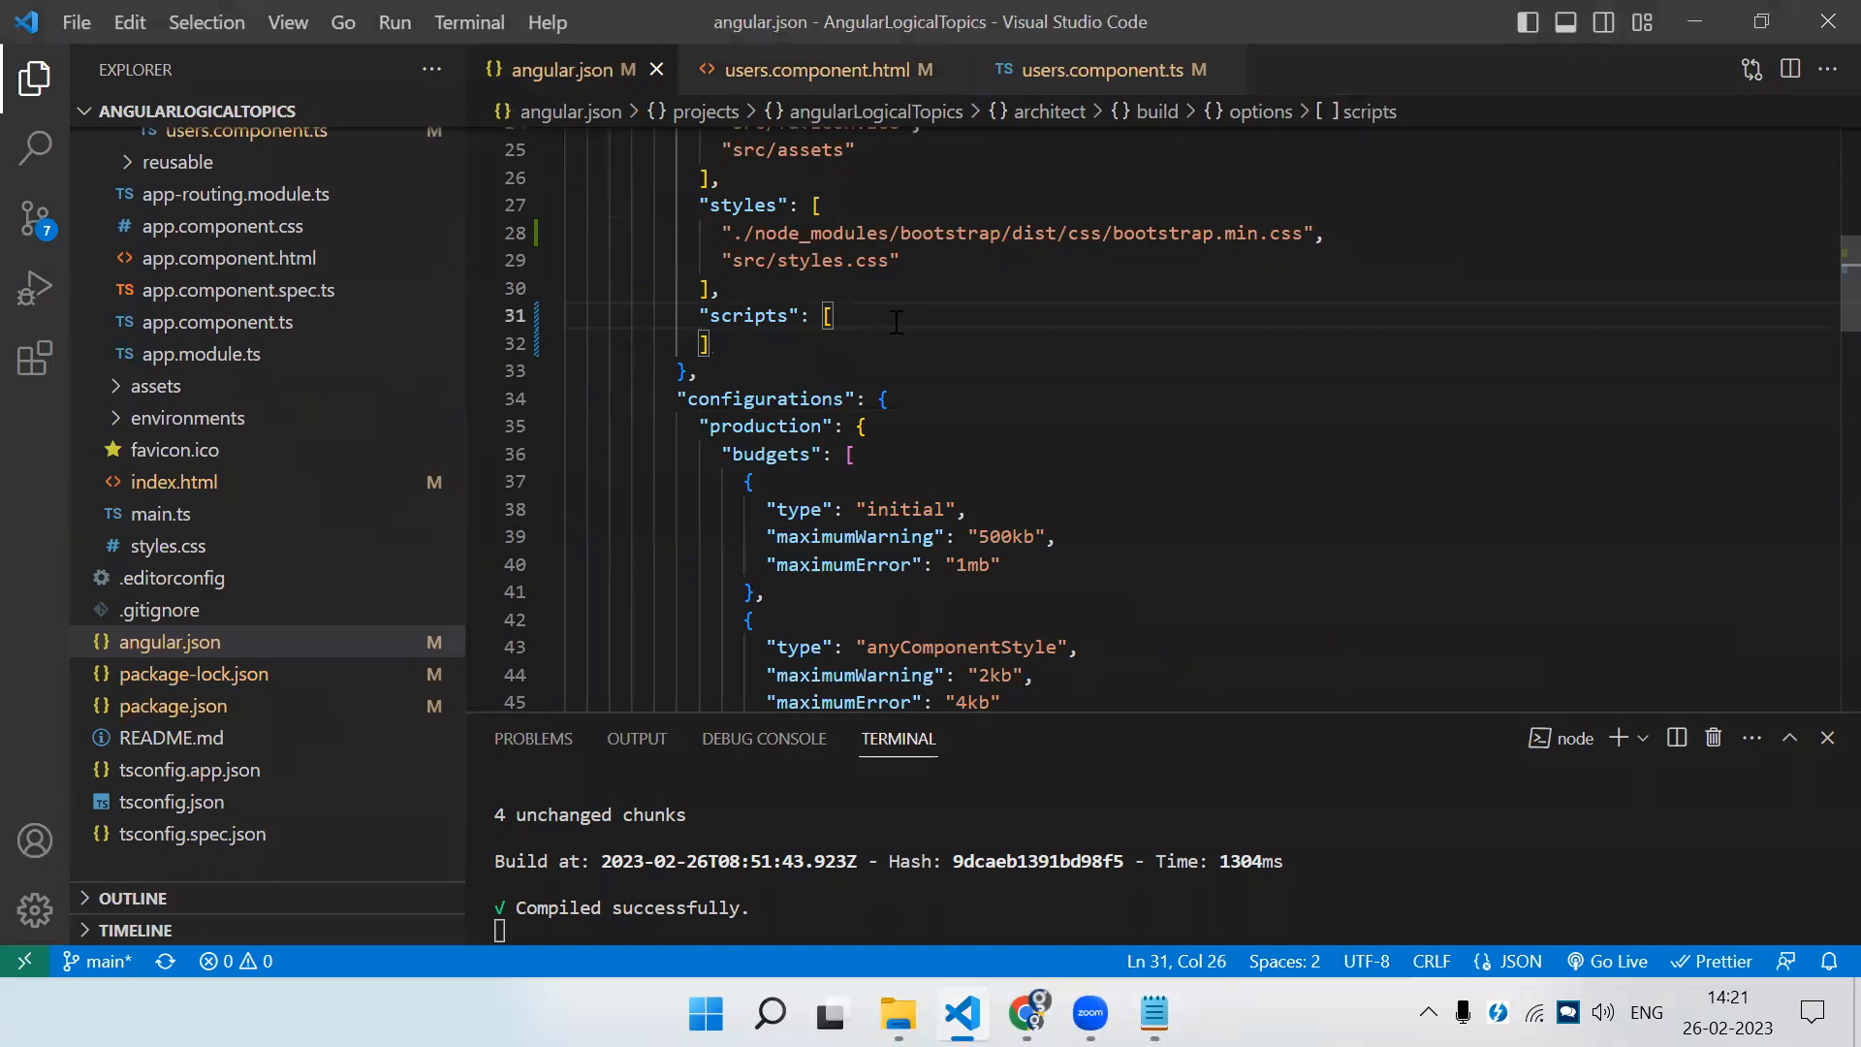
{"action": "type", "text": "\"./node_modules/bootstrap/dist/js/bootstrap.min.js\""}
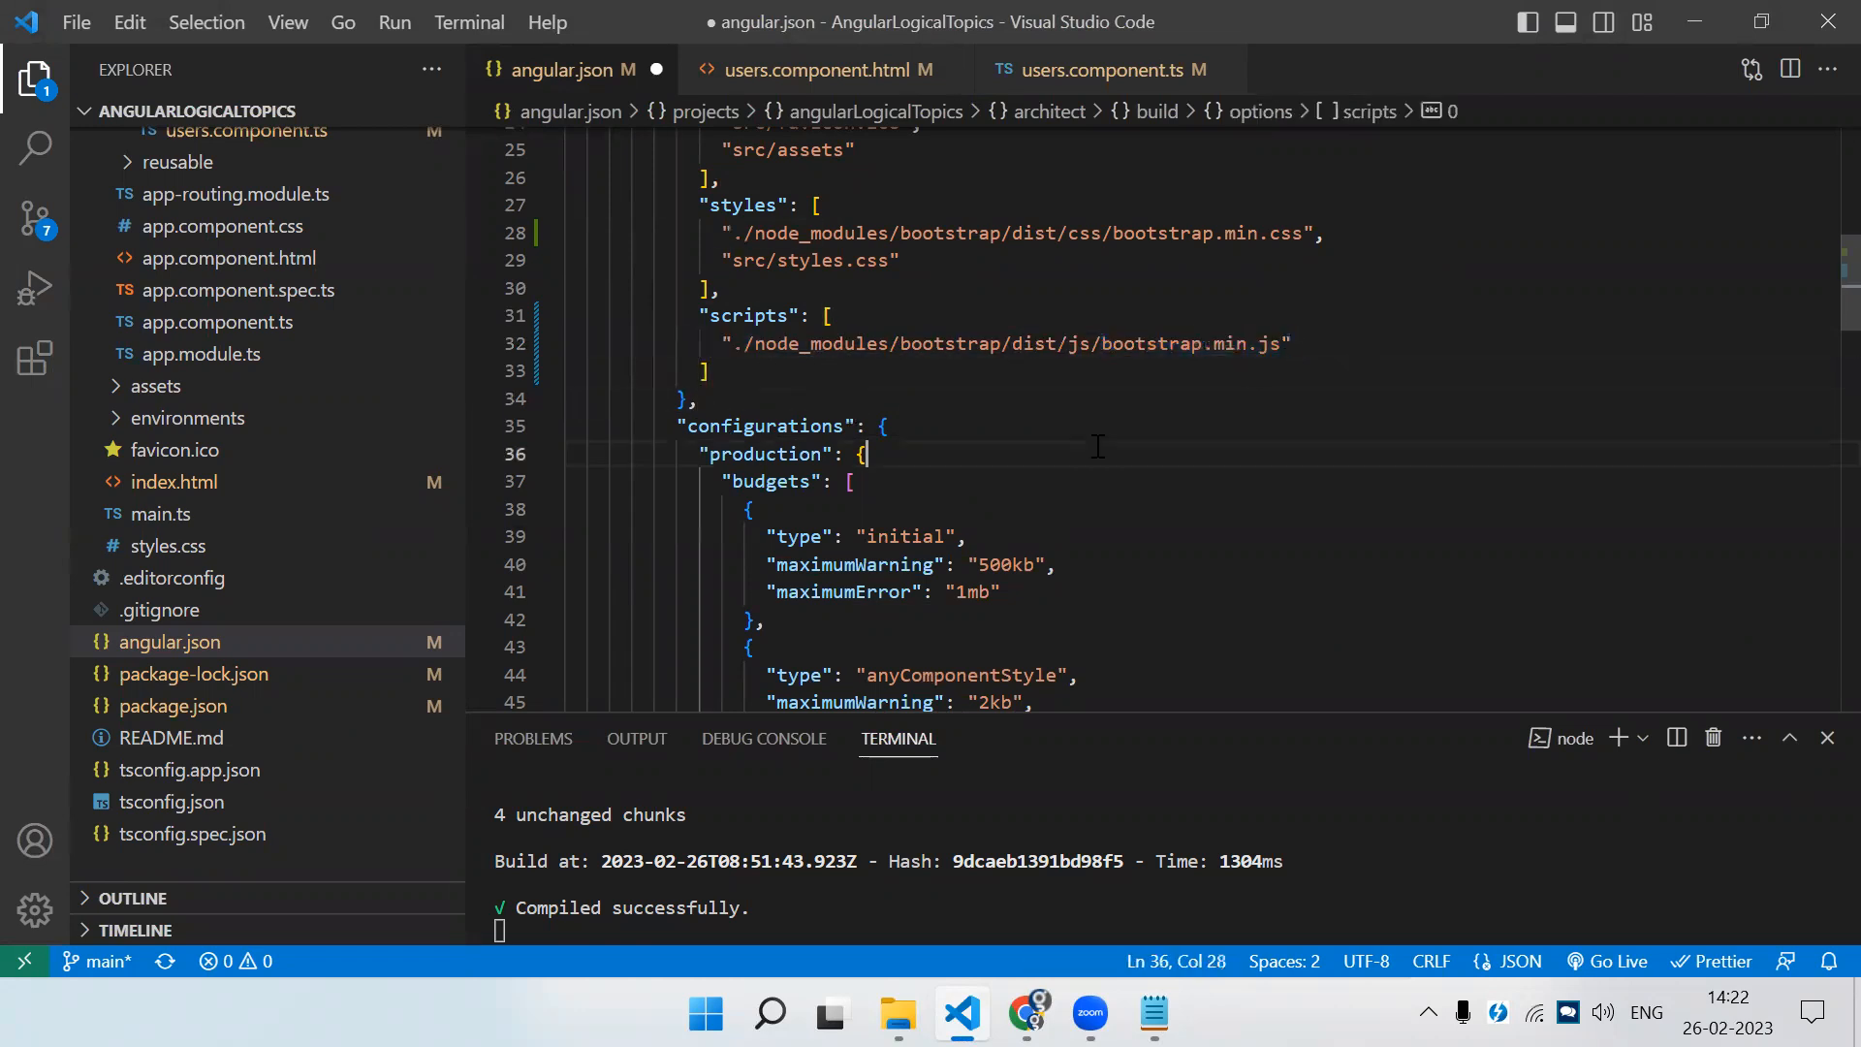
{"action": "key", "text": "ctrl+s"}
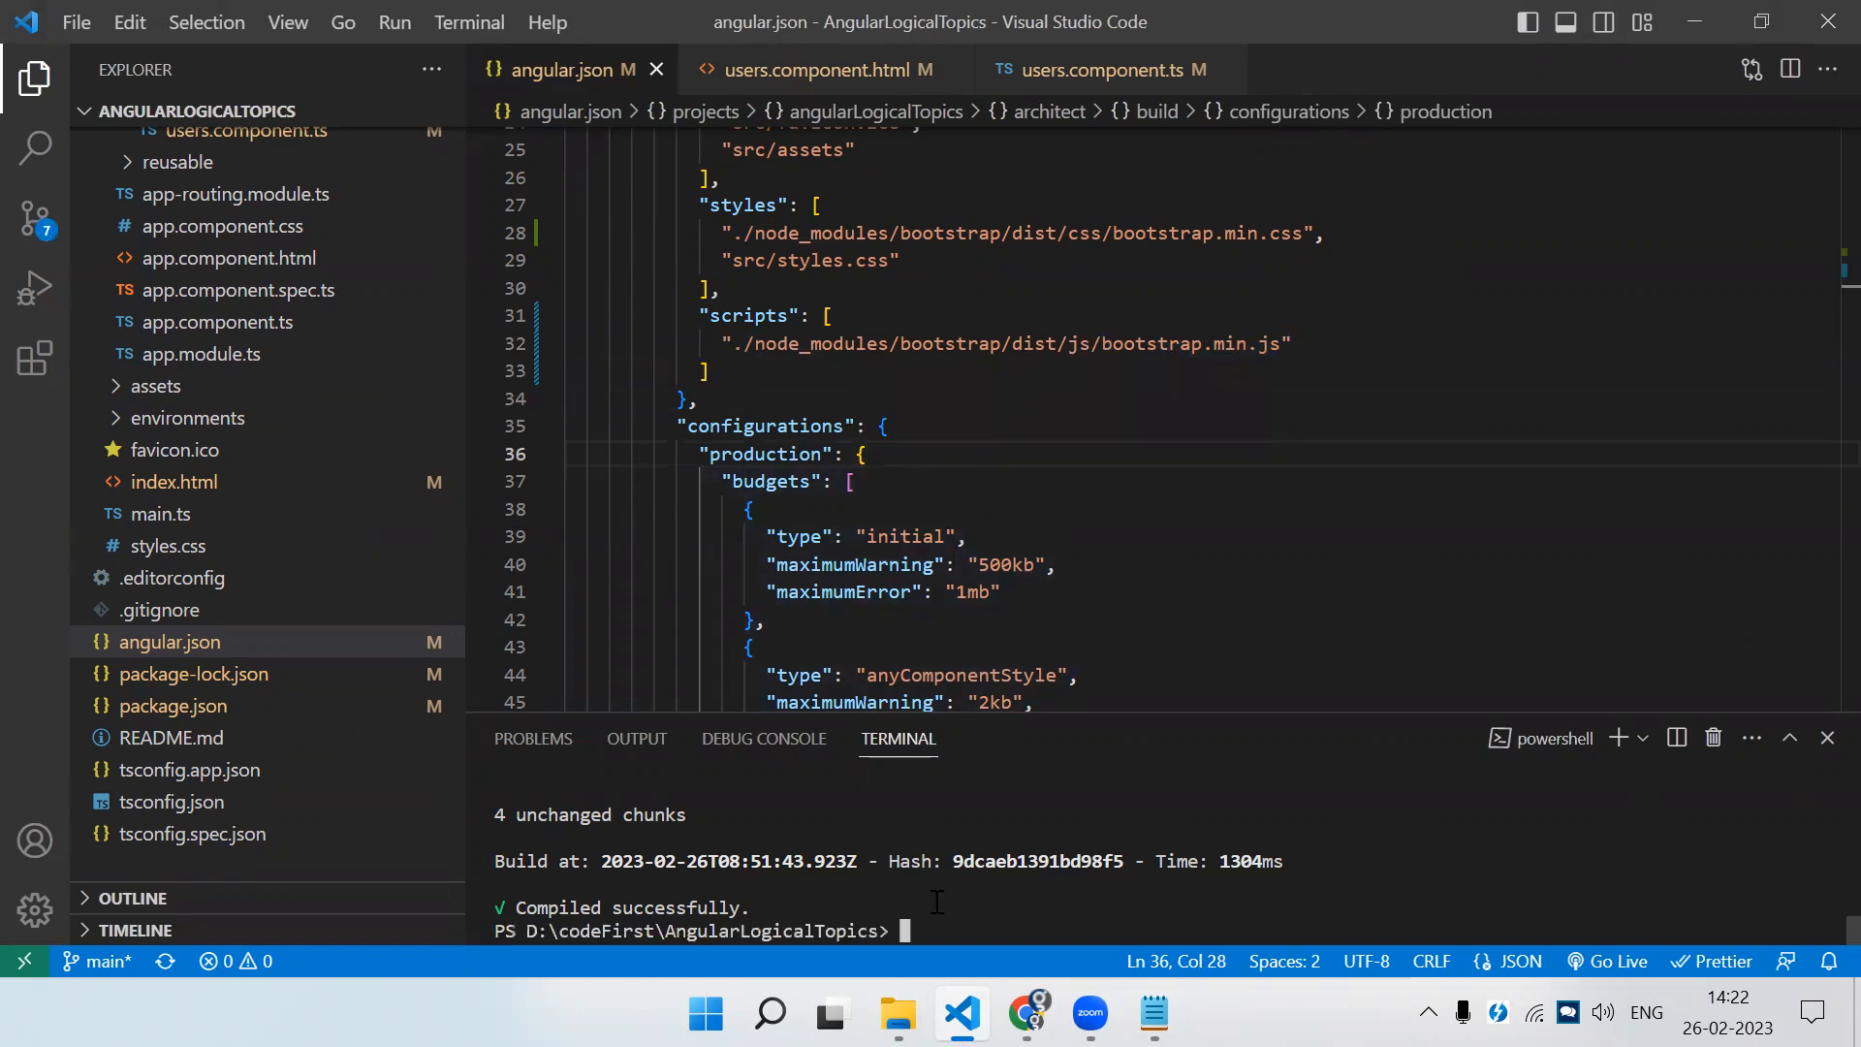
- Restart the dev server with ng s and reopen the users template
{"action": "type", "text": "ng s"}
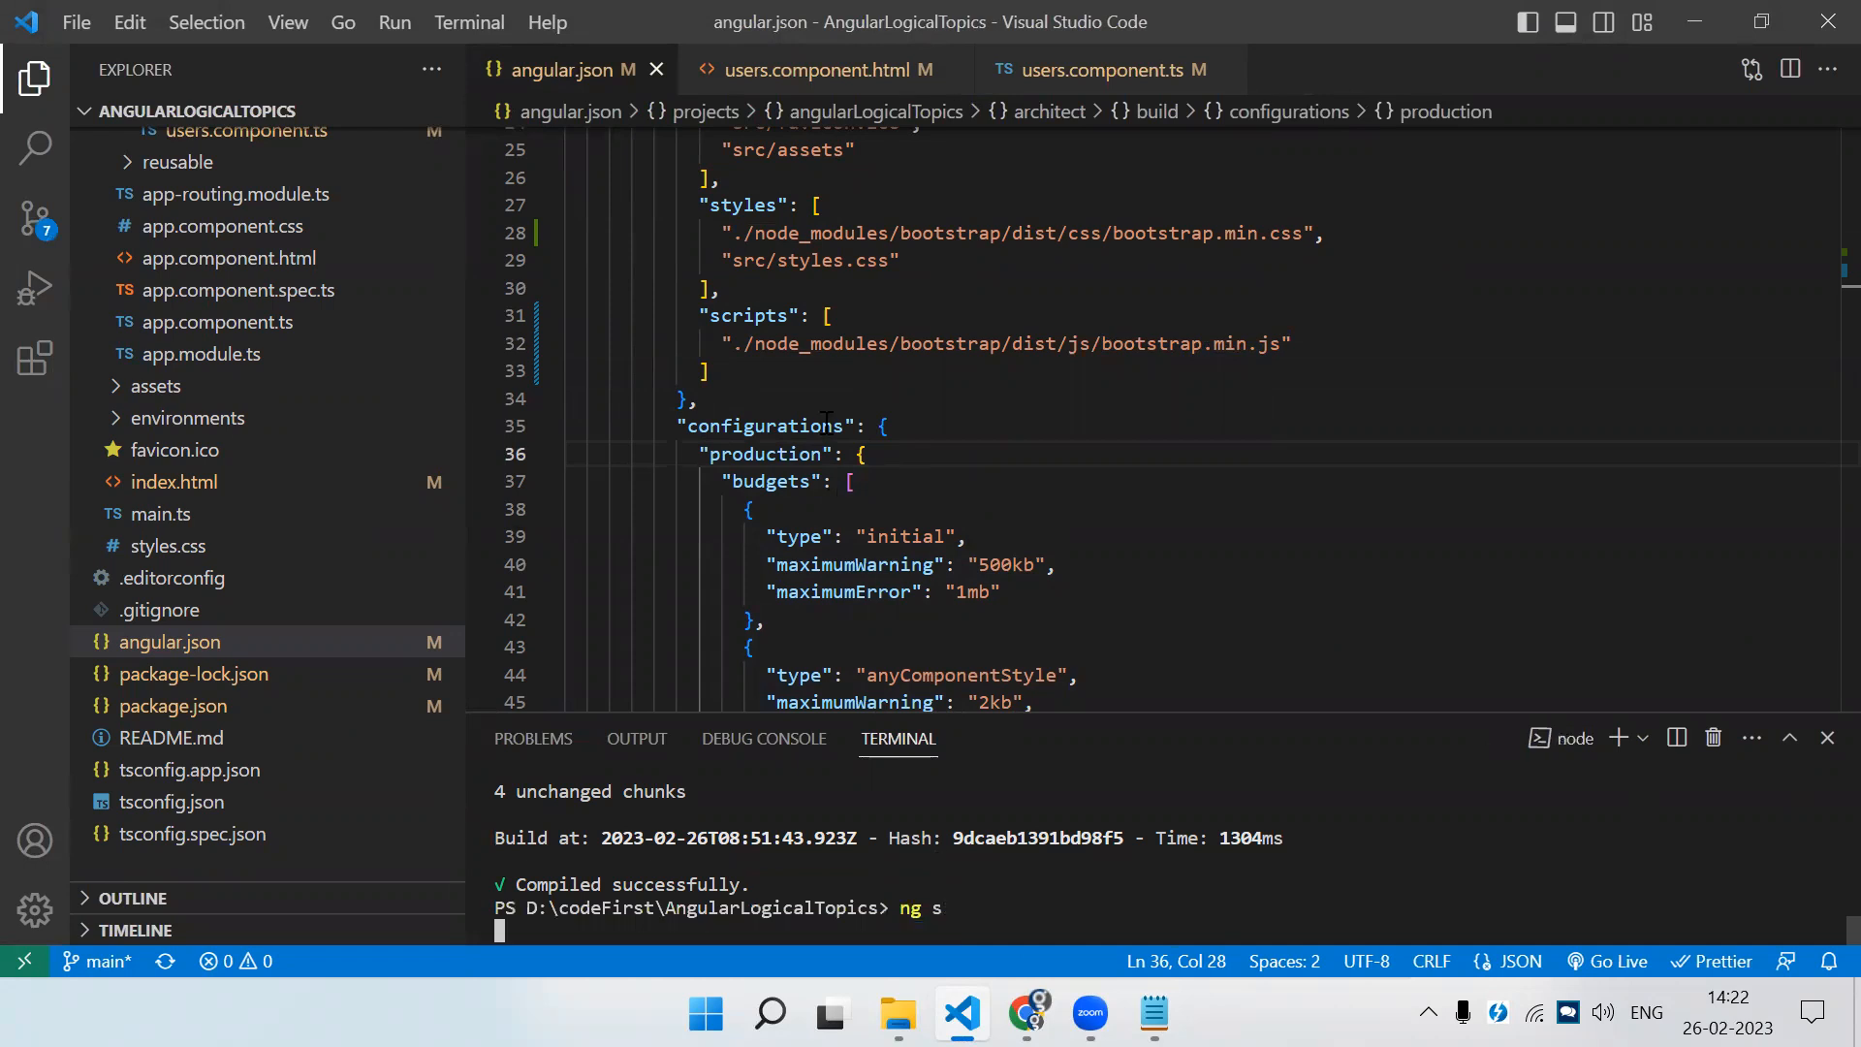
{"action": "mouse_move", "coordinate": [884, 540]}
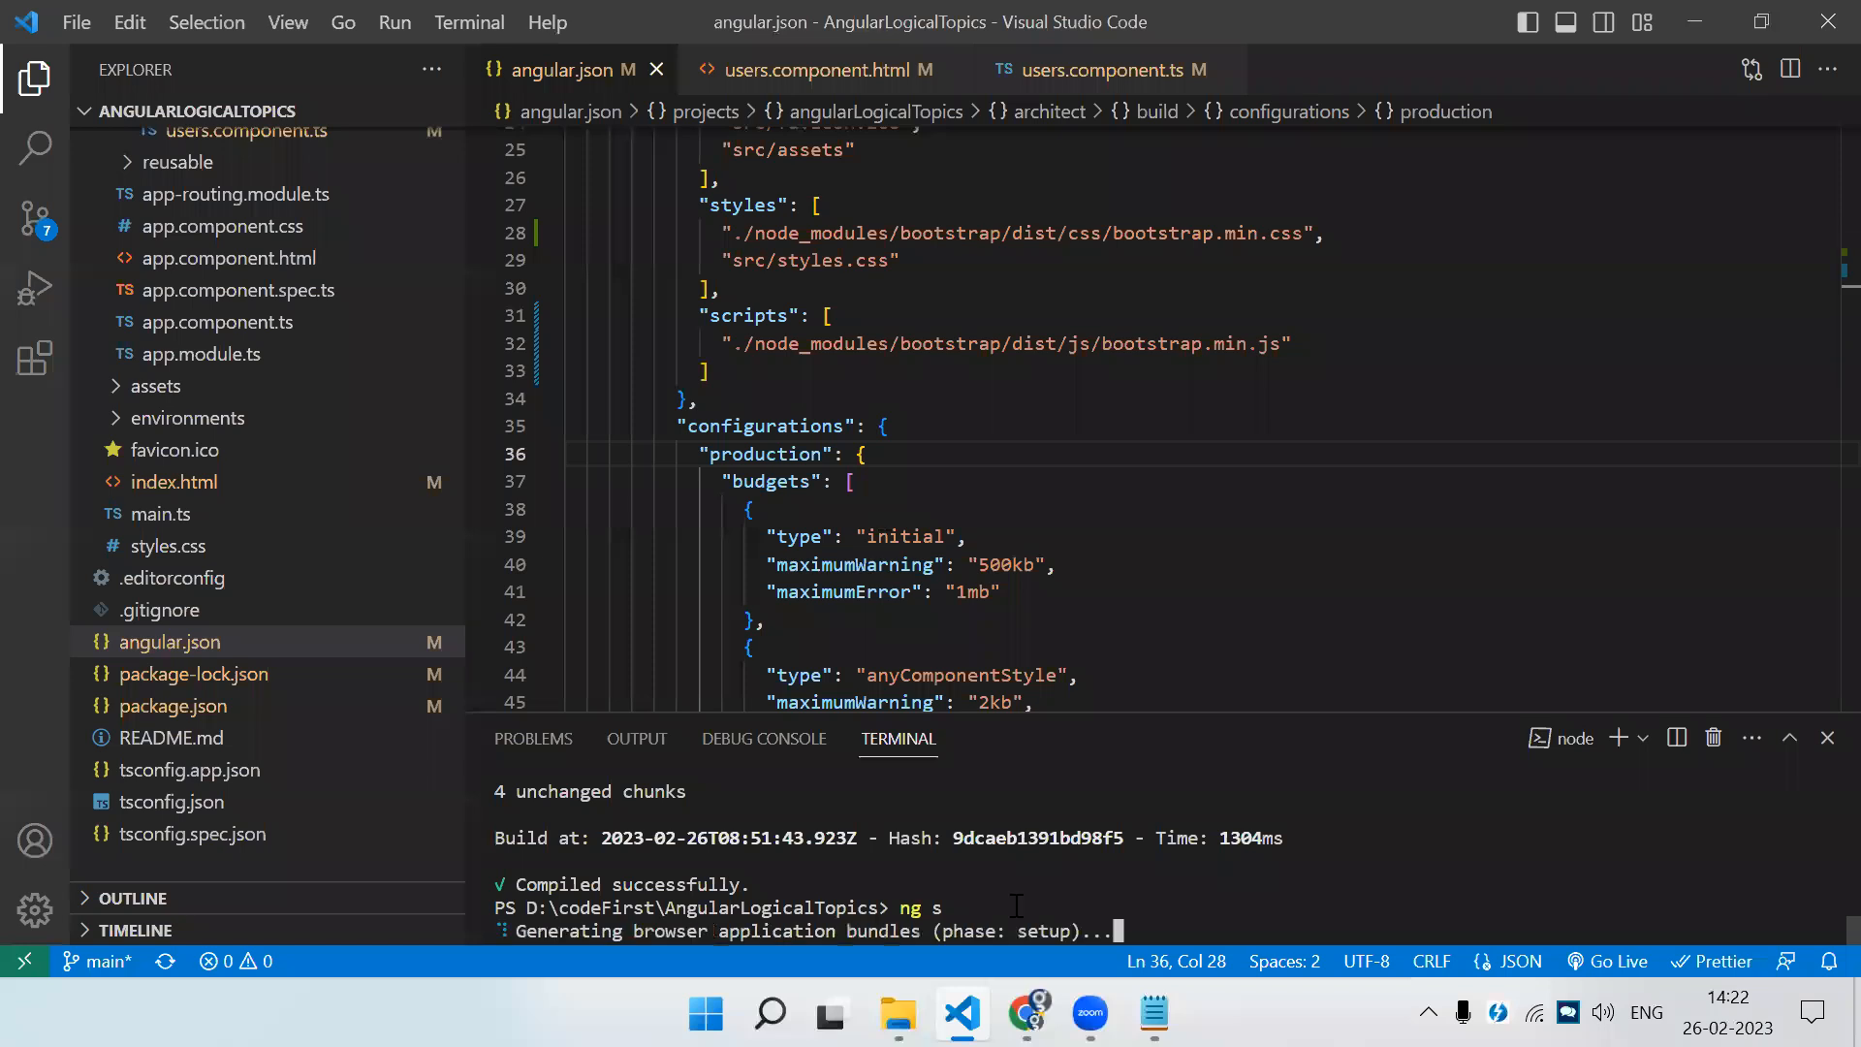
{"action": "mouse_move", "coordinate": [830, 69]}
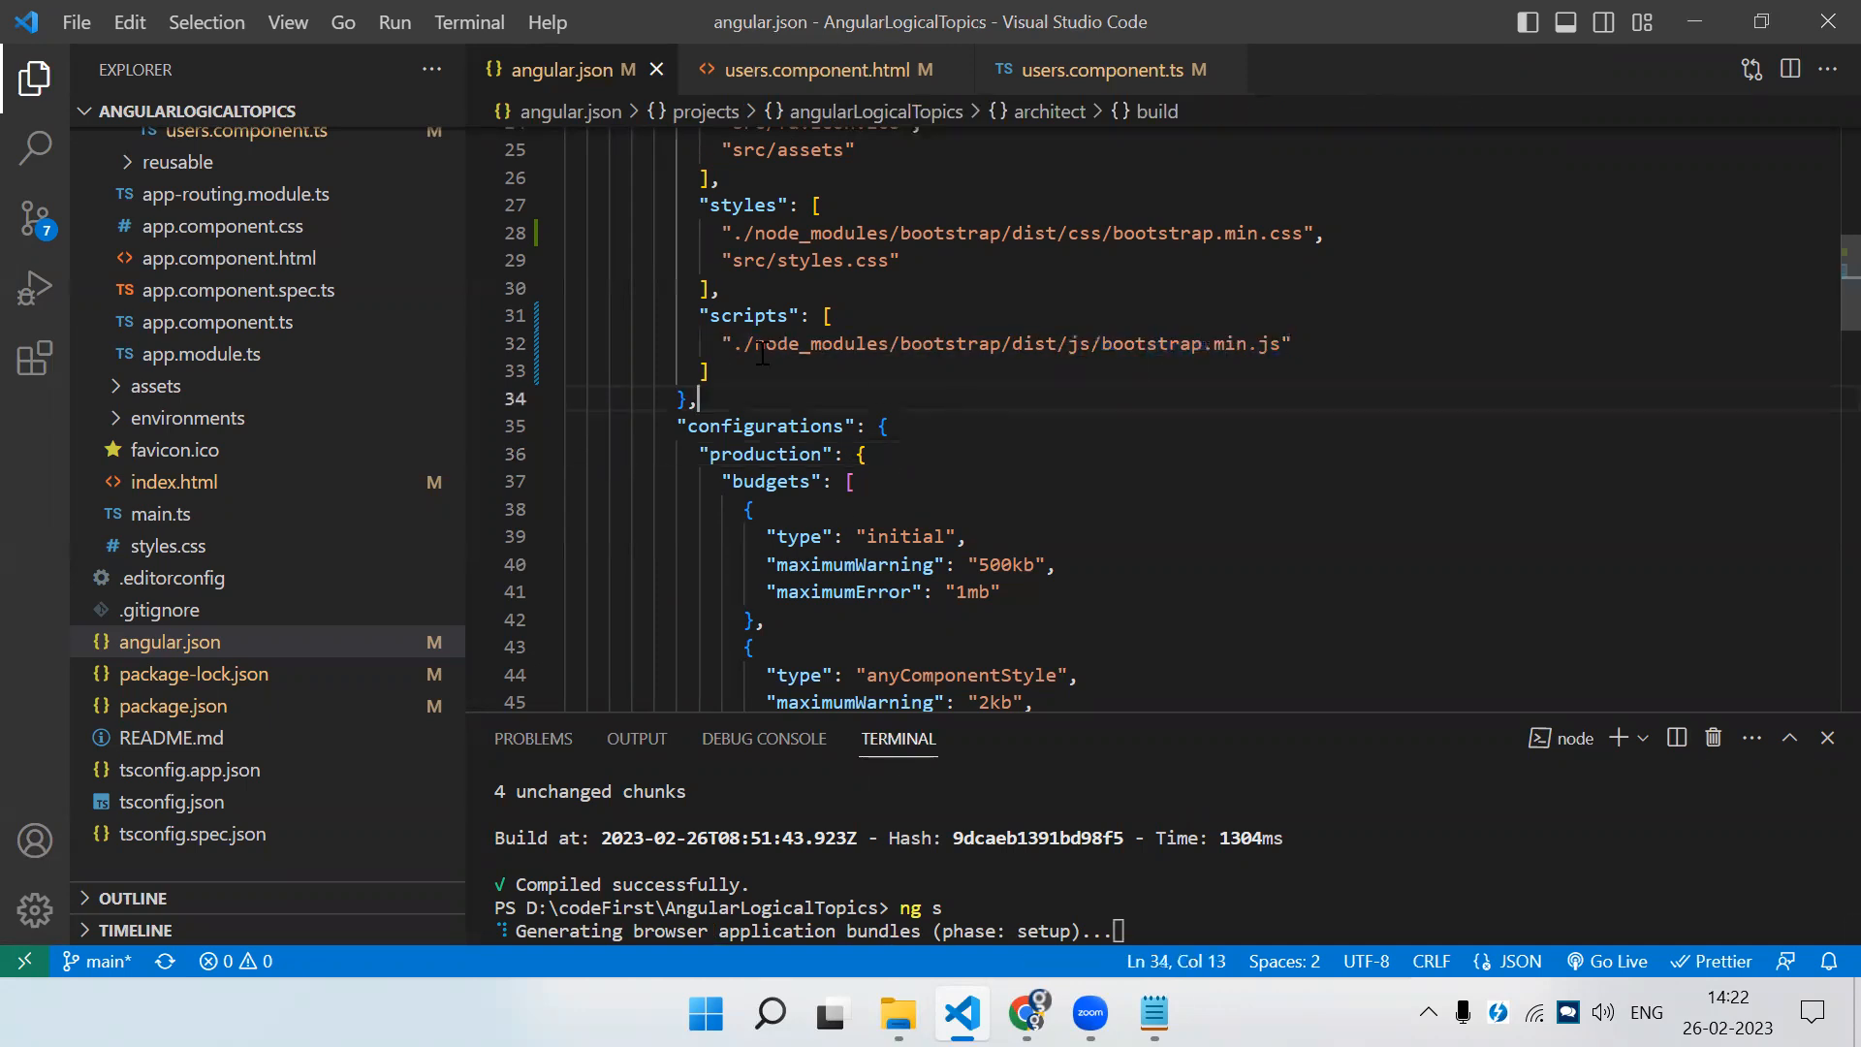
{"action": "left_click", "coordinate": [824, 69]}
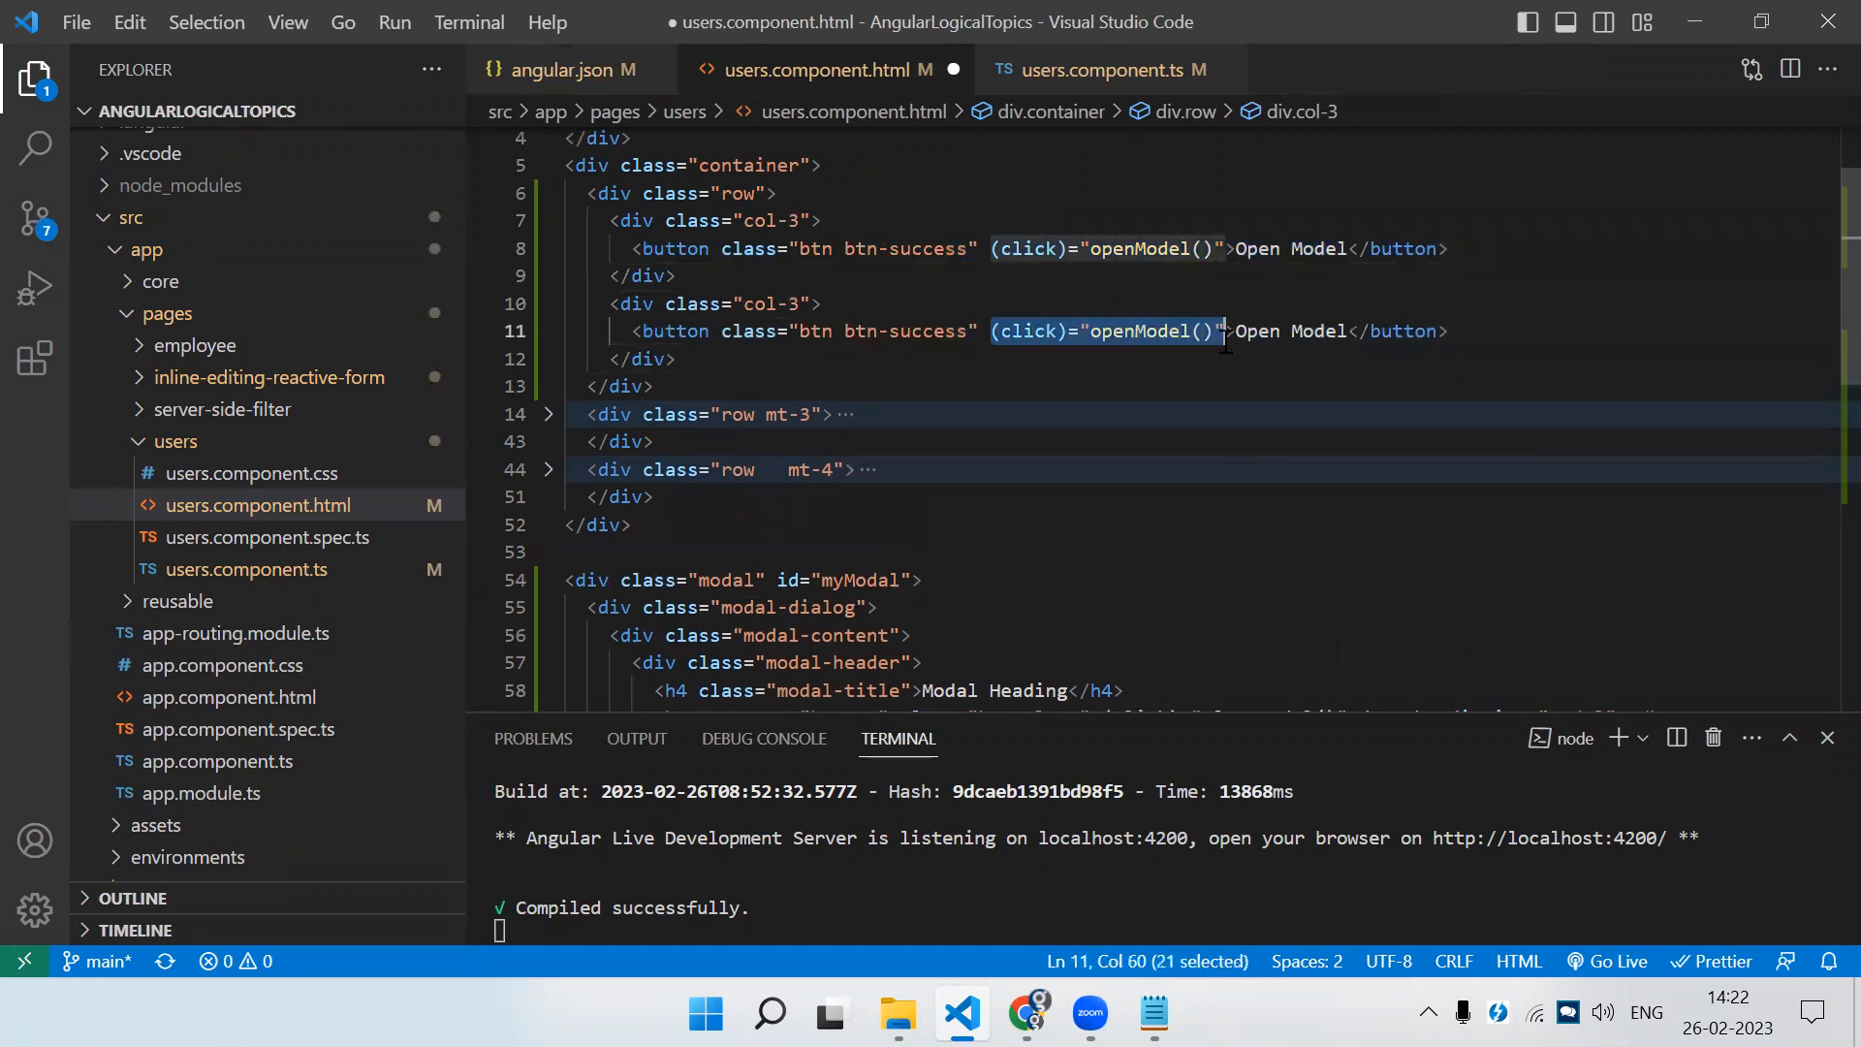
- Give the second button data-bs-toggle="modal" data-bs-target="#myModal" instead of openModel, and save all
{"action": "key", "text": "Delete"}
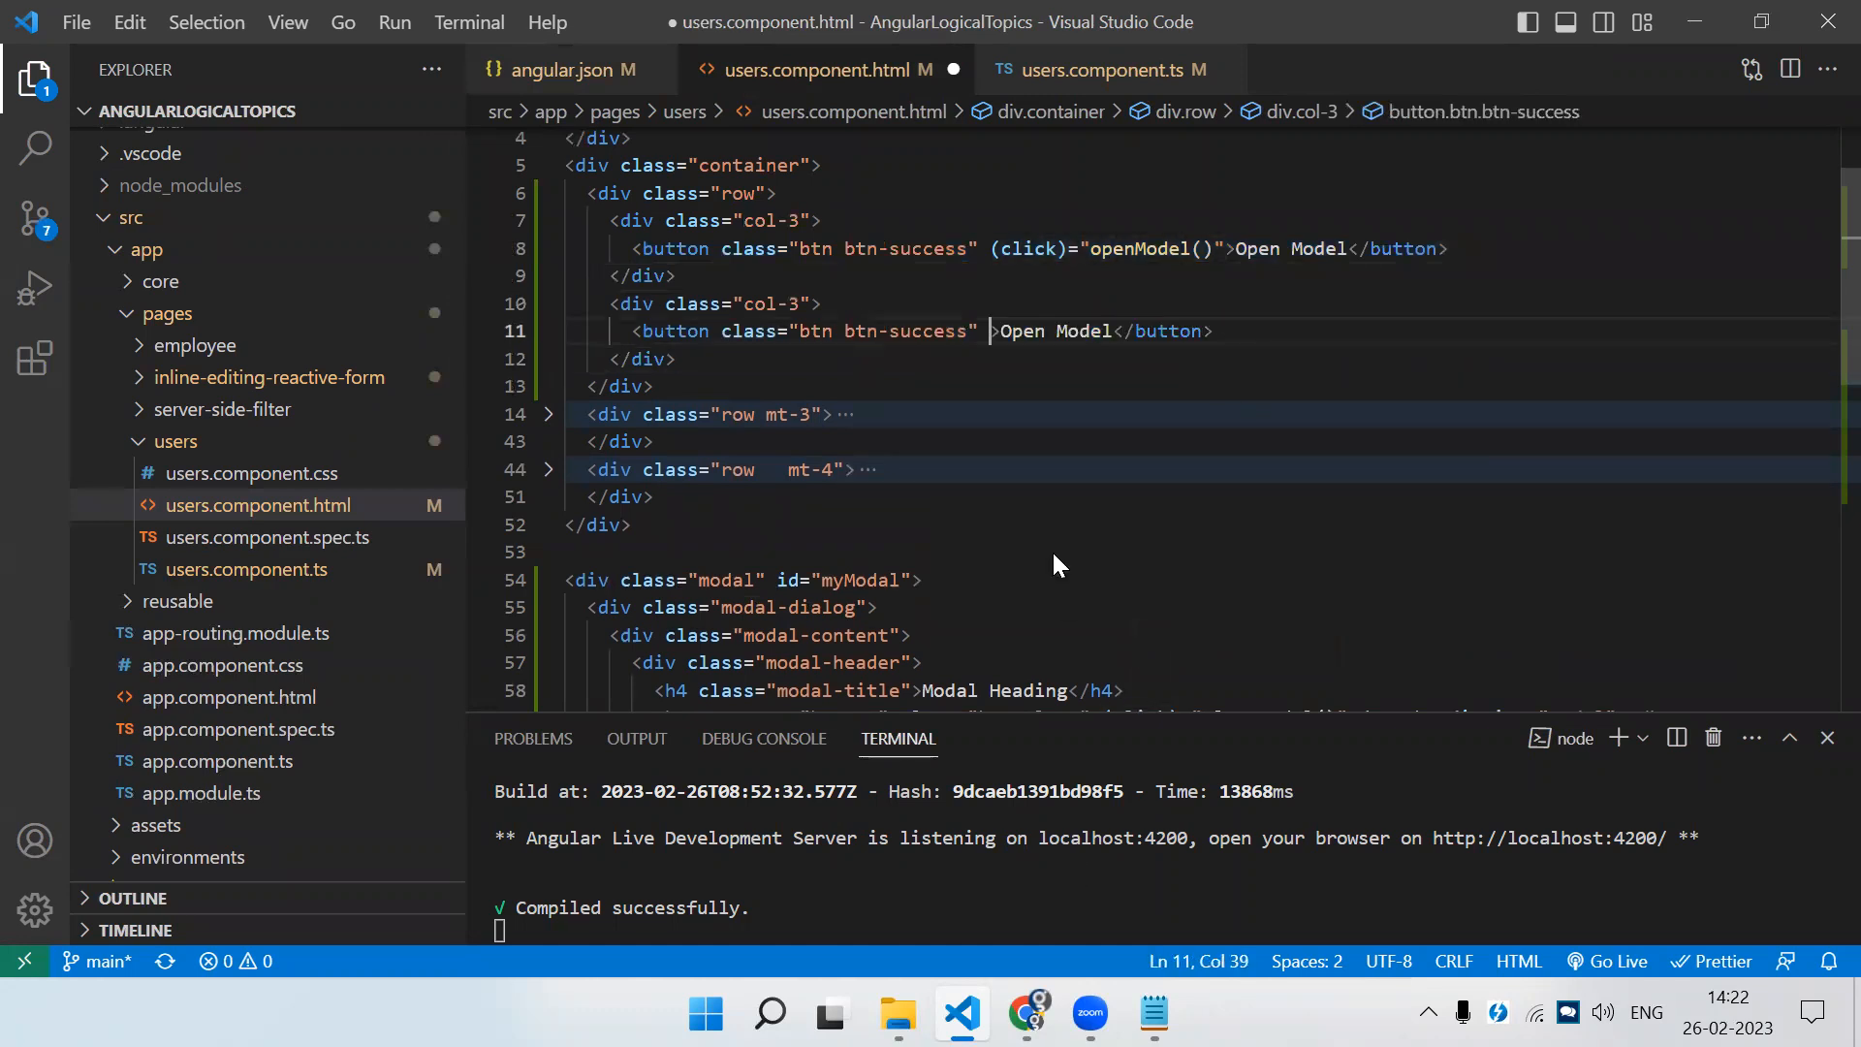
{"action": "left_click", "coordinate": [1027, 1013]}
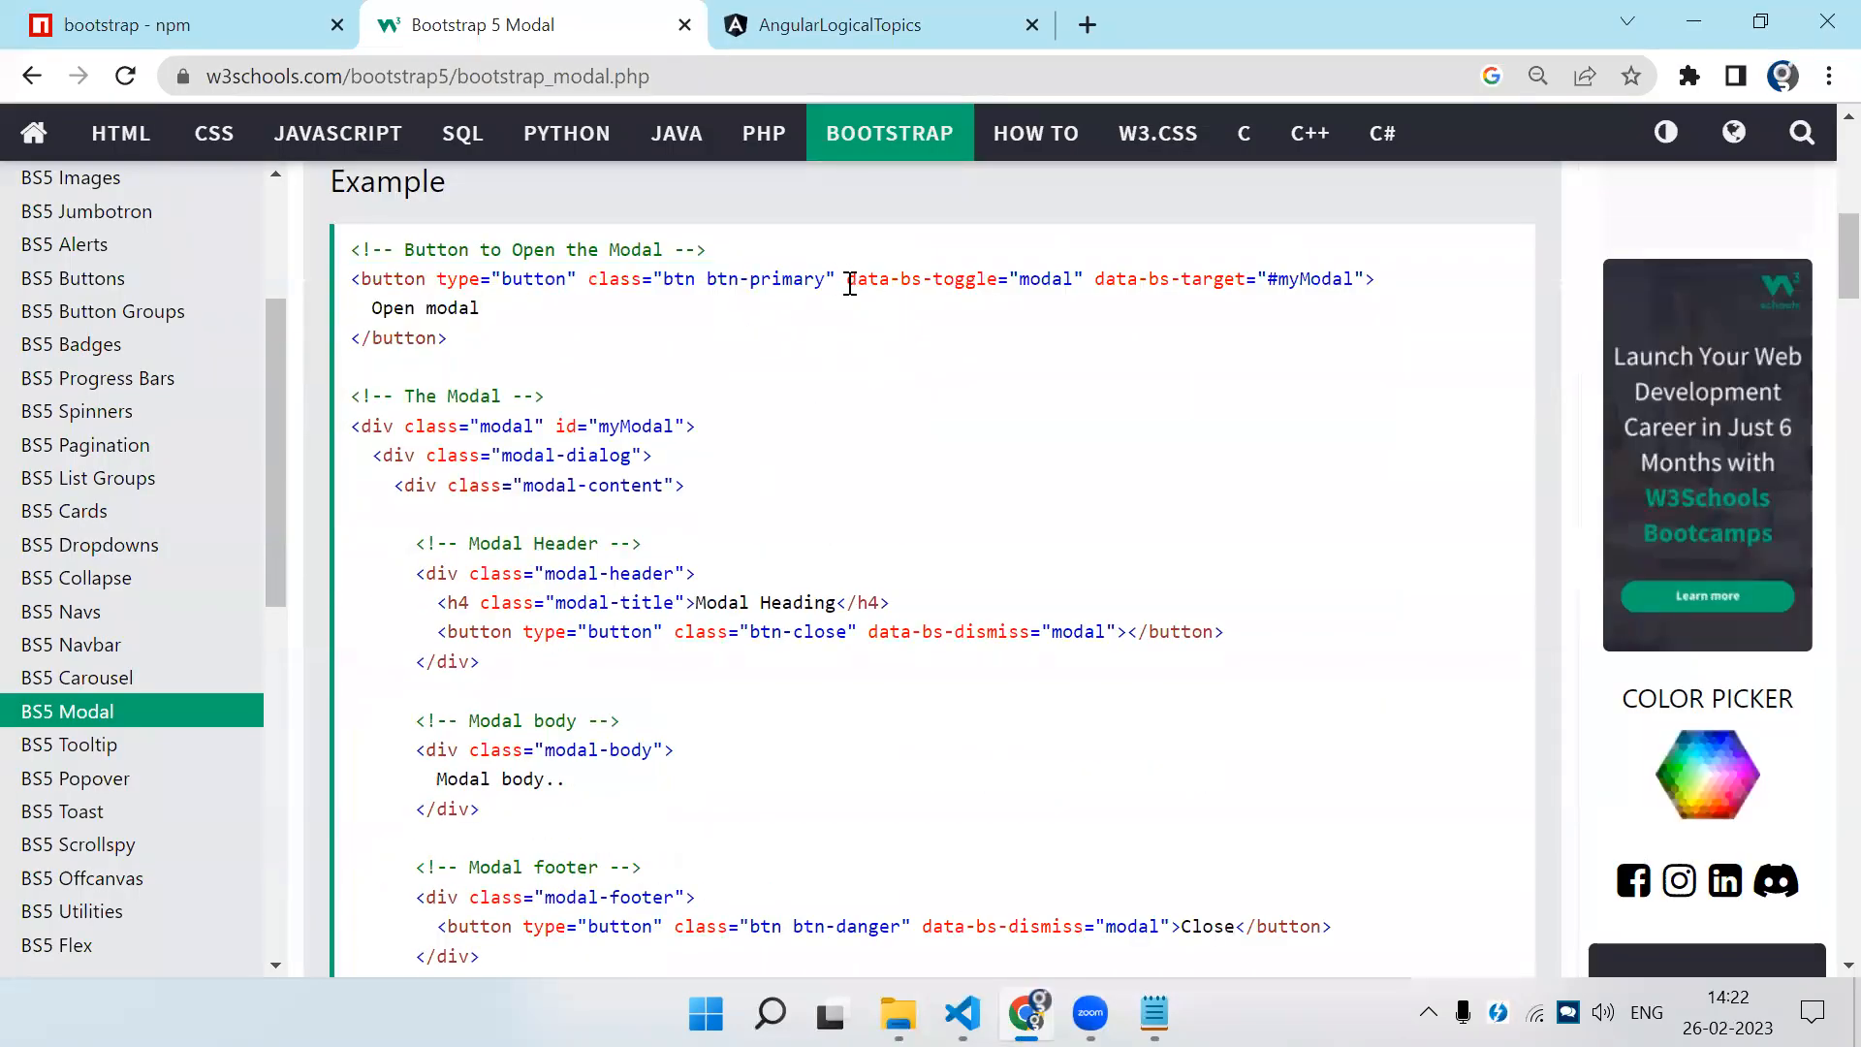
{"action": "left_click_drag", "start_coordinate": [845, 280], "coordinate": [1365, 279]}
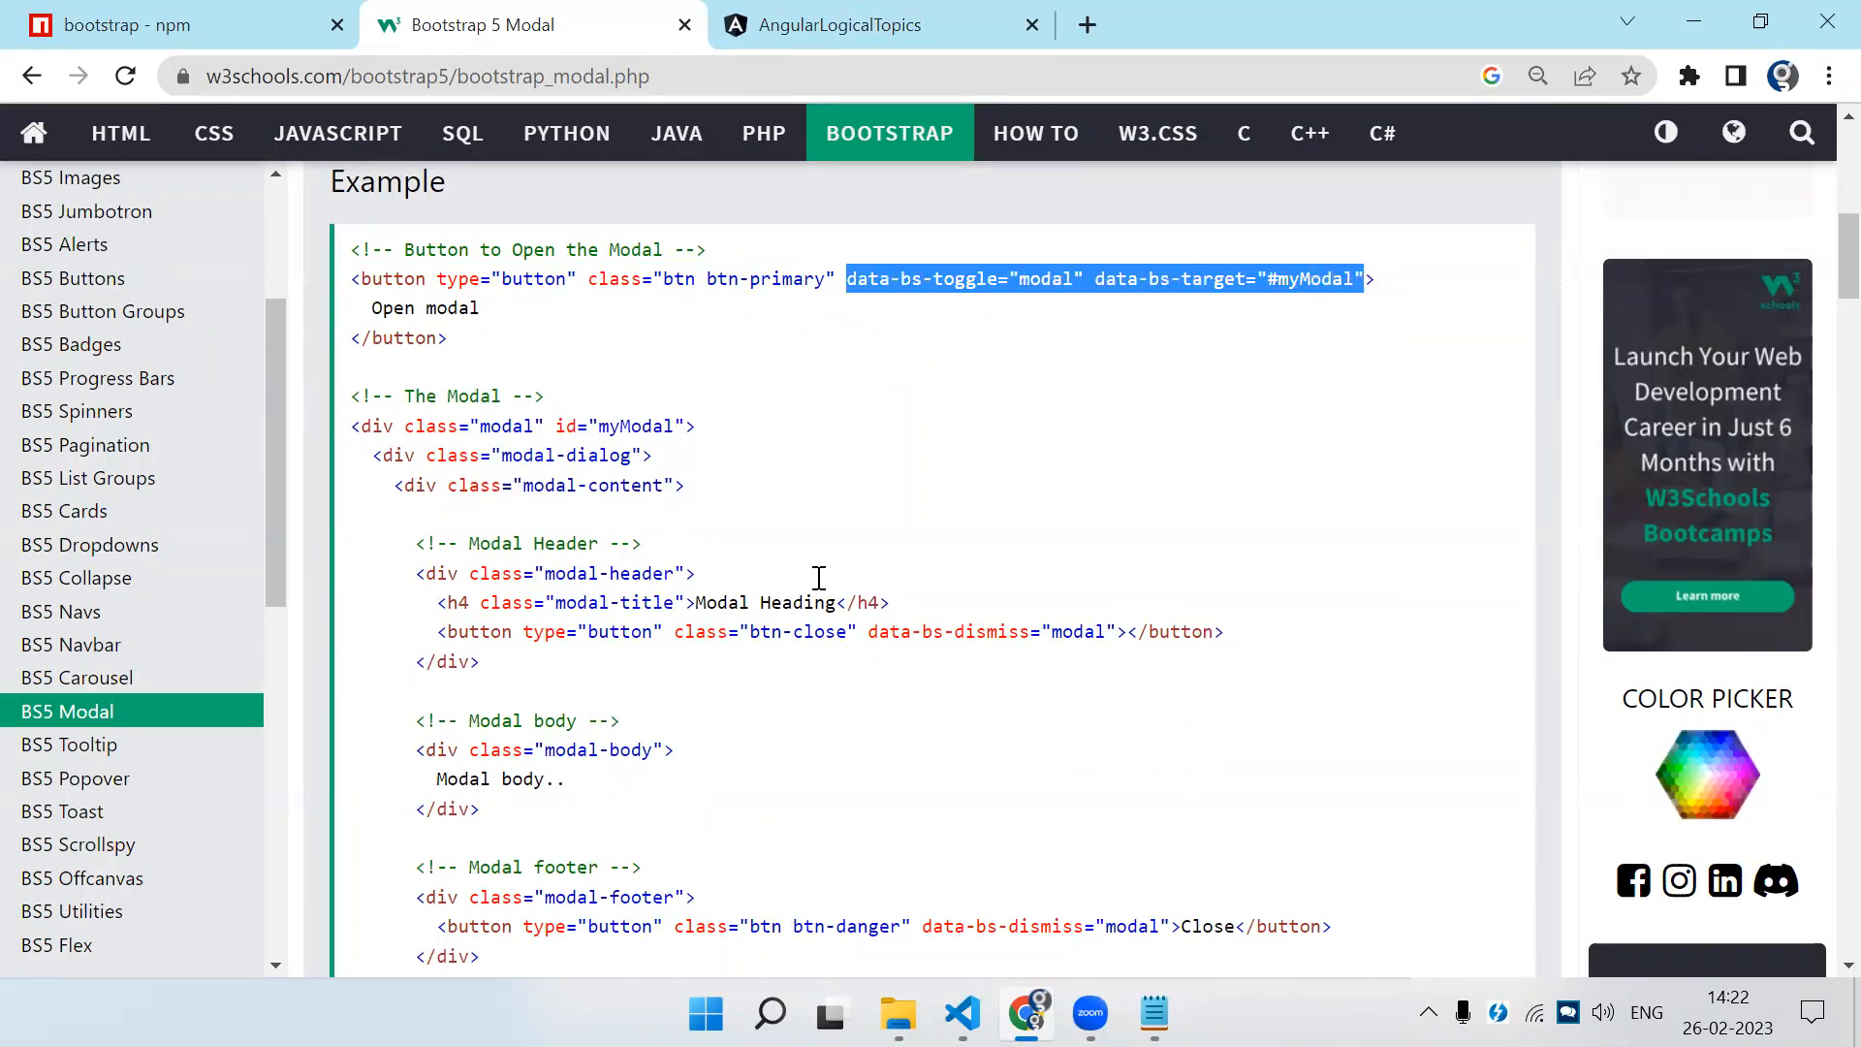
{"action": "mouse_move", "coordinate": [1092, 828]}
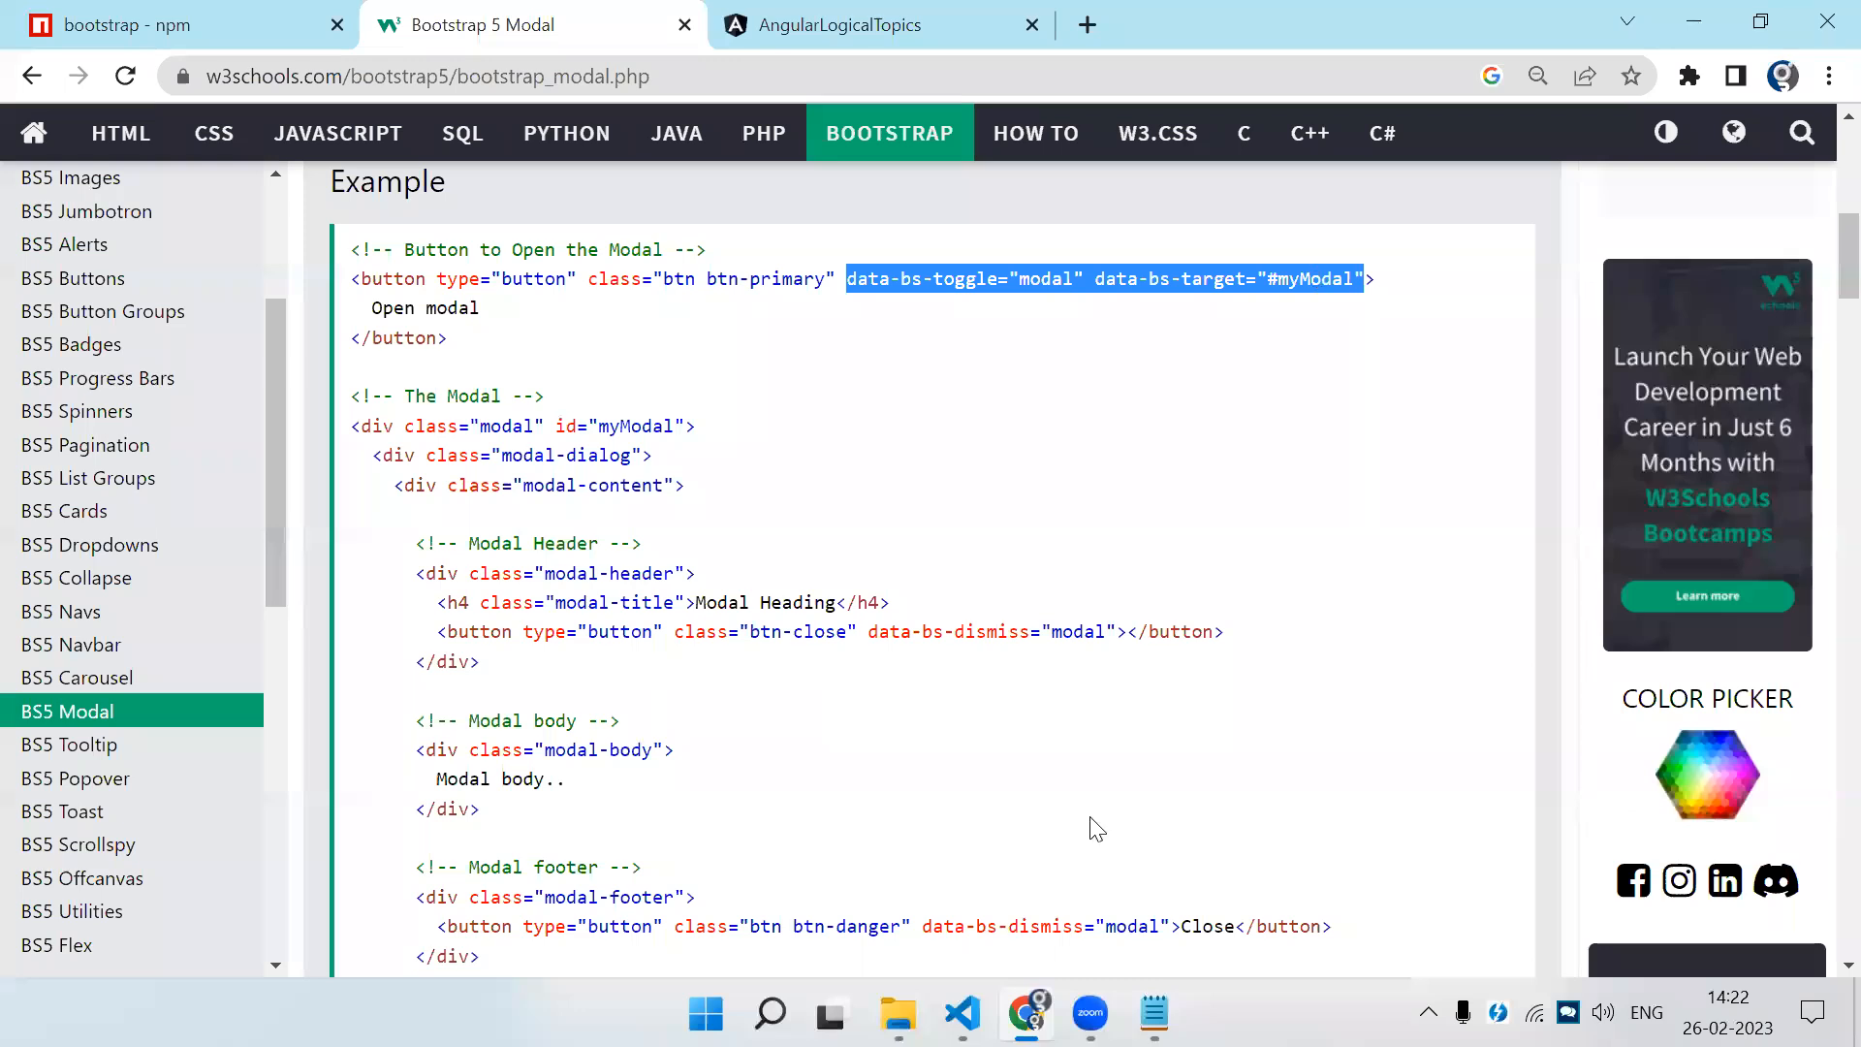
{"action": "left_click", "coordinate": [960, 1012]}
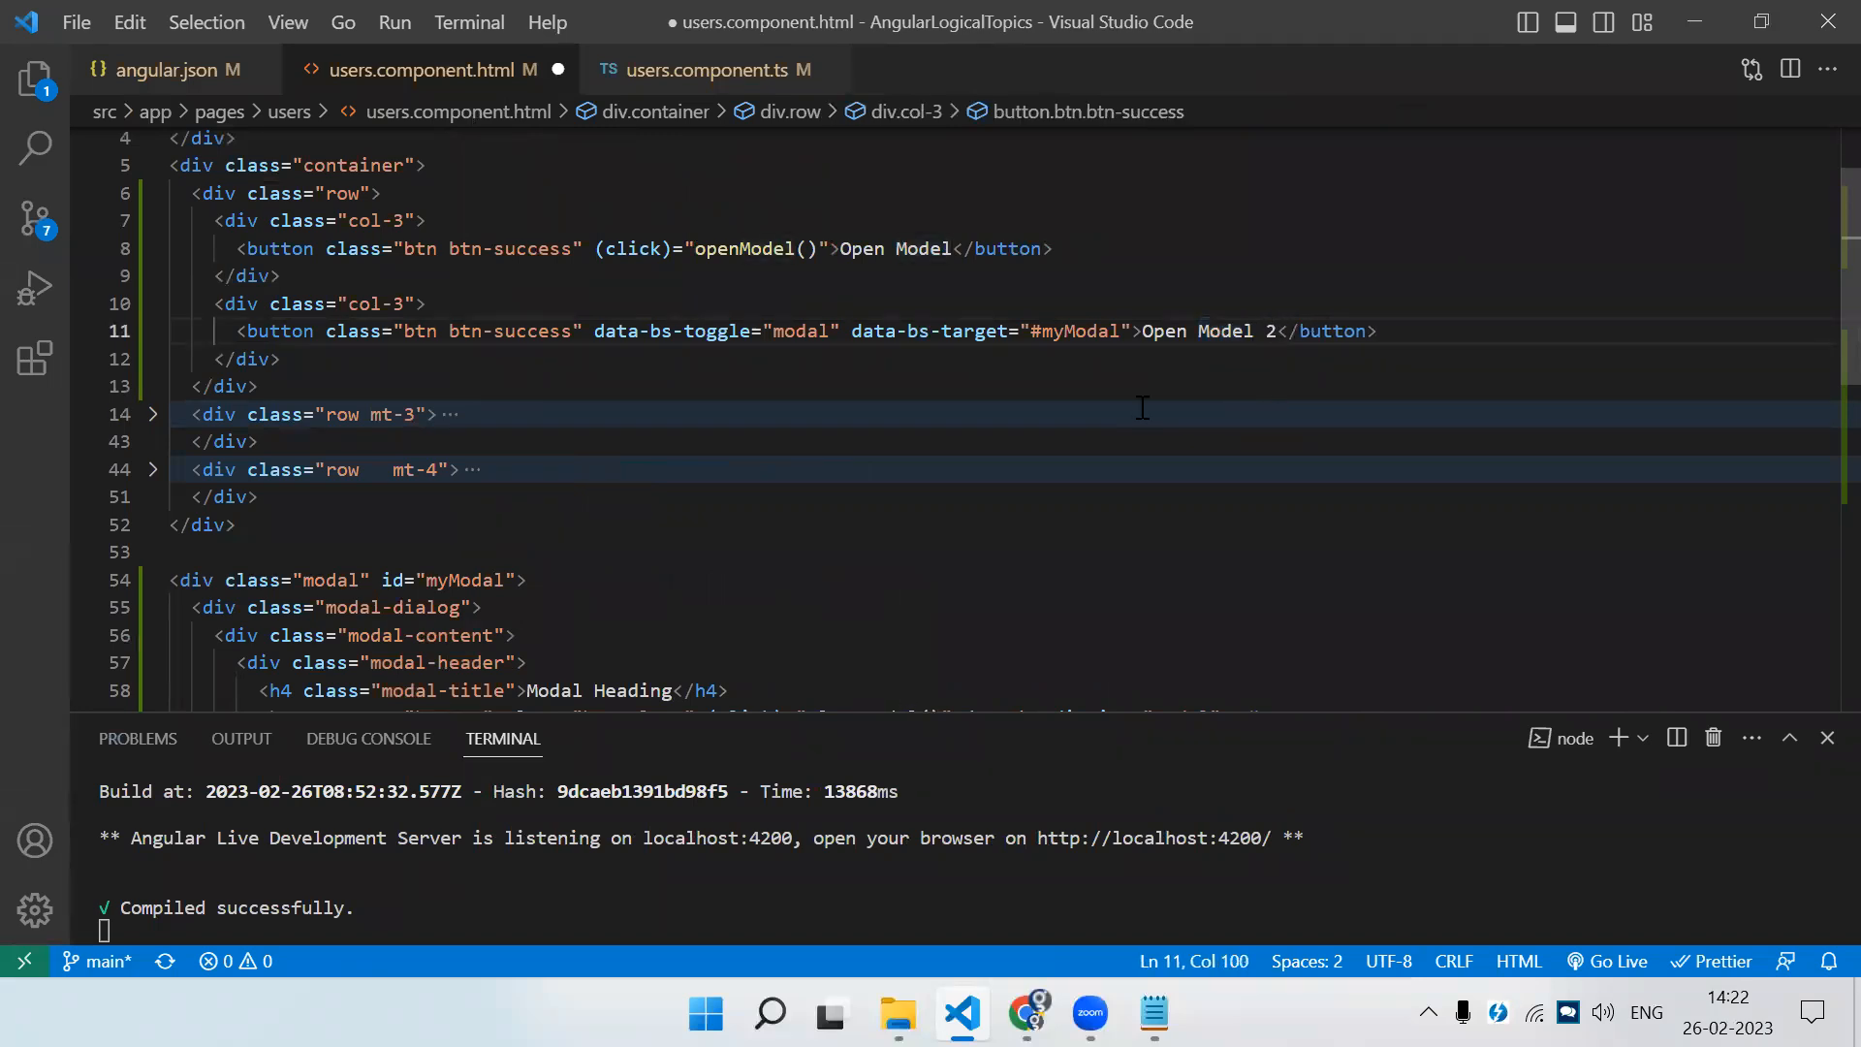
{"action": "left_click", "coordinate": [75, 21]}
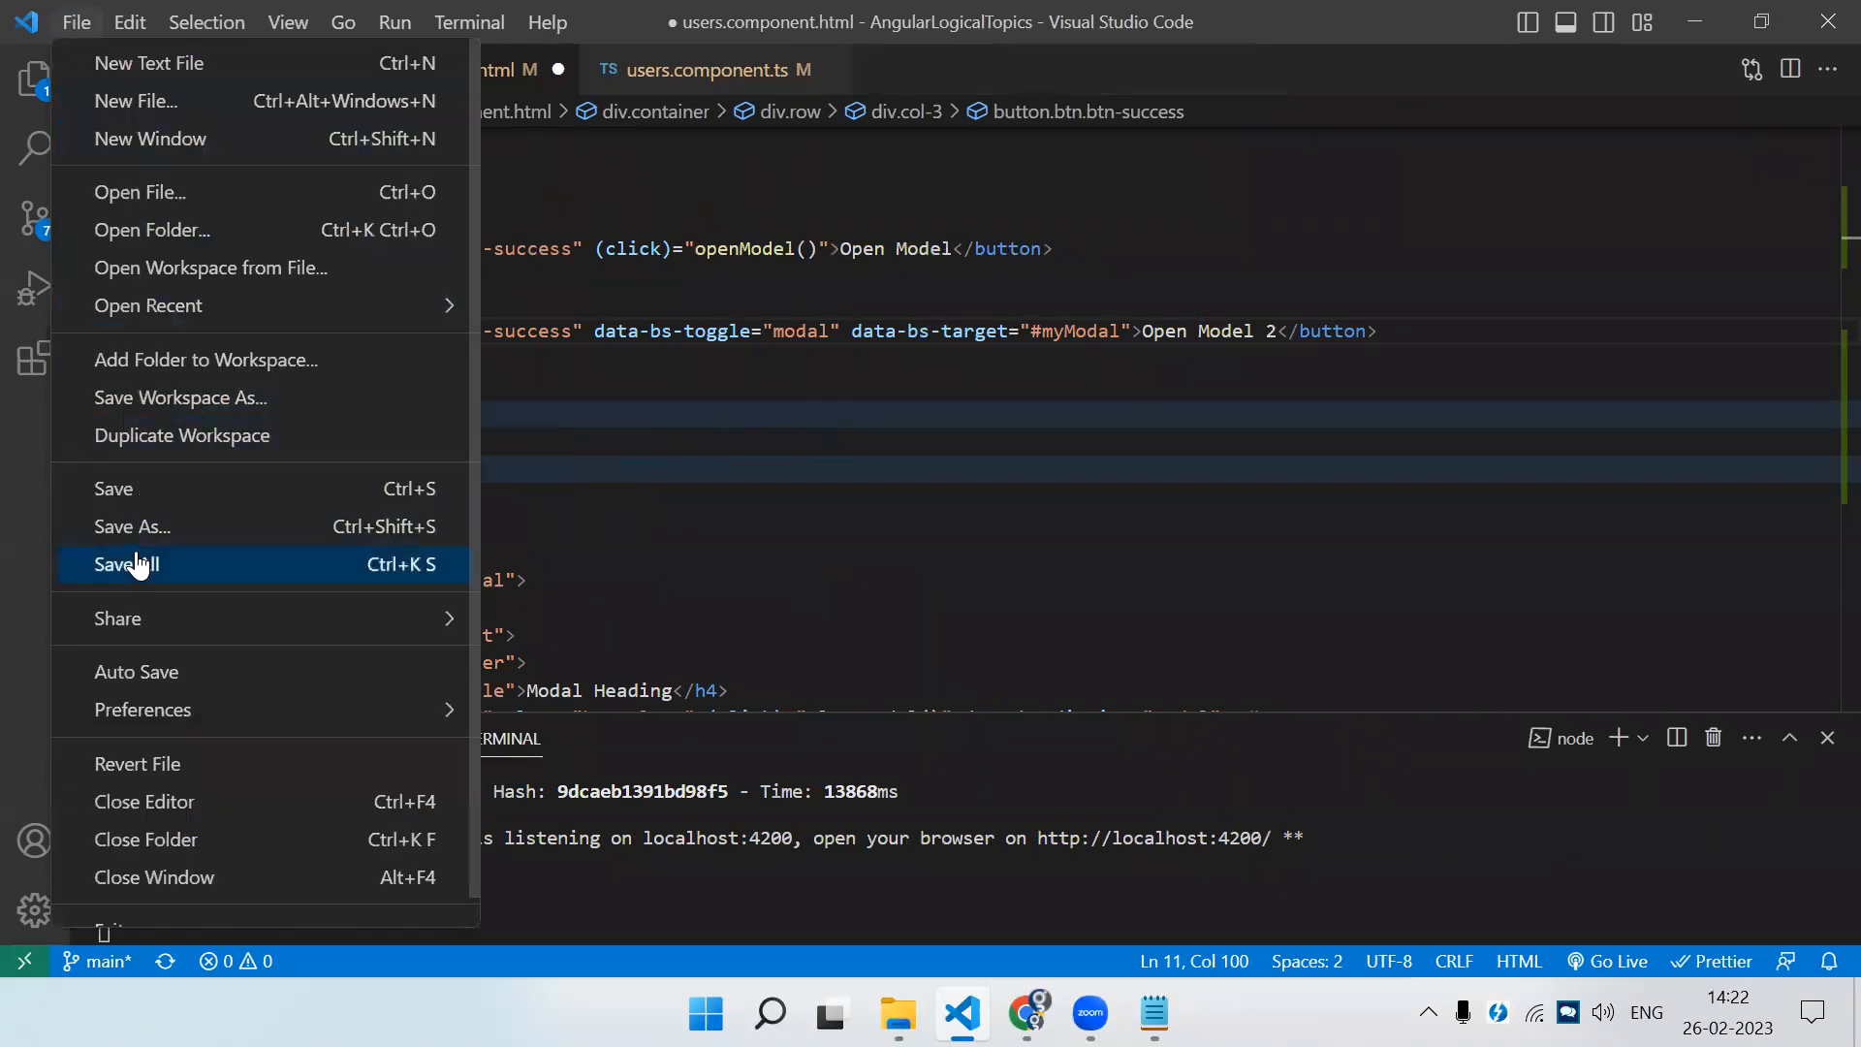
{"action": "left_click", "coordinate": [126, 564]}
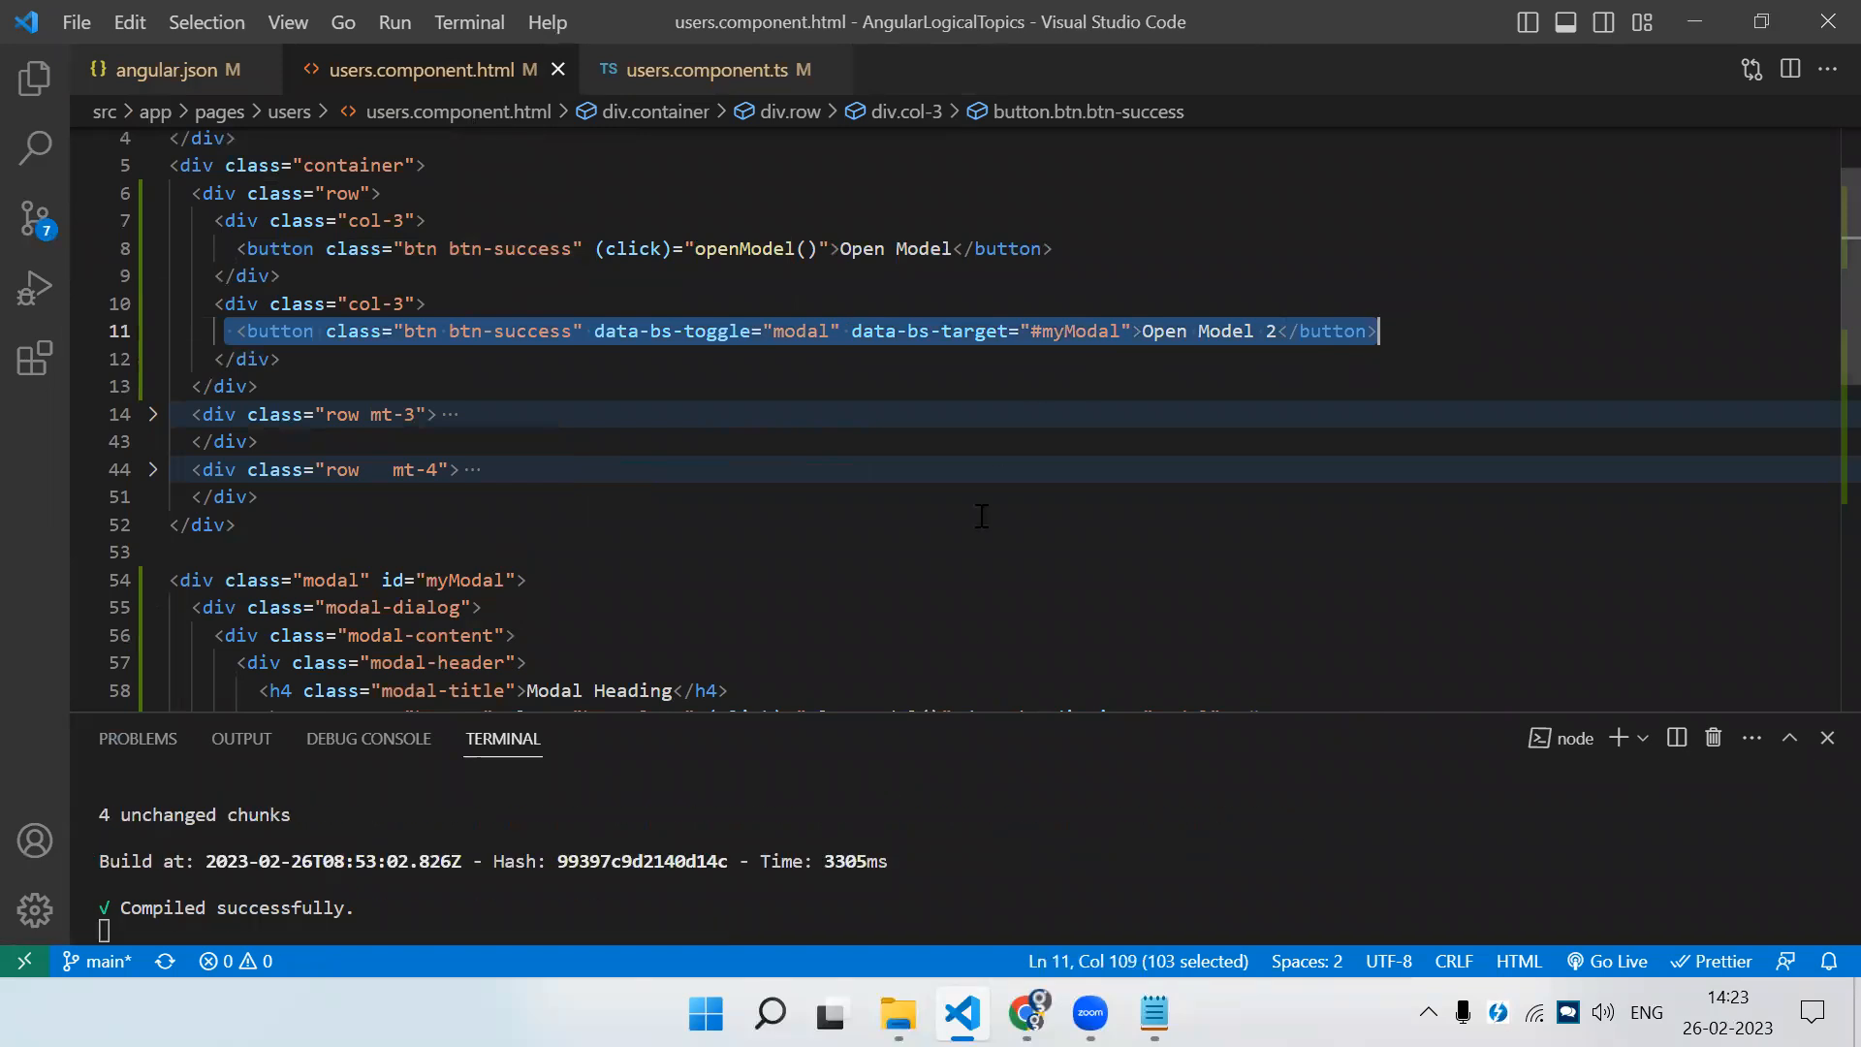
{"action": "mouse_move", "coordinate": [813, 12]}
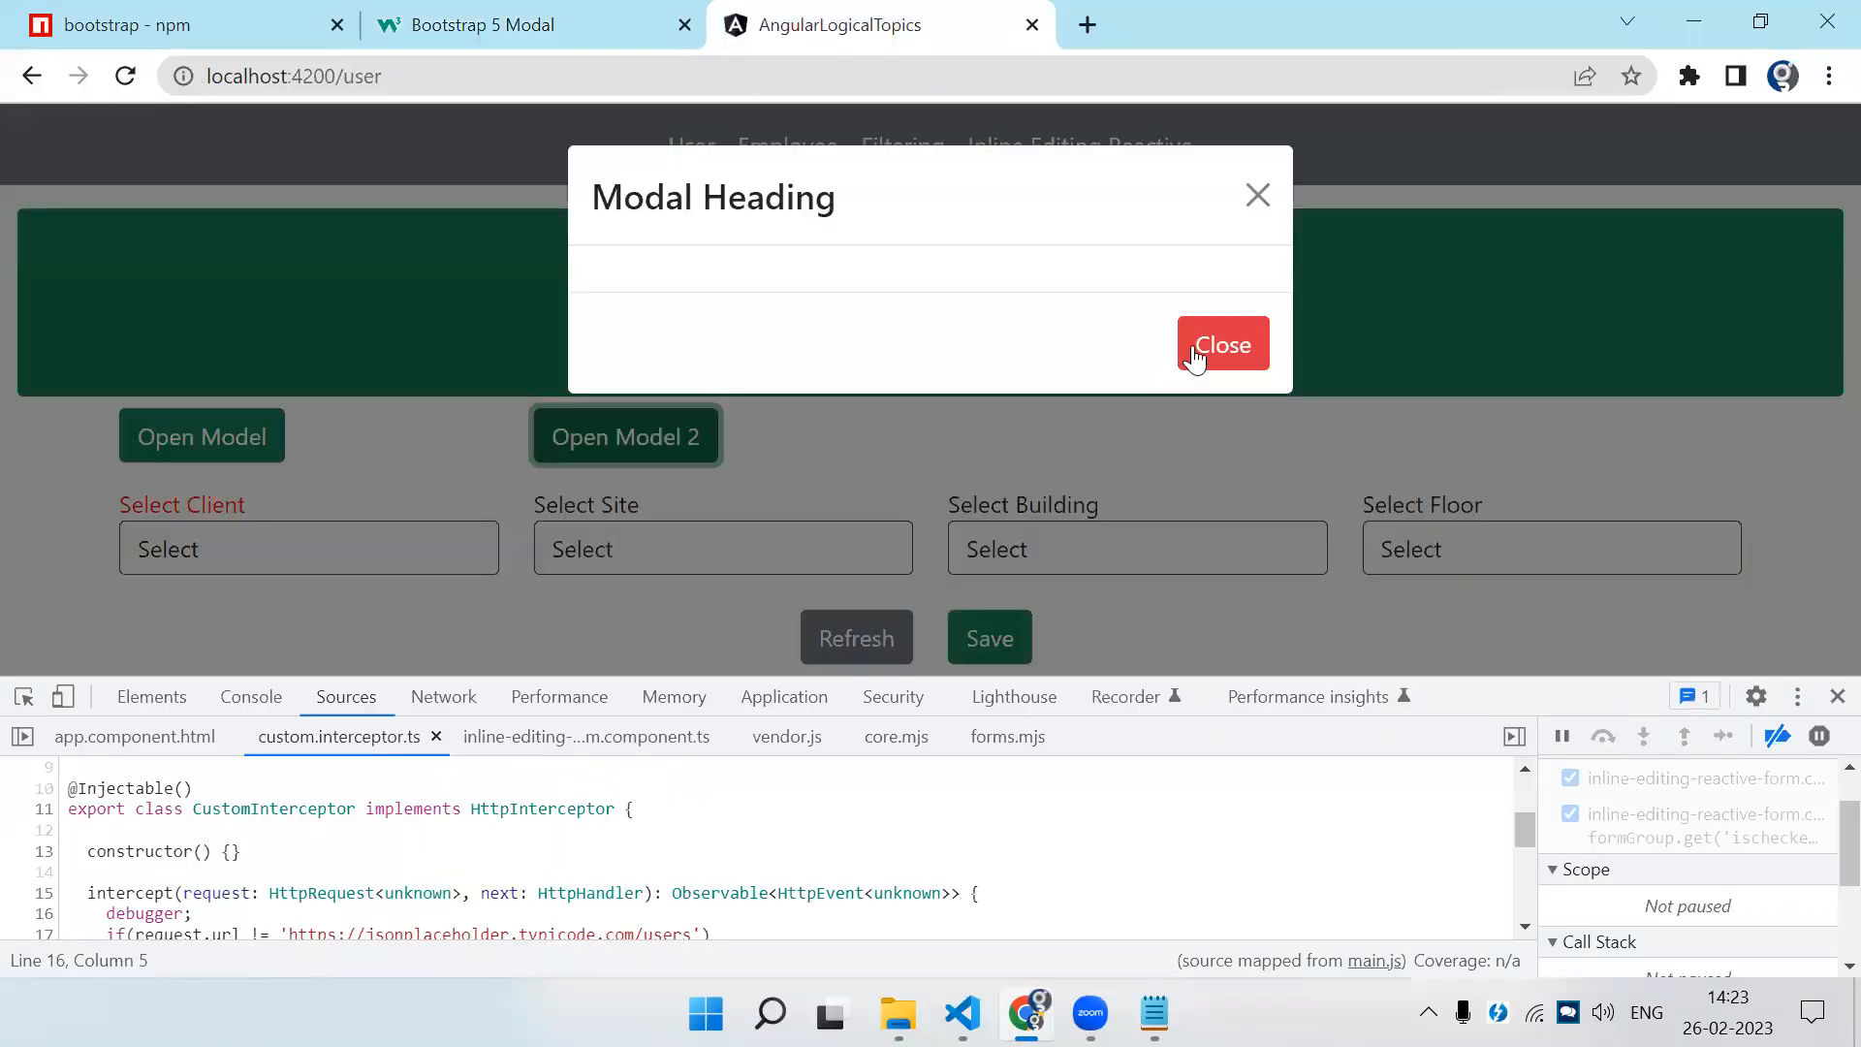
- Test twice that Open Model 2 opens the modal and Close dismisses it
{"action": "left_click", "coordinate": [1221, 344]}
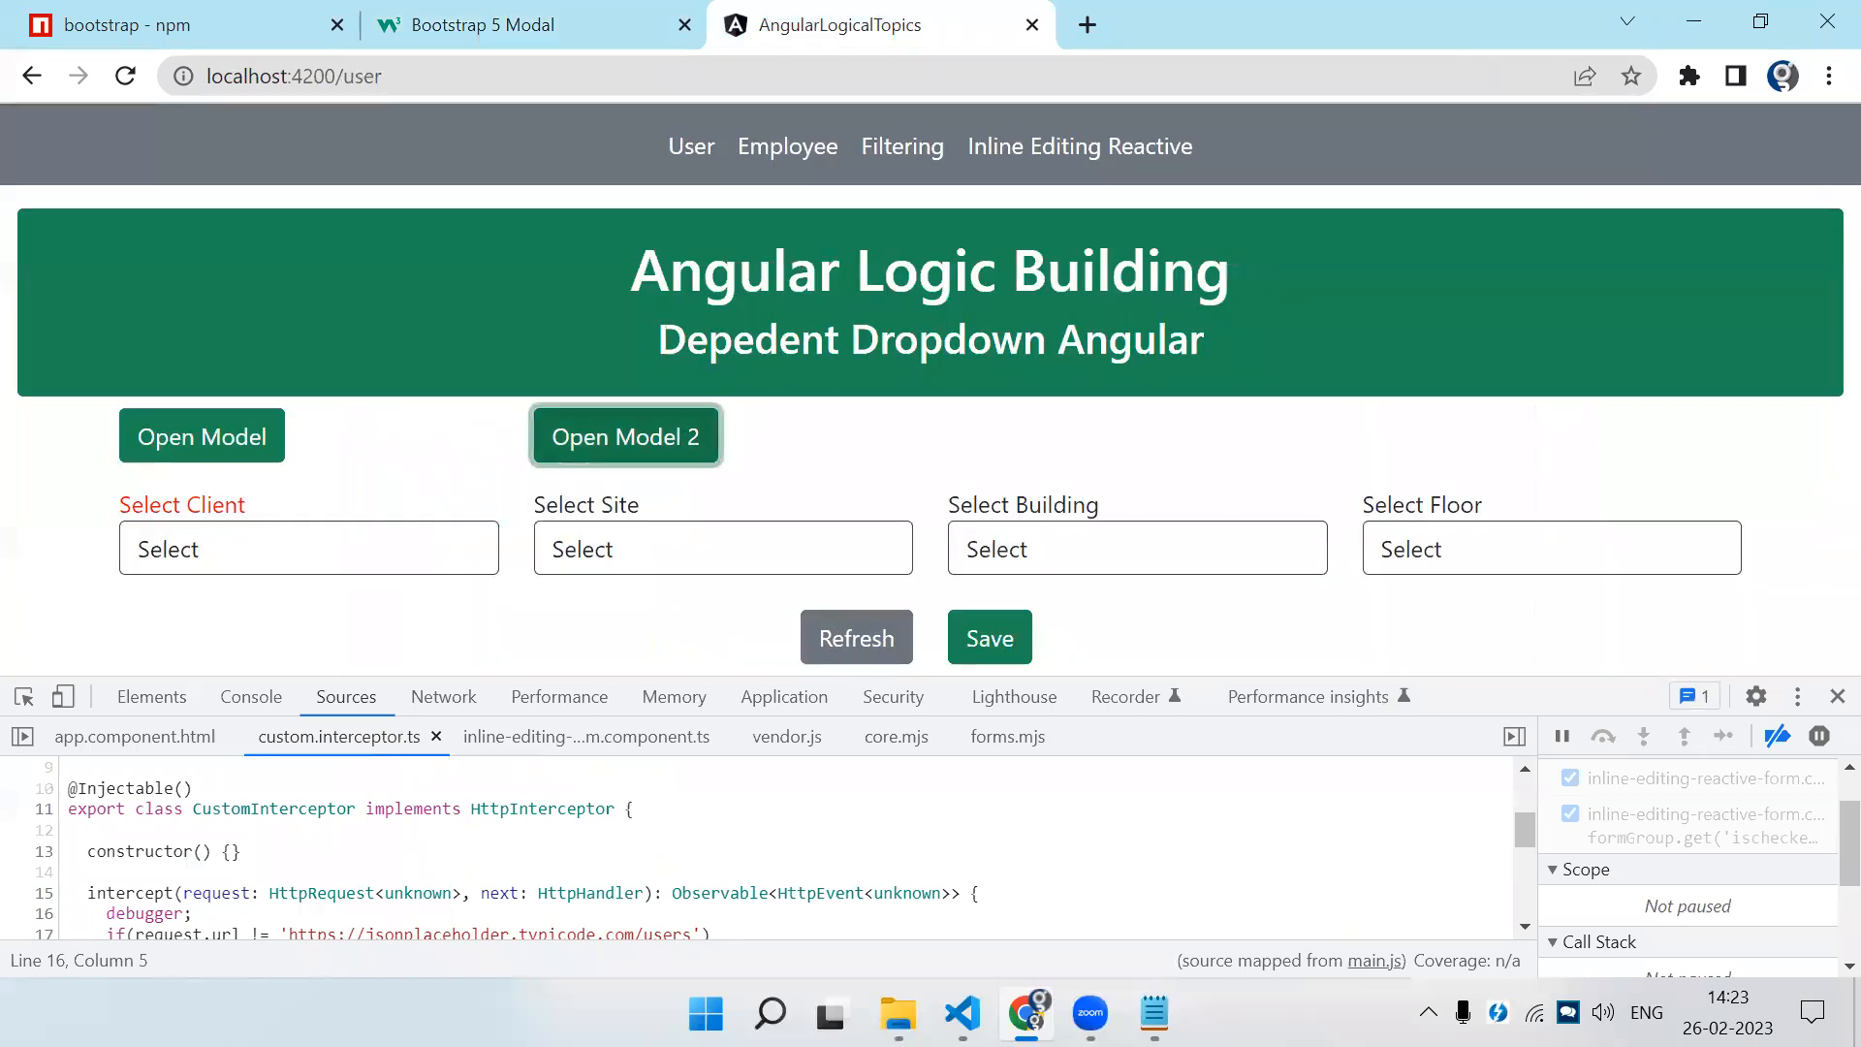
{"action": "left_click", "coordinate": [961, 1012]}
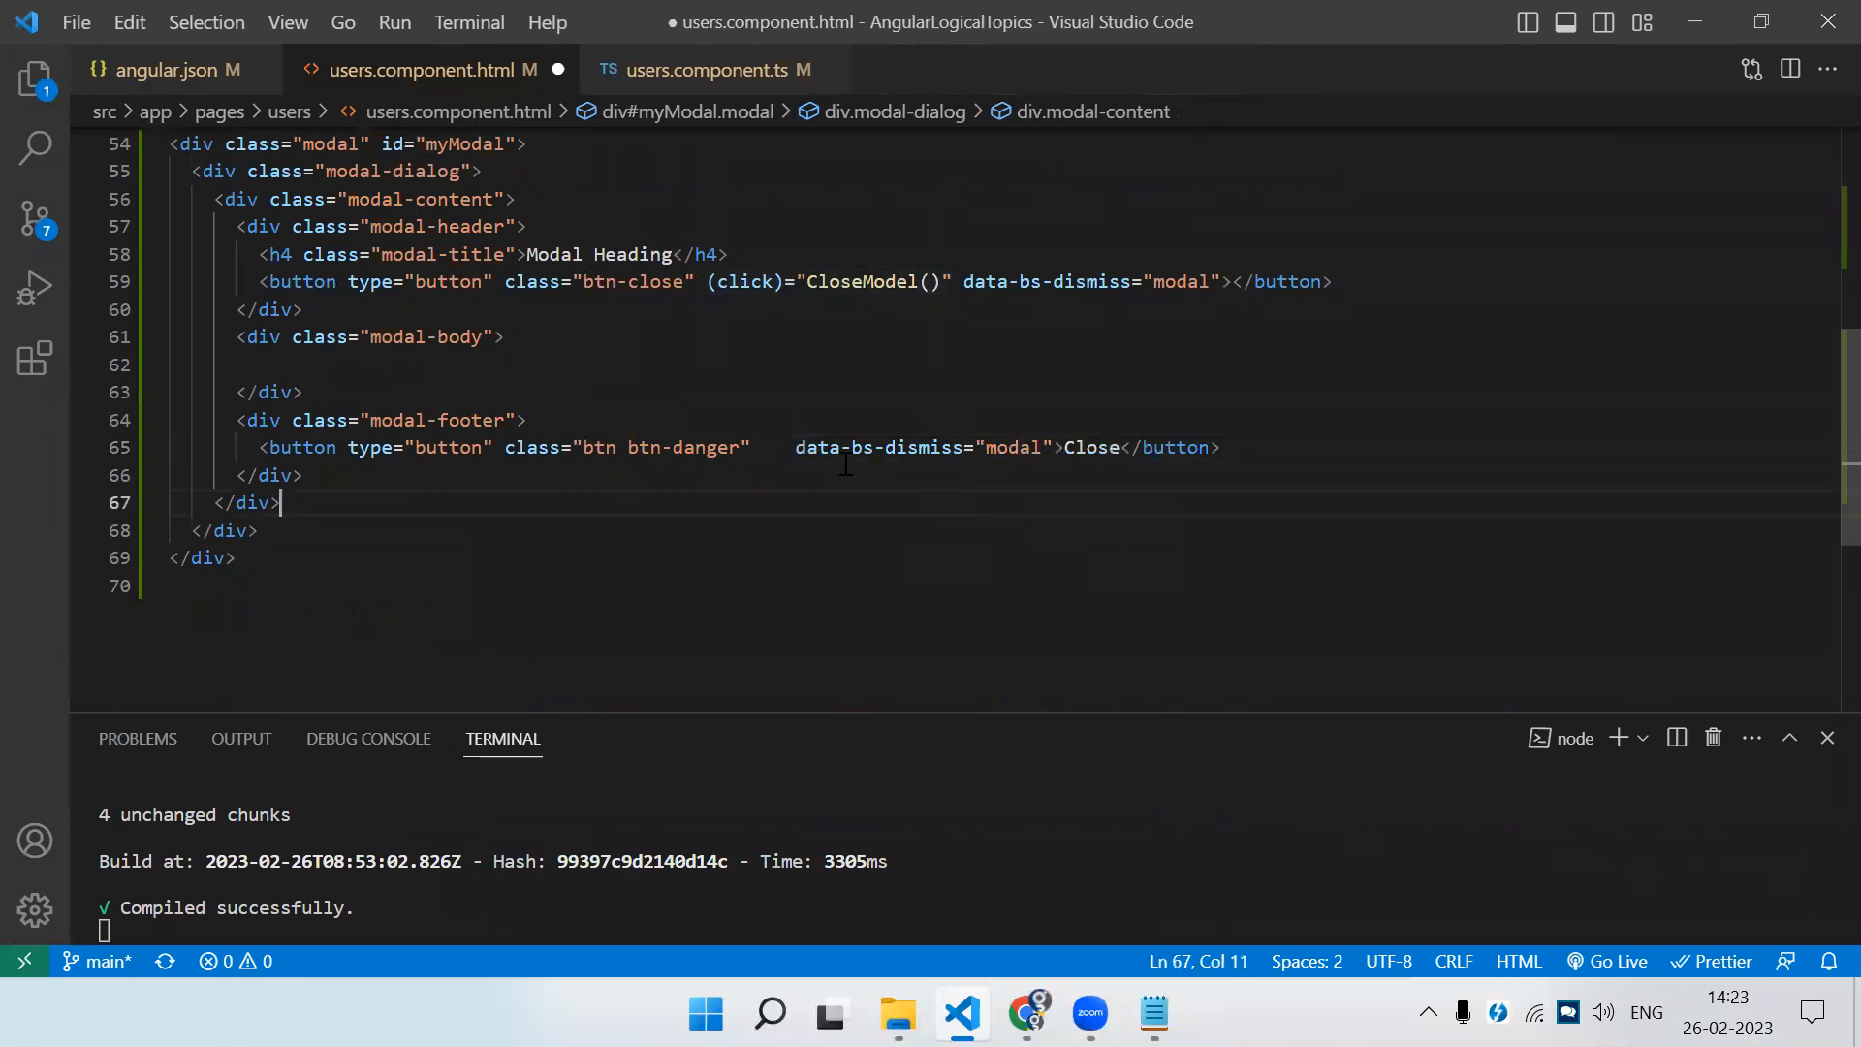
{"action": "left_click_drag", "start_coordinate": [796, 447], "coordinate": [1052, 448]}
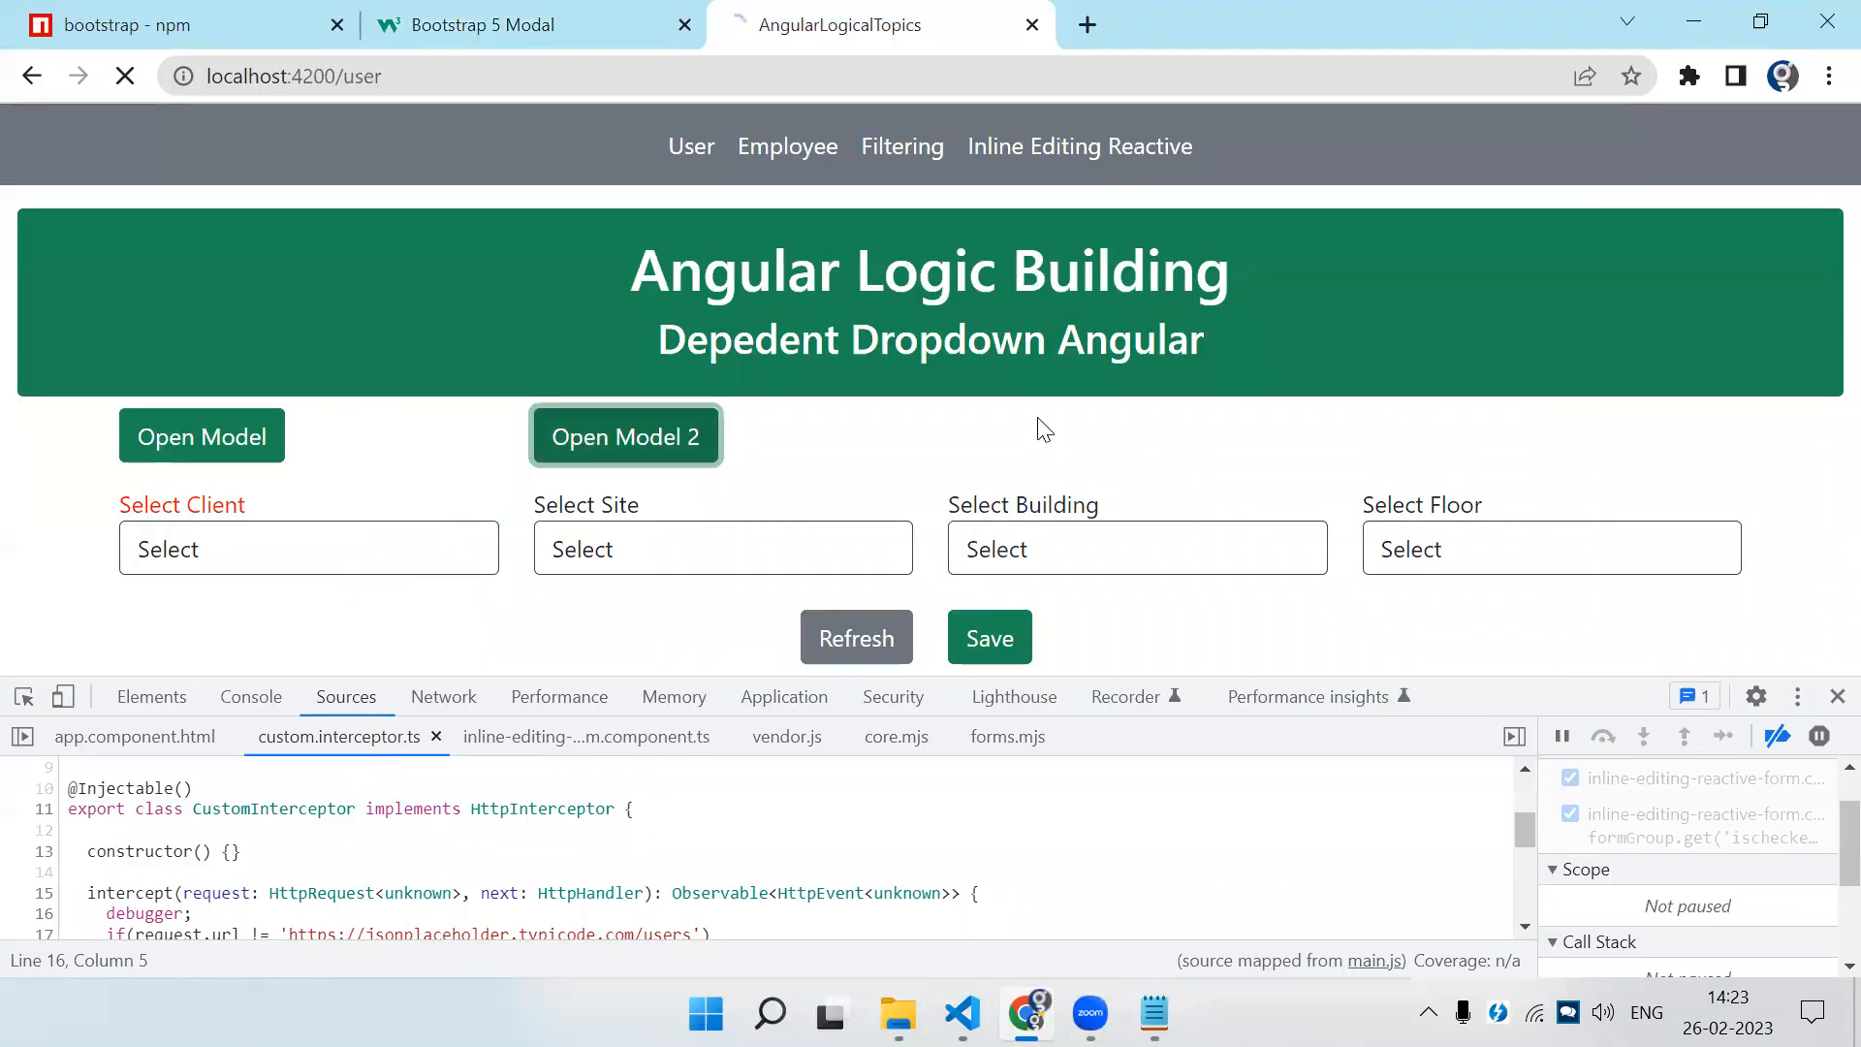
{"action": "left_click", "coordinate": [625, 435]}
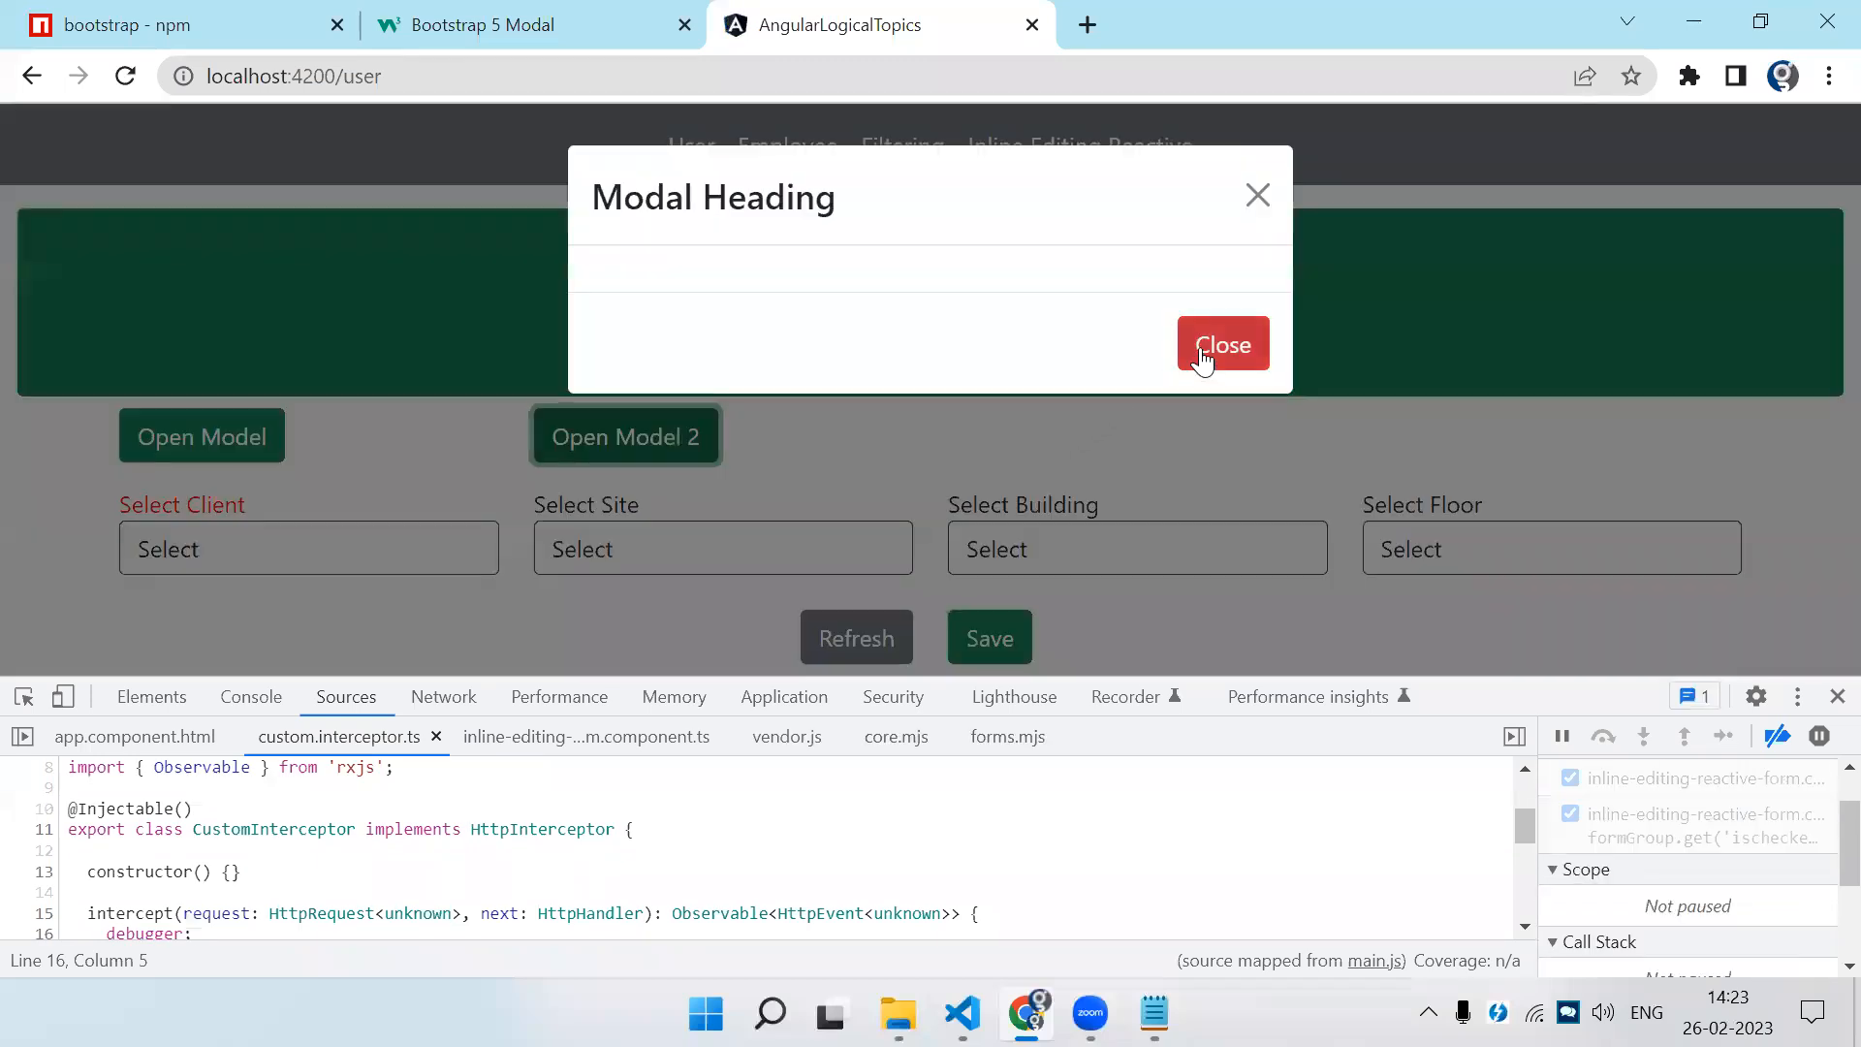
{"action": "left_click", "coordinate": [1223, 345]}
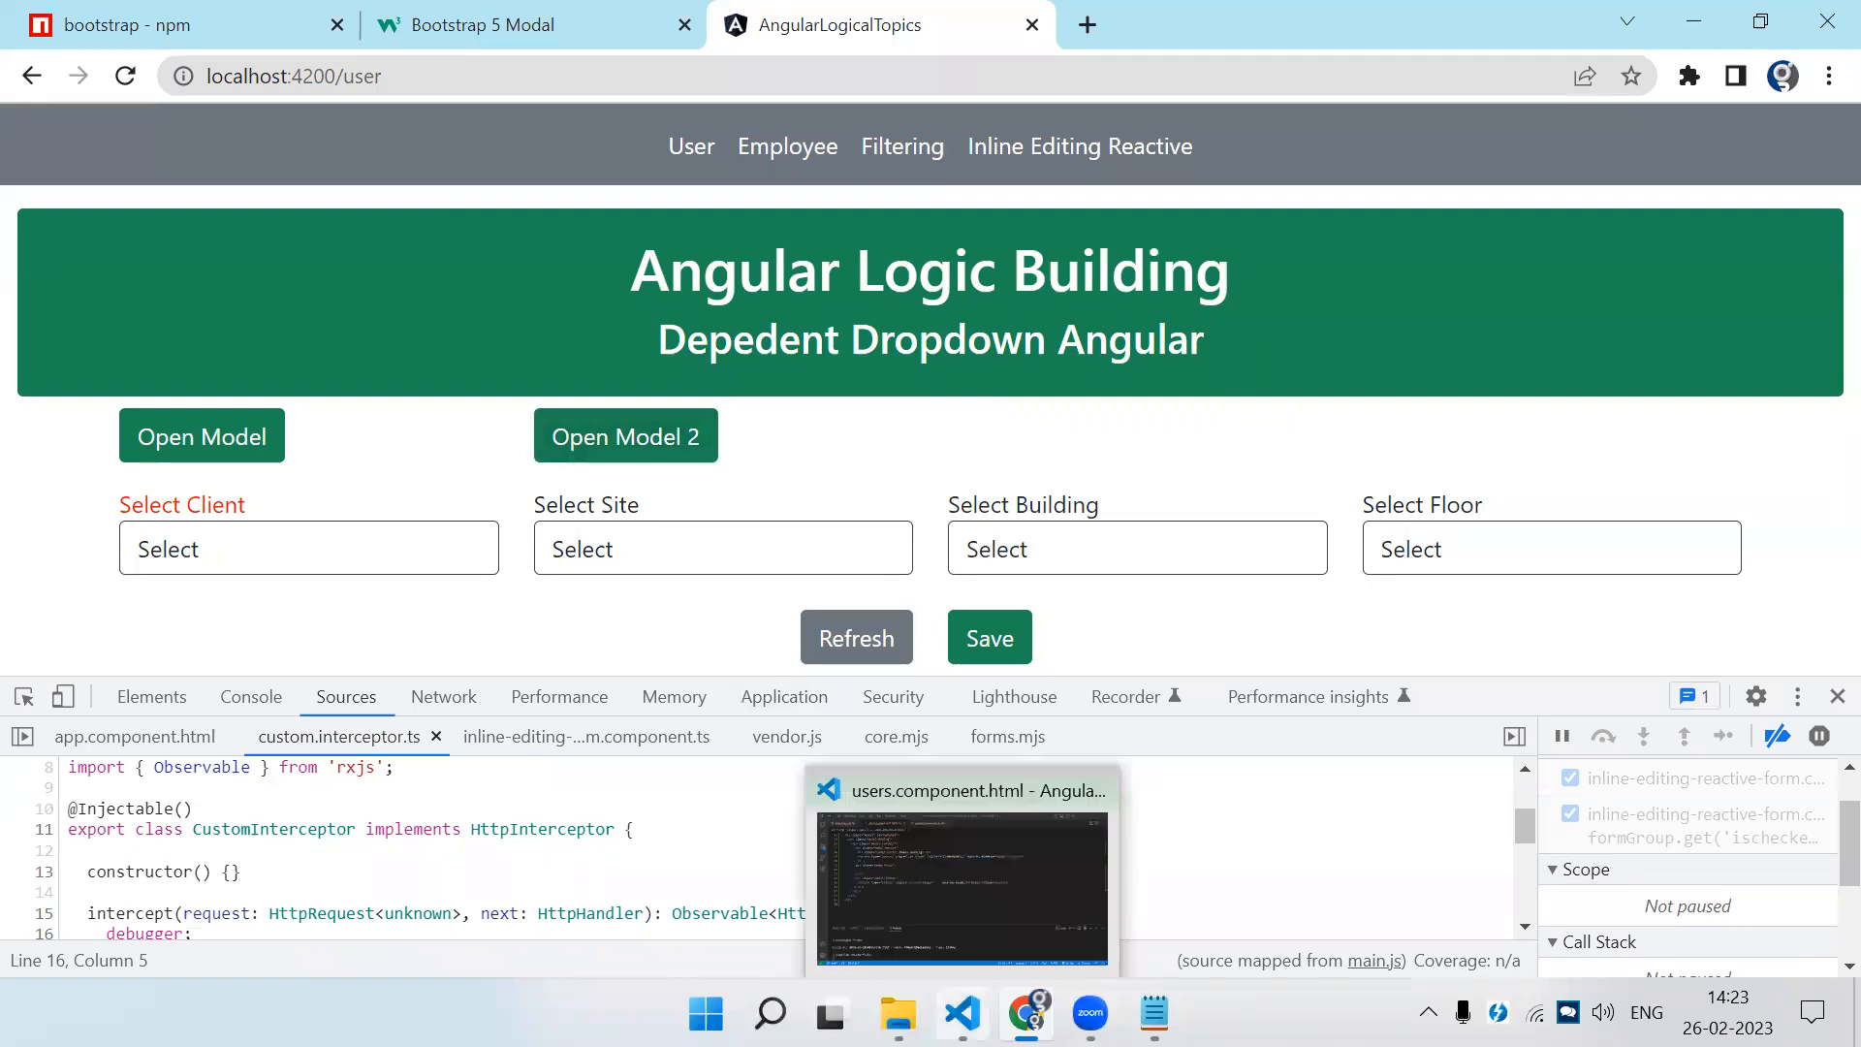
{"action": "left_click", "coordinate": [962, 1014]}
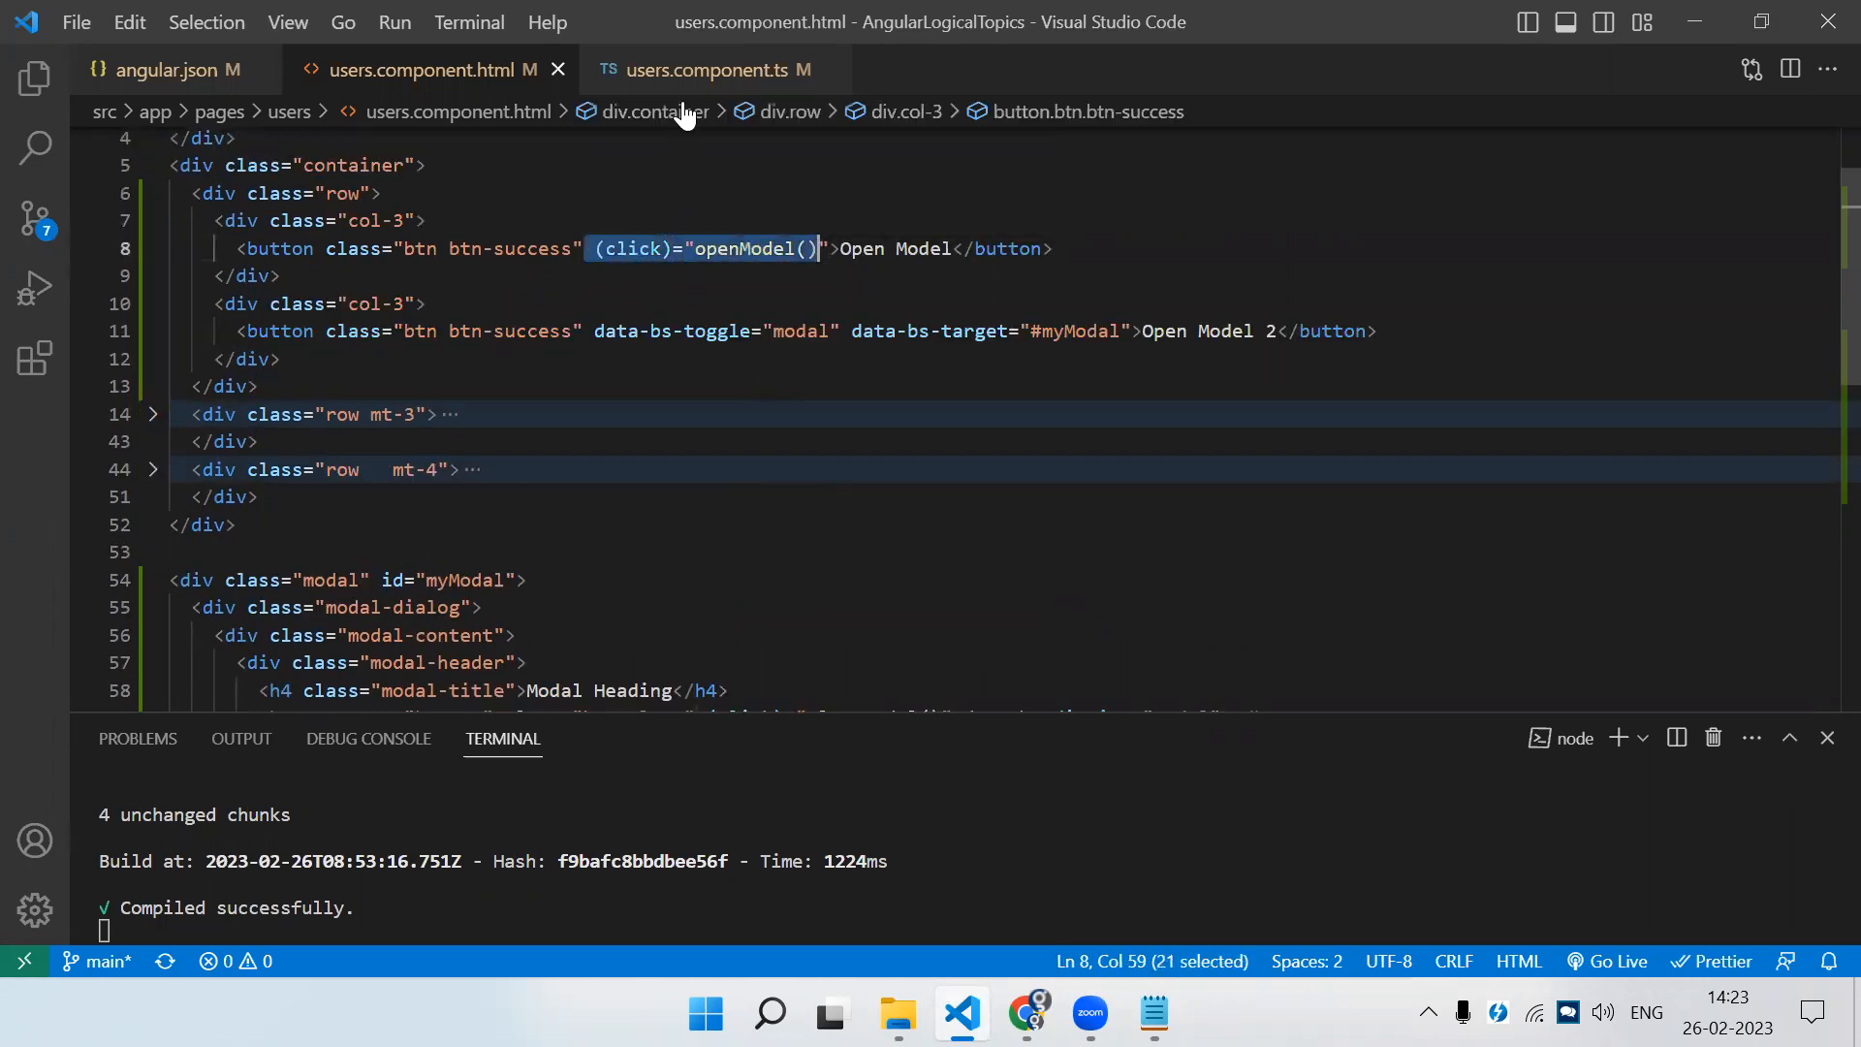
{"action": "left_click", "coordinate": [702, 68]}
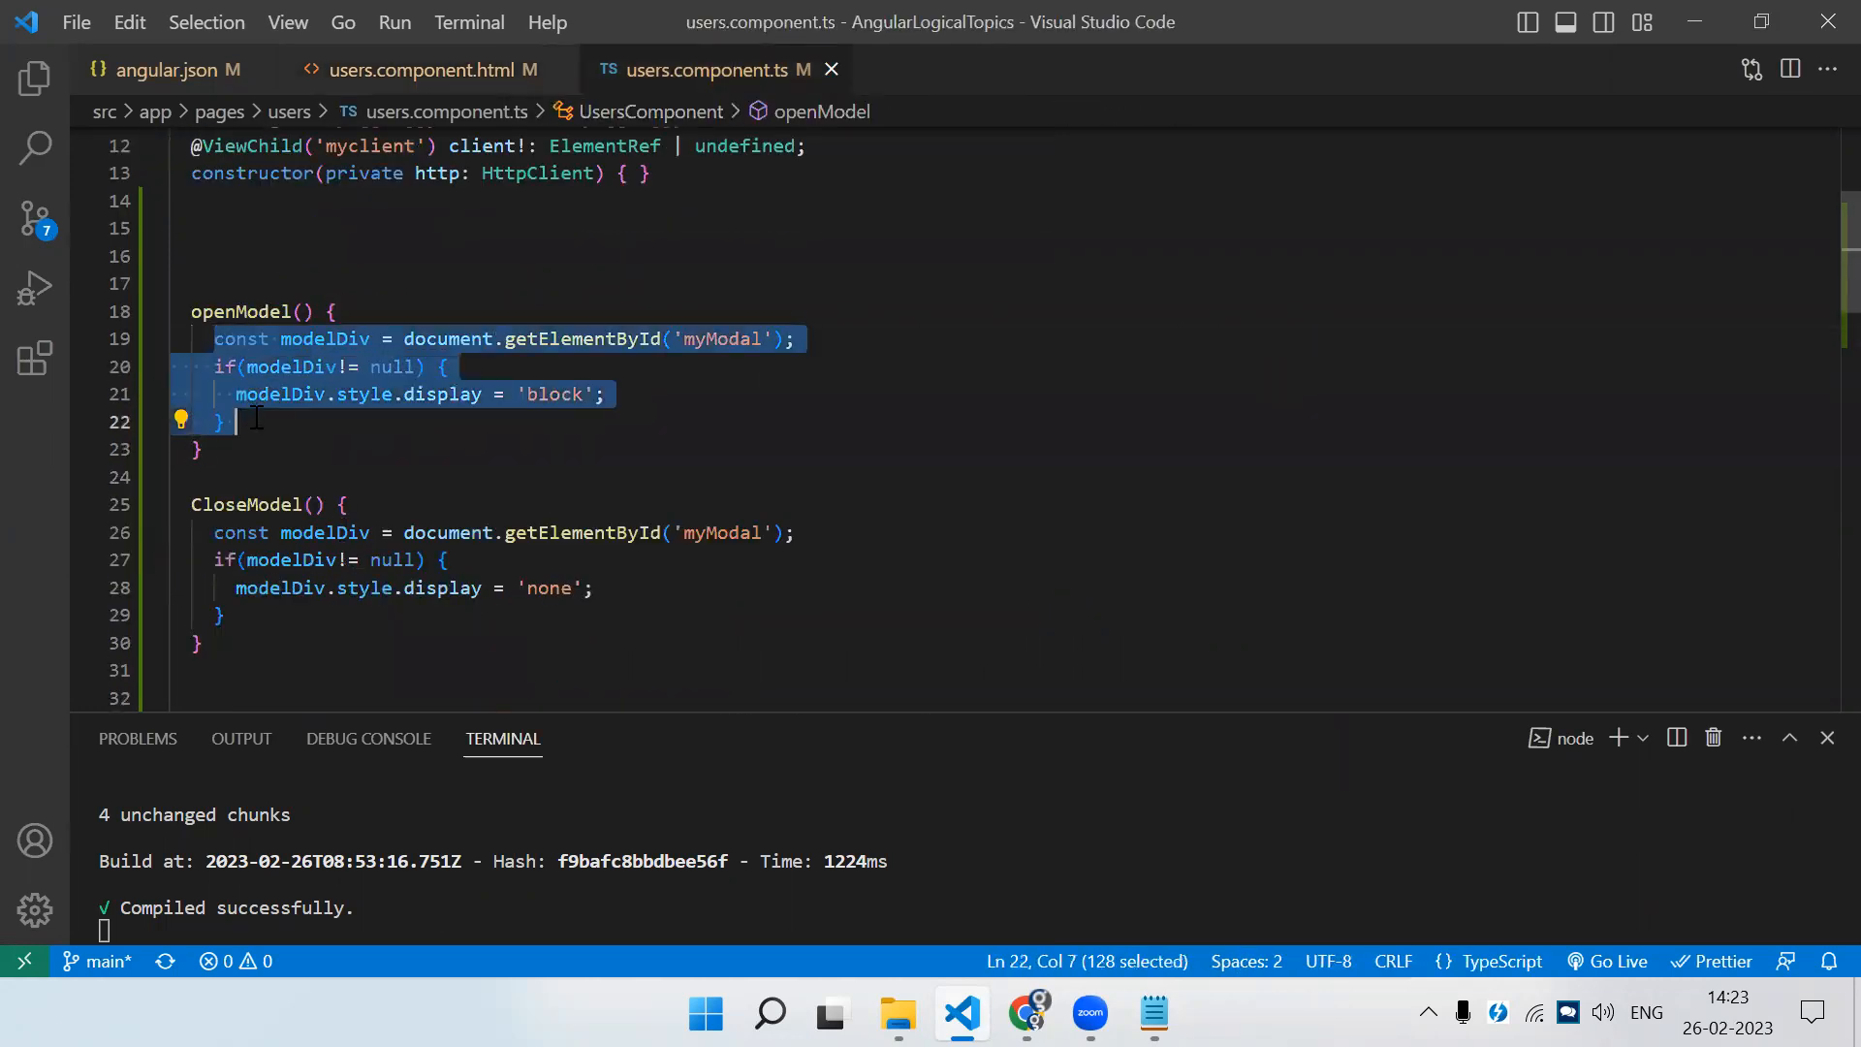
{"action": "left_click", "coordinate": [427, 69]}
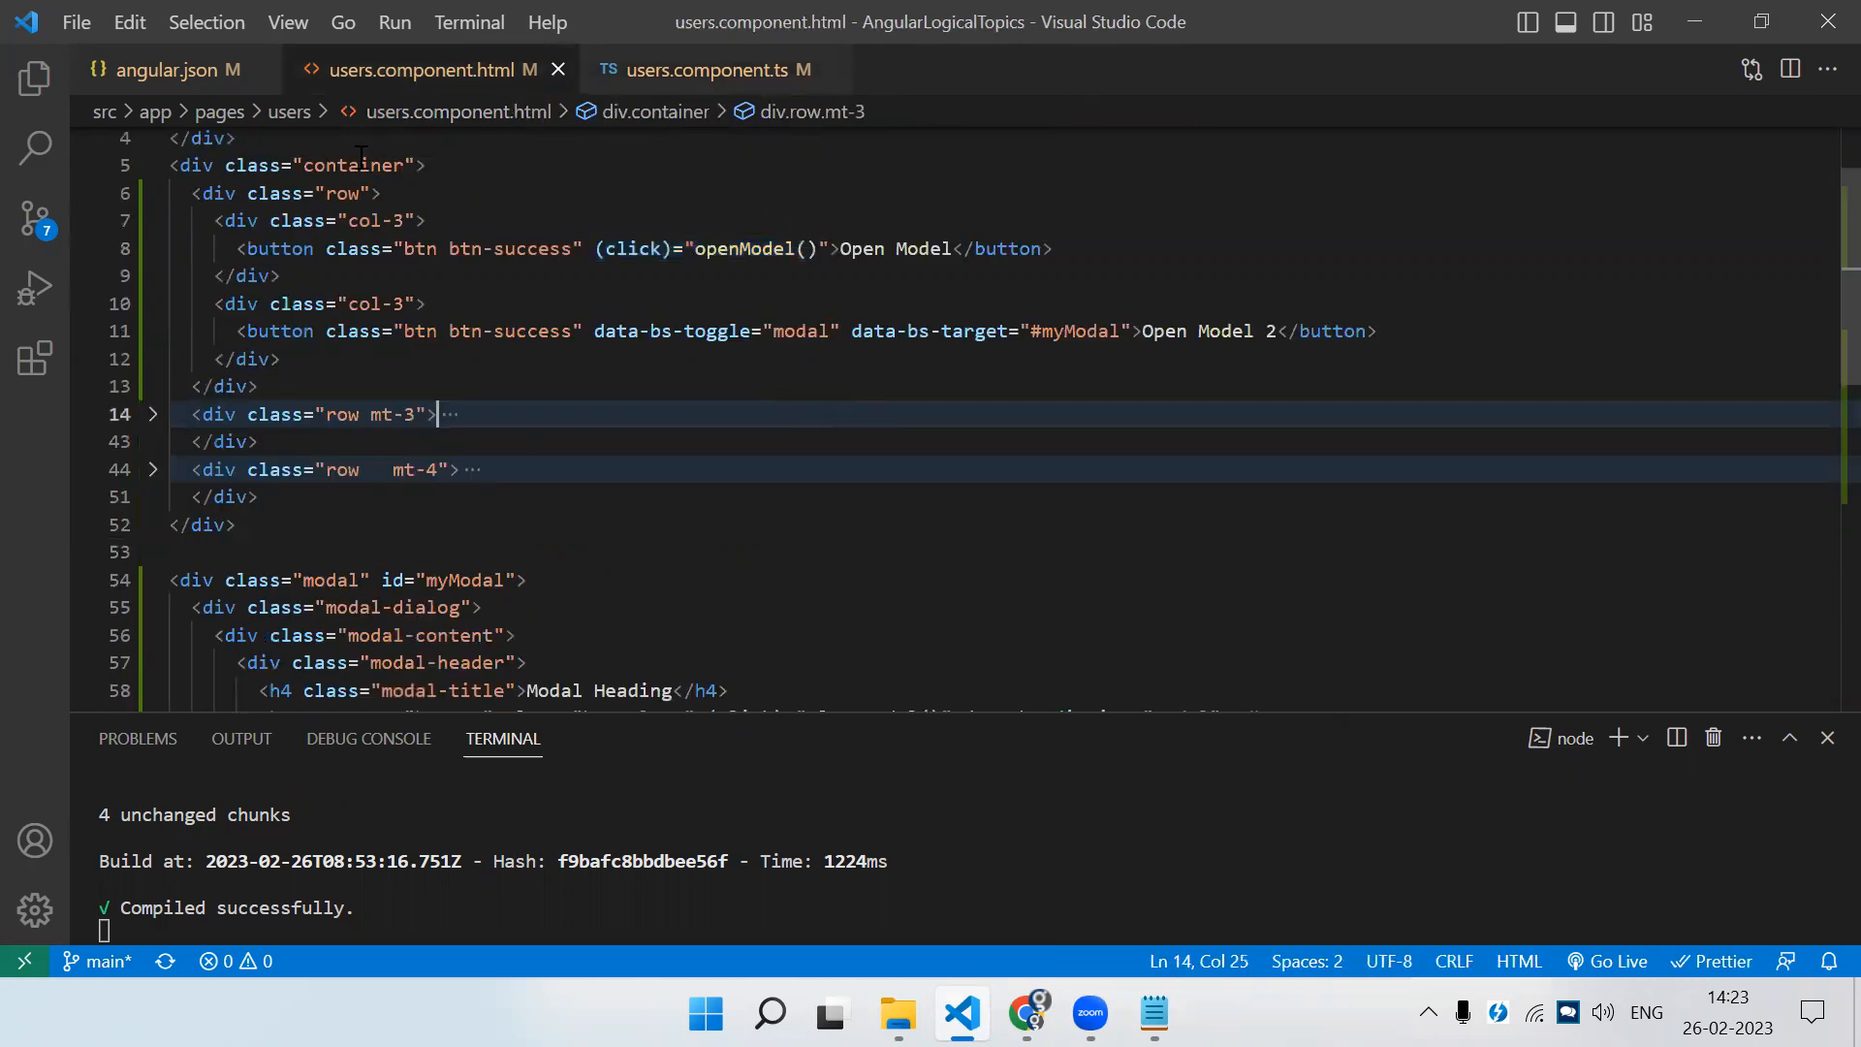
{"action": "left_click", "coordinate": [172, 69]}
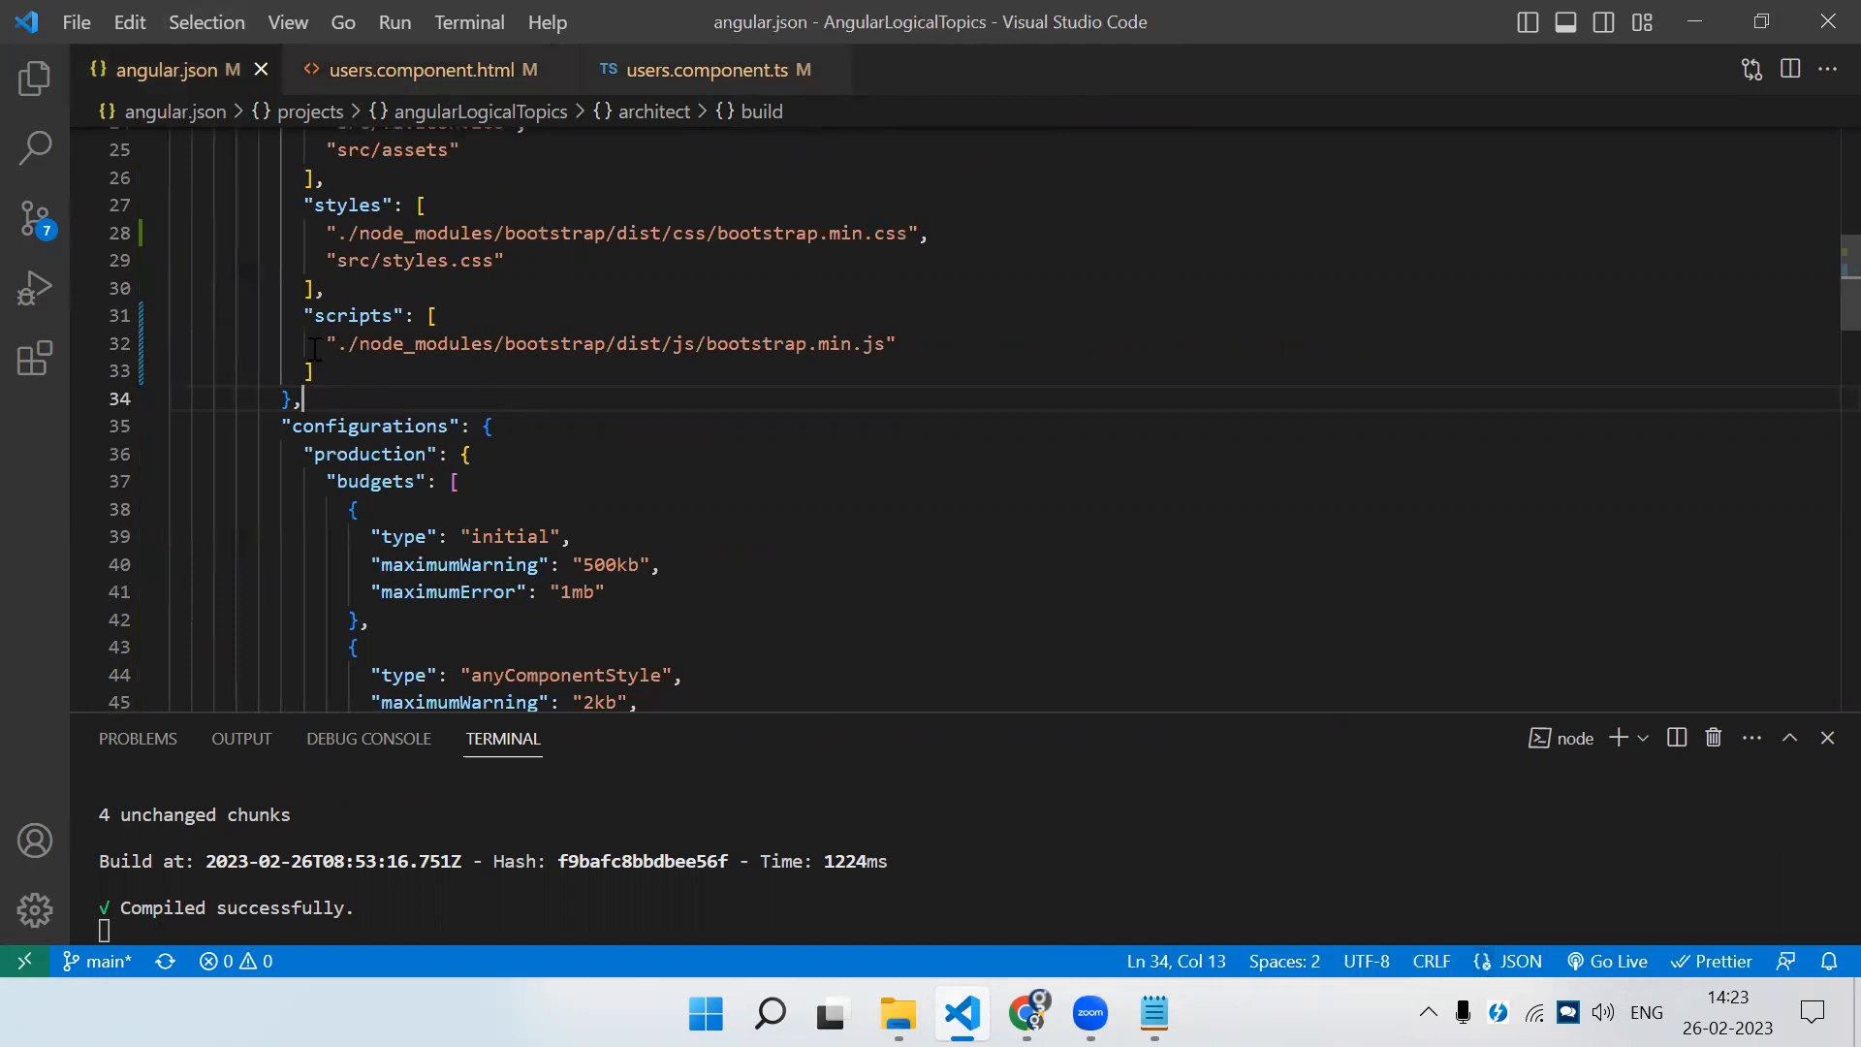
{"action": "left_click", "coordinate": [471, 454]}
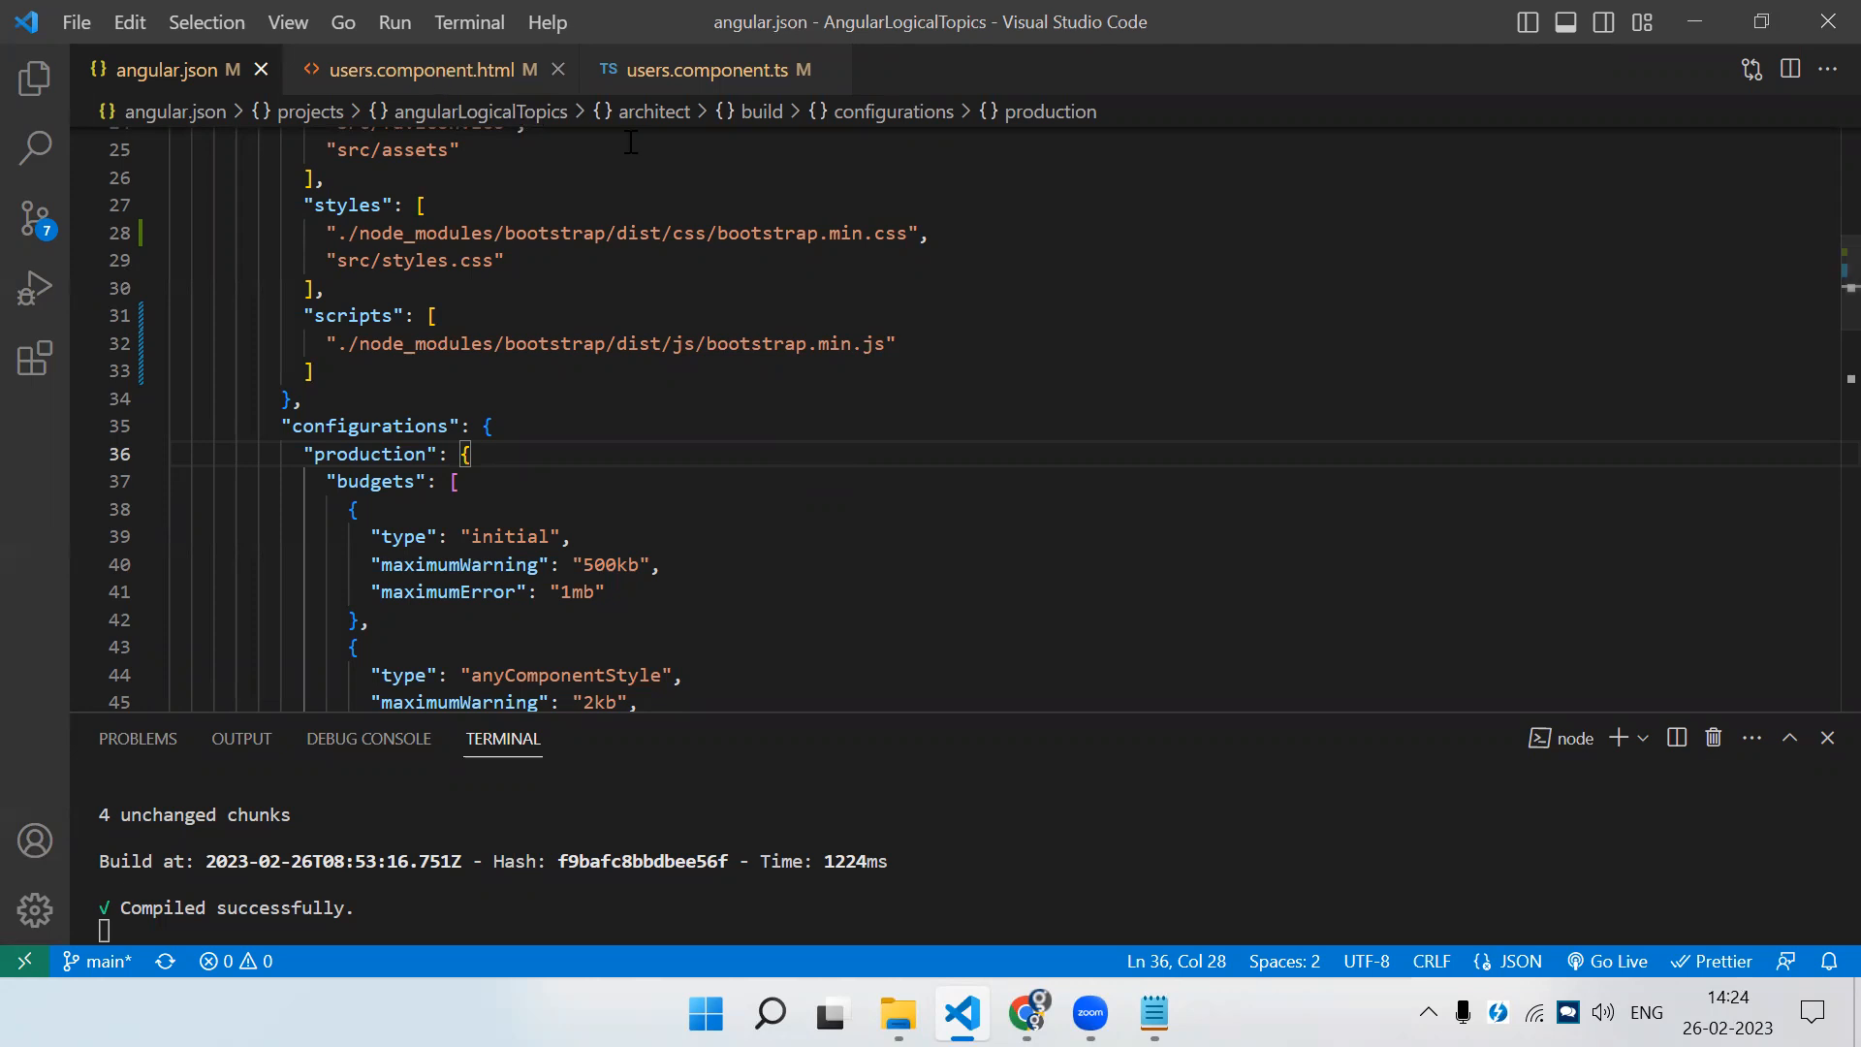
{"action": "left_click", "coordinate": [428, 69]}
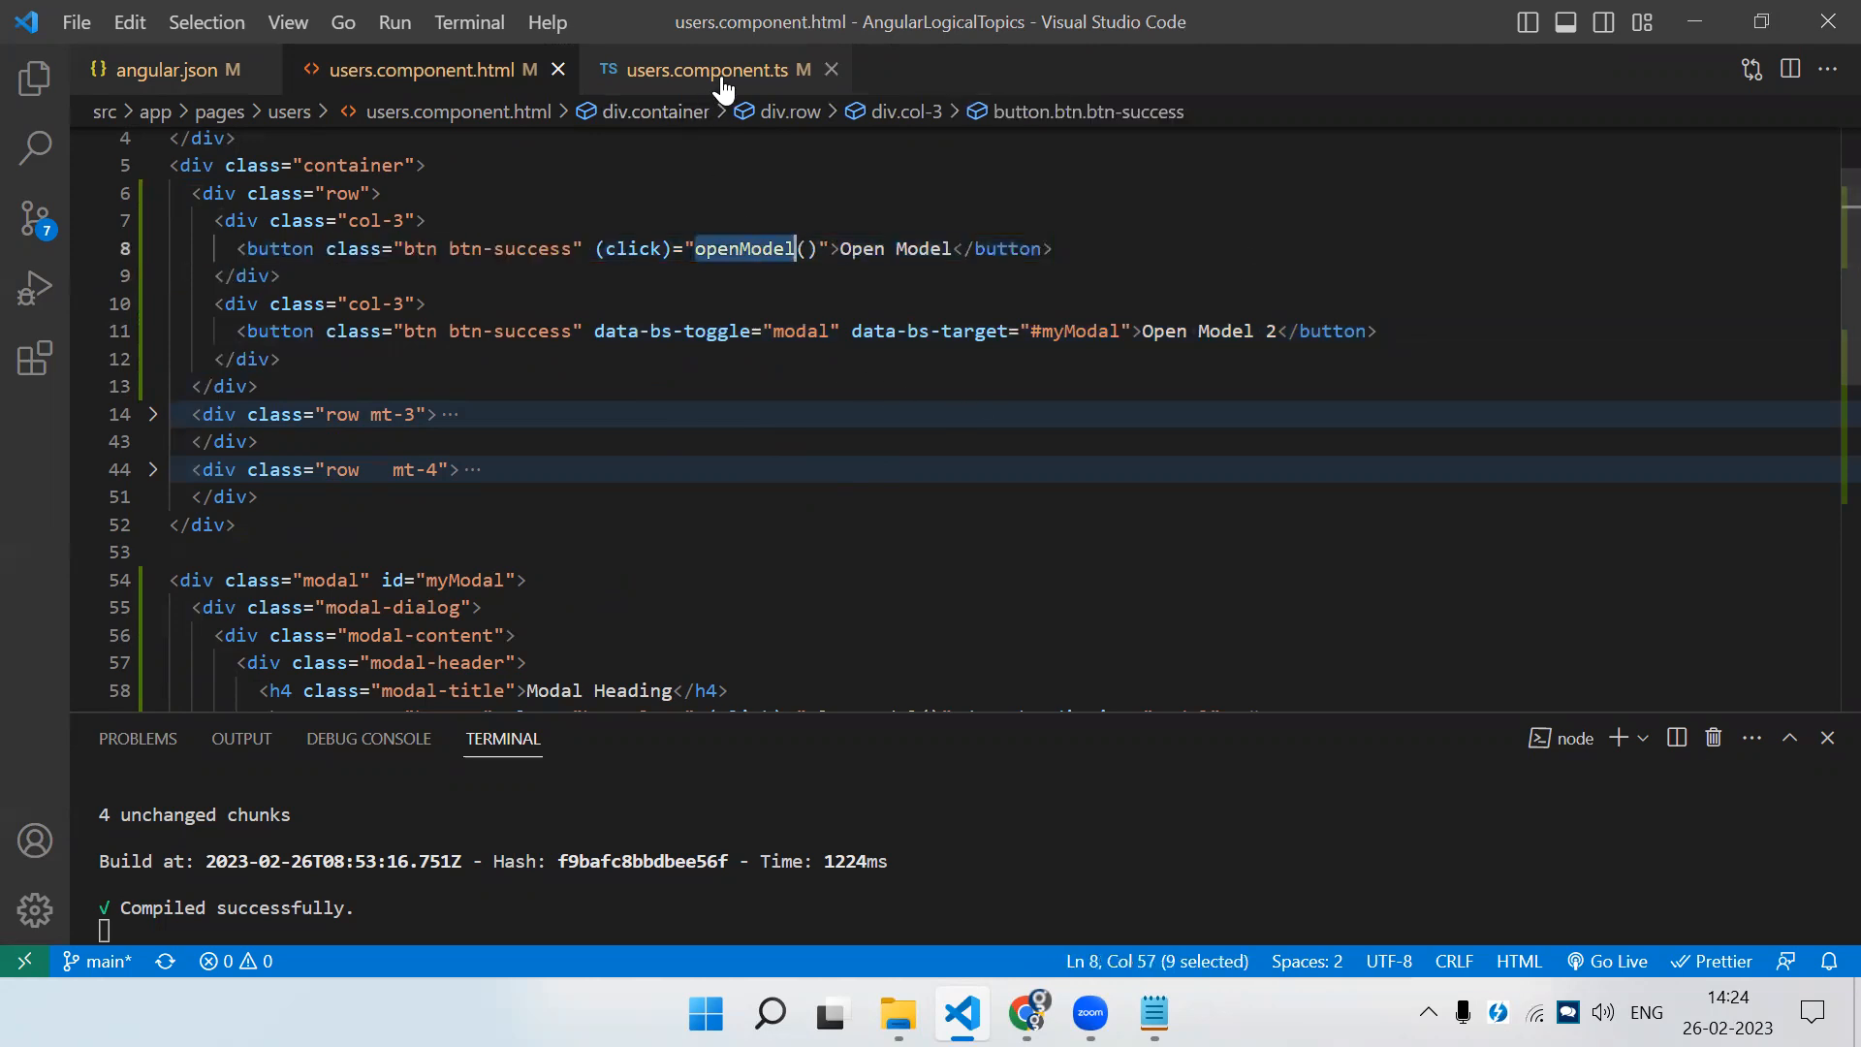
{"action": "left_click", "coordinate": [717, 69]}
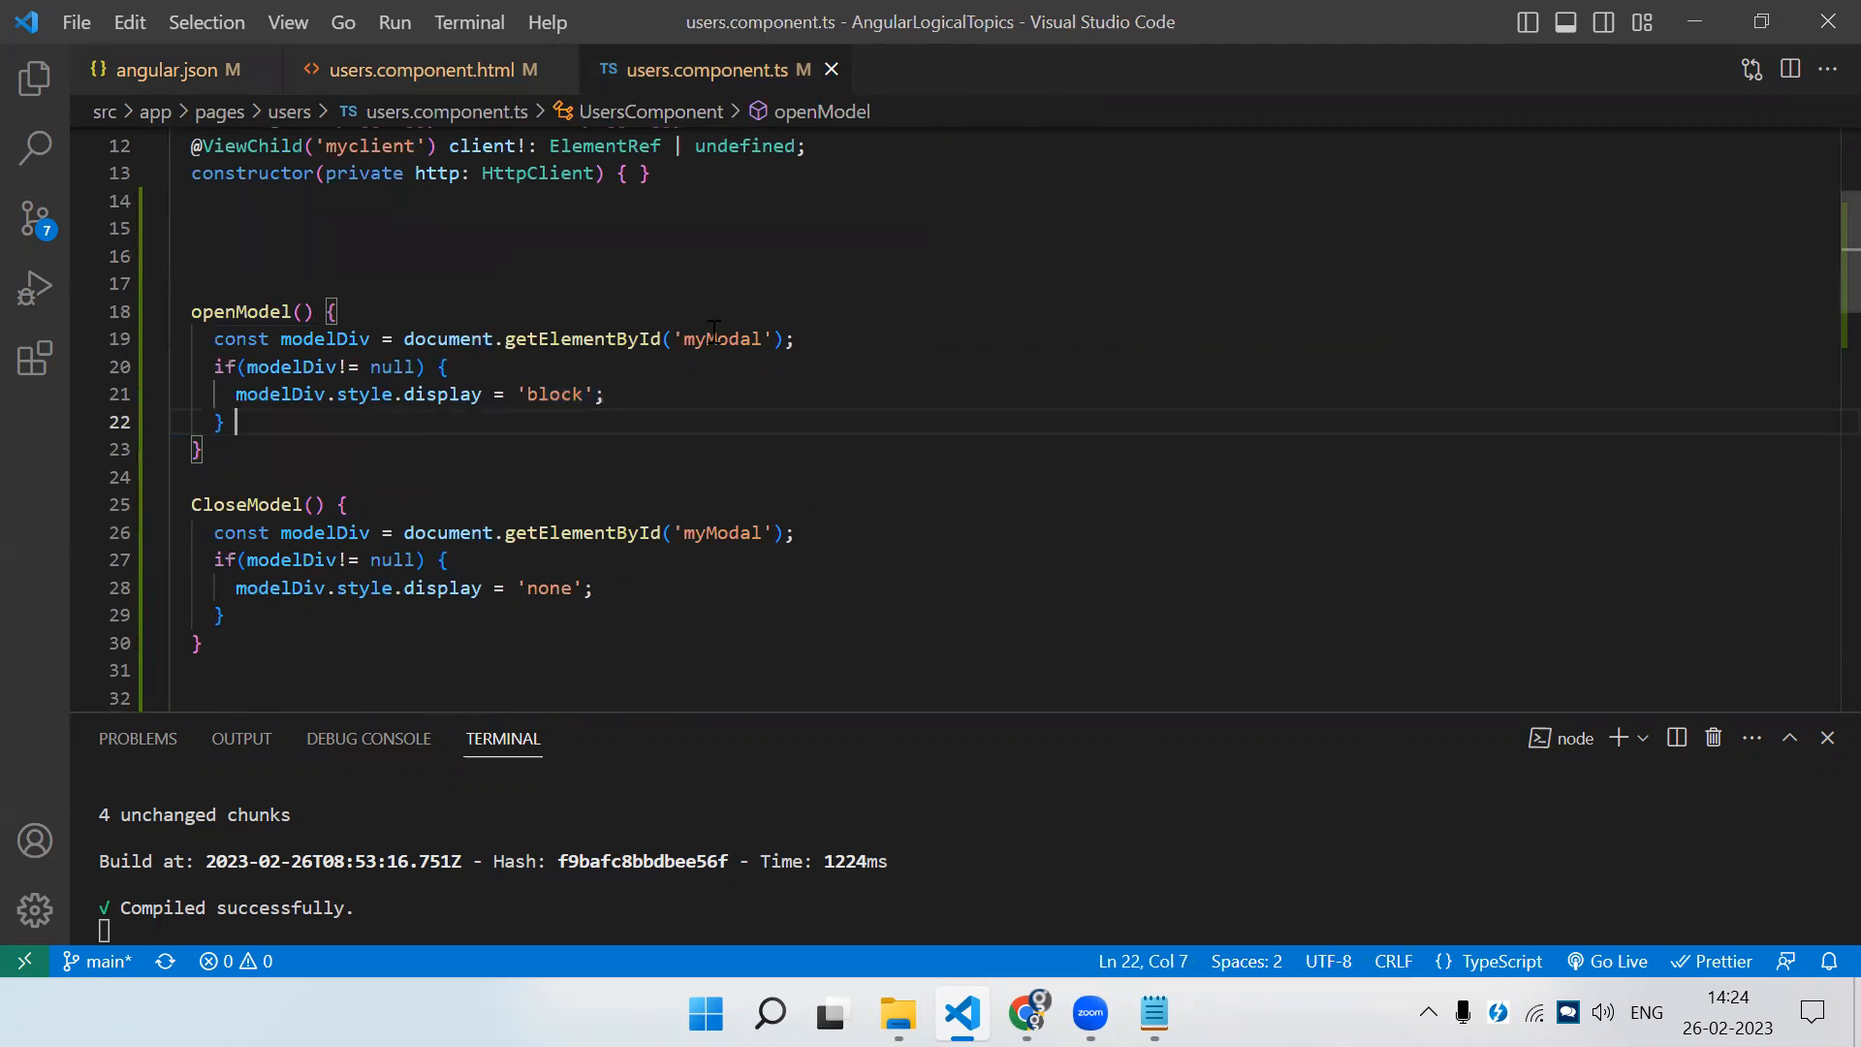
{"action": "left_click_drag", "start_coordinate": [406, 395], "coordinate": [604, 394]}
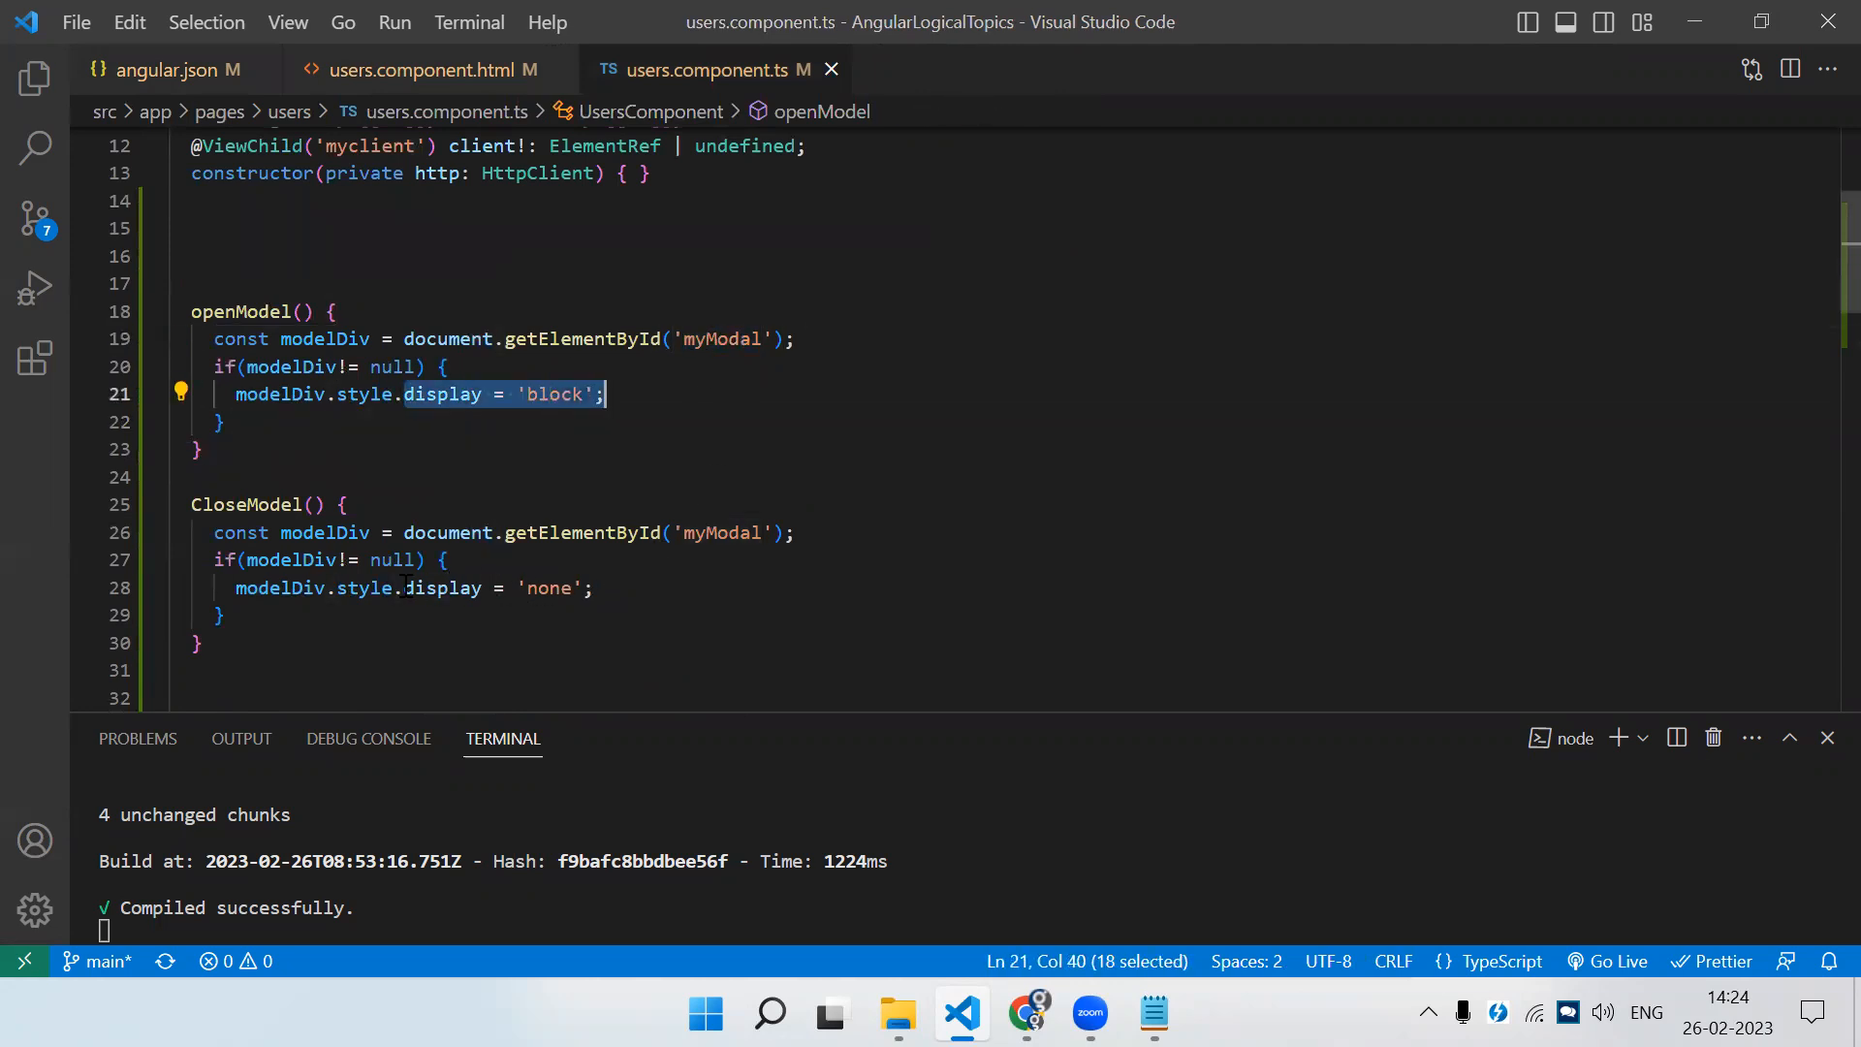
{"action": "left_click", "coordinate": [428, 69]}
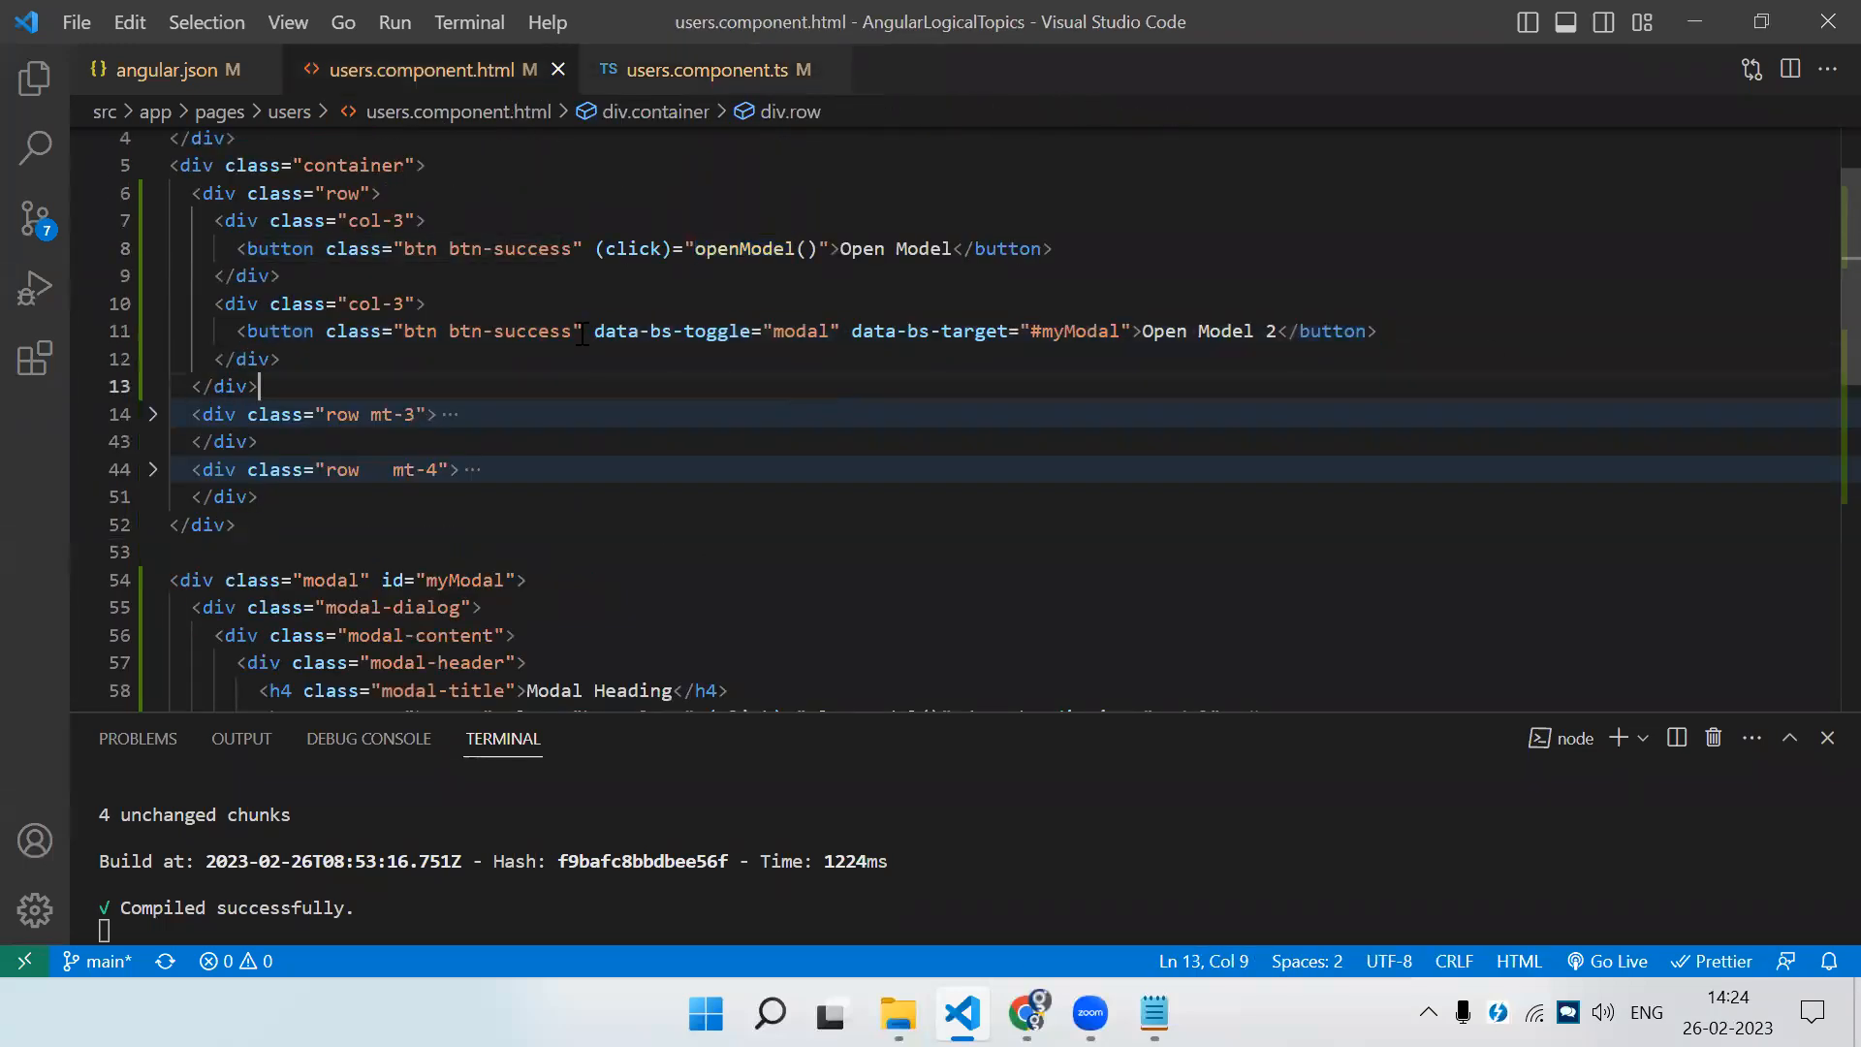
{"action": "double_click", "coordinate": [1078, 332]}
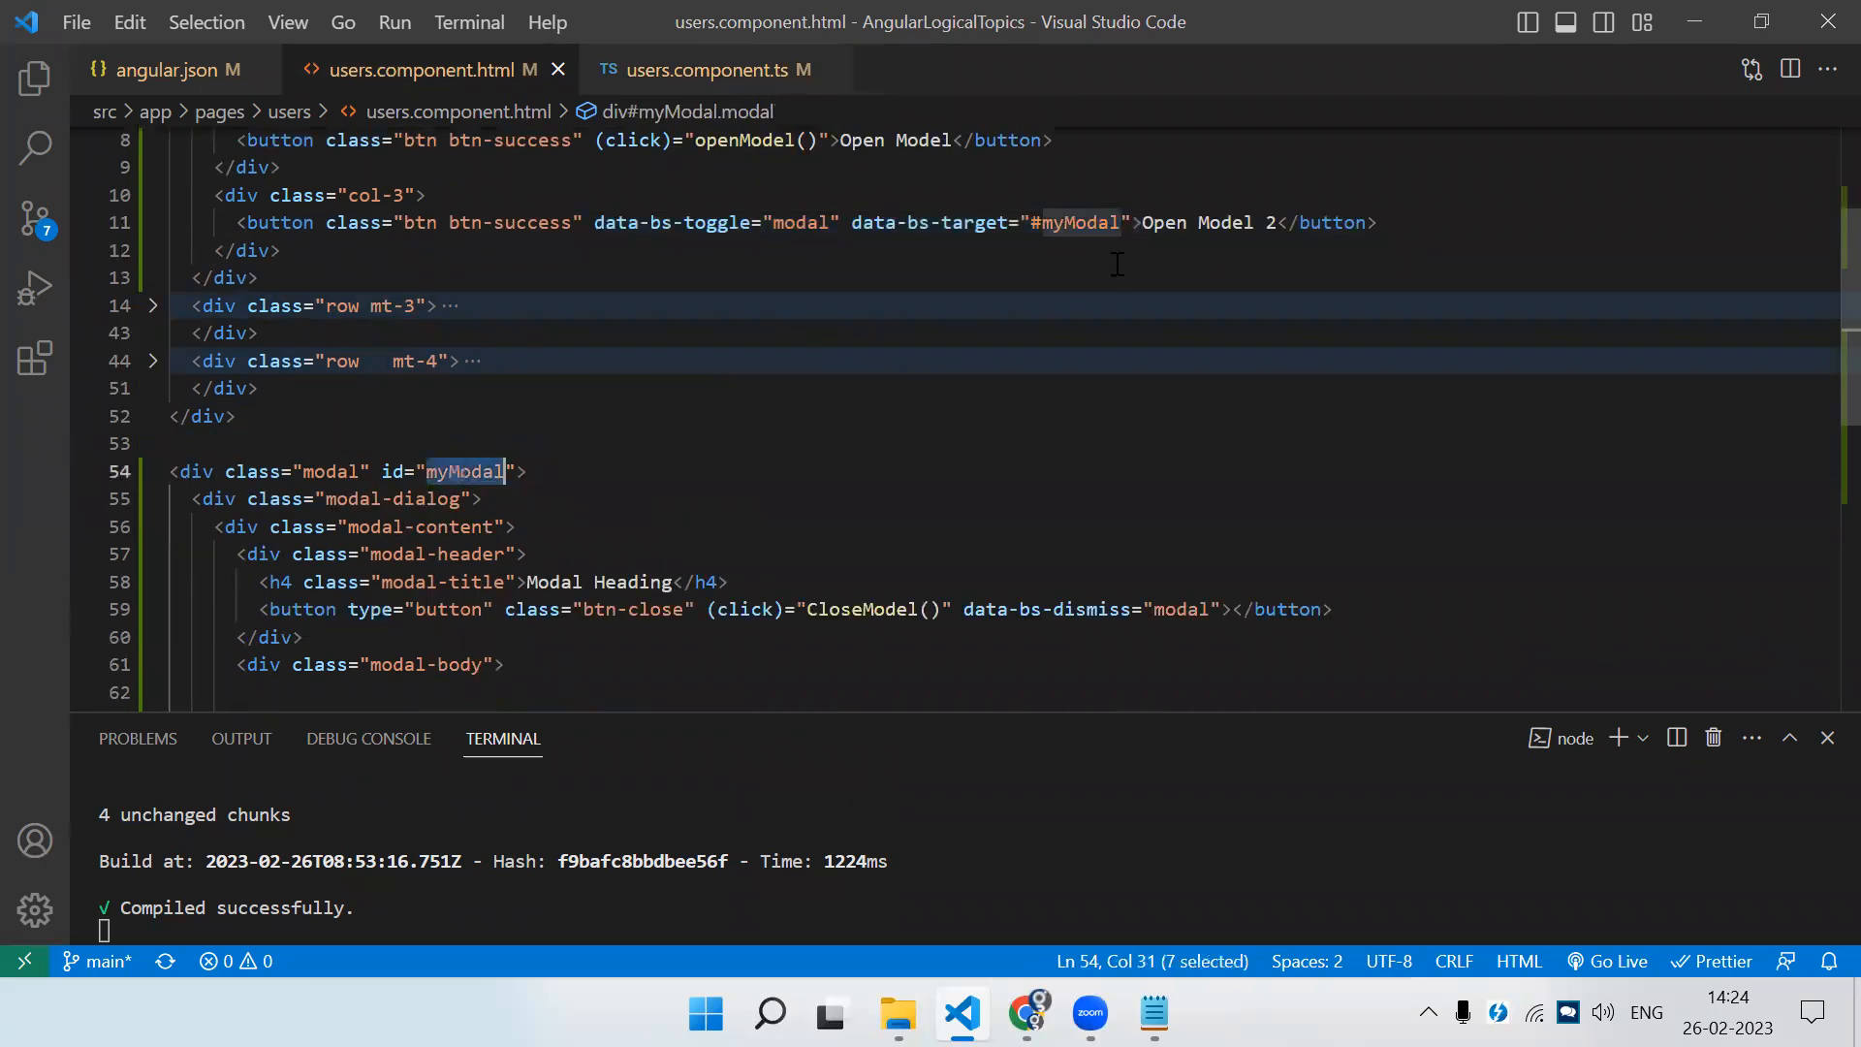
{"action": "scroll", "scroll_direction": "down", "scroll_amount": 3}
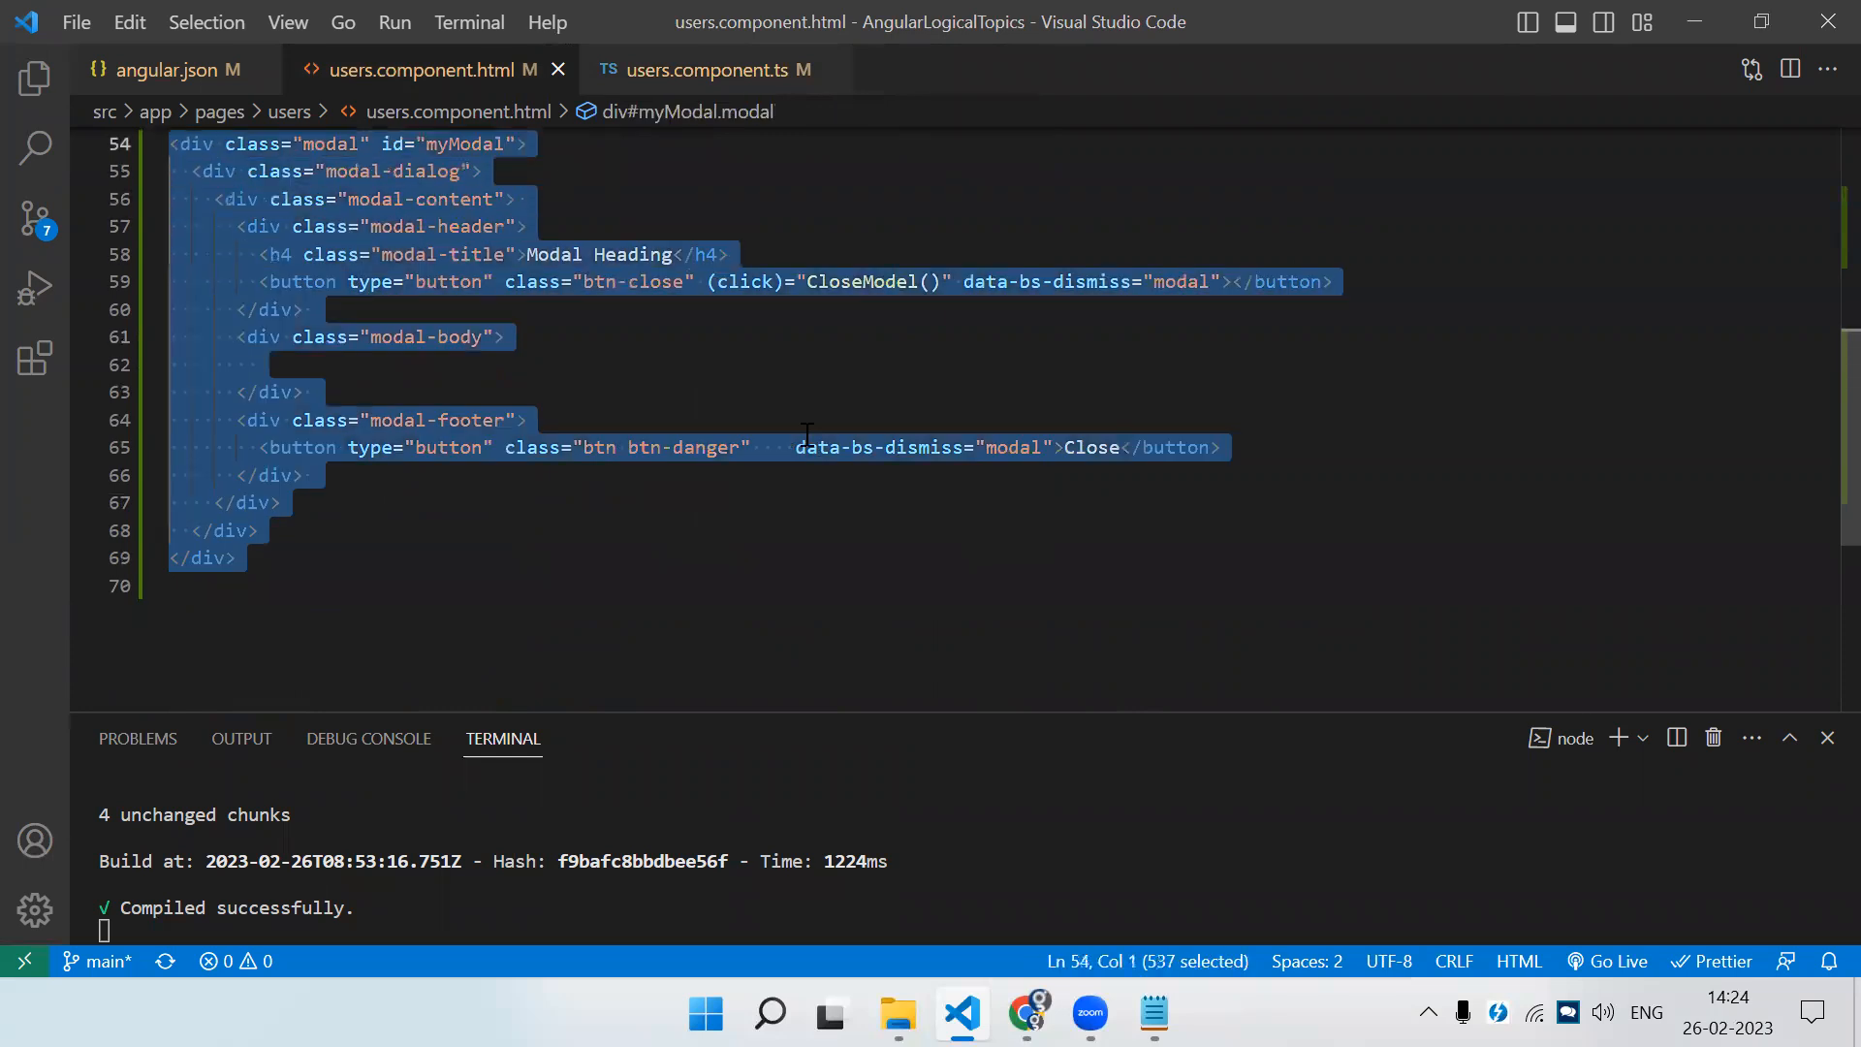
{"action": "left_click", "coordinate": [797, 448]}
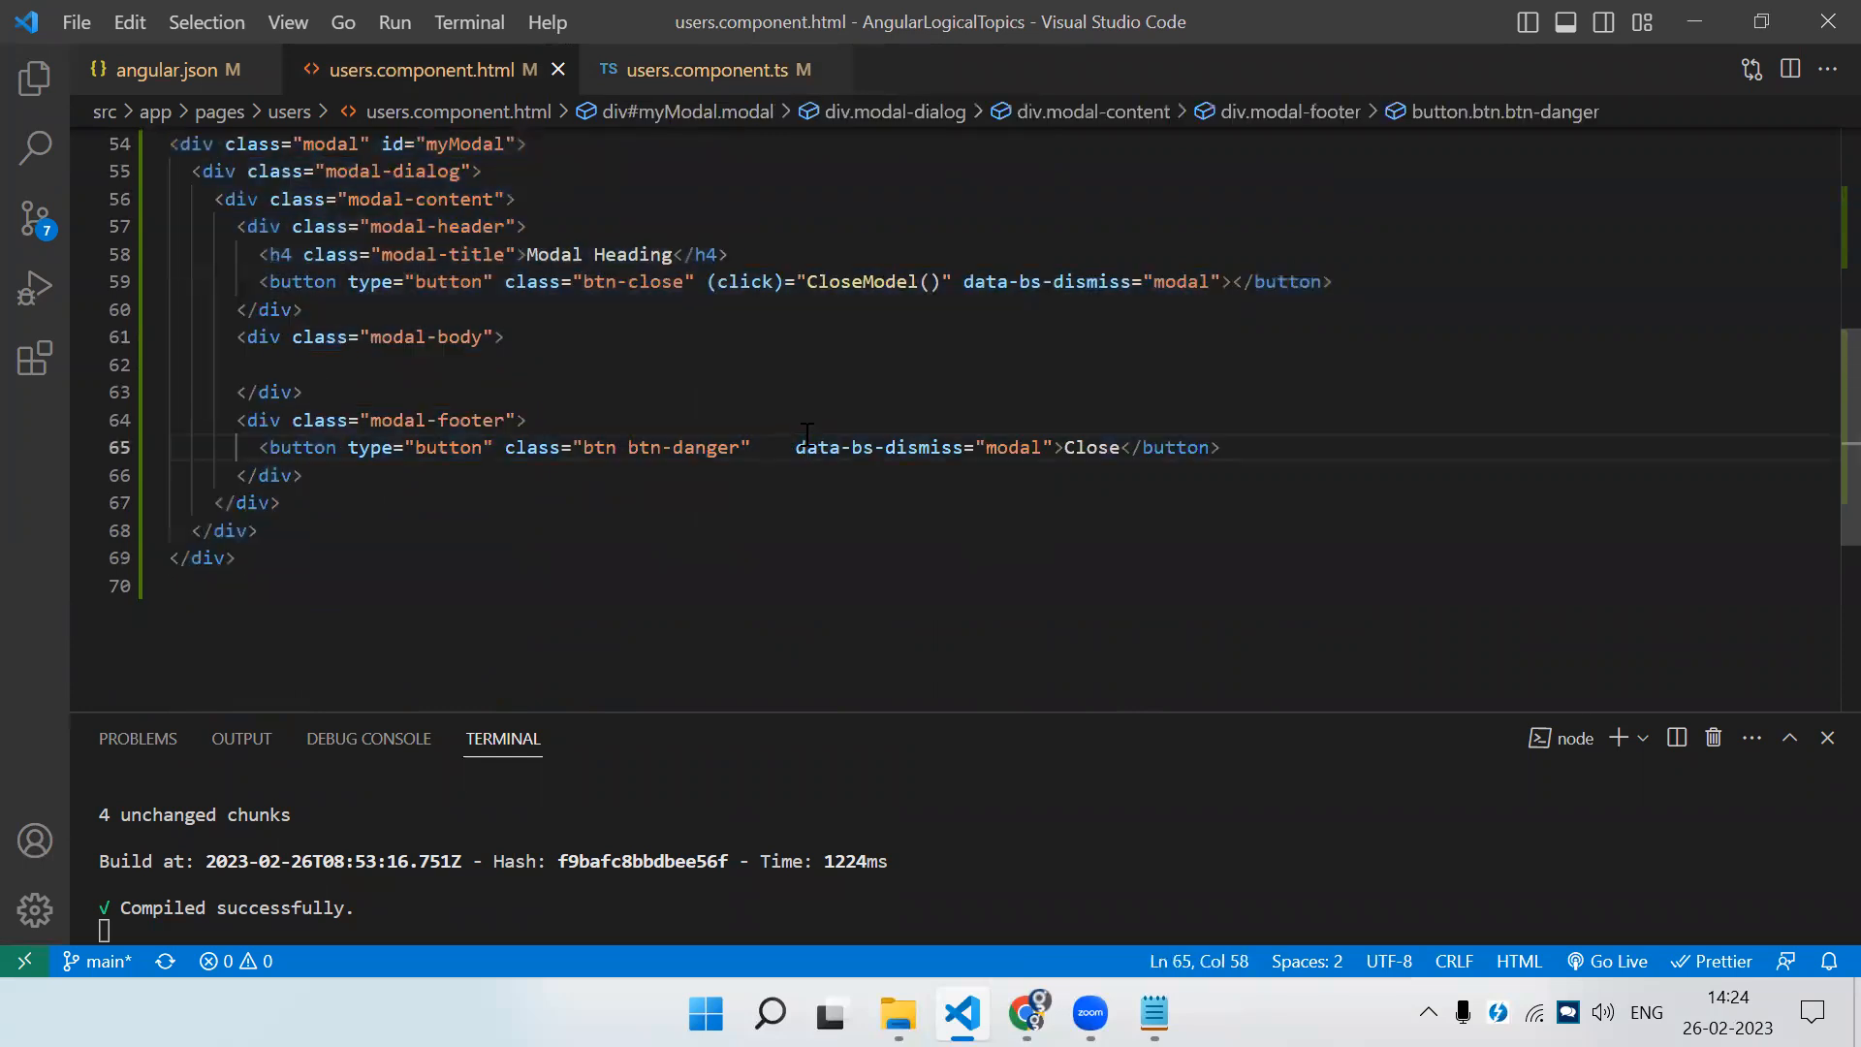